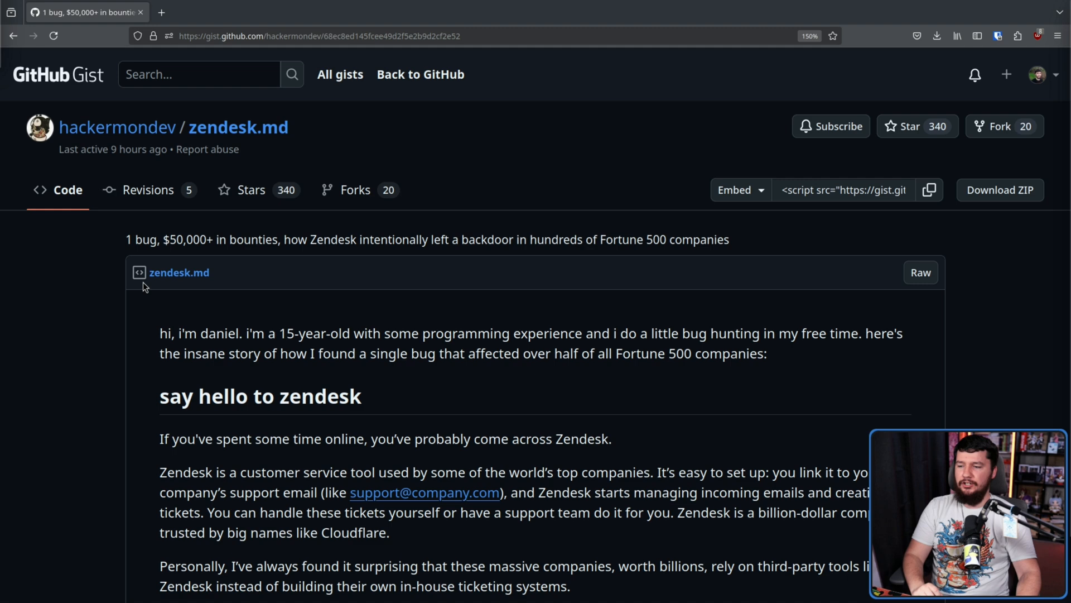
mouse_move(287, 271)
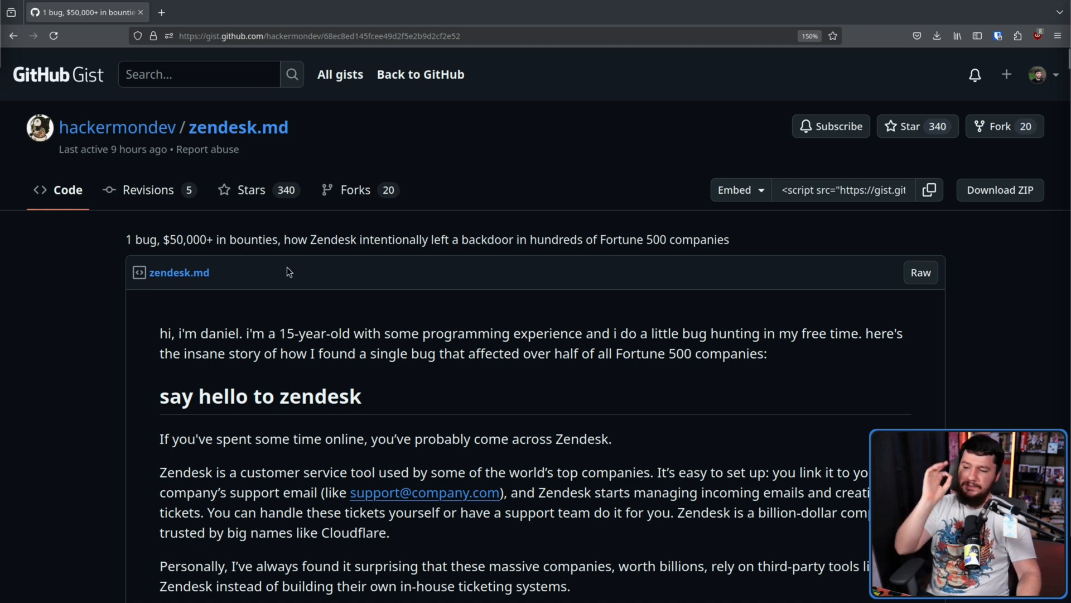
mouse_move(341, 264)
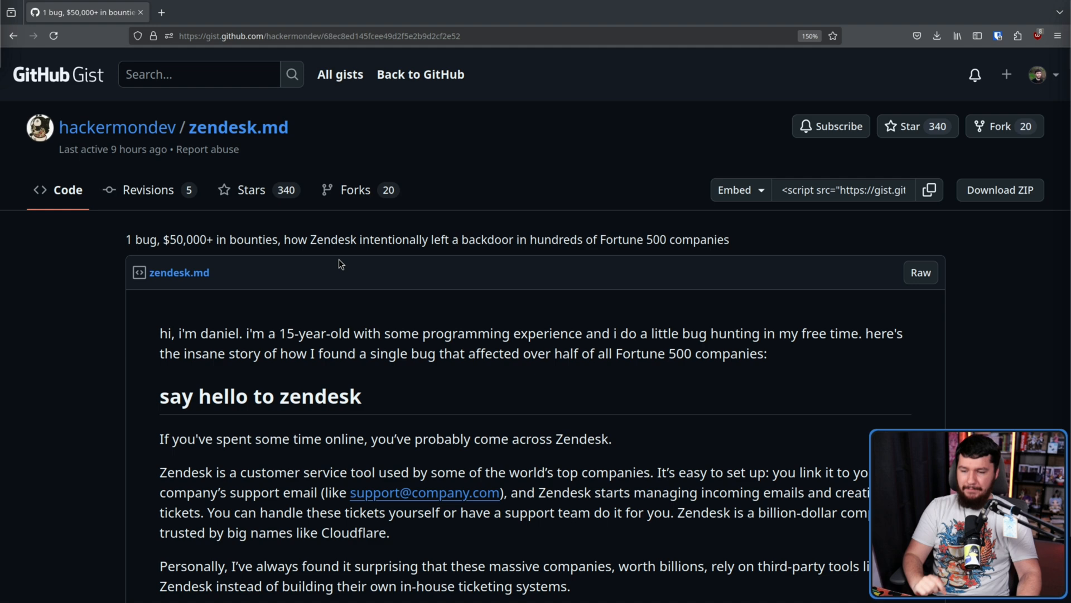
mouse_move(591, 246)
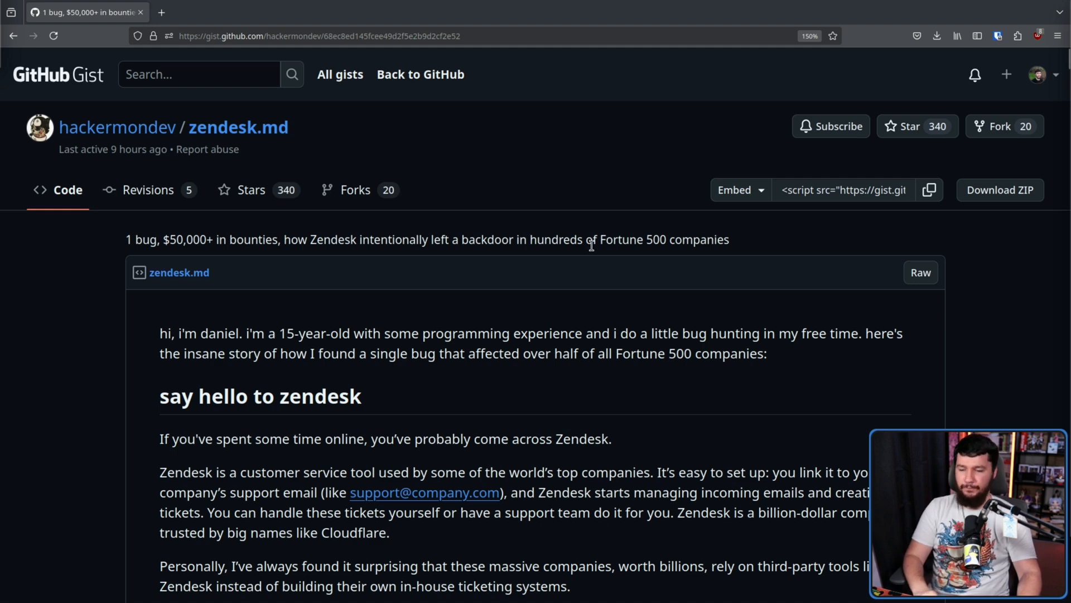
Read the opening exploit paragraphs, highlighting the word Cloudflare while reading.
scroll(down, 3)
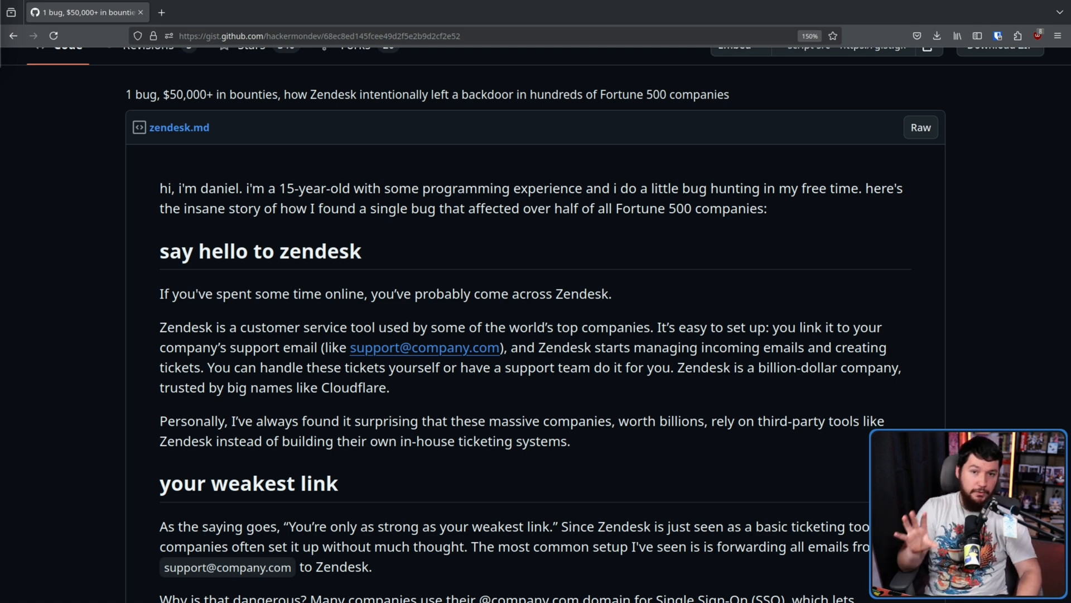
mouse_move(443, 265)
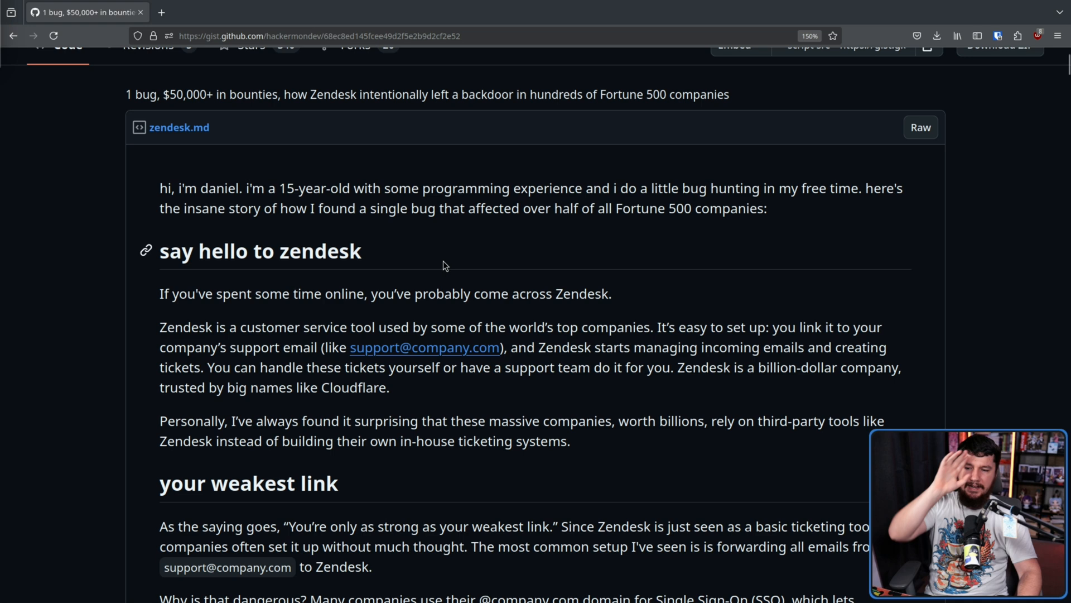
mouse_move(775, 321)
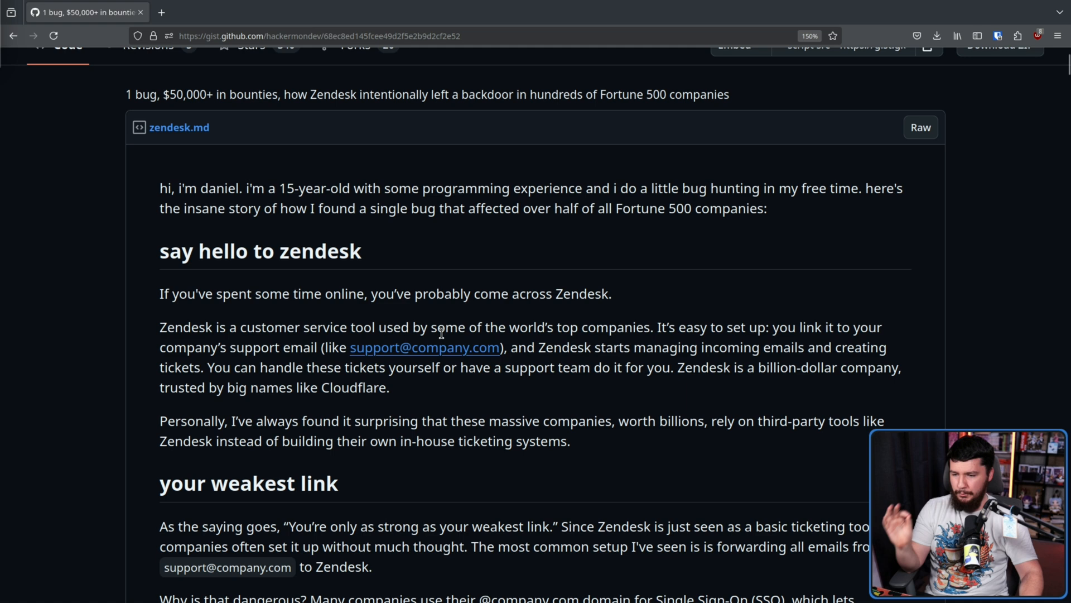
mouse_move(618, 335)
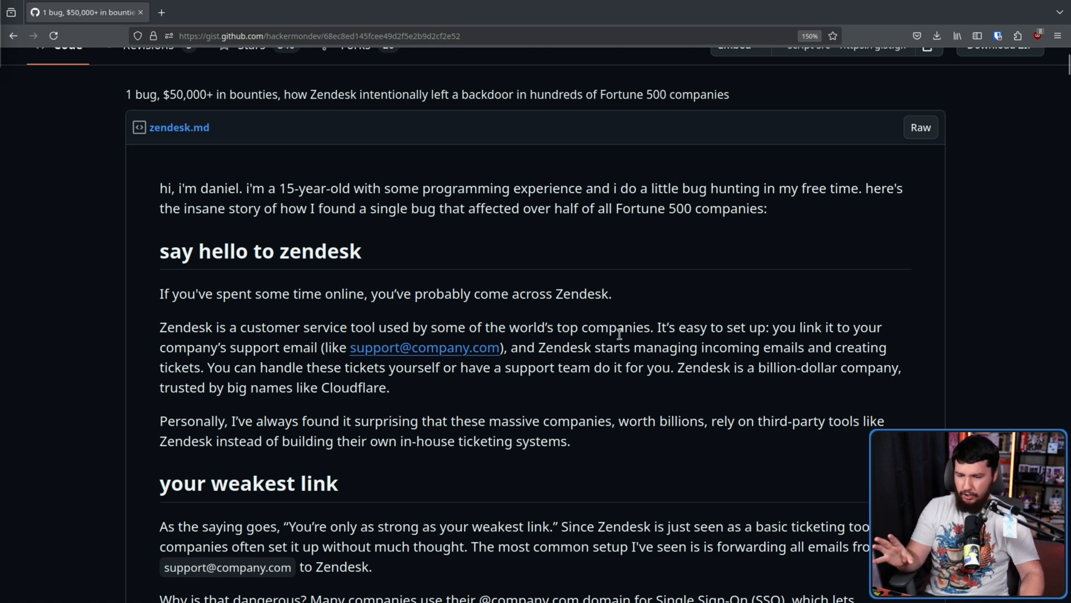
mouse_move(686, 342)
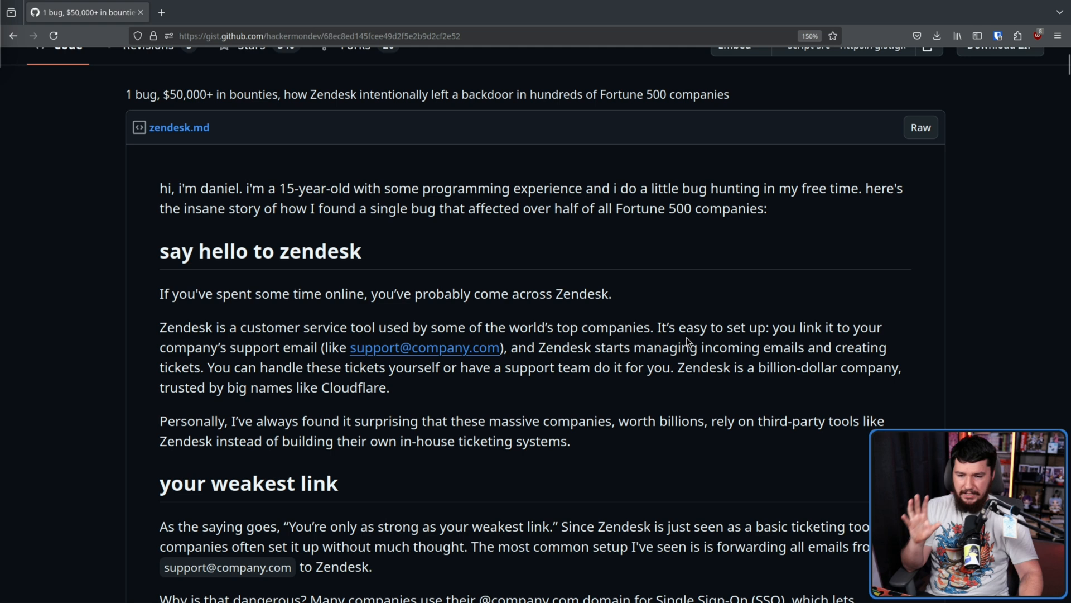
mouse_move(438, 388)
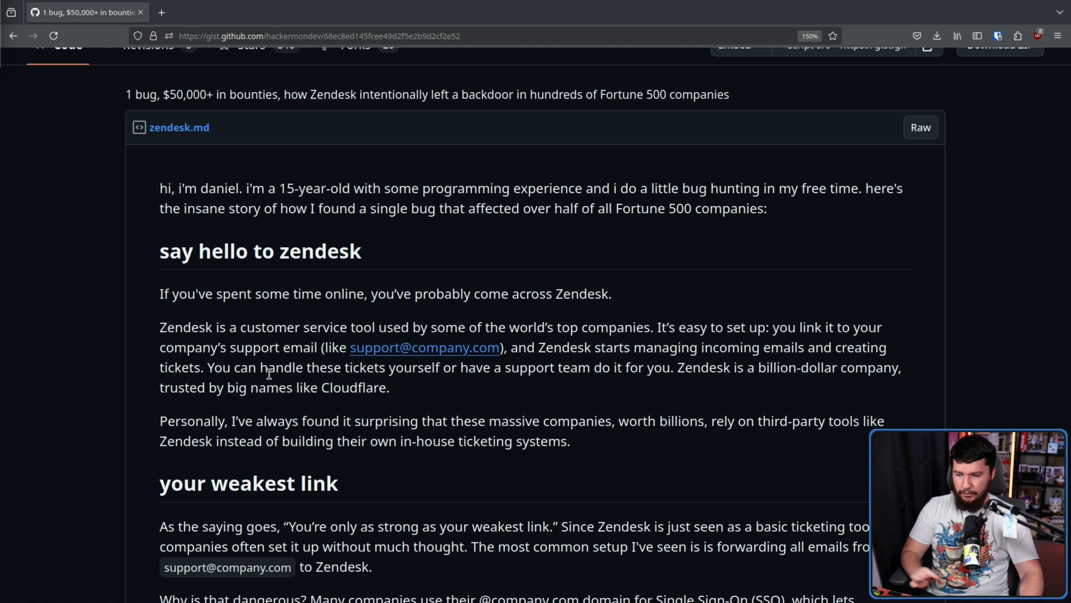
mouse_move(395, 352)
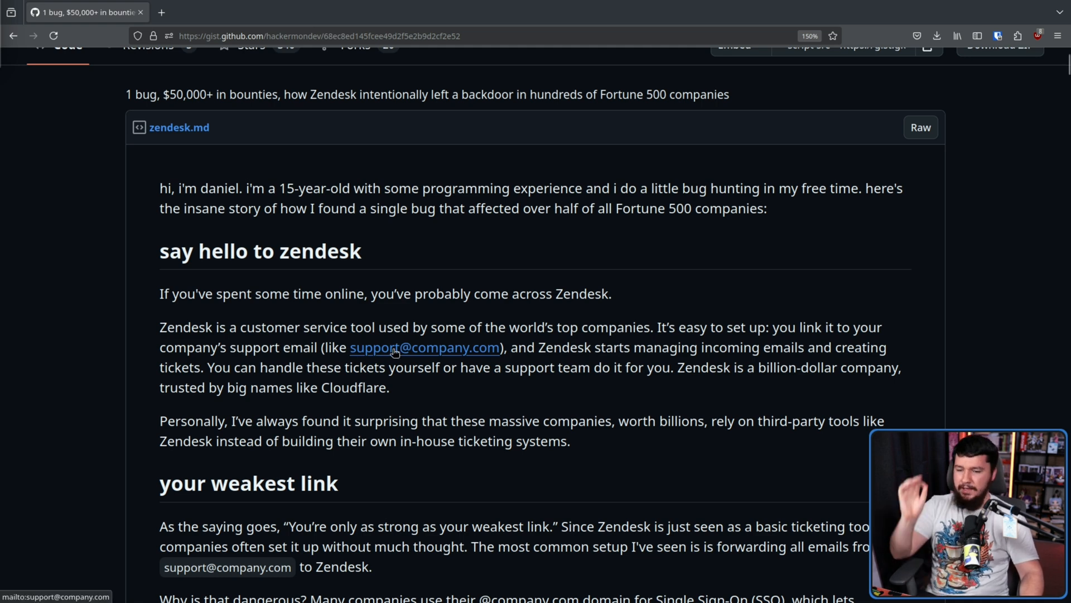
mouse_move(342, 367)
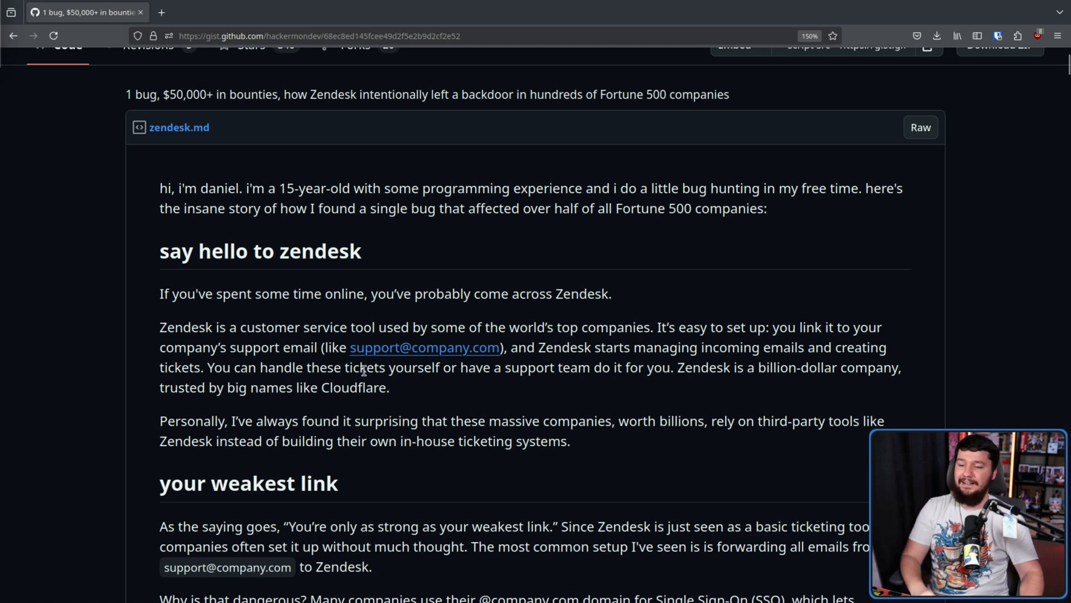
double_click(355, 387)
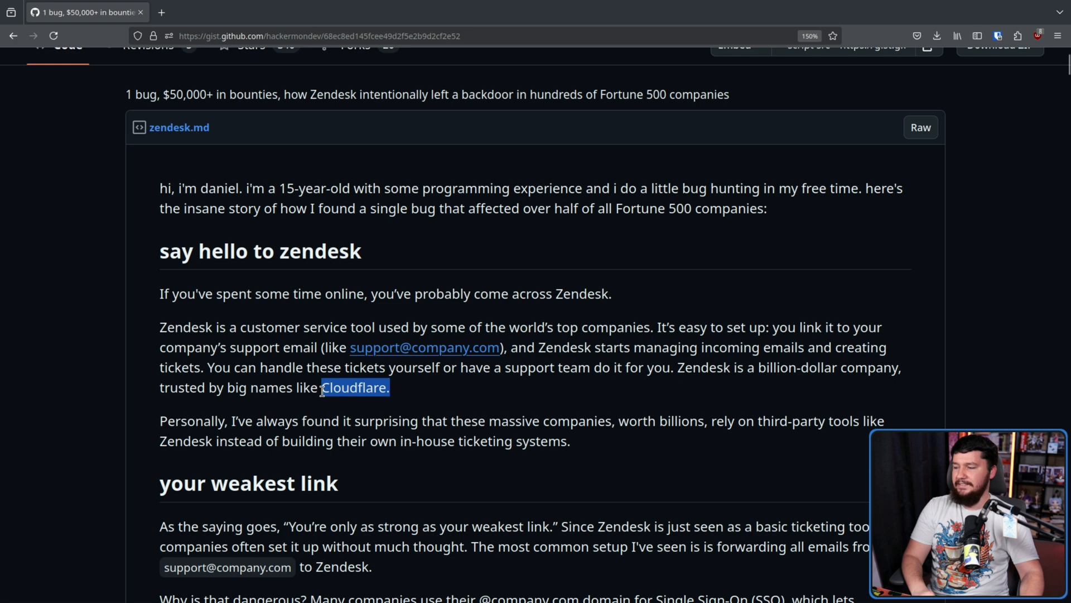
click(355, 387)
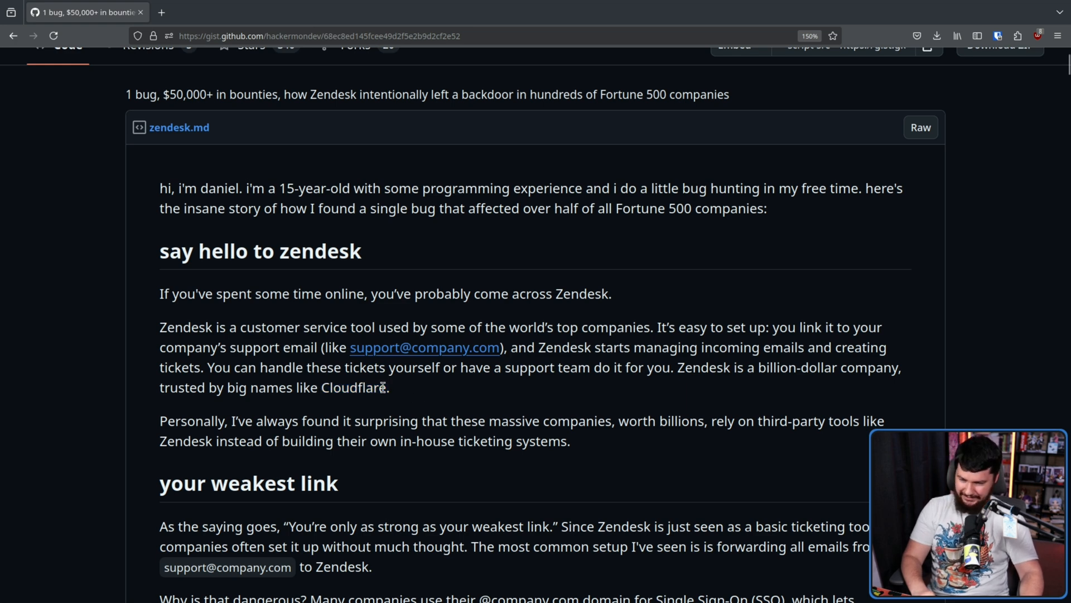
double_click(353, 388)
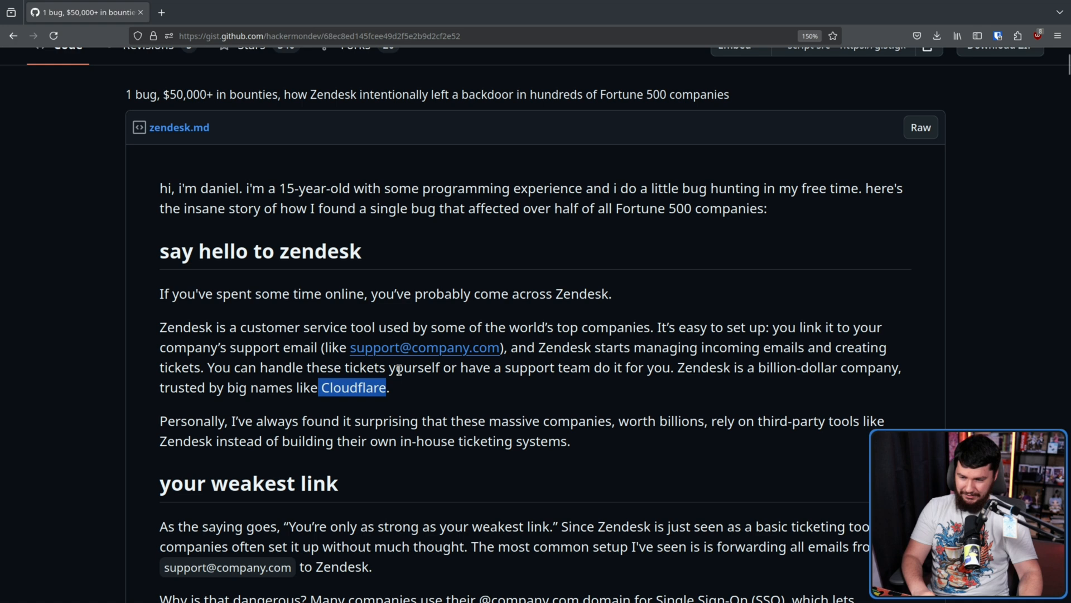
scroll(down, 3)
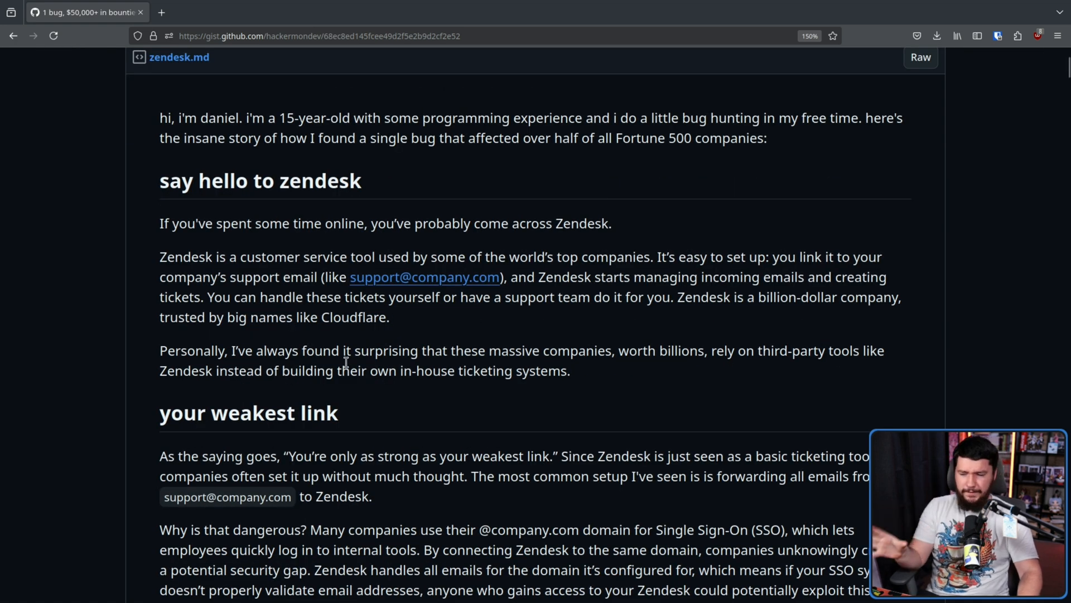
mouse_move(632, 369)
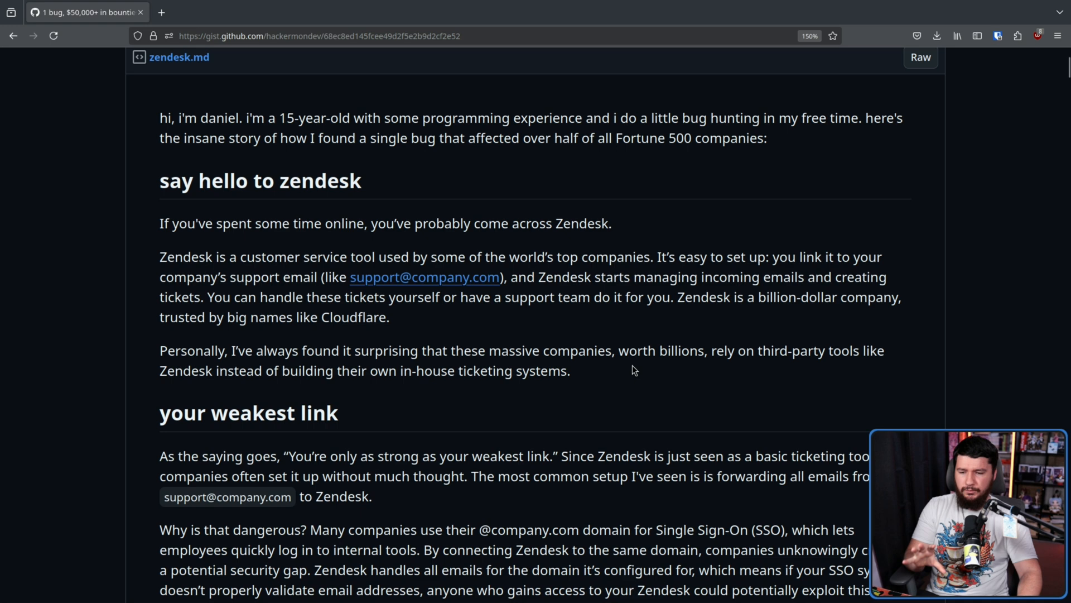
mouse_move(868, 366)
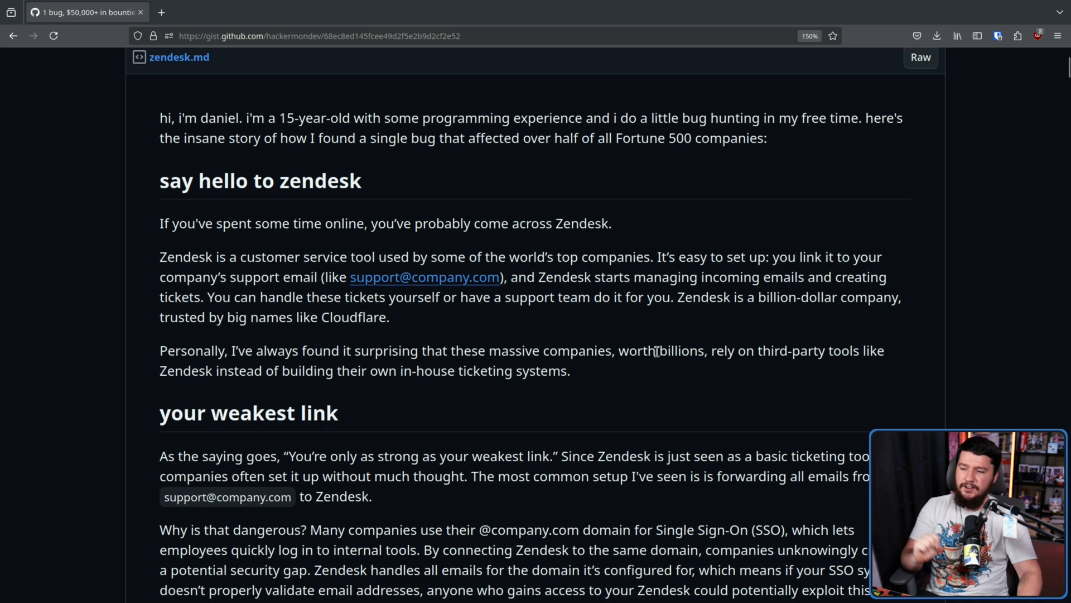
mouse_move(662, 371)
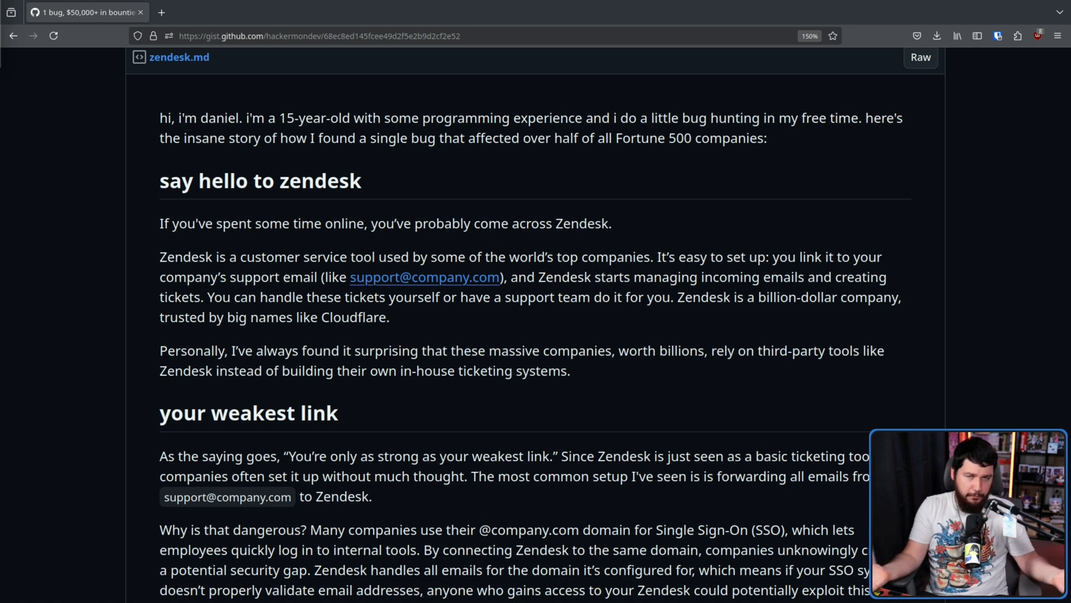
scroll(down, 3)
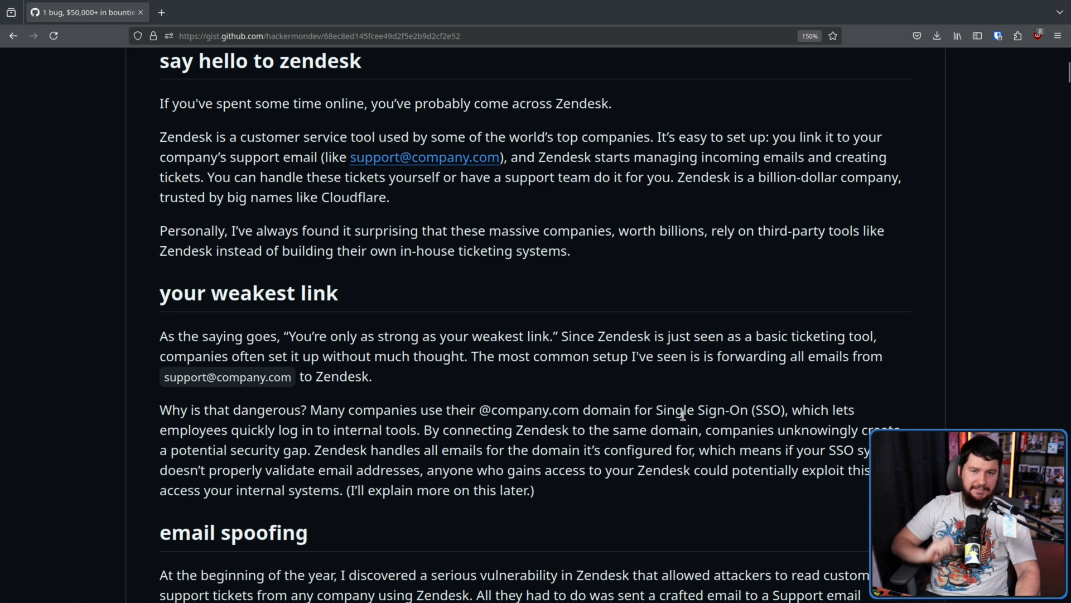
double_click(305, 336)
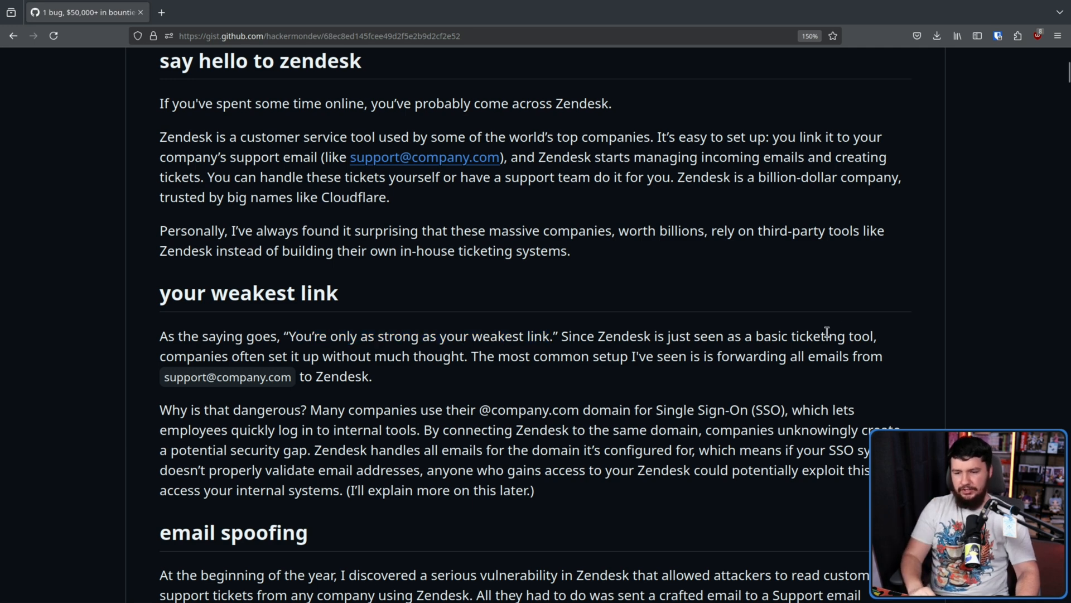
scroll(down, 3)
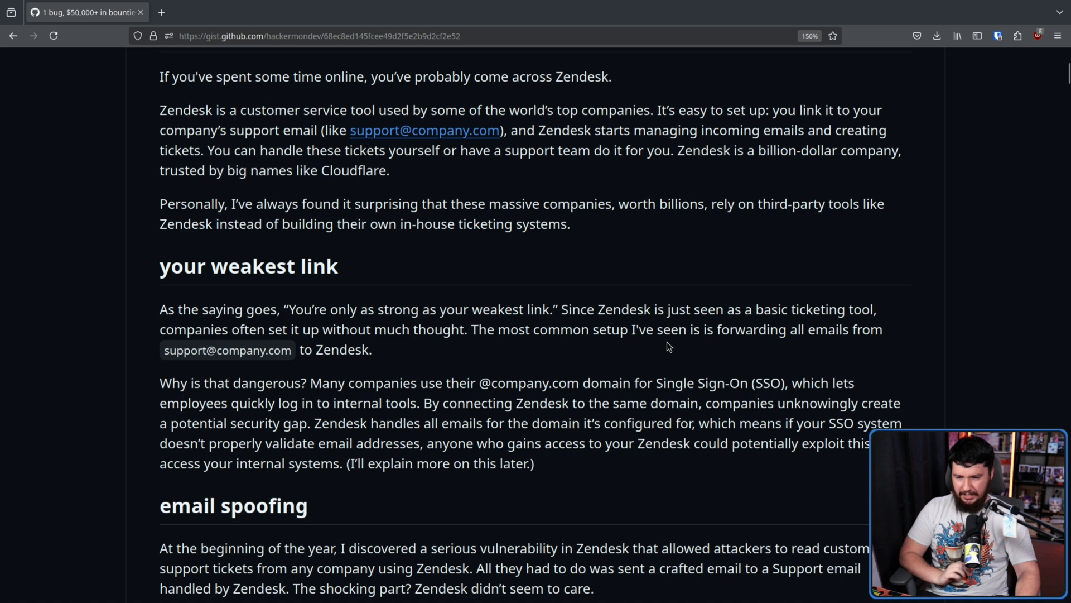
mouse_move(572, 349)
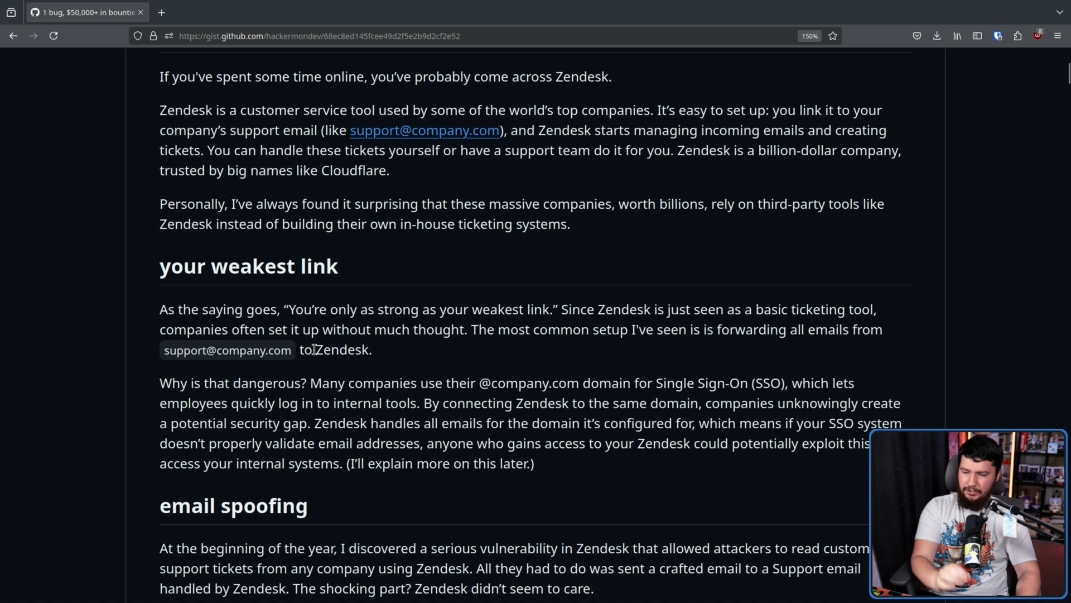
mouse_move(400, 349)
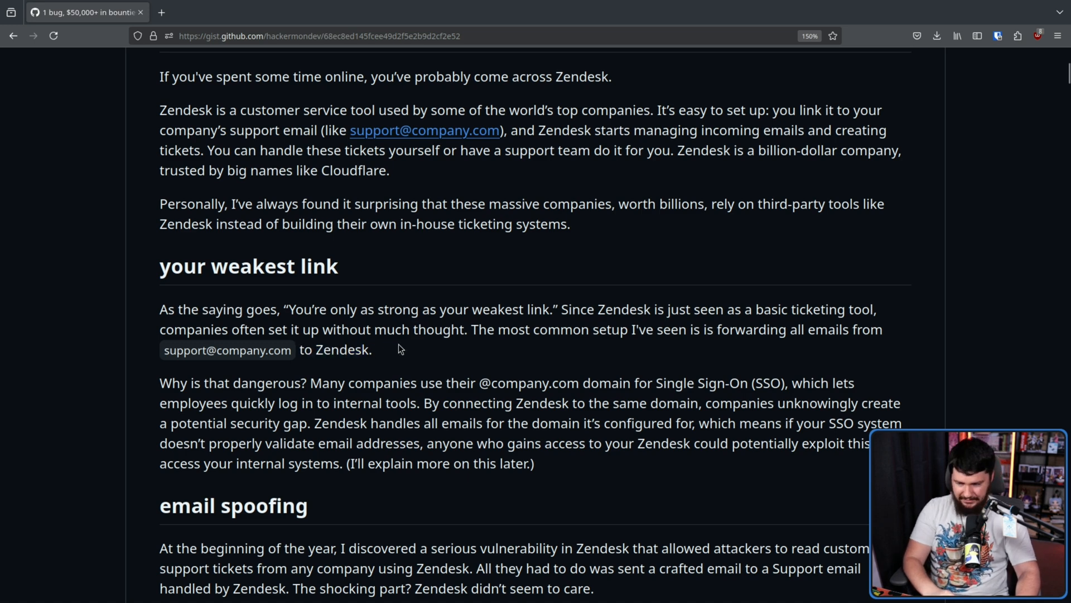
scroll(down, 3)
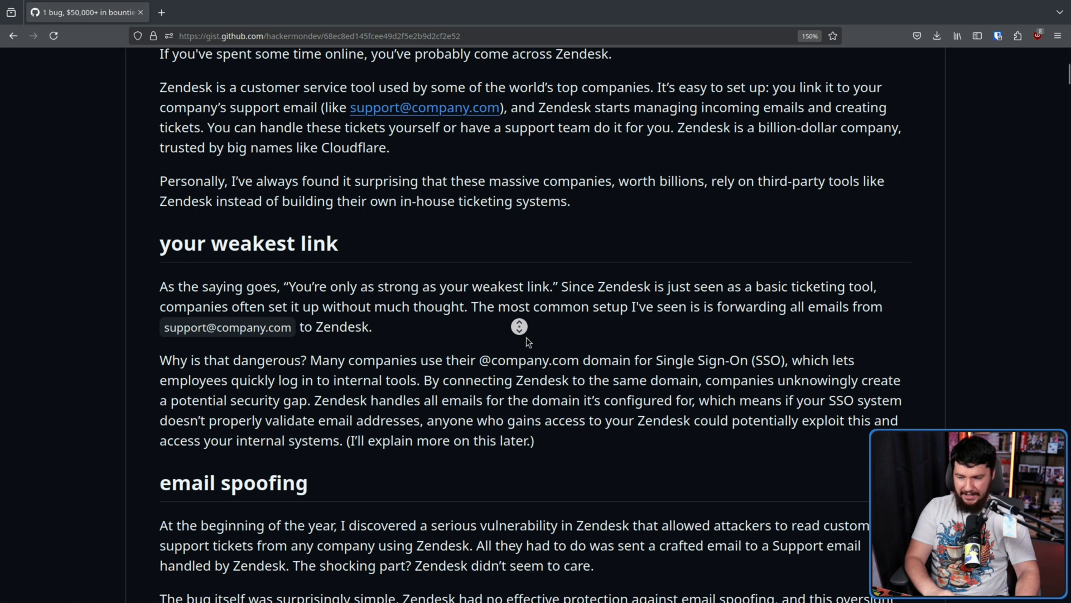
scroll(down, 3)
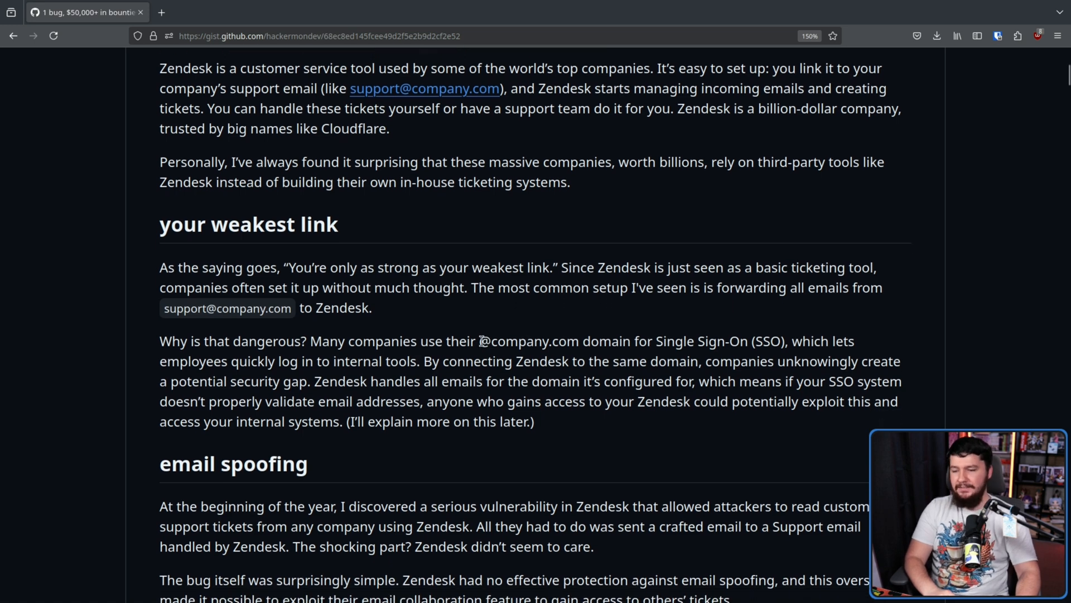
double_click(522, 341)
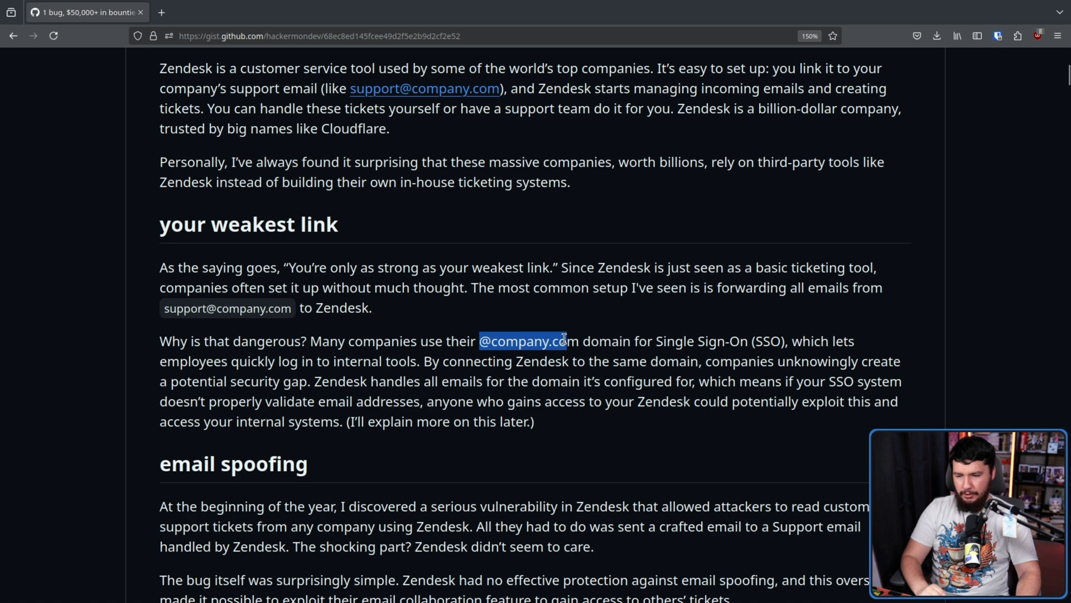
mouse_move(760, 347)
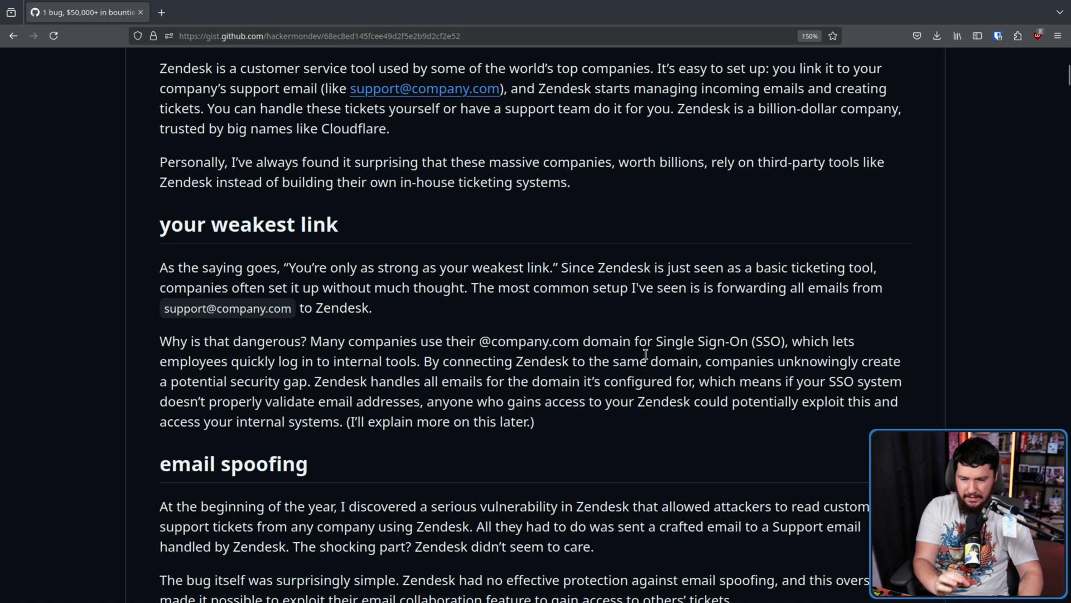
mouse_move(286, 381)
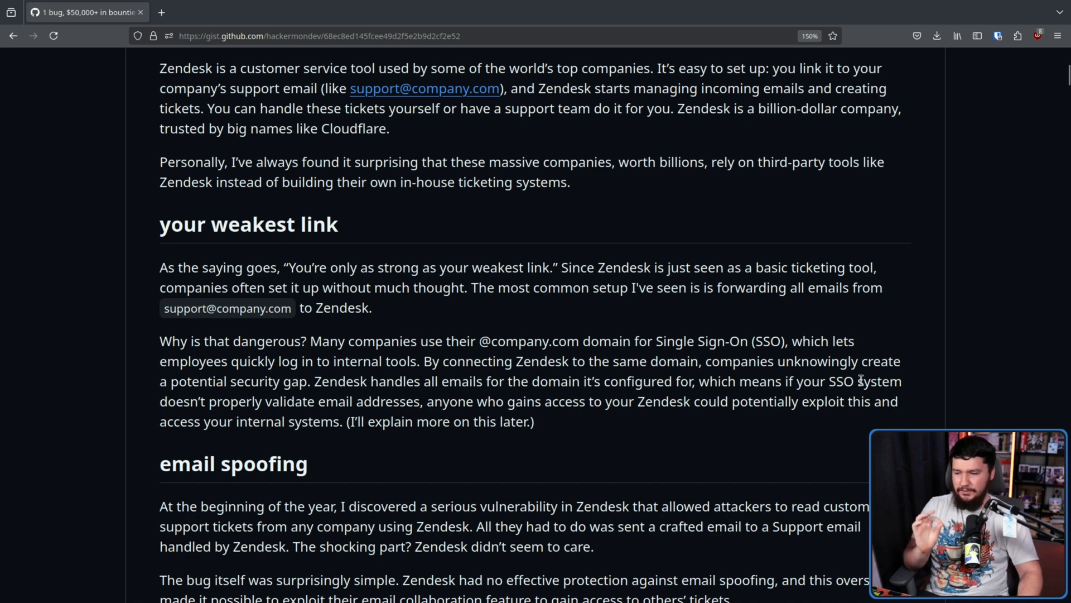
mouse_move(329, 393)
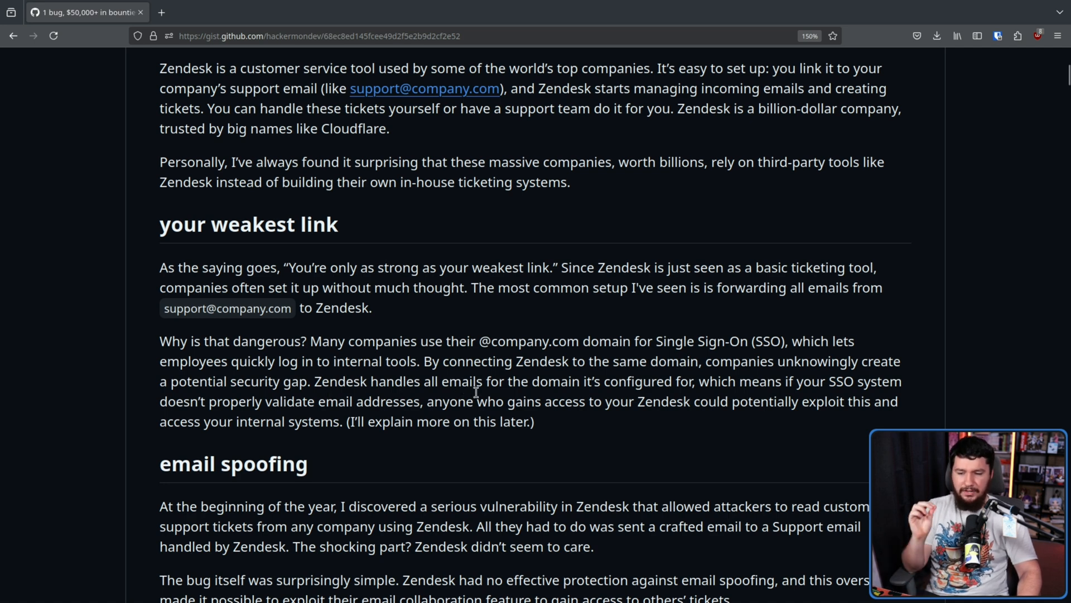
mouse_move(695, 405)
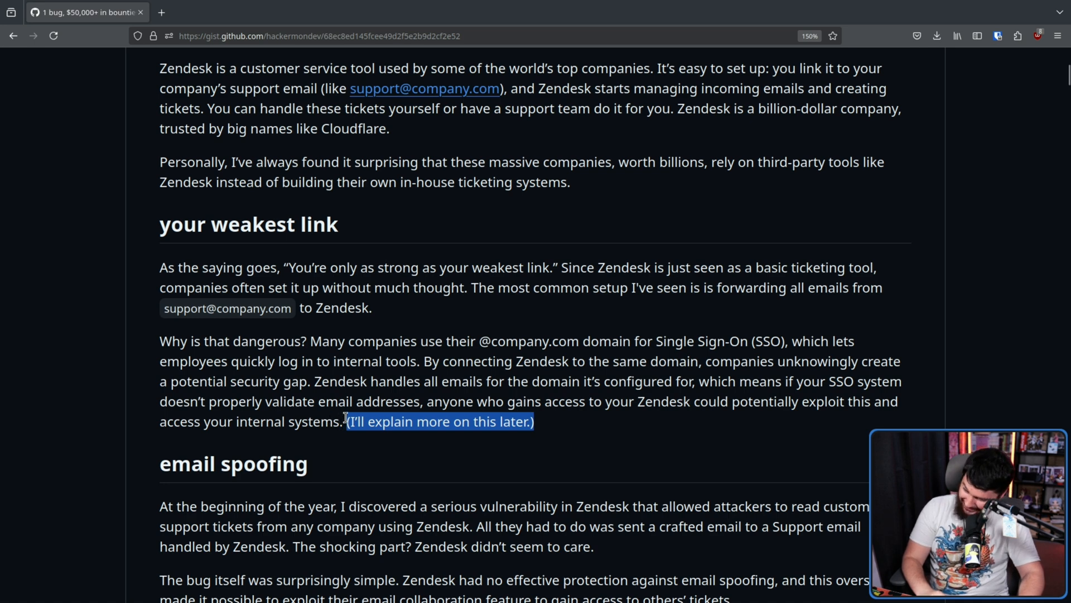
mouse_move(573, 443)
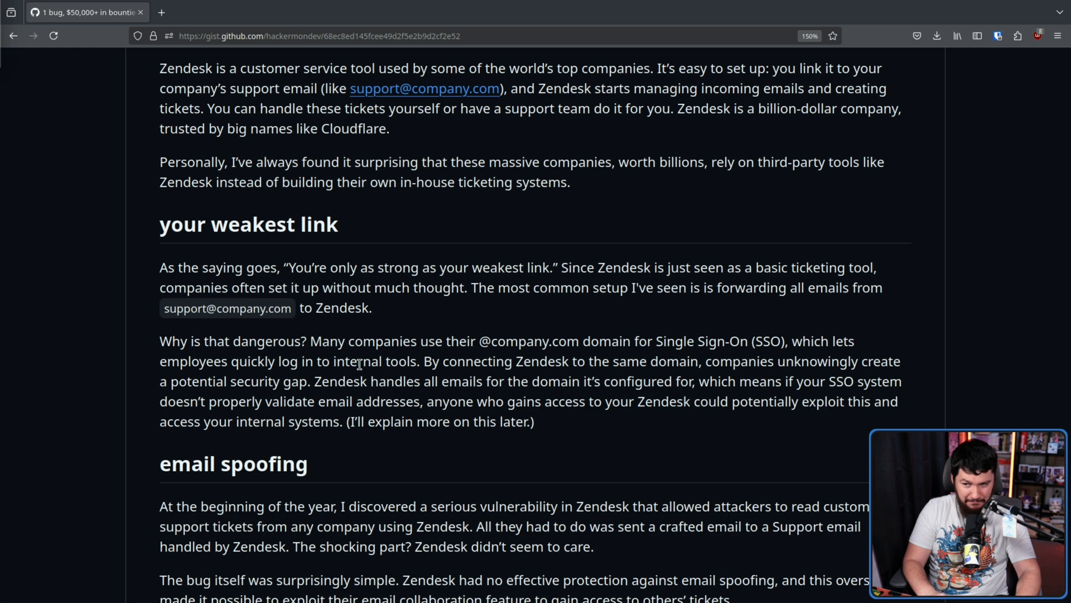
mouse_move(558, 361)
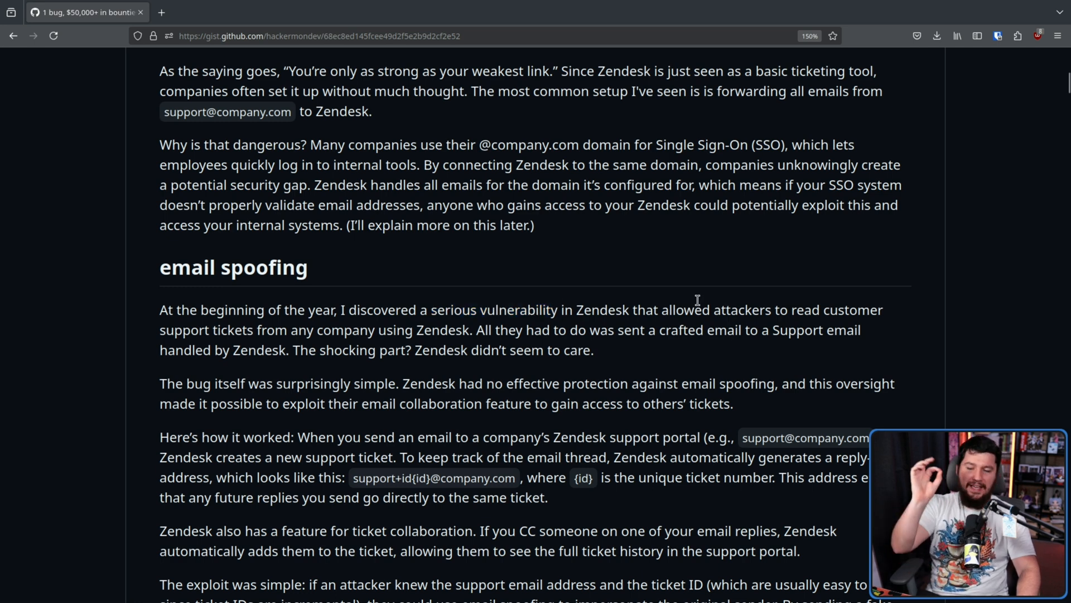
mouse_move(458, 276)
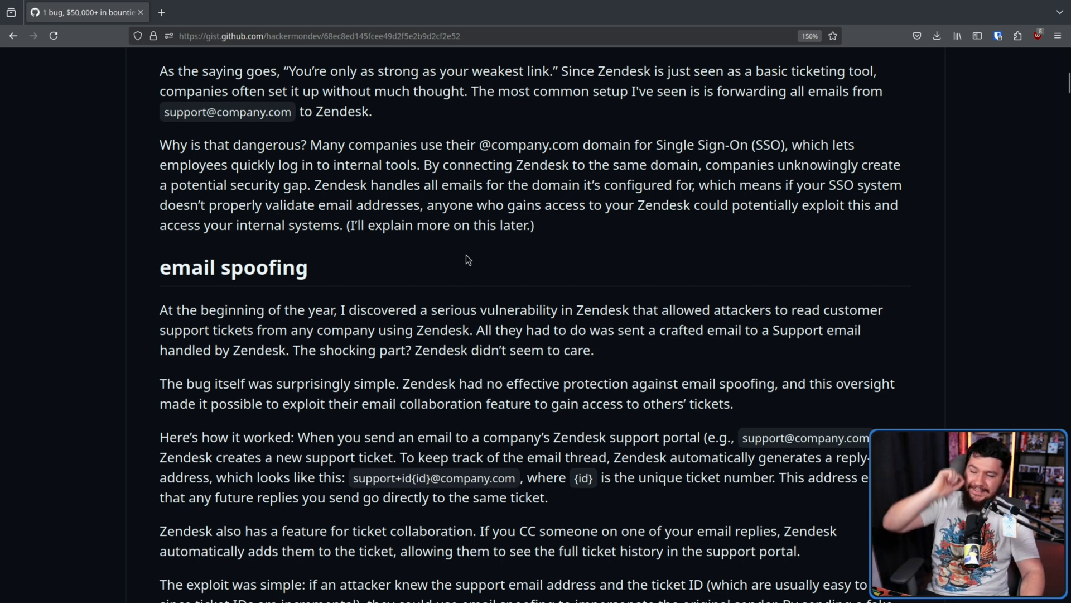
mouse_move(568, 268)
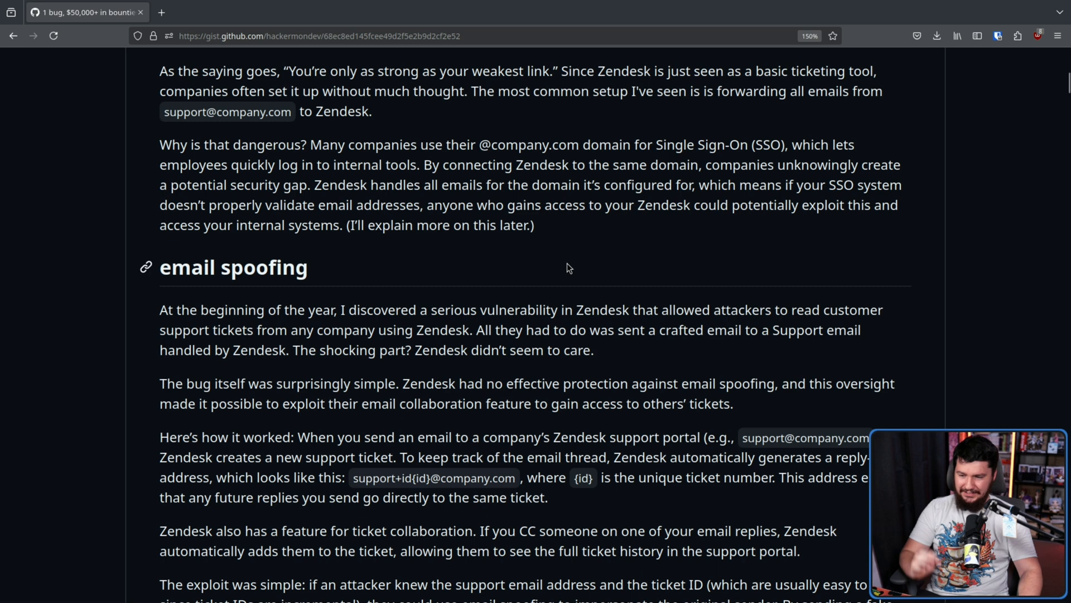
mouse_move(690, 315)
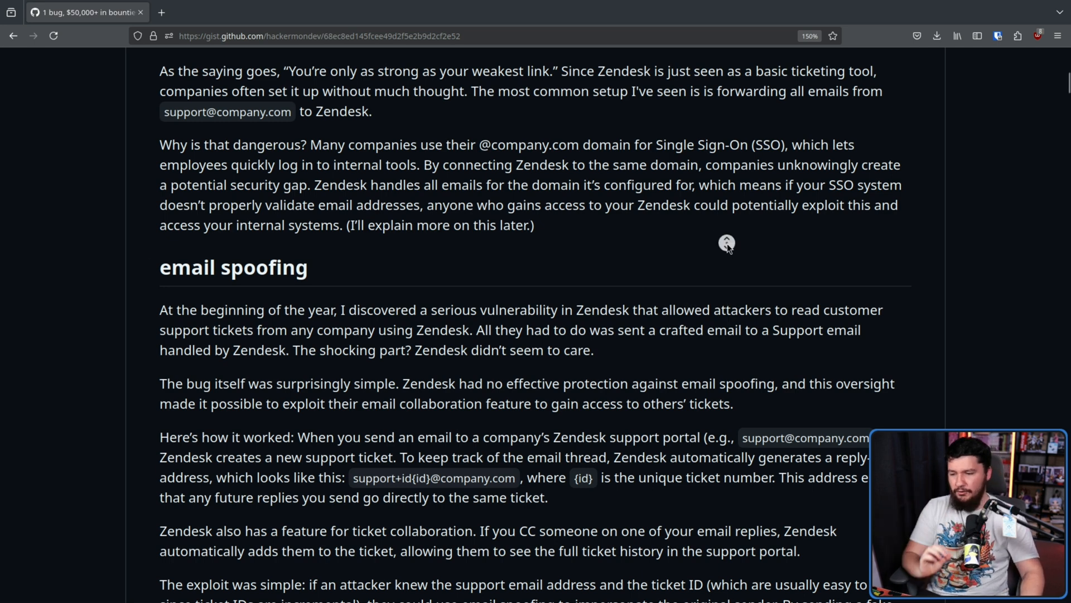
Read on through the CC-based access explanation down to the bug prerequisites.
scroll(down, 3)
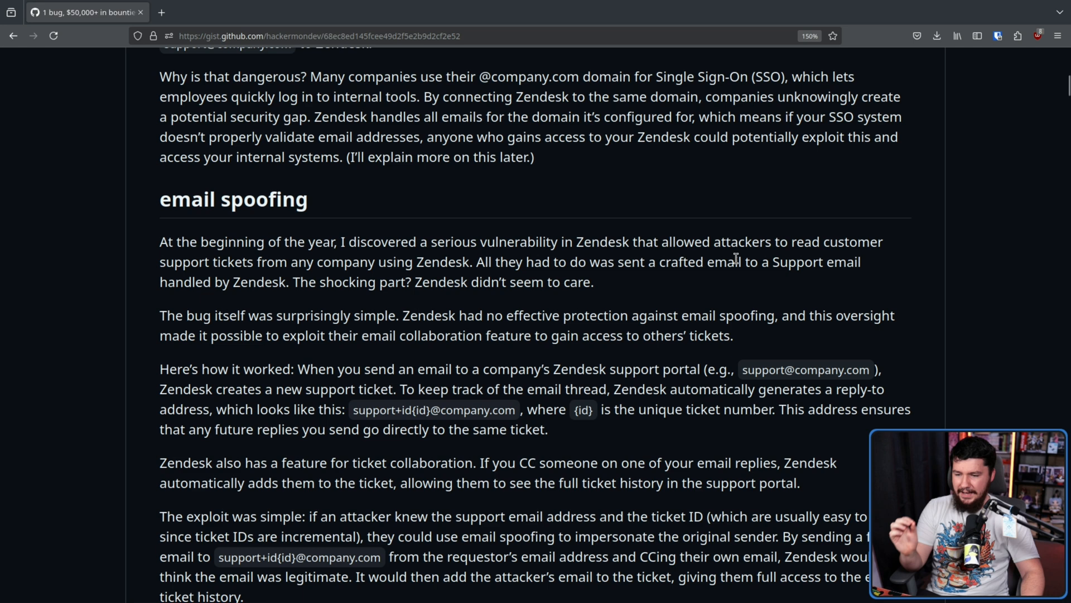
mouse_move(757, 309)
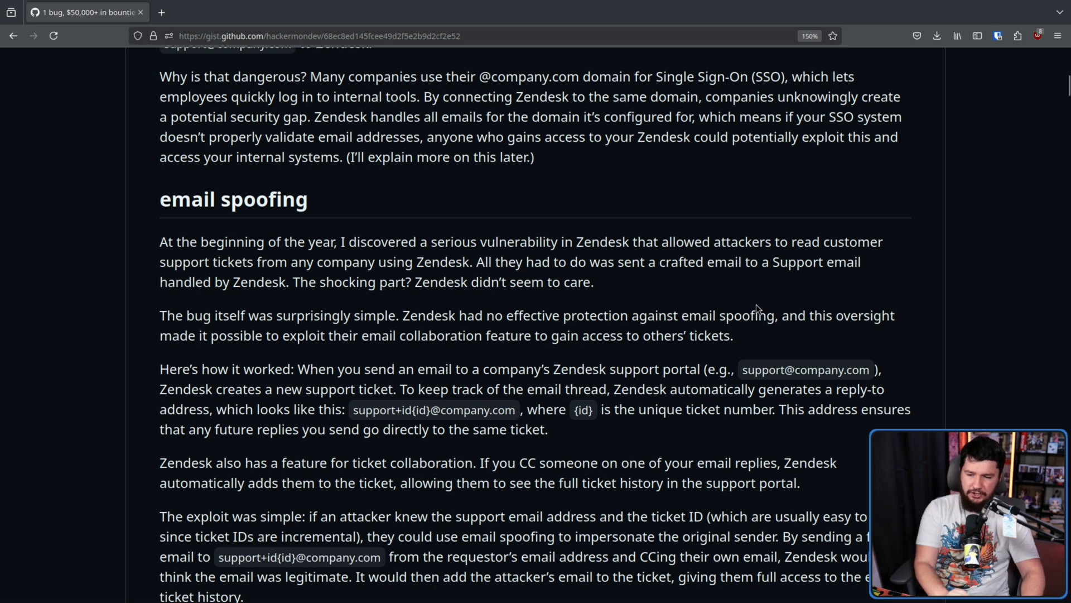
double_click(726, 315)
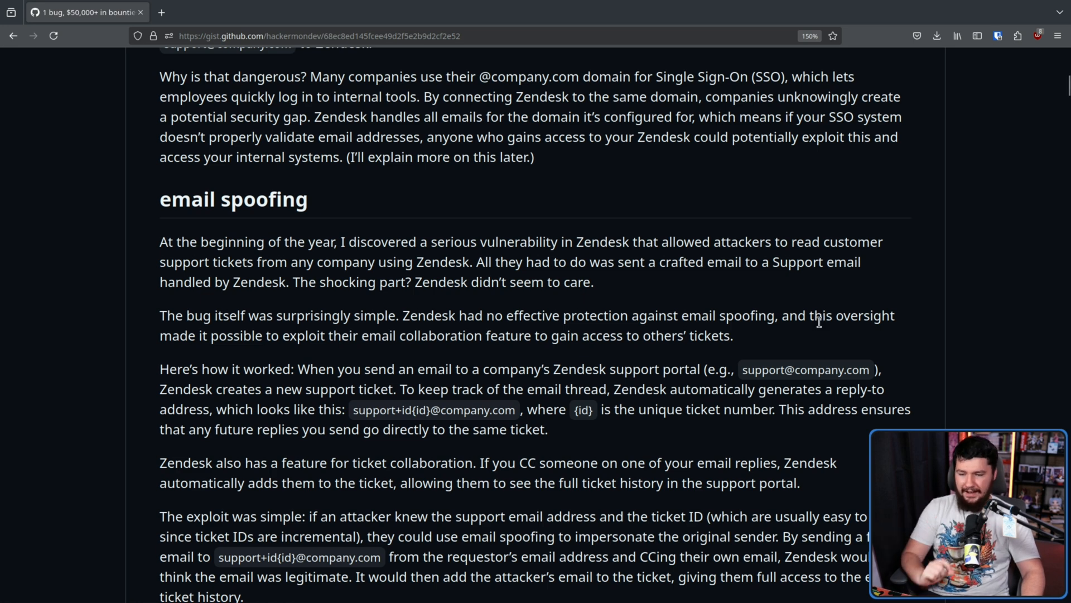
scroll(down, 3)
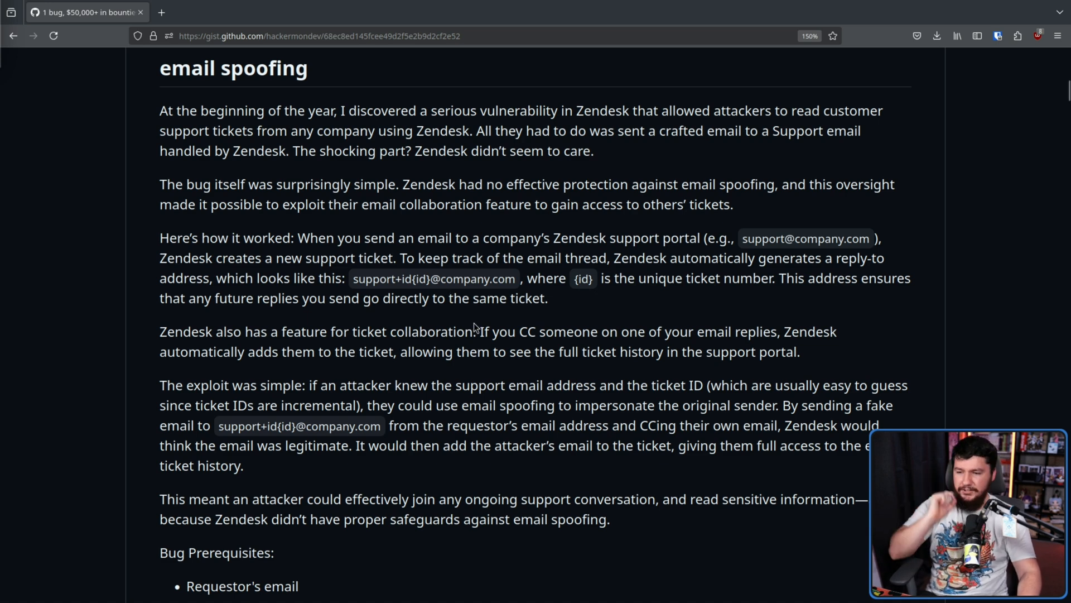
mouse_move(497, 265)
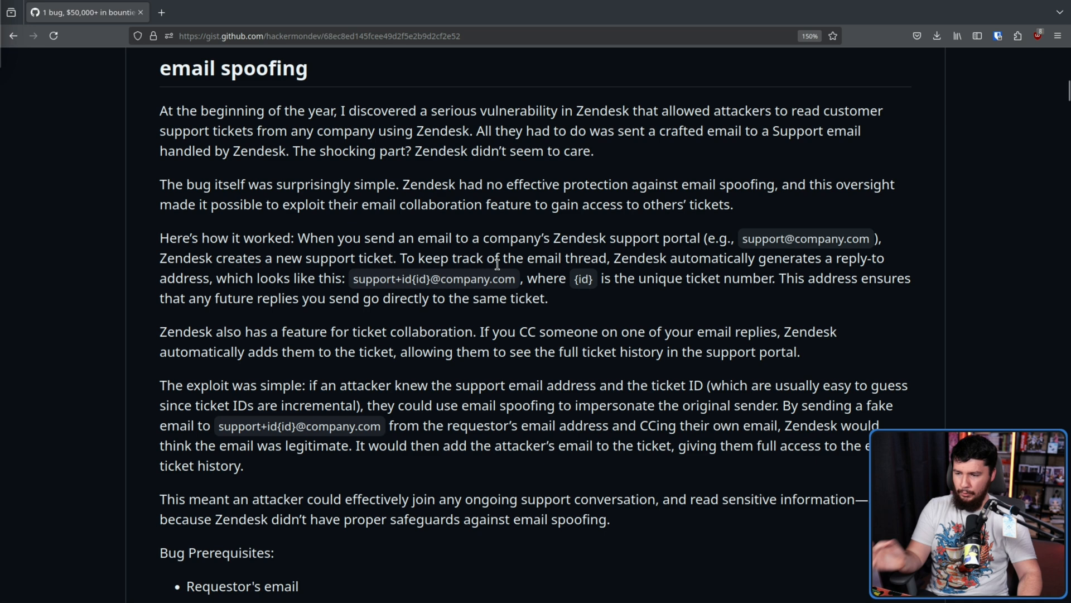
mouse_move(331, 261)
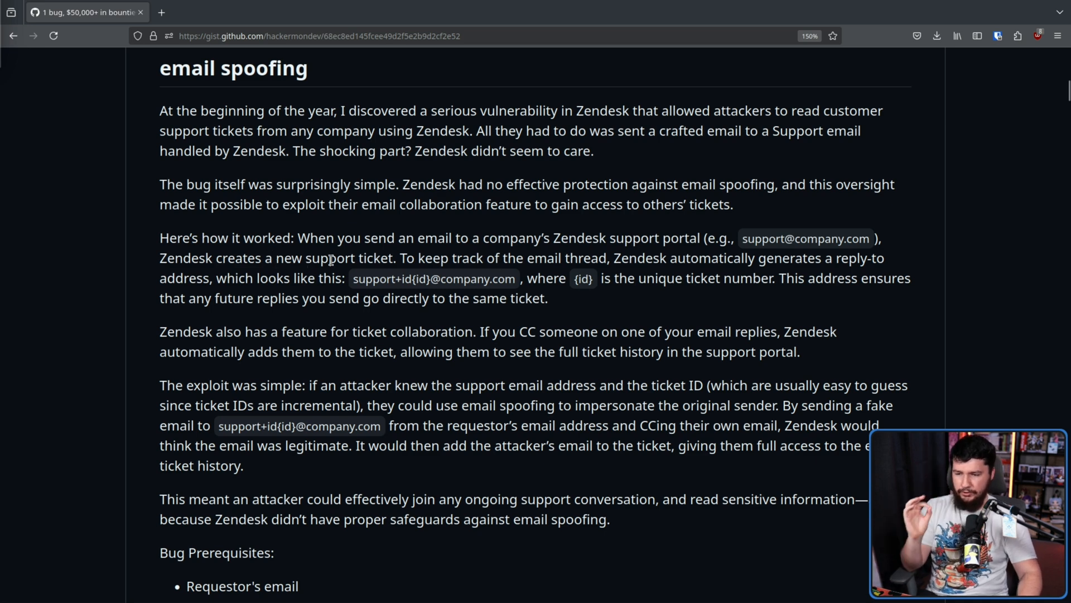
mouse_move(430, 276)
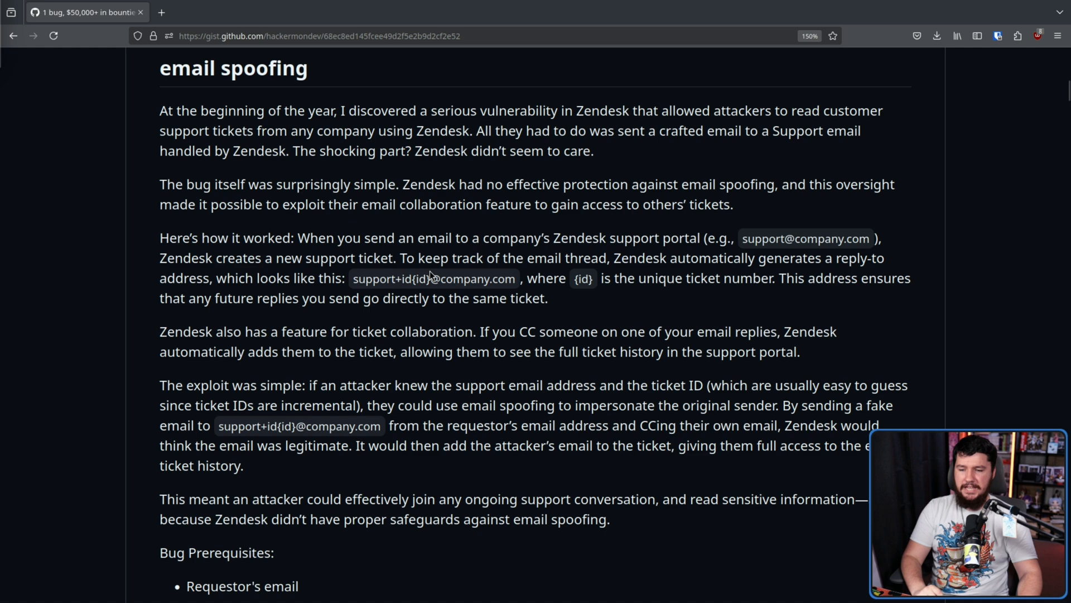
mouse_move(696, 260)
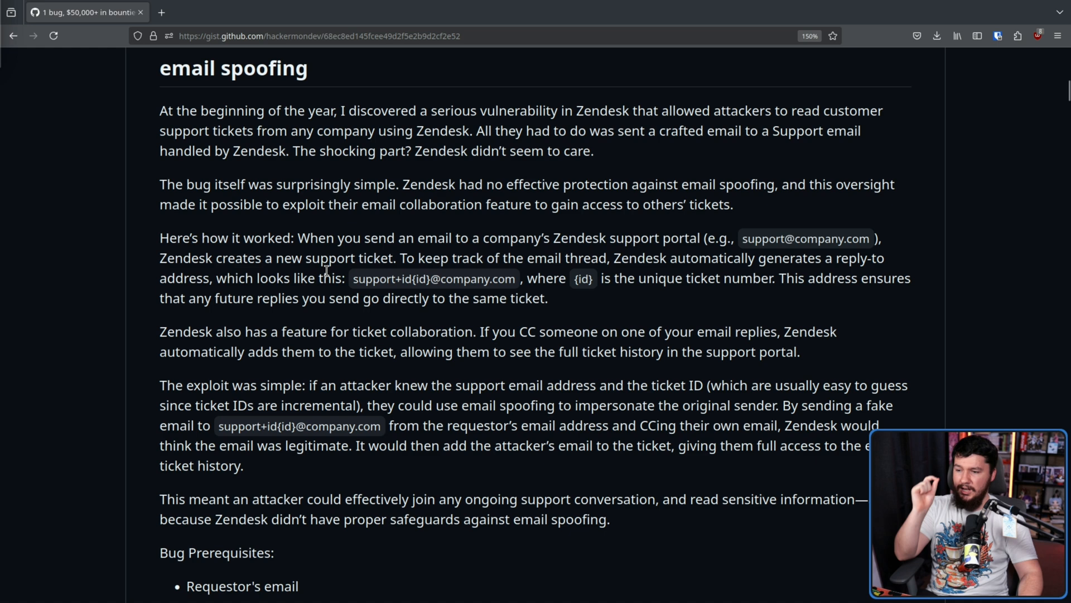
mouse_move(367, 277)
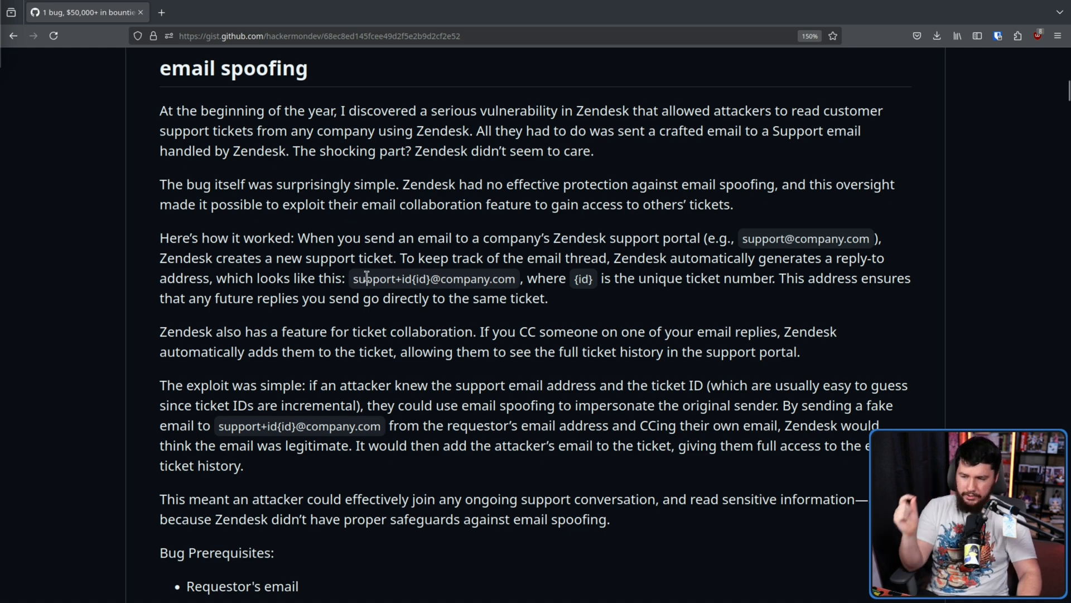
double_click(424, 278)
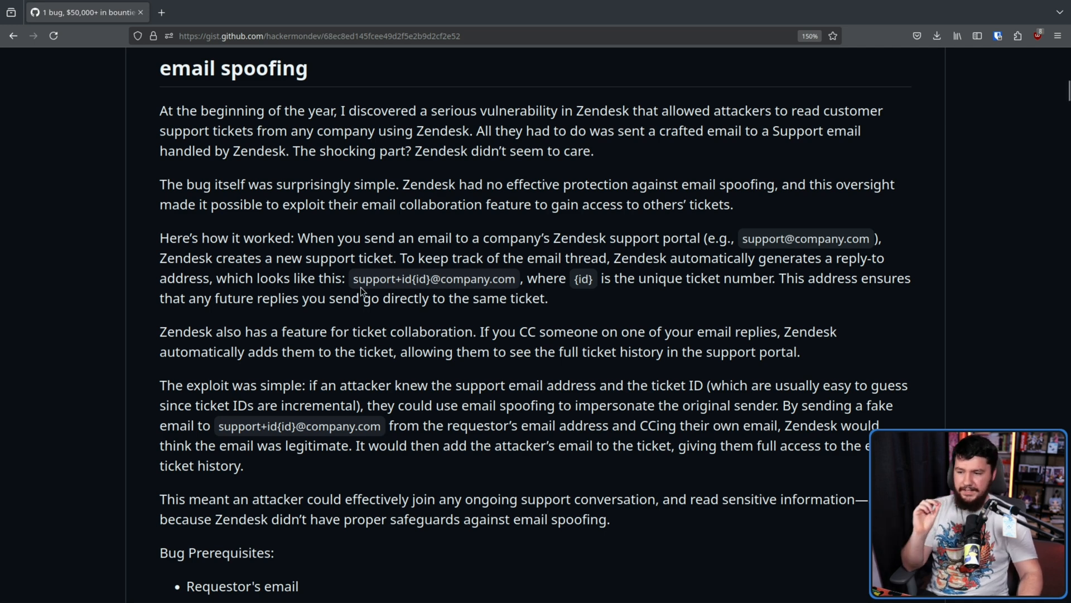
mouse_move(408, 284)
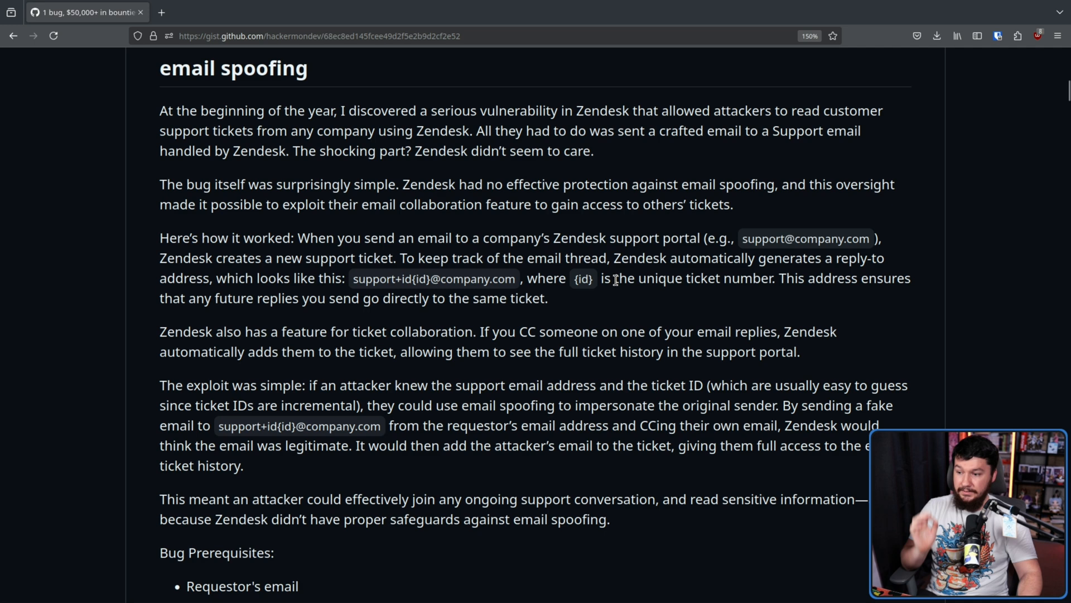
mouse_move(551, 296)
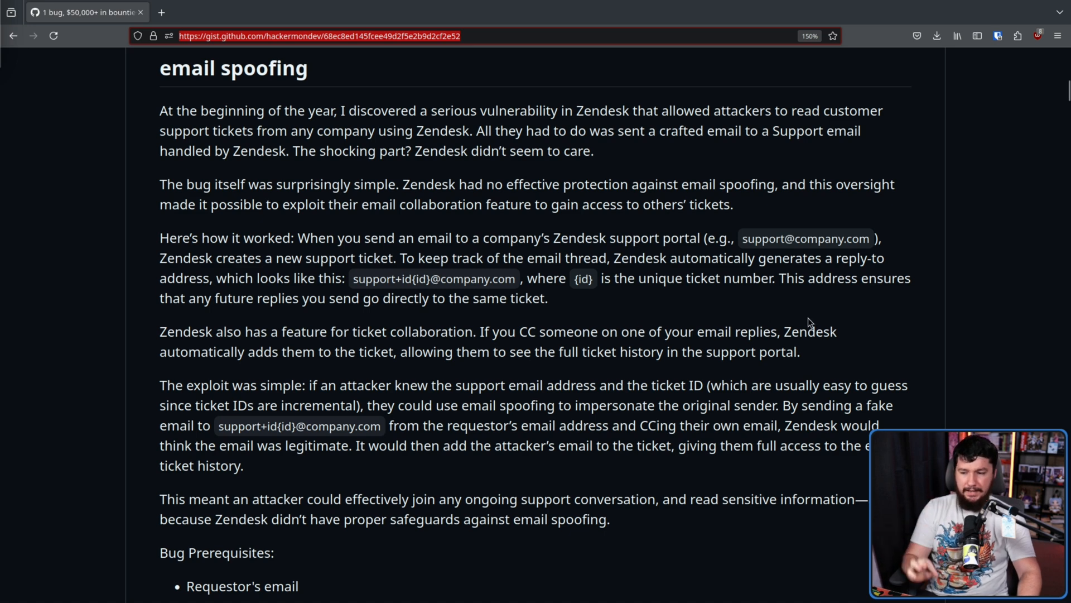
mouse_move(345, 351)
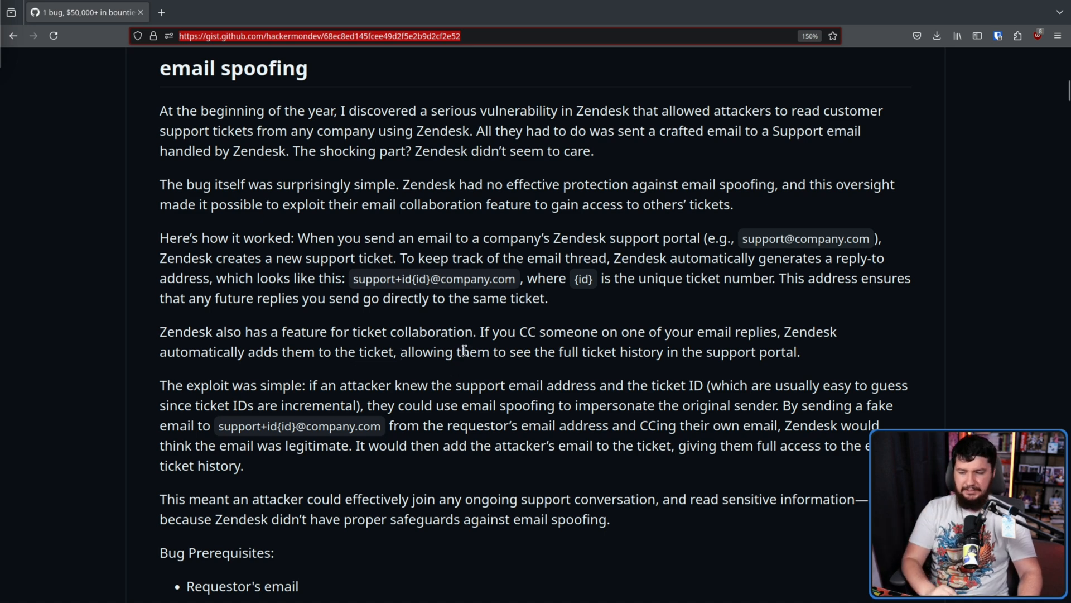
mouse_move(468, 350)
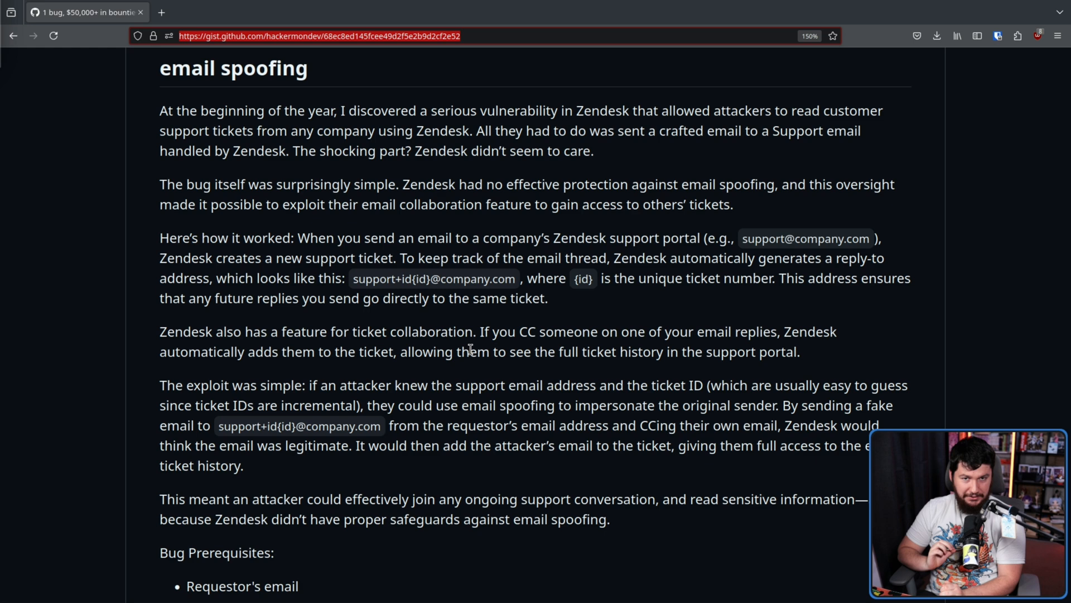
Bring all three bug prerequisites and the 'out of scope' heading into view.
scroll(down, 3)
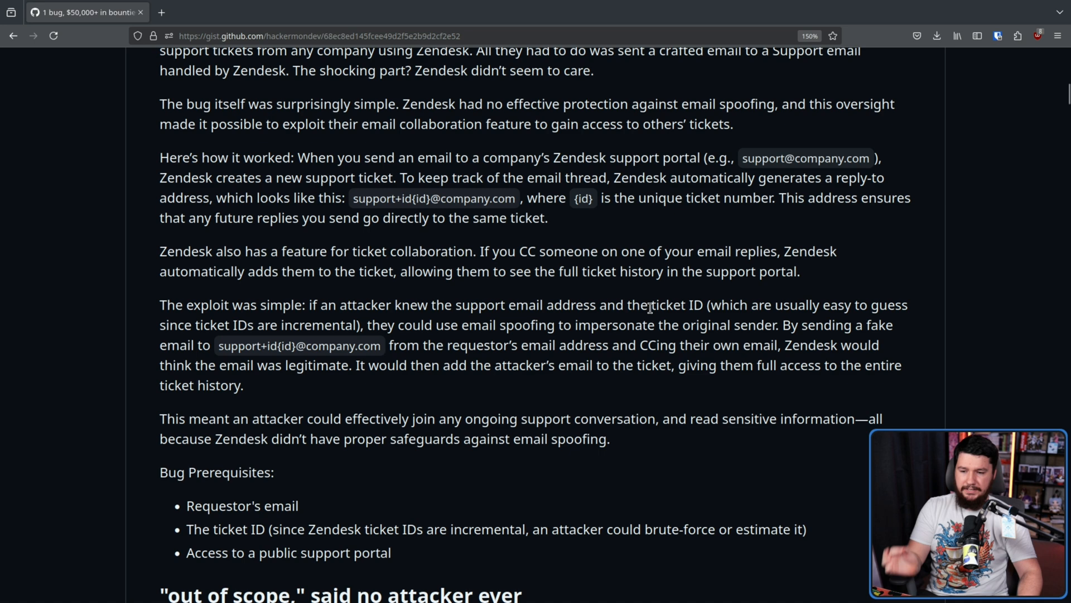
mouse_move(782, 308)
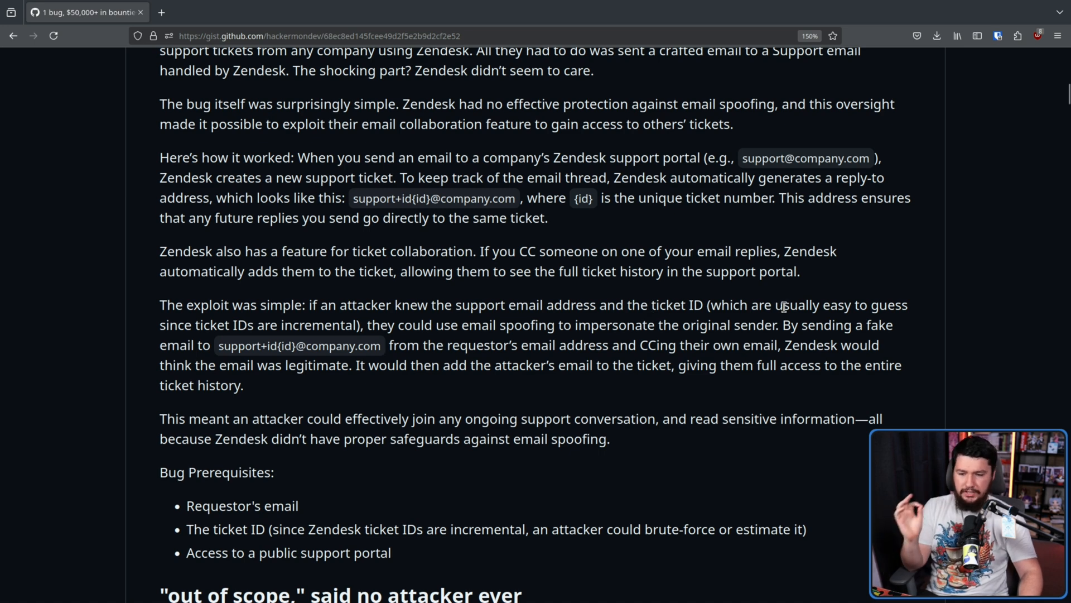
mouse_move(506, 295)
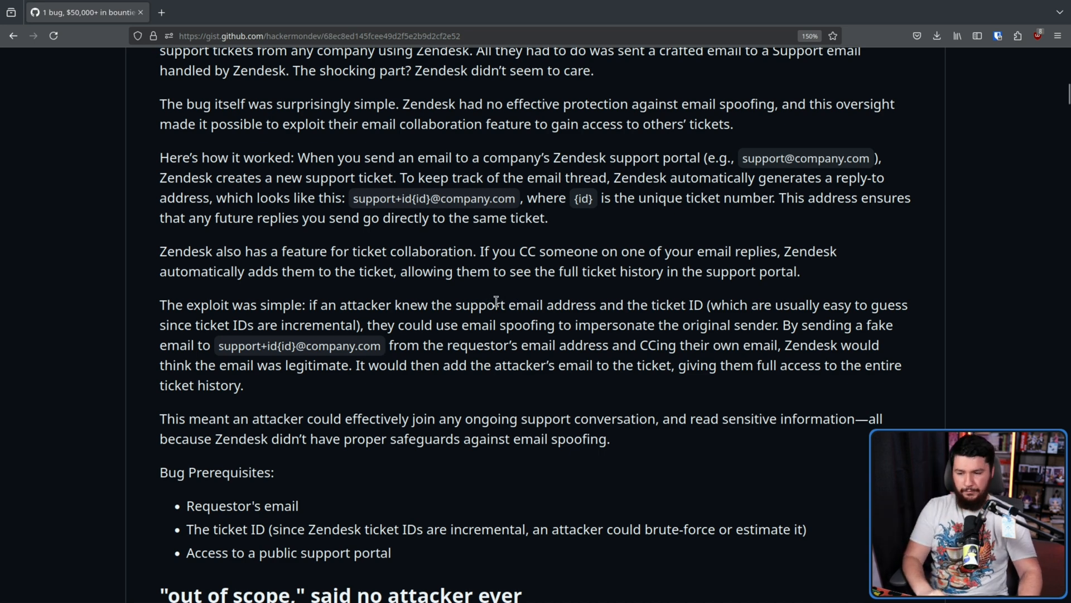
mouse_move(512, 299)
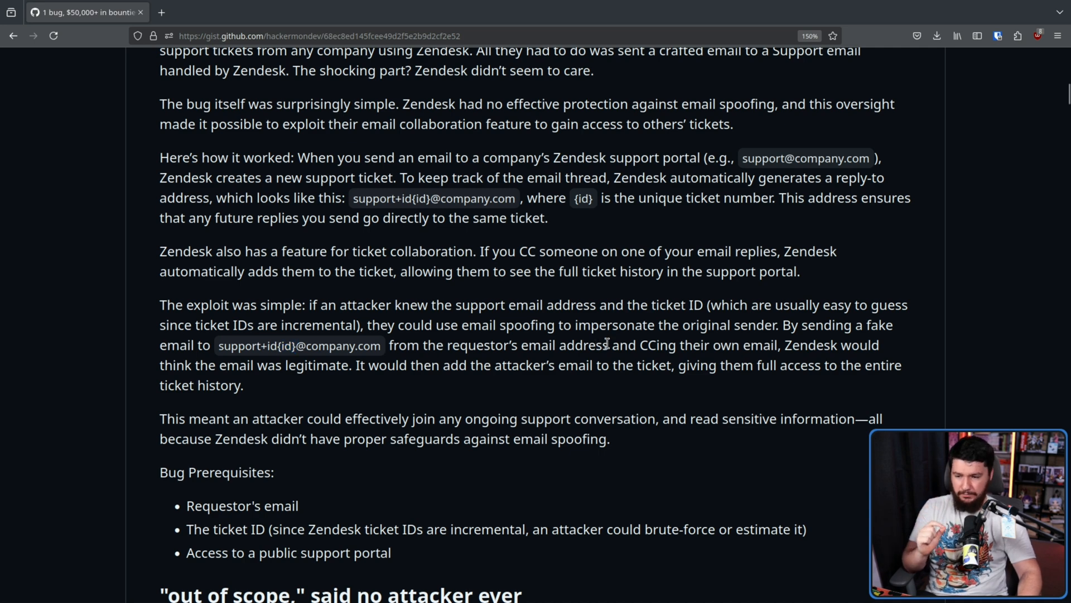
double_click(528, 345)
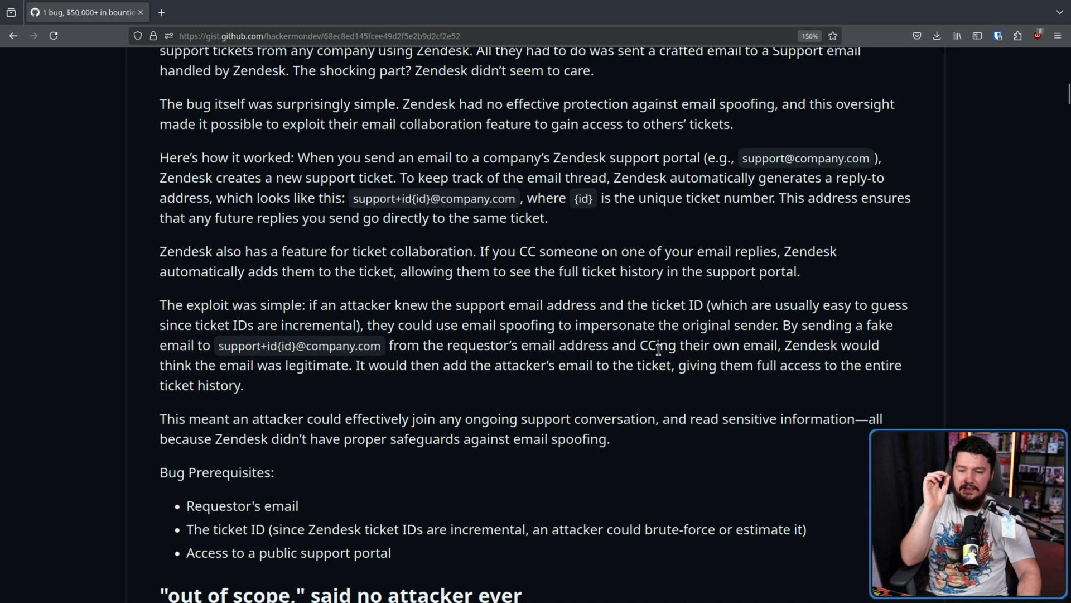
mouse_move(700, 357)
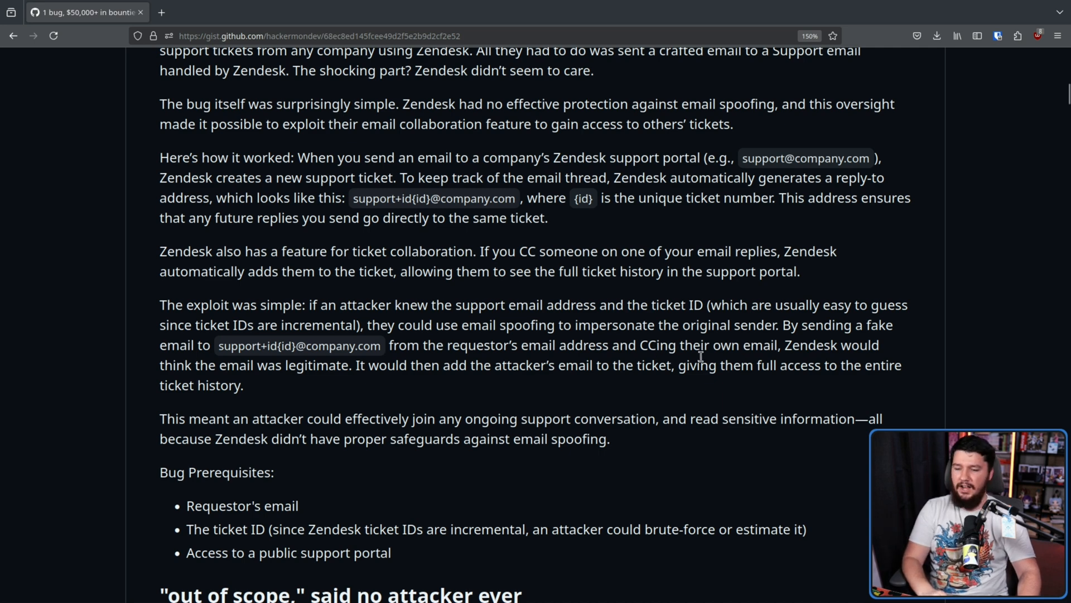
mouse_move(638, 402)
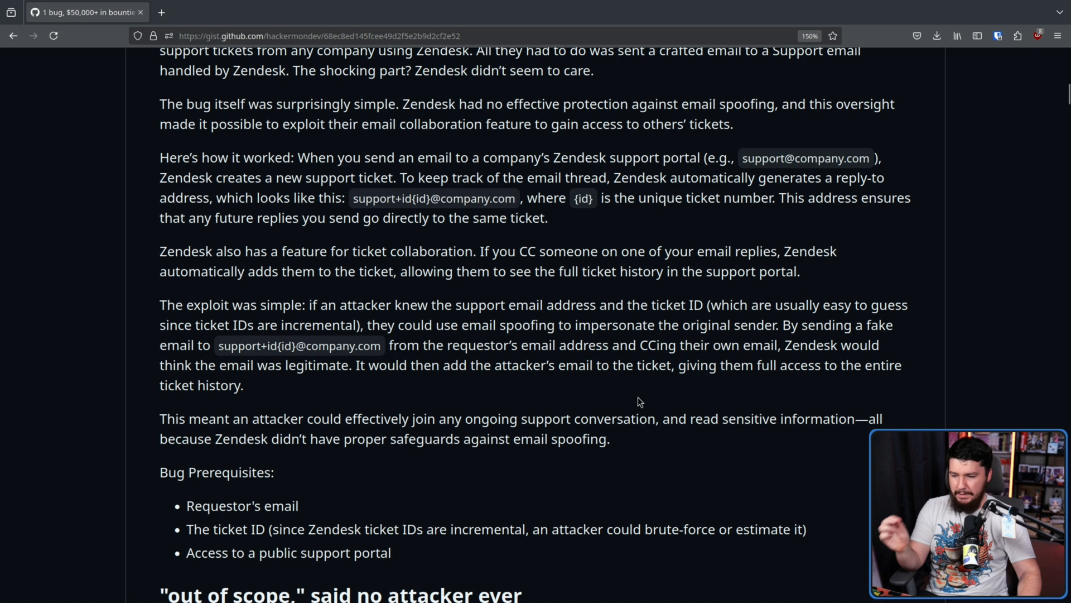
mouse_move(616, 392)
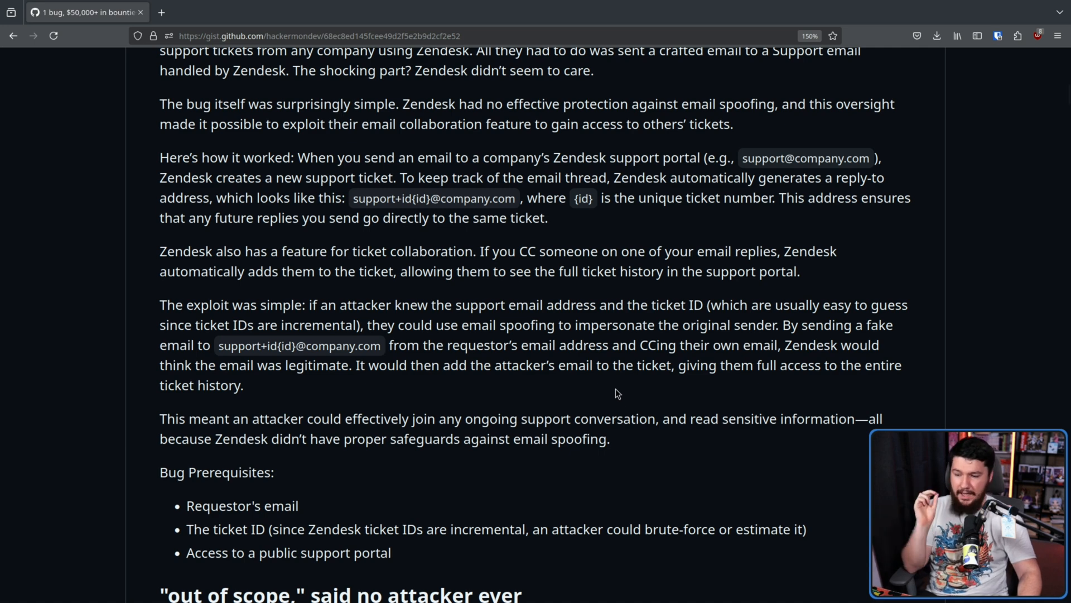
mouse_move(690, 417)
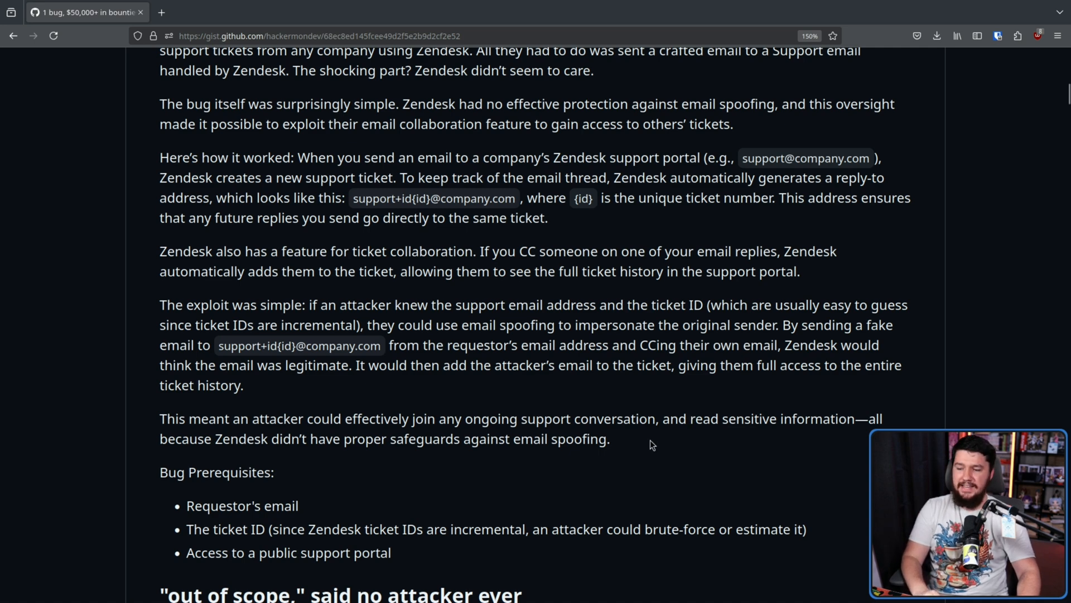
mouse_move(617, 450)
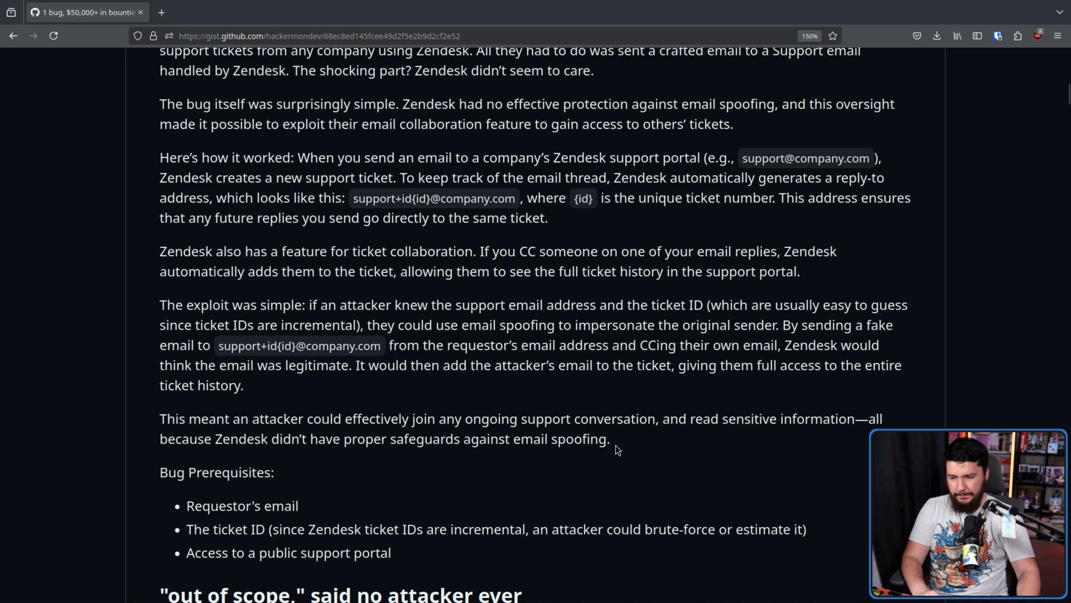
mouse_move(614, 444)
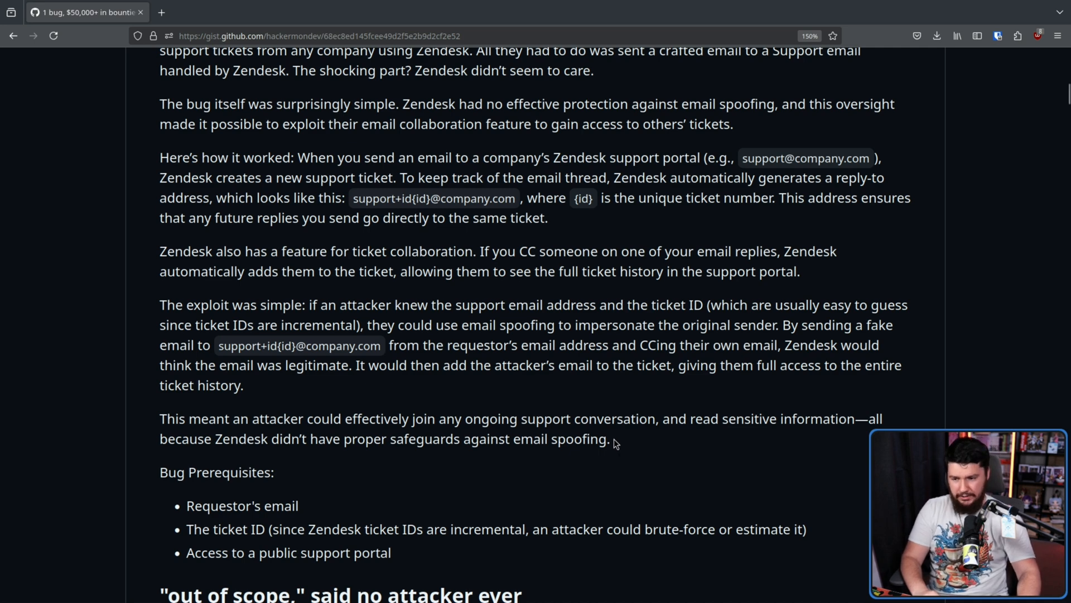
mouse_move(607, 438)
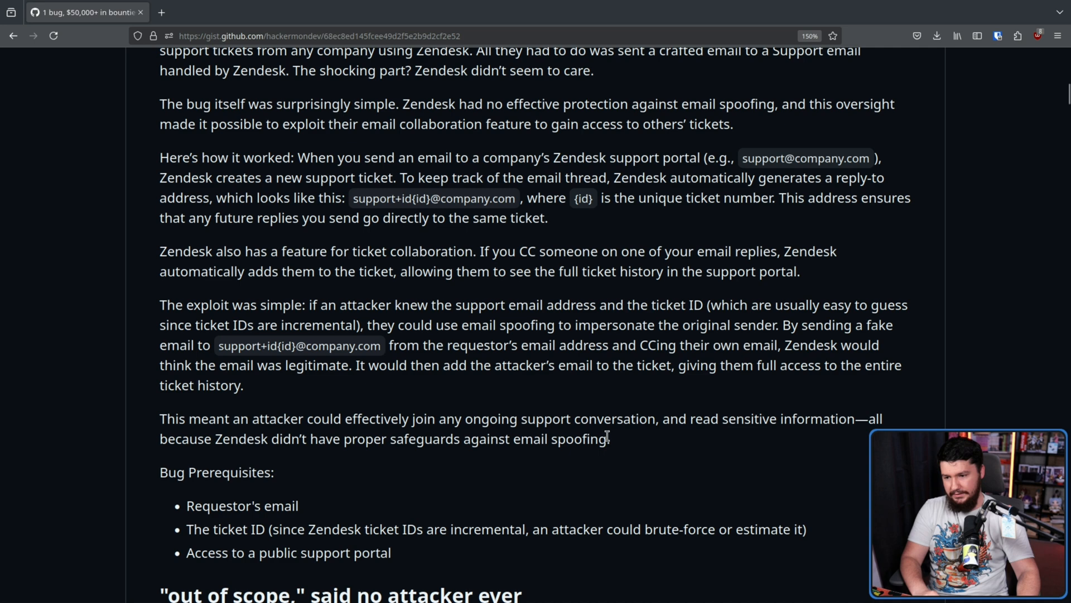
mouse_move(601, 437)
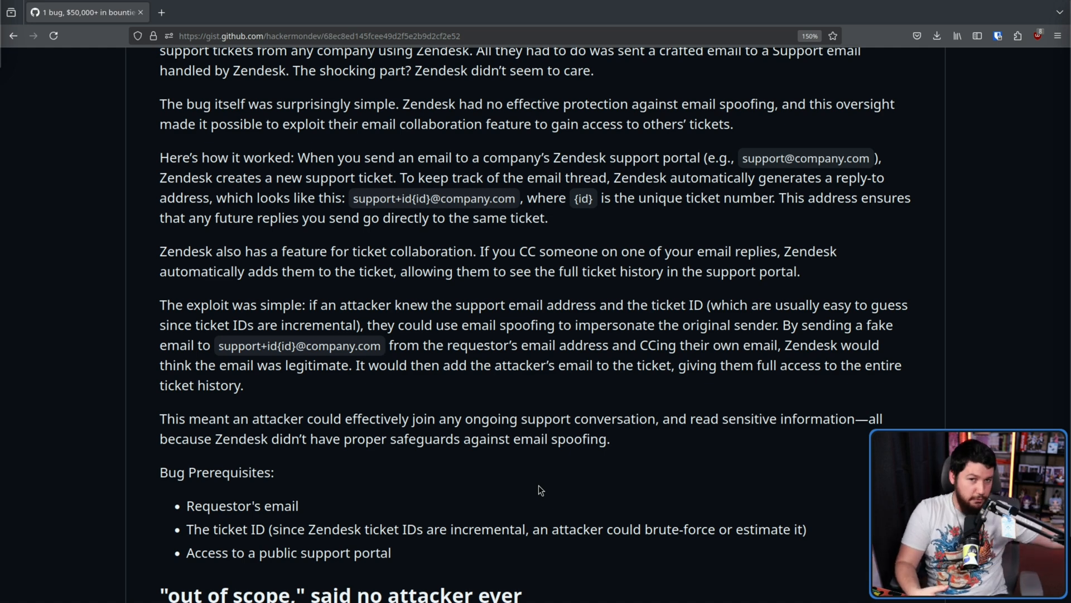
Read past the HackerOne triage rejection to the start of the H1 Staff follow-up reply.
scroll(down, 3)
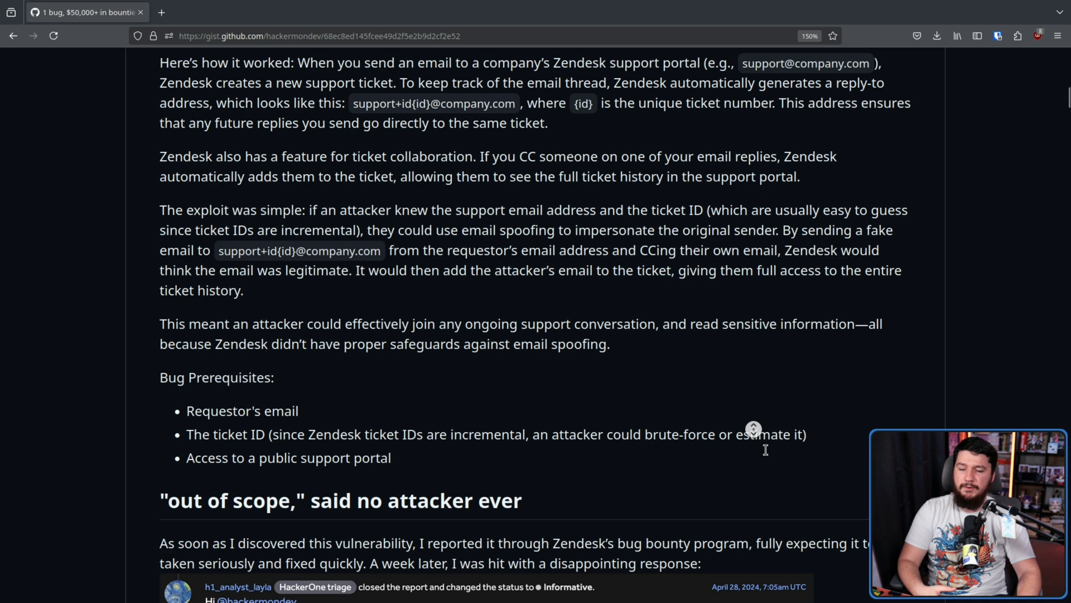
scroll(down, 3)
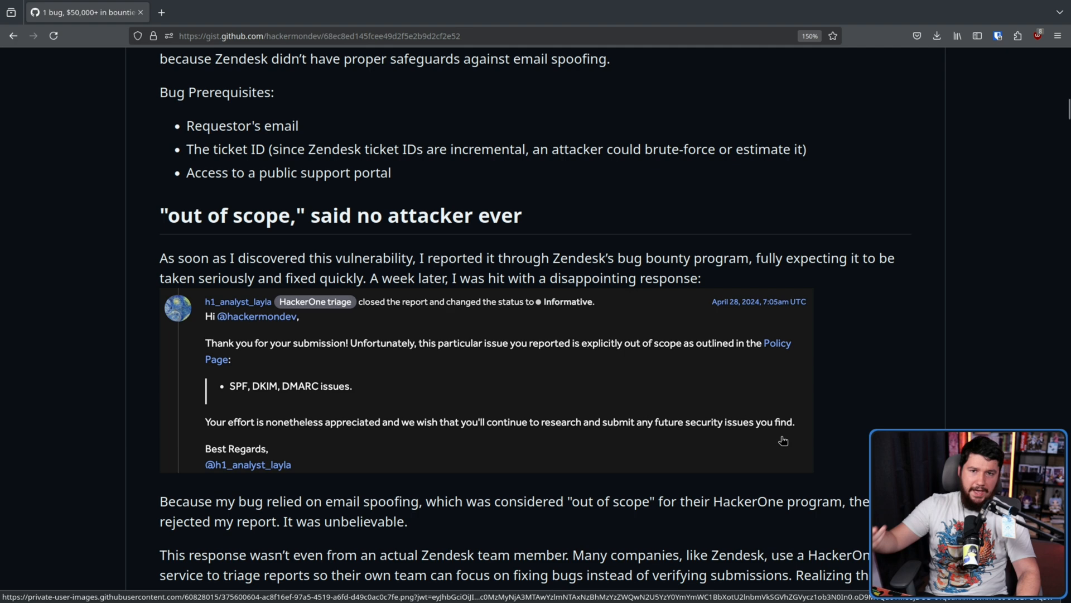
mouse_move(258, 373)
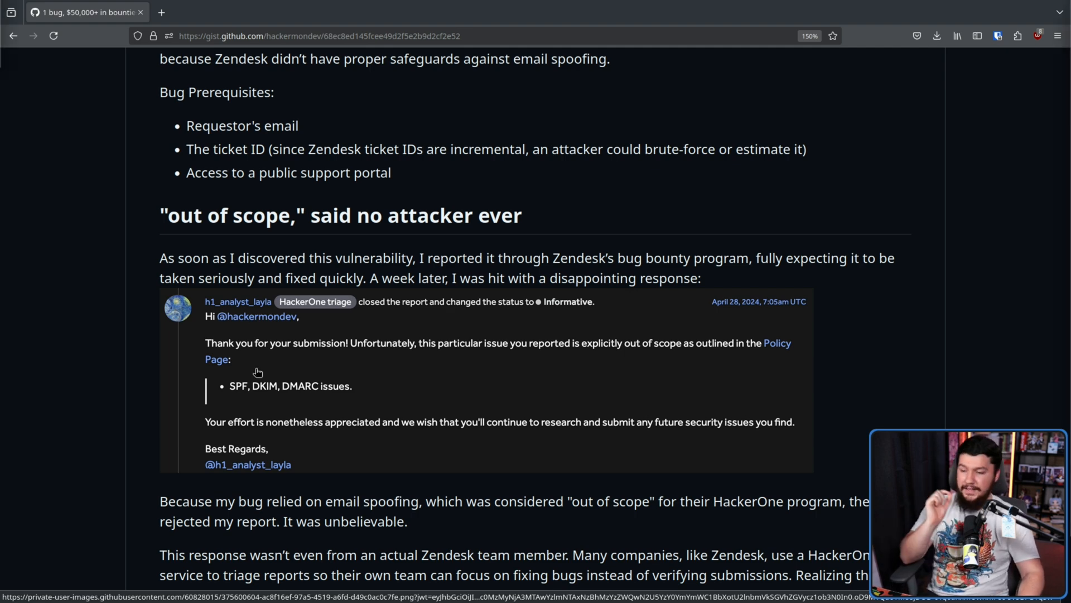
mouse_move(507, 388)
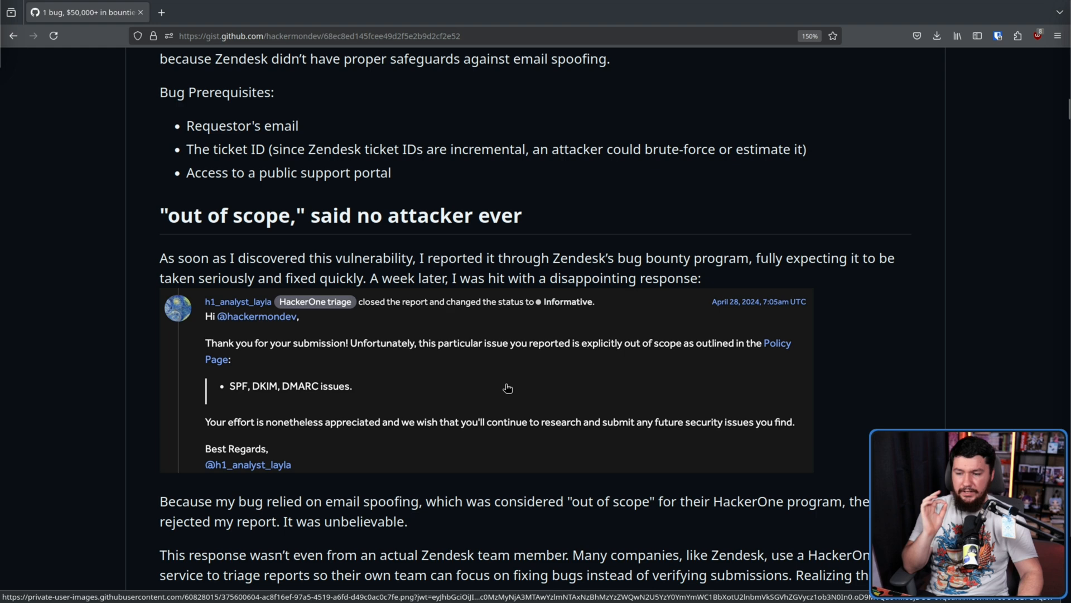
mouse_move(601, 378)
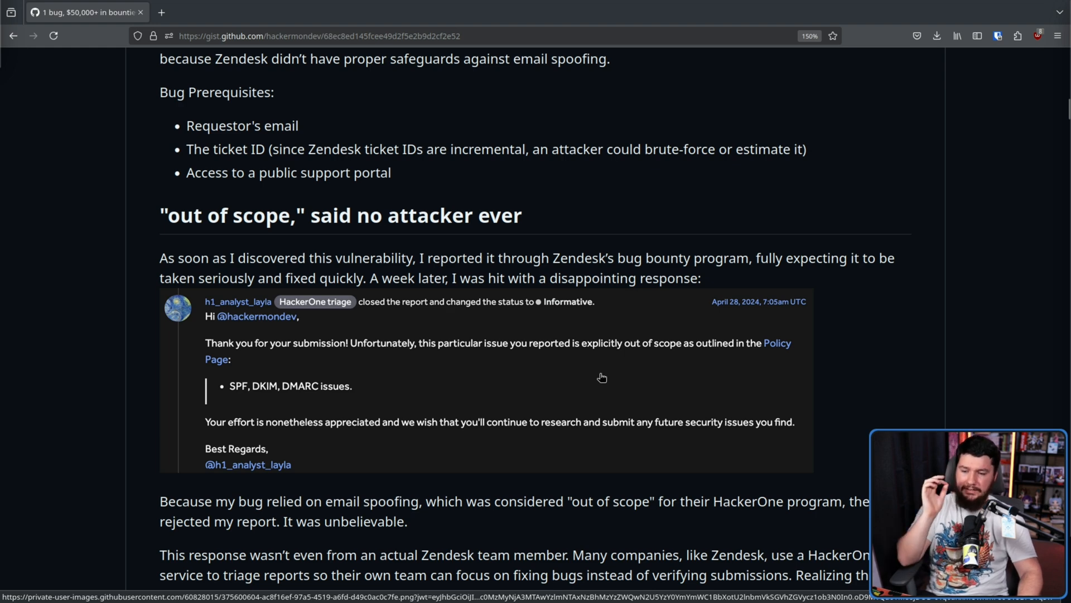
mouse_move(621, 380)
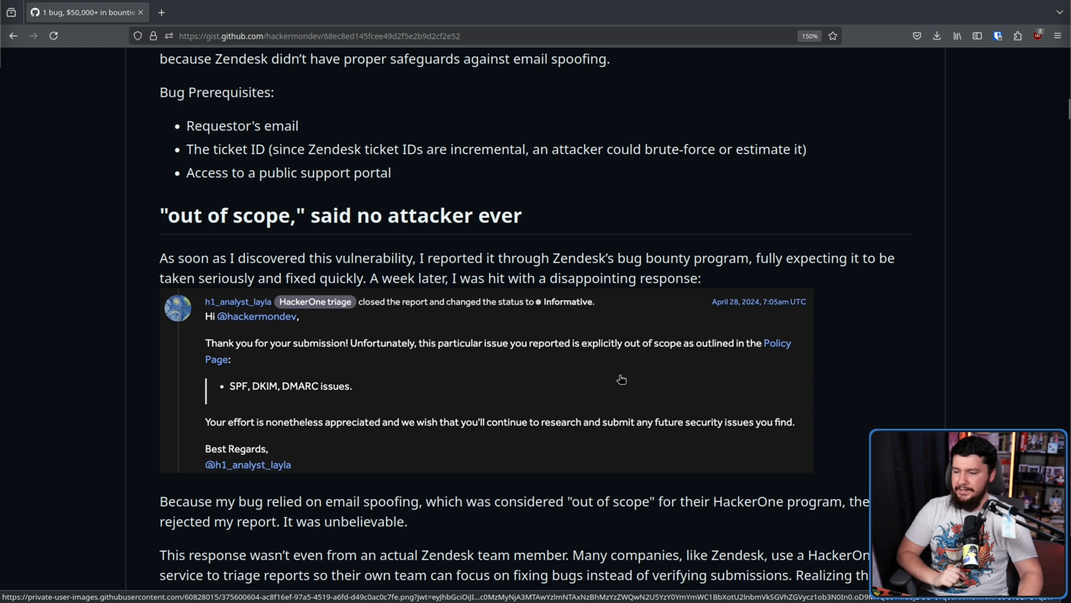
mouse_move(277, 376)
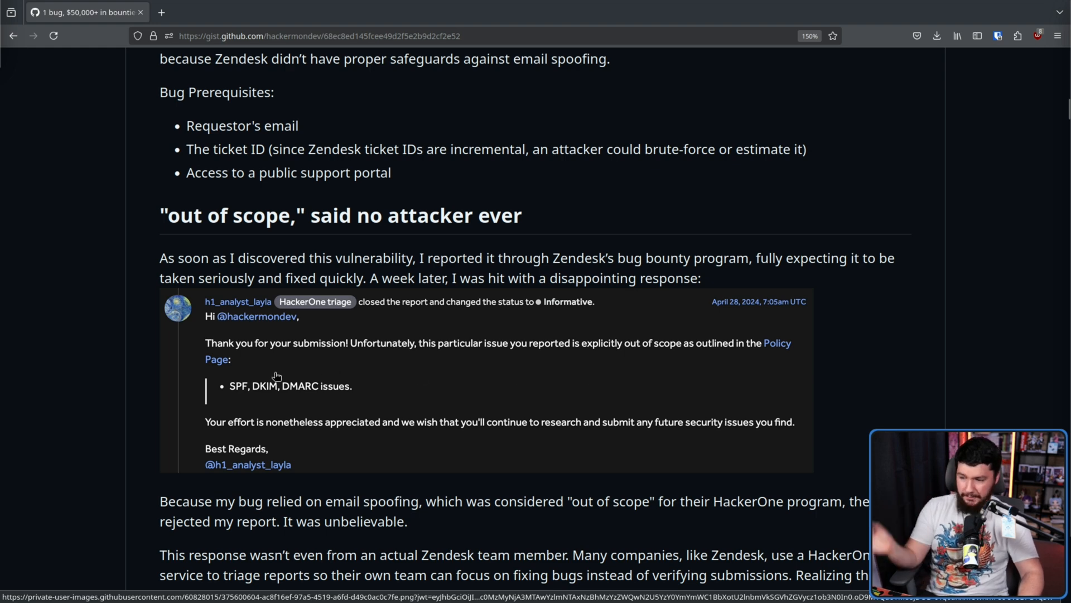
mouse_move(339, 337)
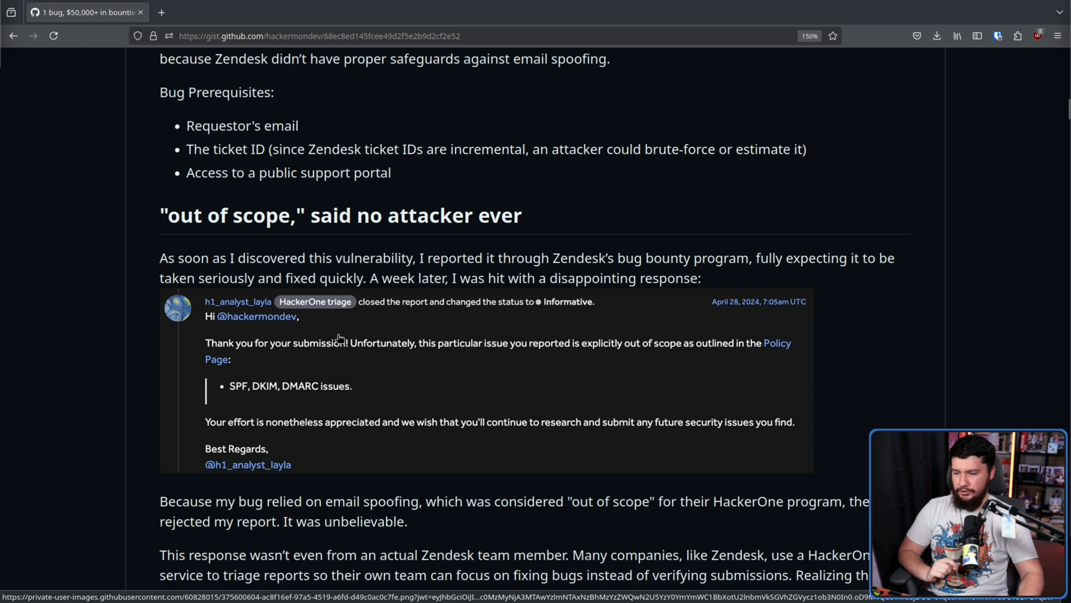
mouse_move(408, 370)
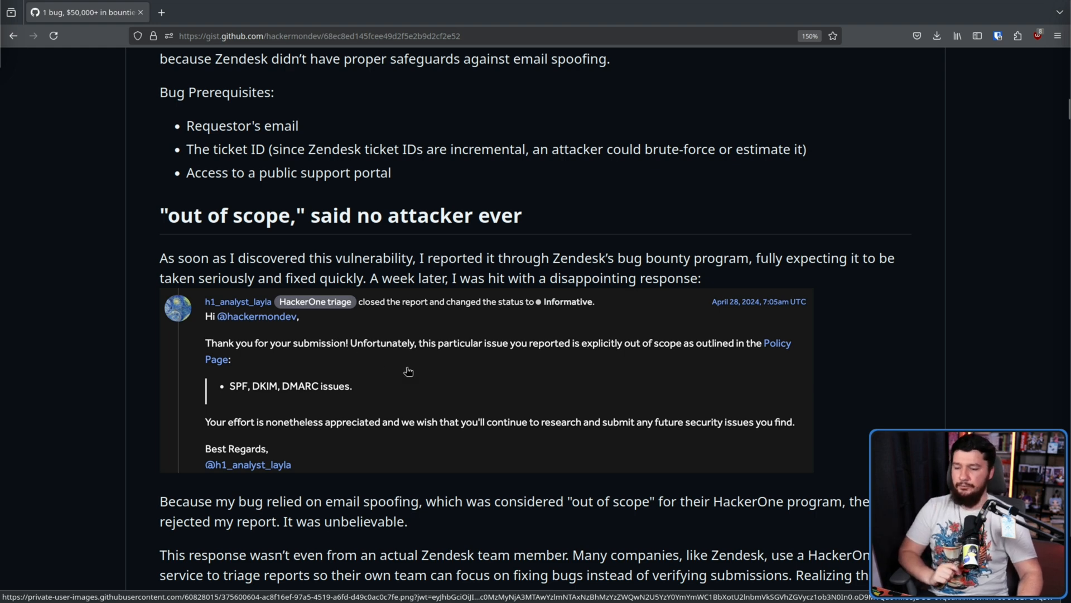
mouse_move(784, 395)
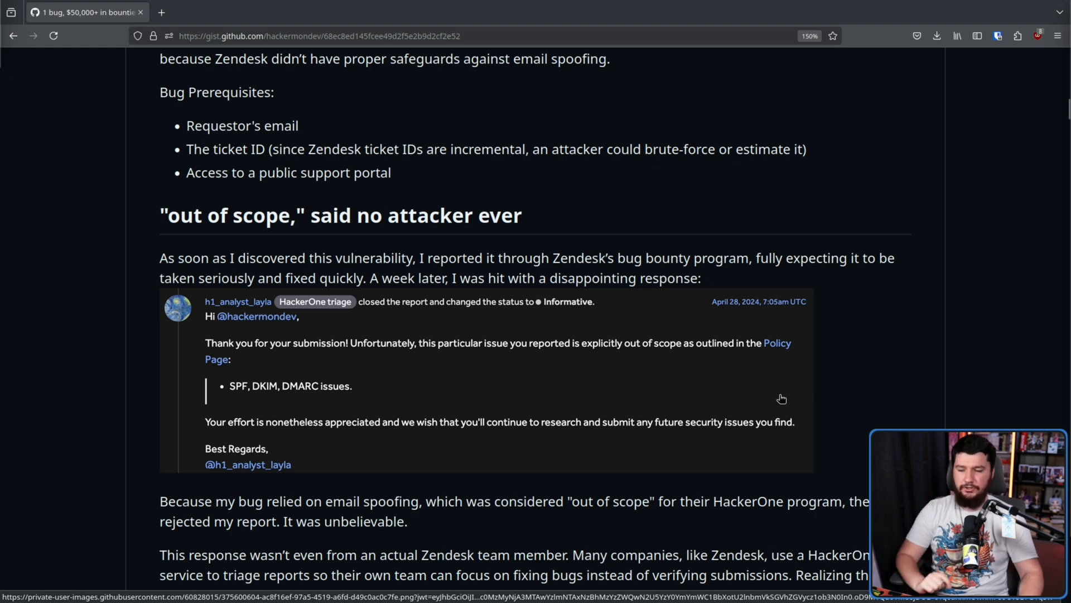
mouse_move(346, 427)
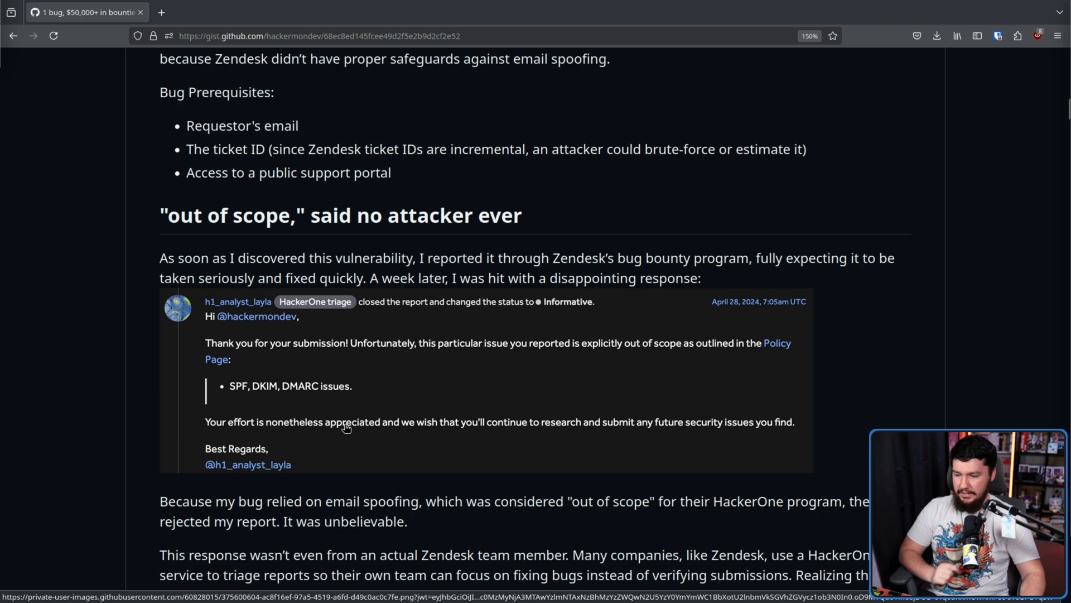
mouse_move(361, 492)
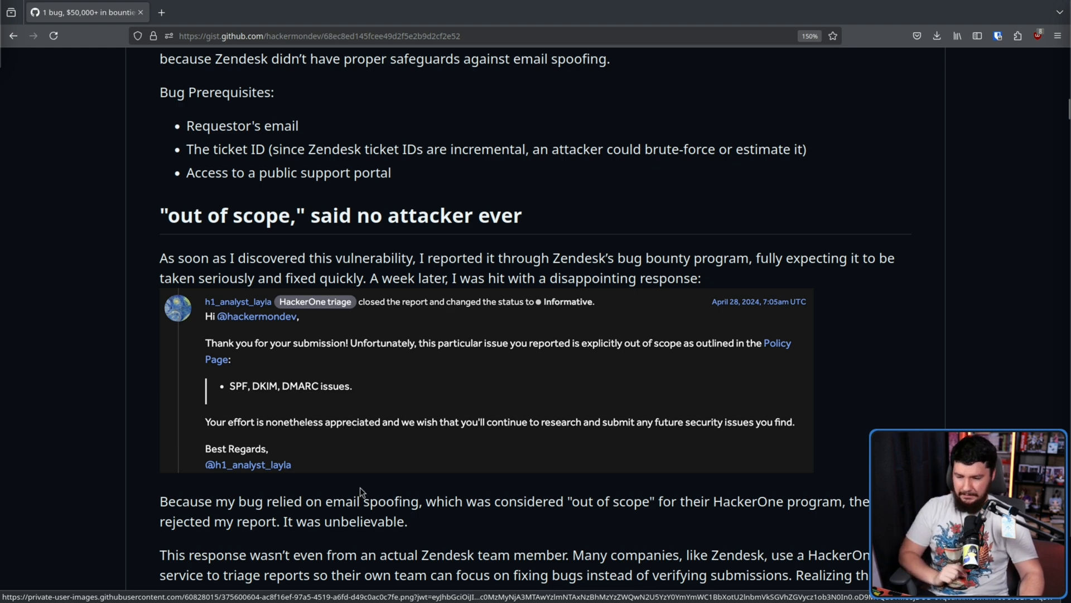
scroll(down, 3)
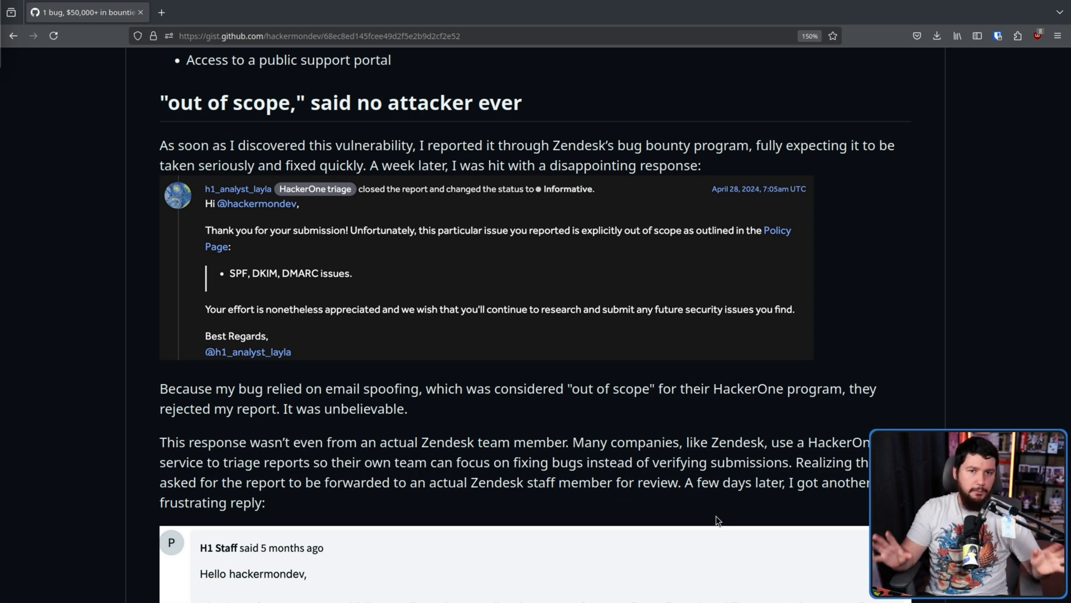
Read the H1 Mediation reply down to the 'escalating this to a full Slack takeover' heading.
scroll(down, 3)
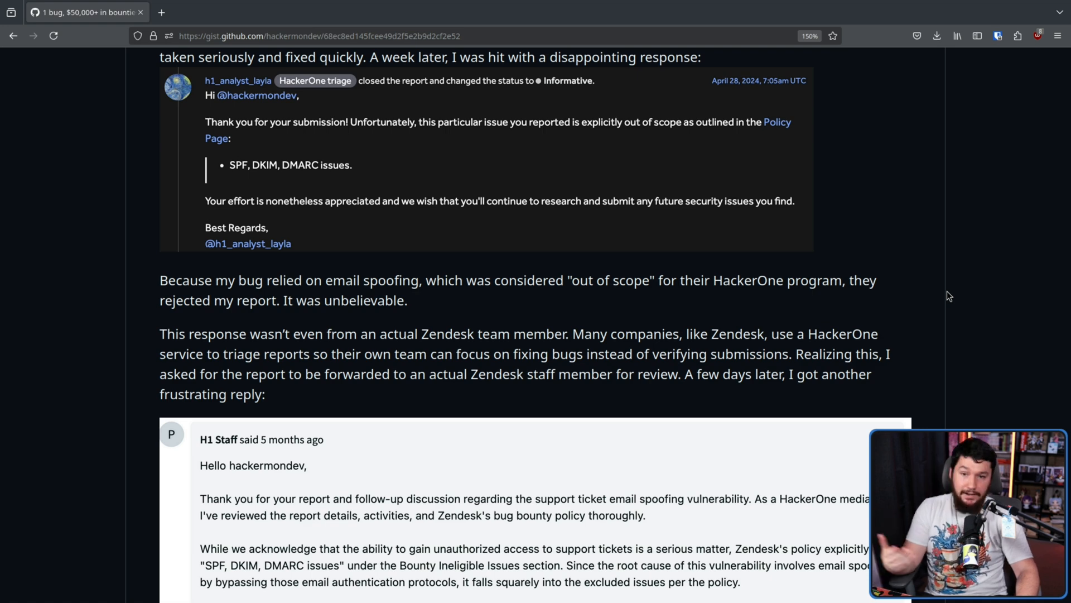
scroll(down, 3)
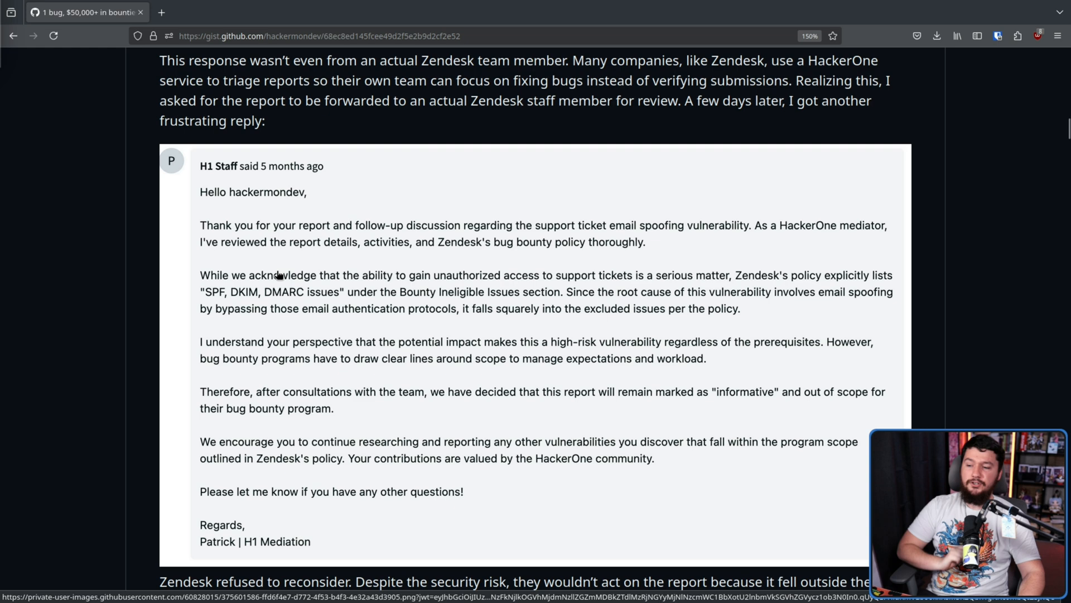
mouse_move(591, 241)
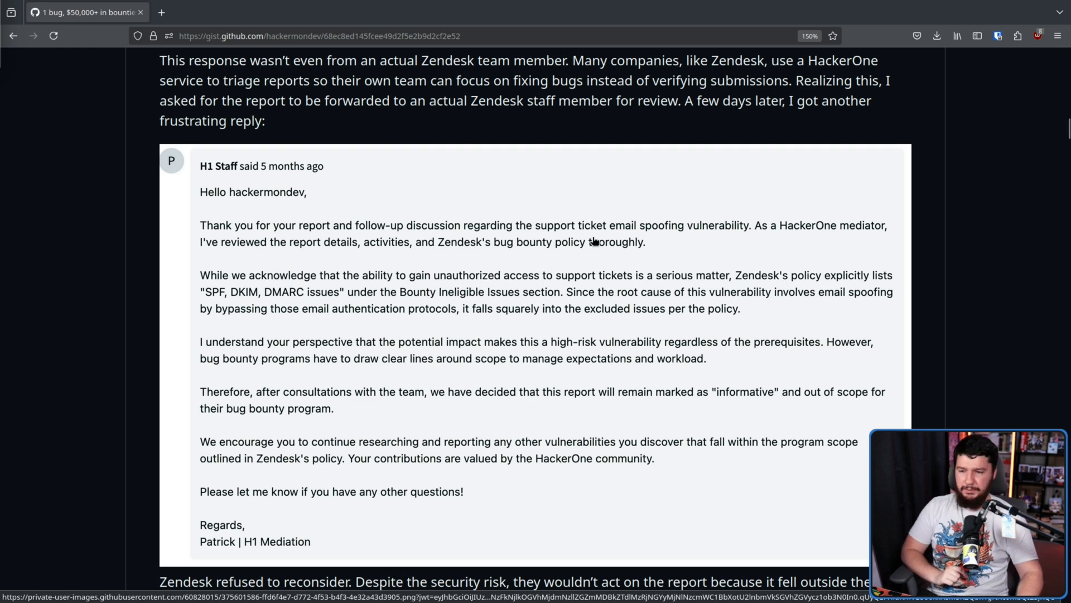
mouse_move(755, 241)
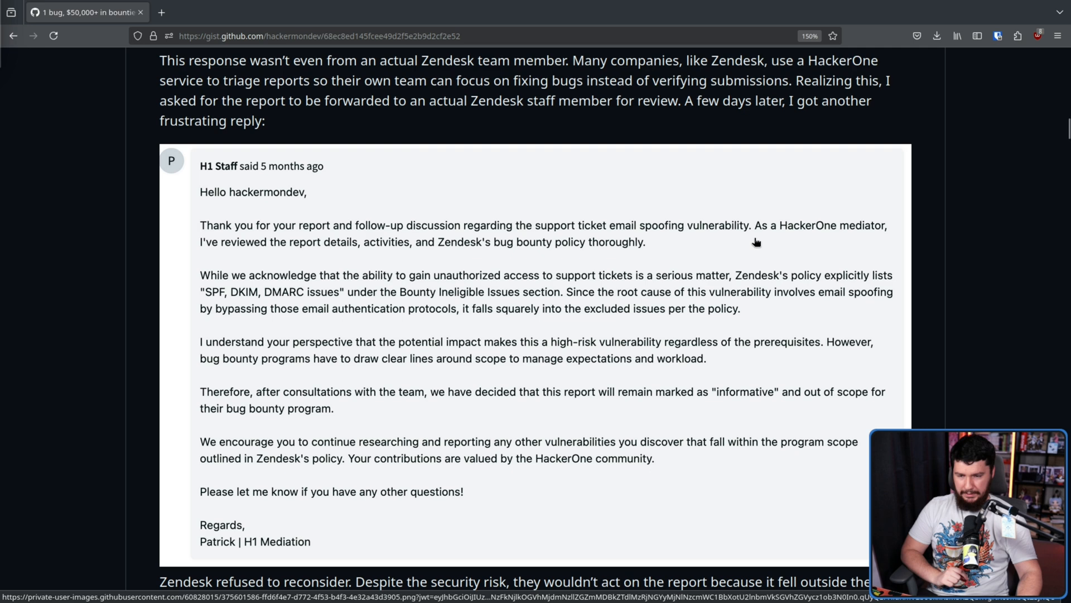
mouse_move(770, 232)
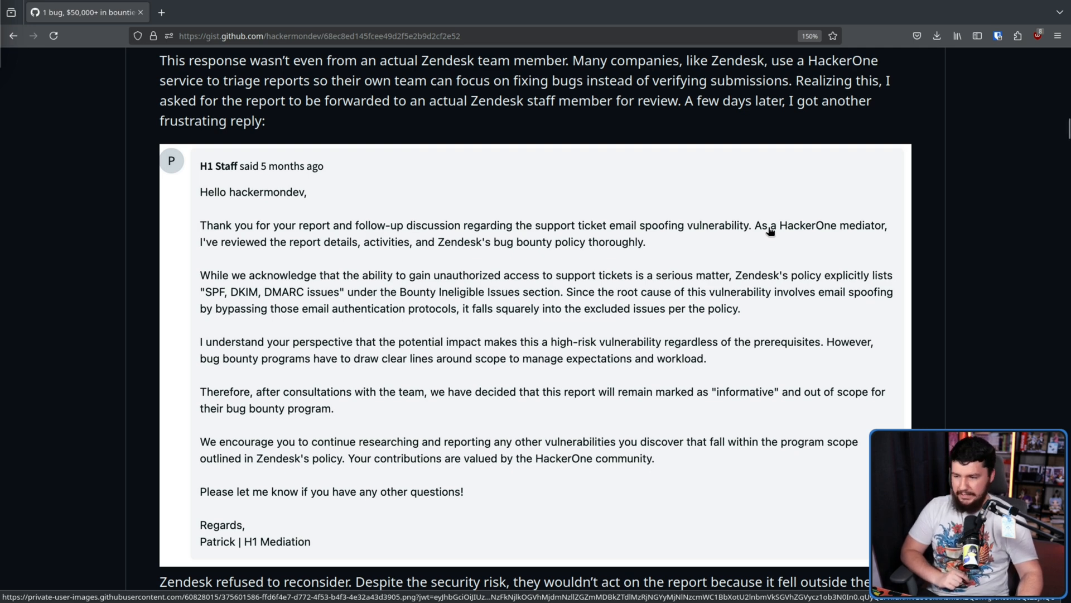
mouse_move(724, 245)
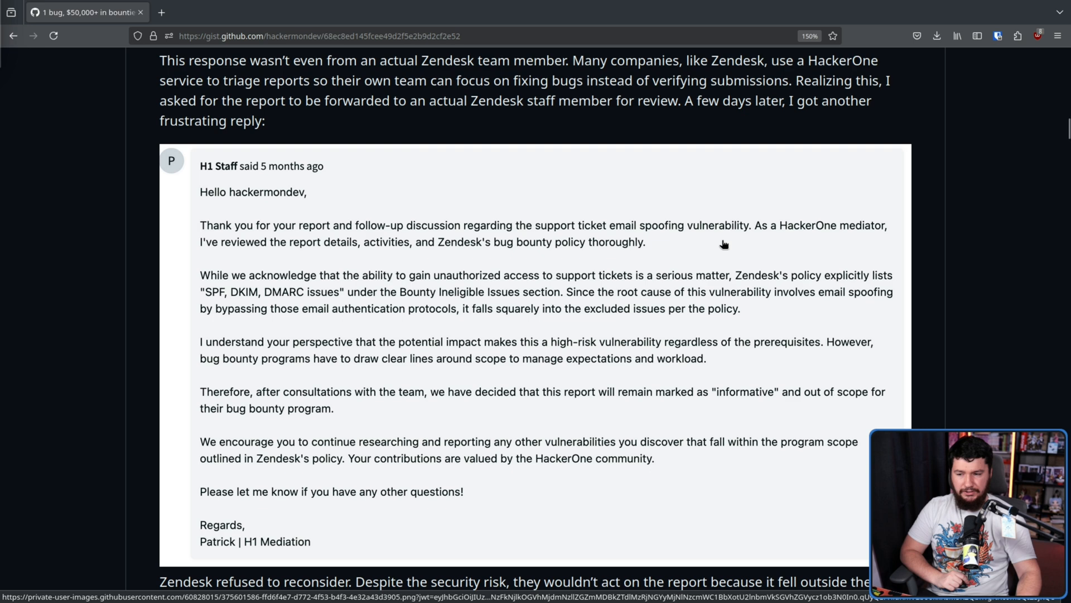
mouse_move(589, 257)
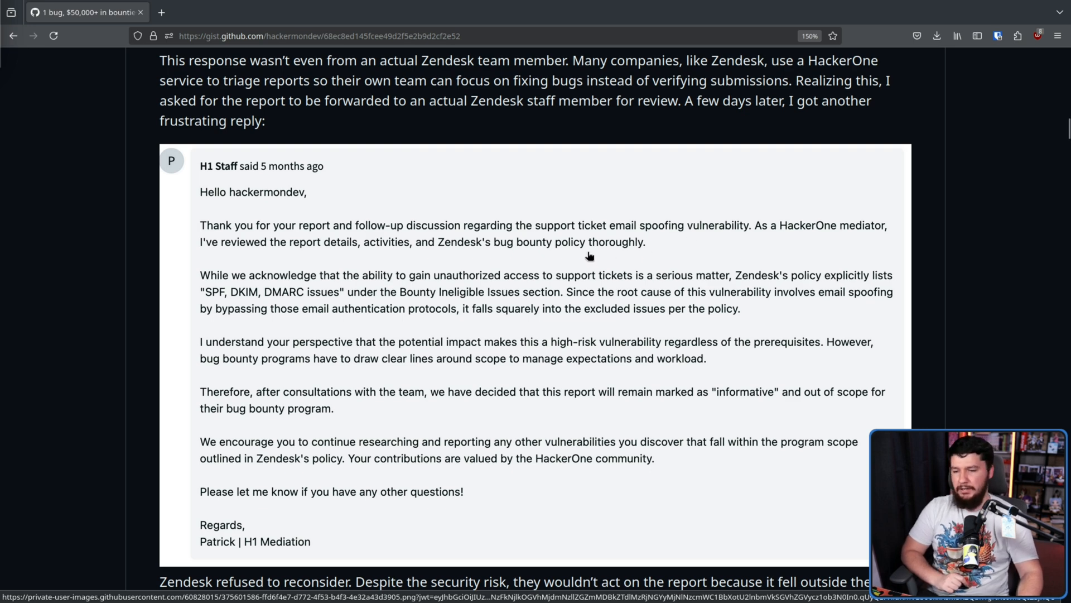
mouse_move(607, 269)
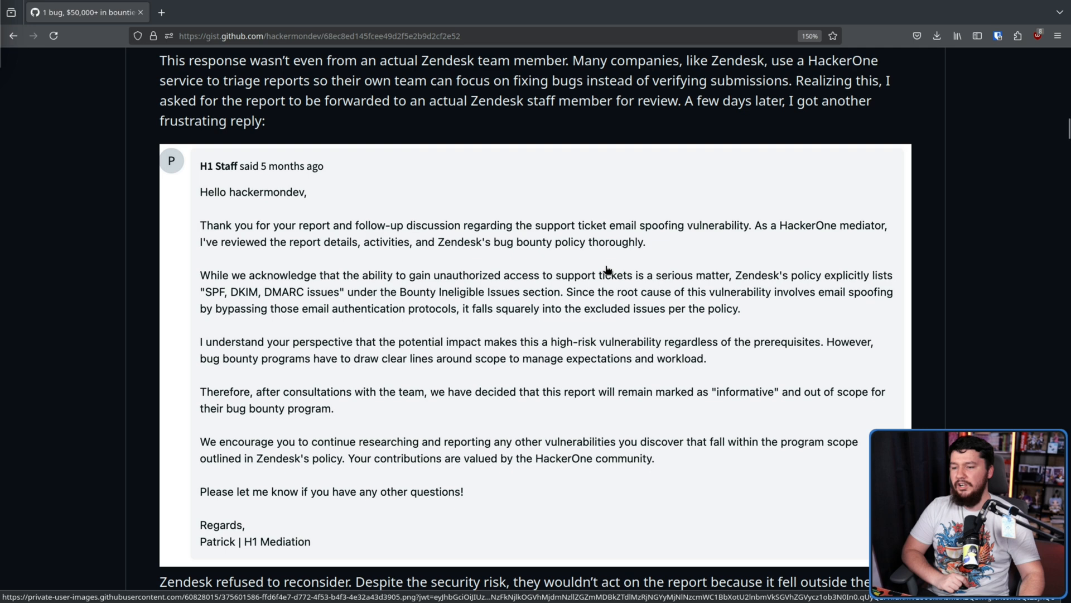
mouse_move(542, 275)
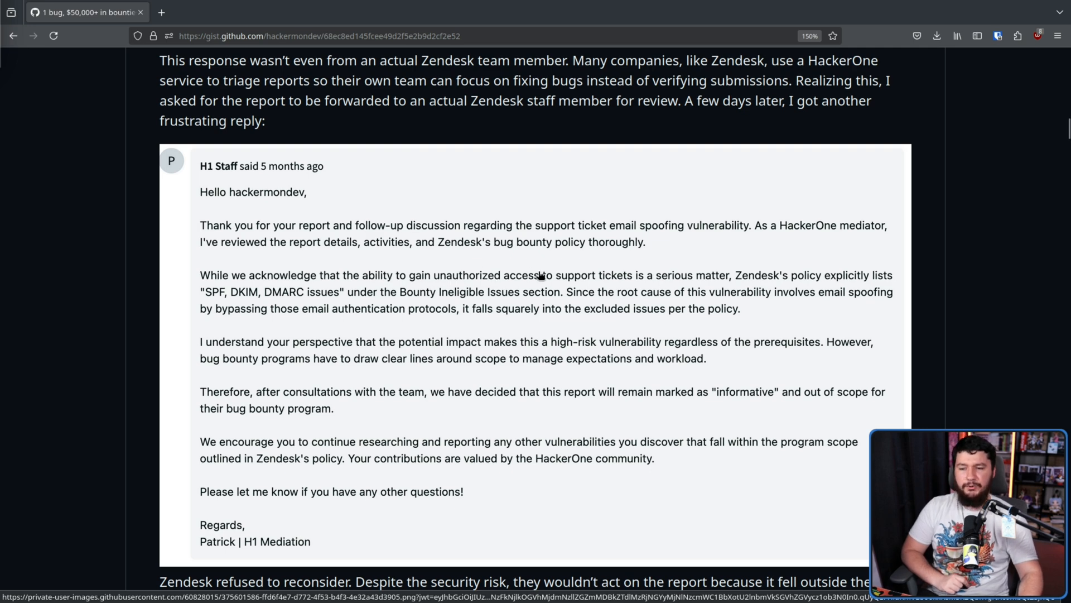
mouse_move(711, 276)
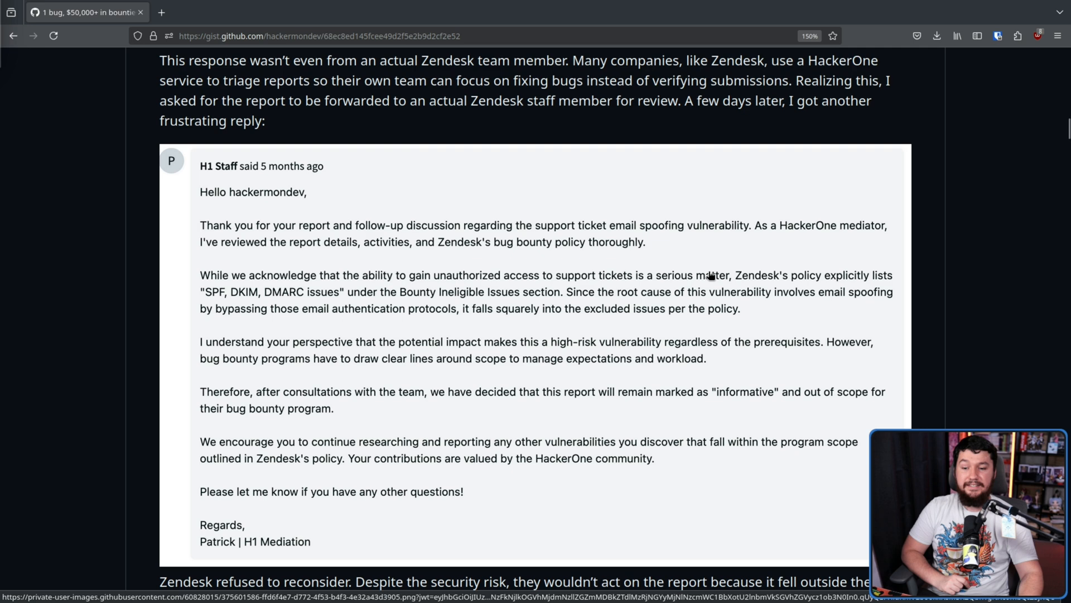
mouse_move(854, 278)
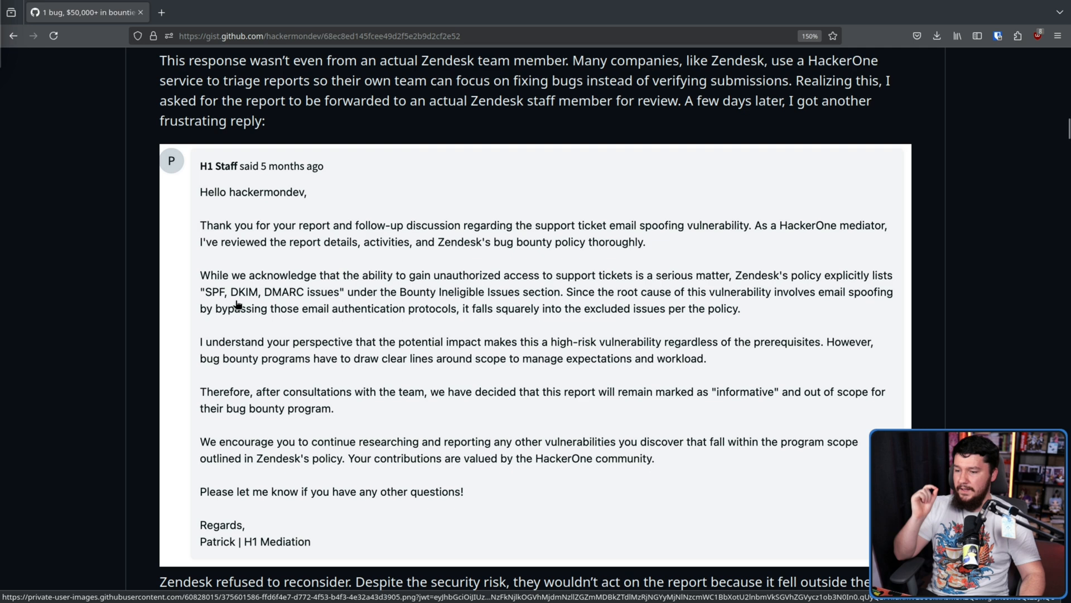
mouse_move(386, 293)
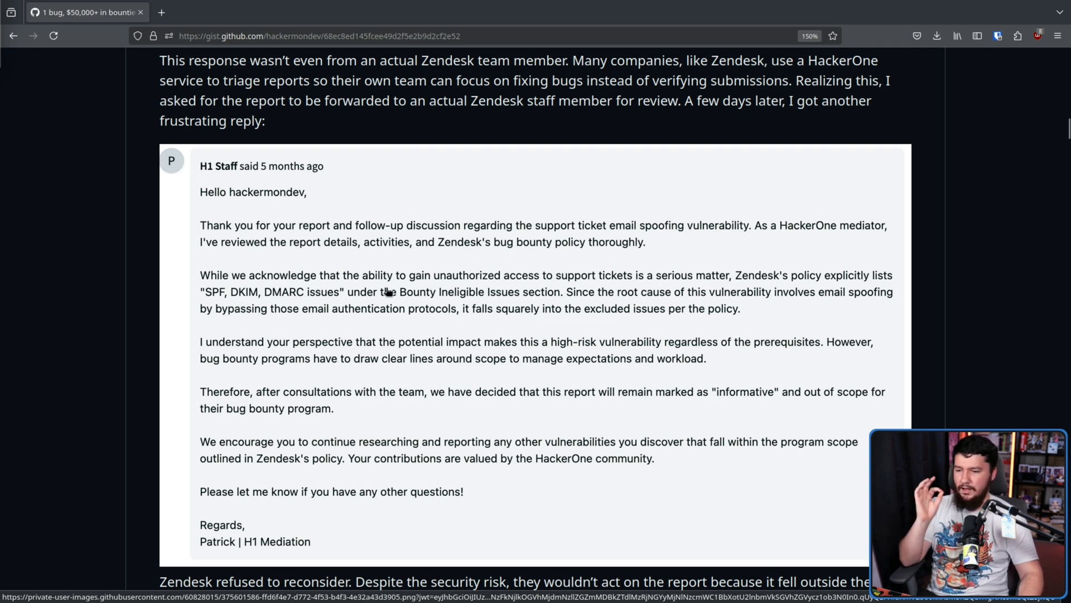
mouse_move(521, 294)
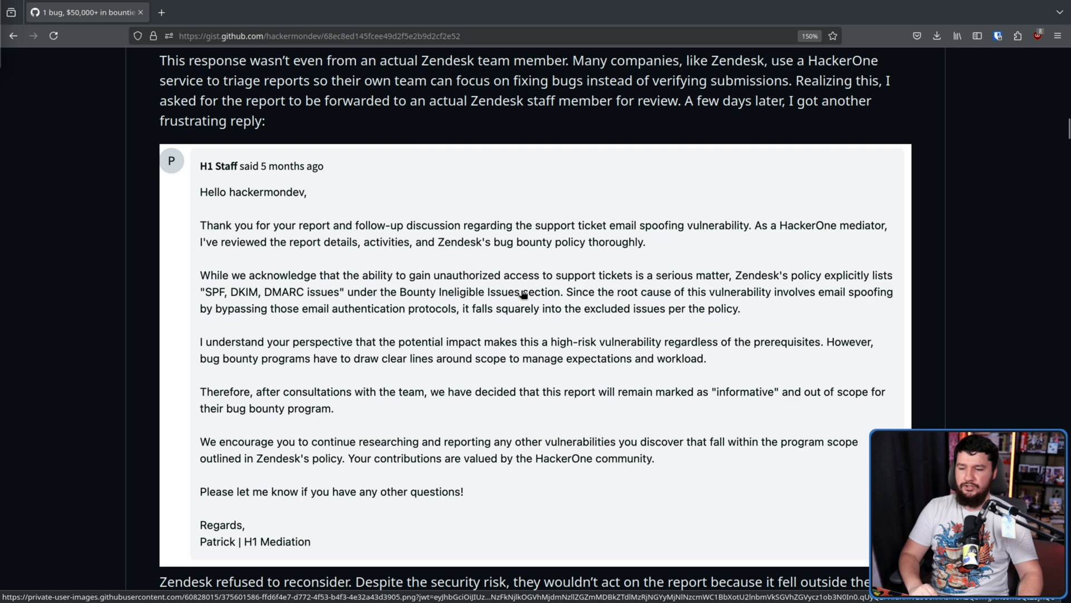
mouse_move(748, 303)
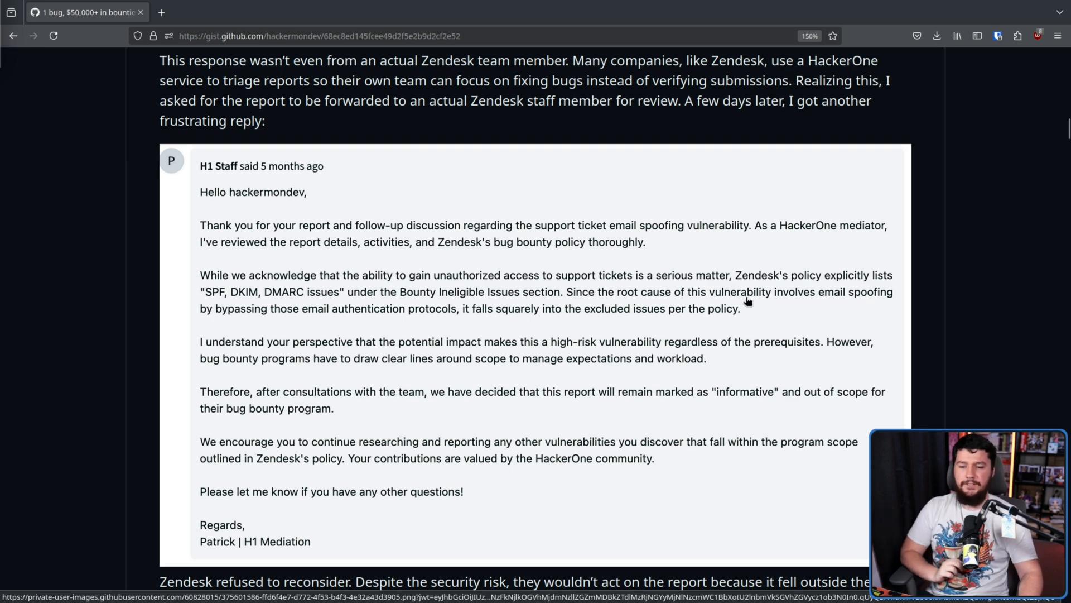
mouse_move(403, 287)
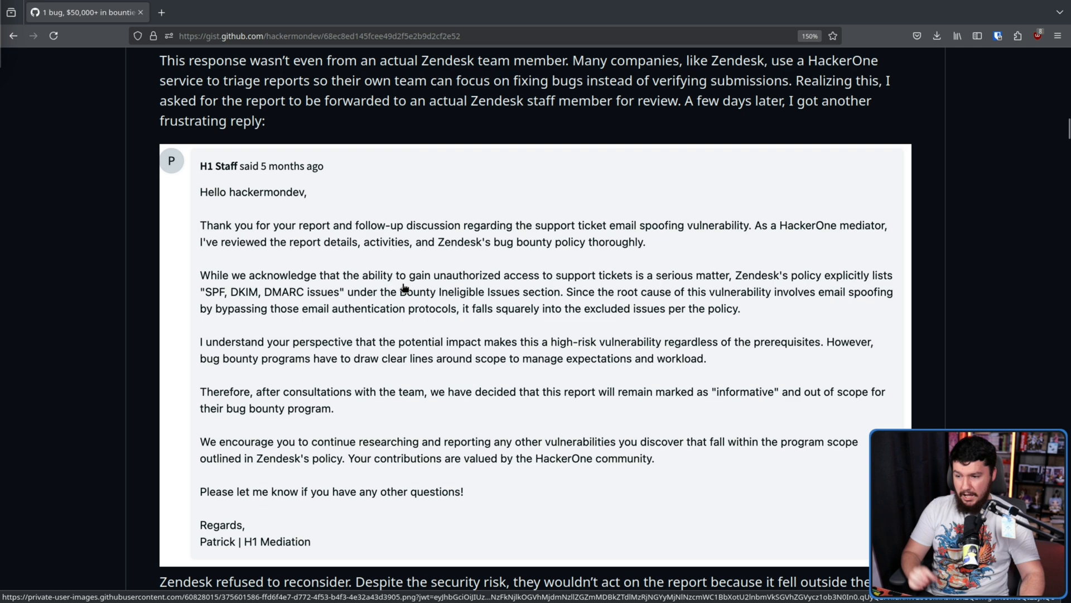
mouse_move(408, 308)
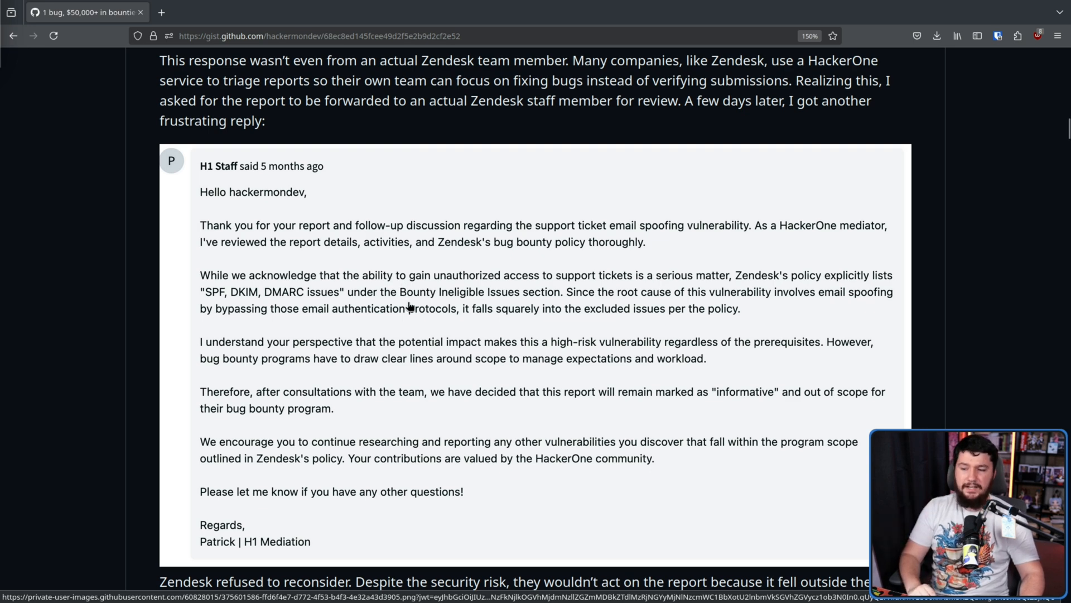
mouse_move(485, 308)
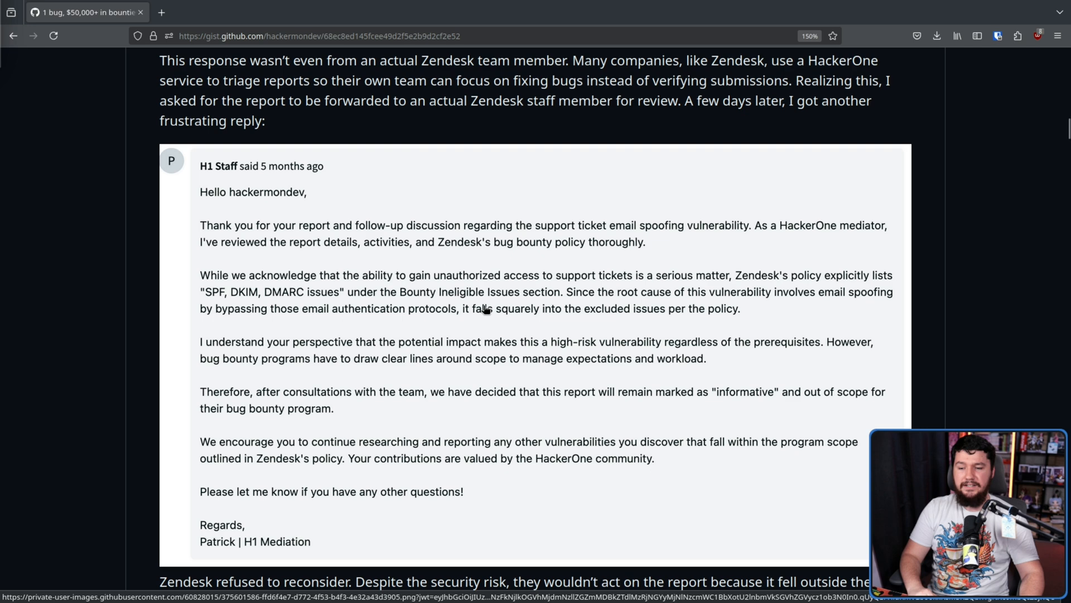
mouse_move(589, 316)
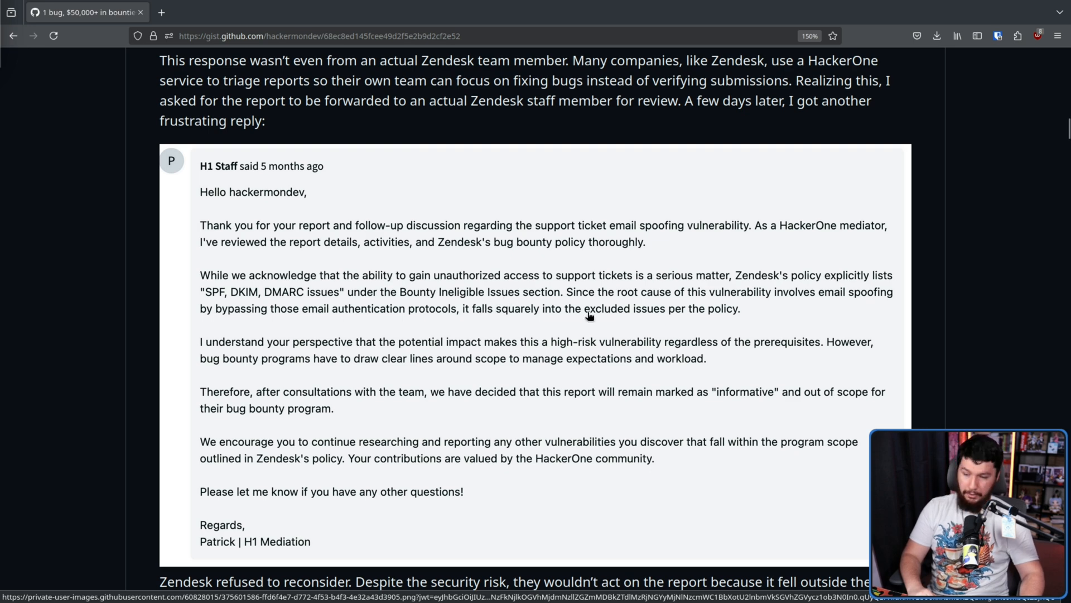
scroll(down, 3)
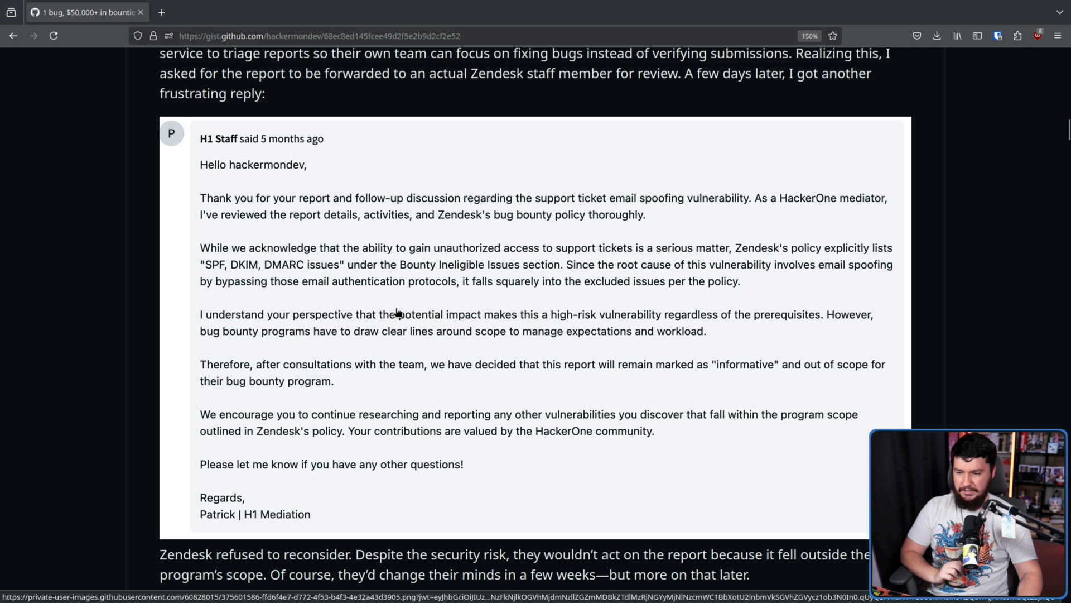
mouse_move(628, 315)
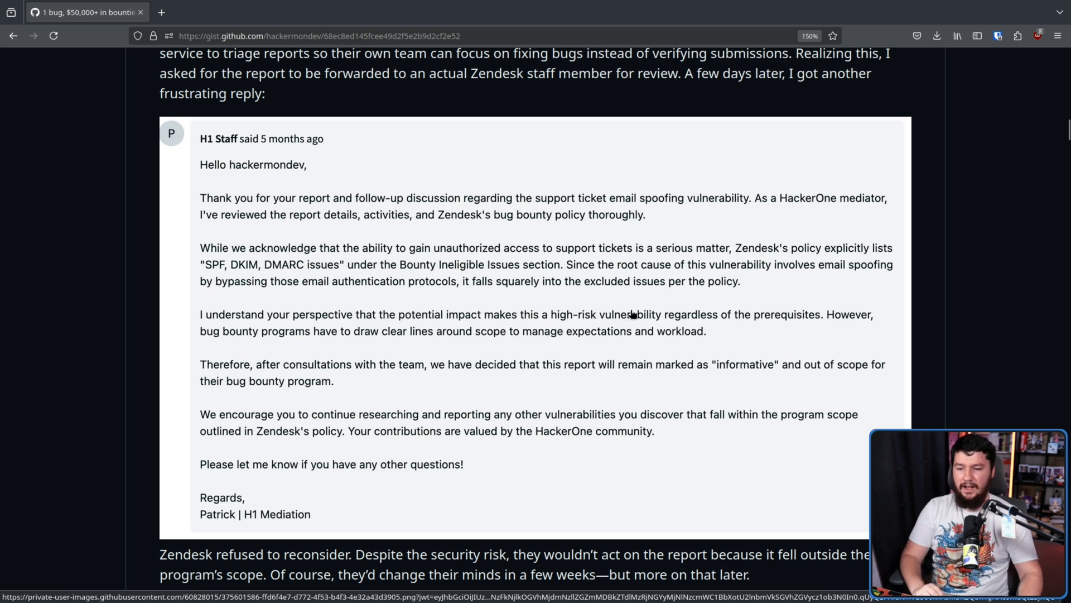
mouse_move(847, 315)
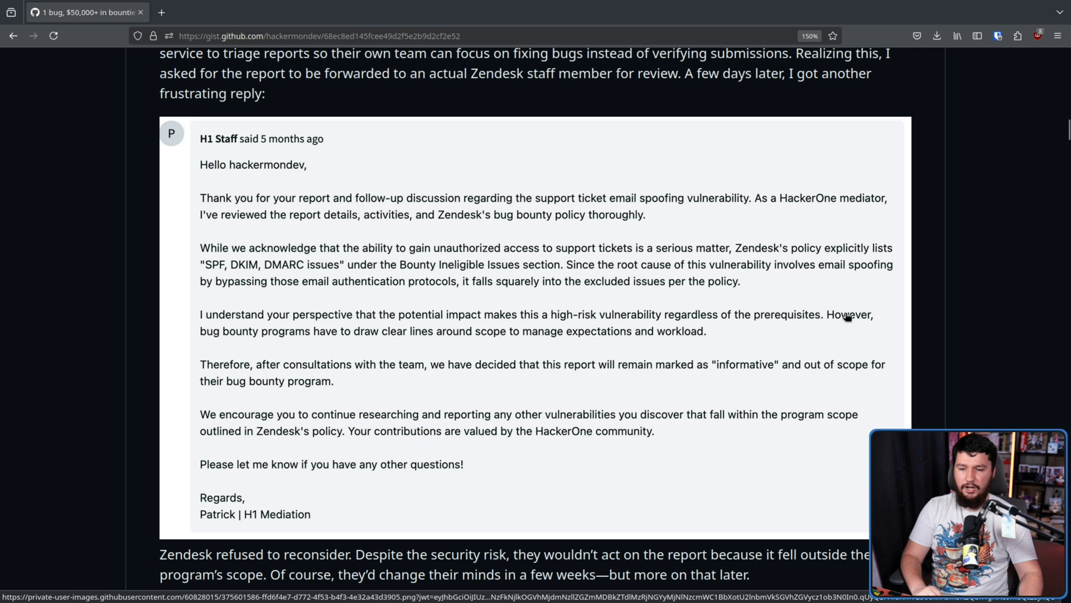
mouse_move(447, 325)
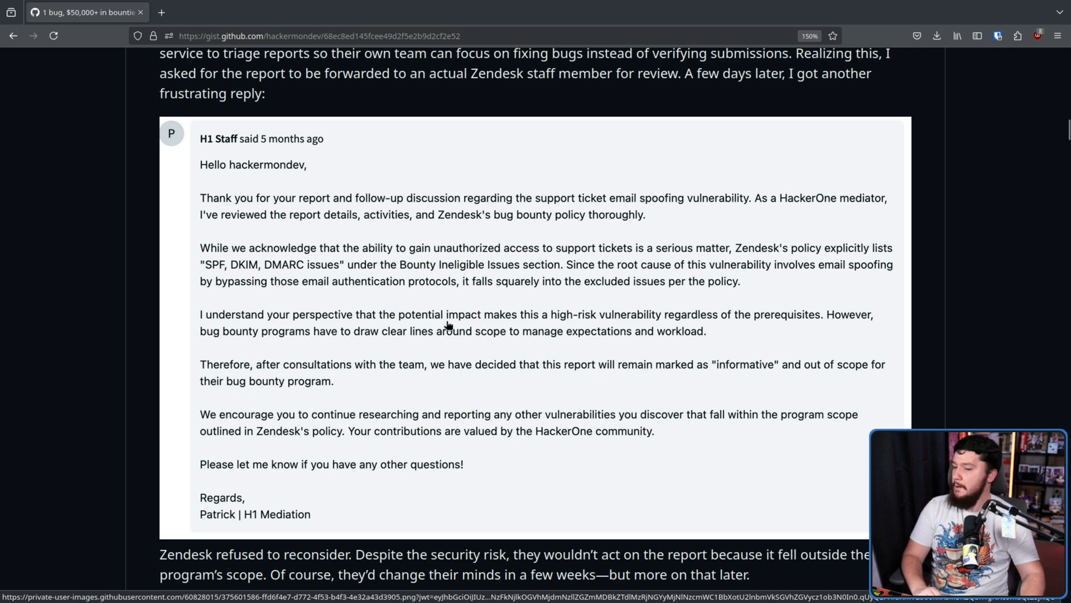
mouse_move(361, 334)
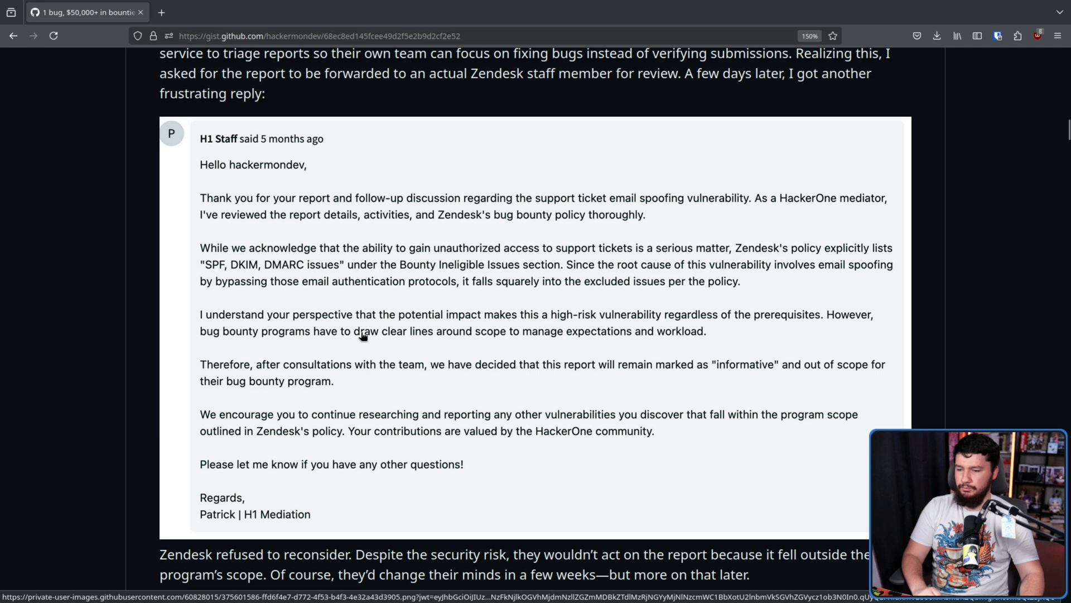
mouse_move(401, 333)
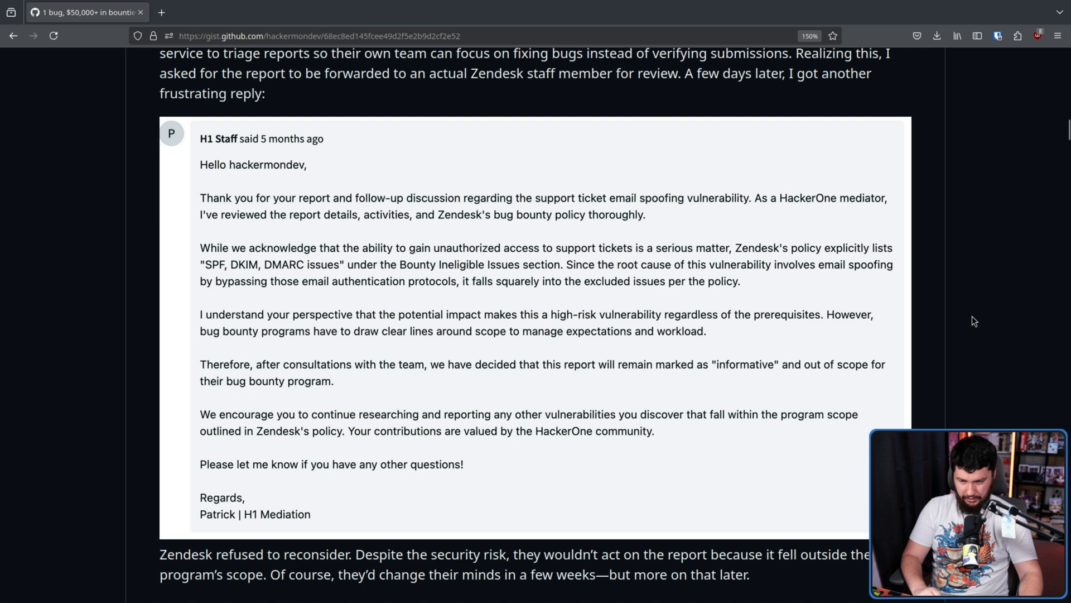
mouse_move(967, 325)
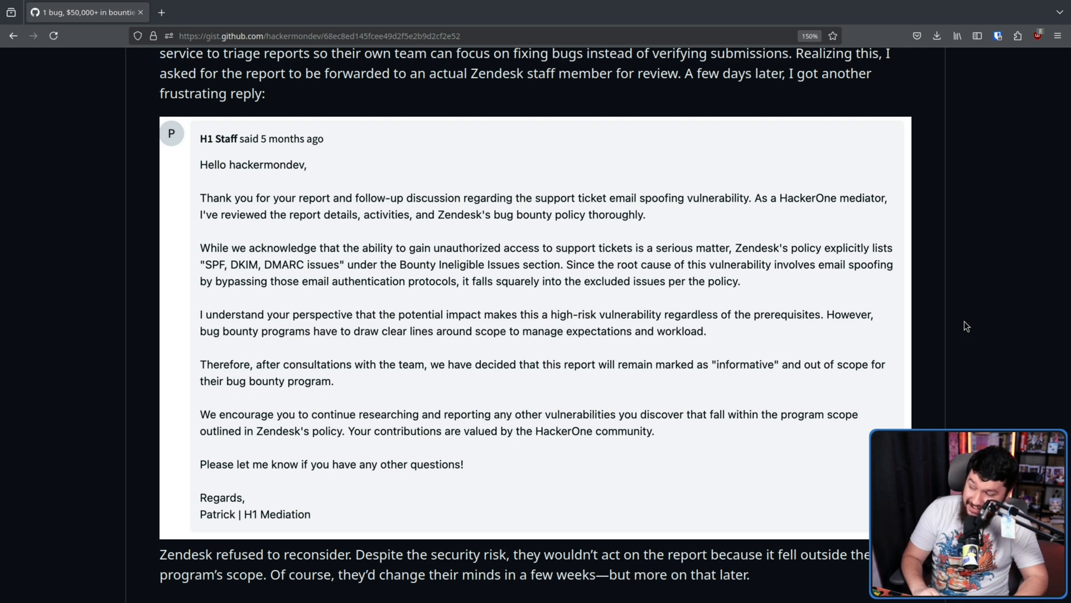
mouse_move(1000, 386)
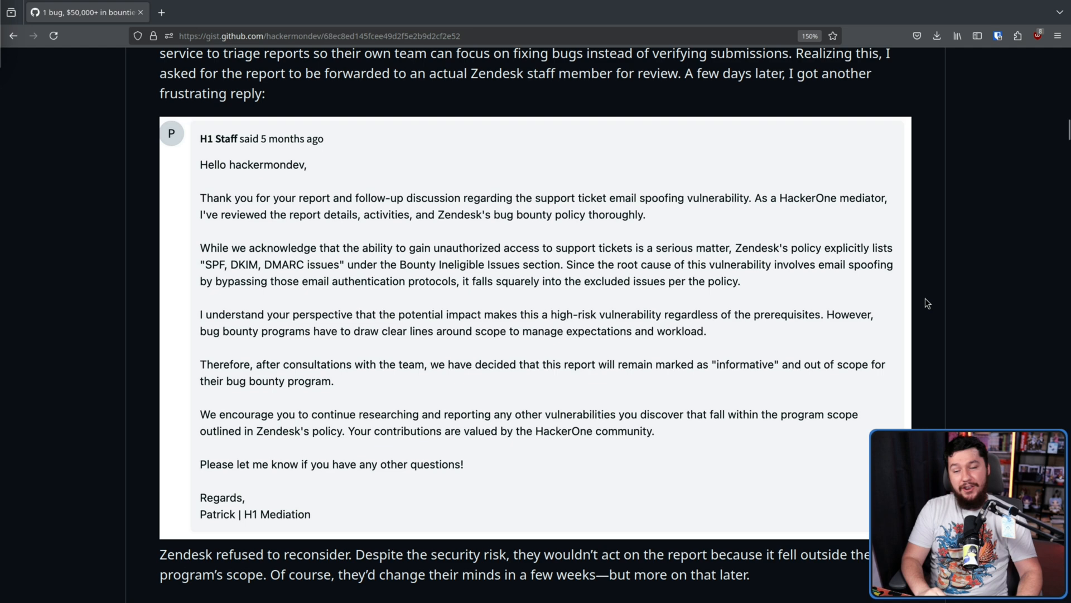
mouse_move(918, 333)
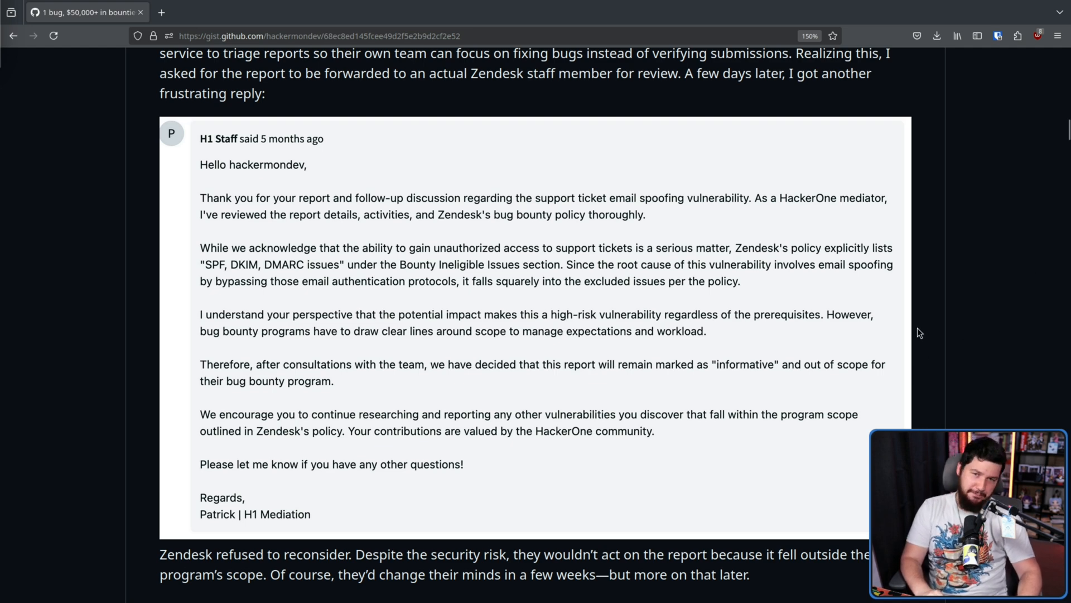
scroll(down, 3)
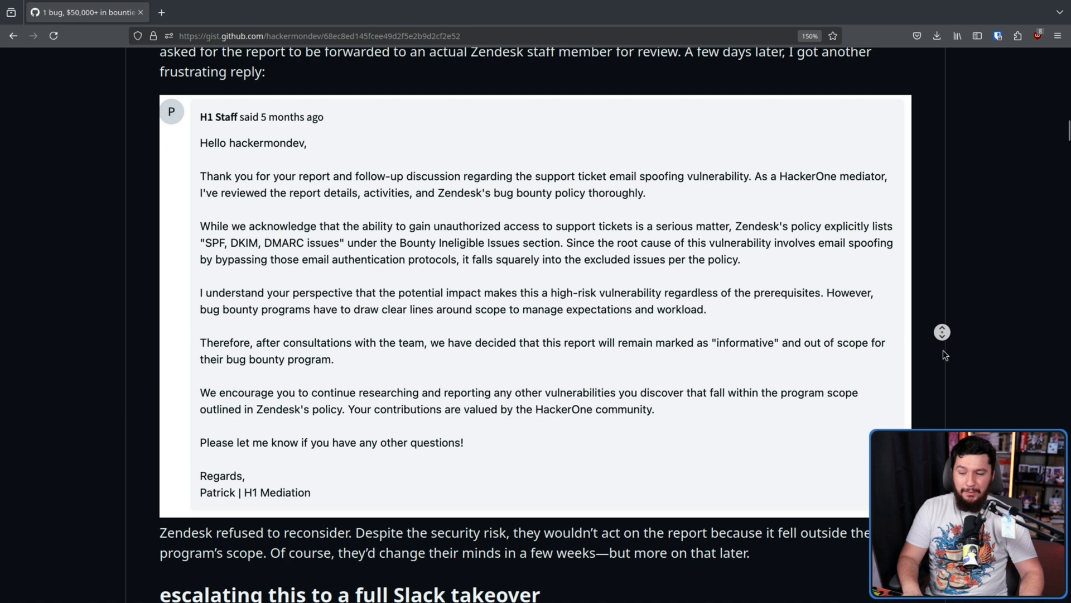
Reach the Slack takeover section and follow its TICKETTRICK link to the Medium article.
scroll(down, 3)
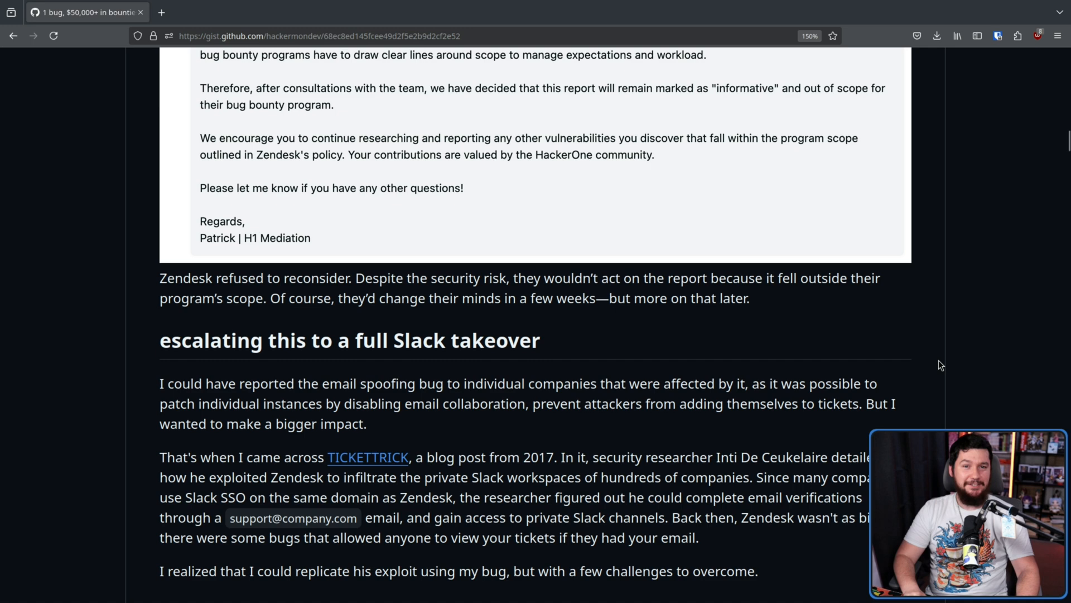
scroll(down, 3)
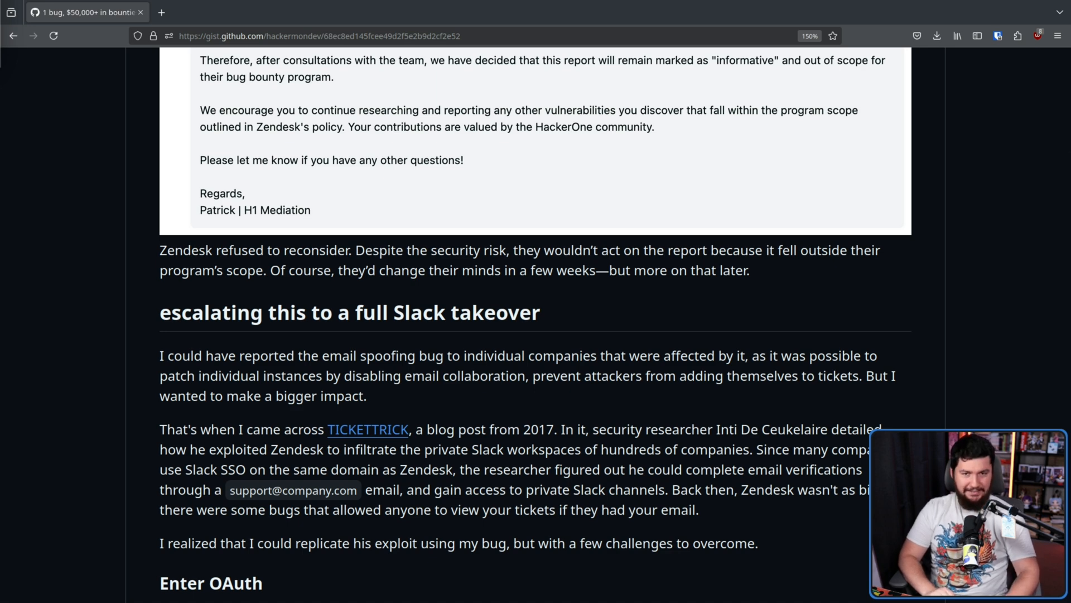
scroll(down, 3)
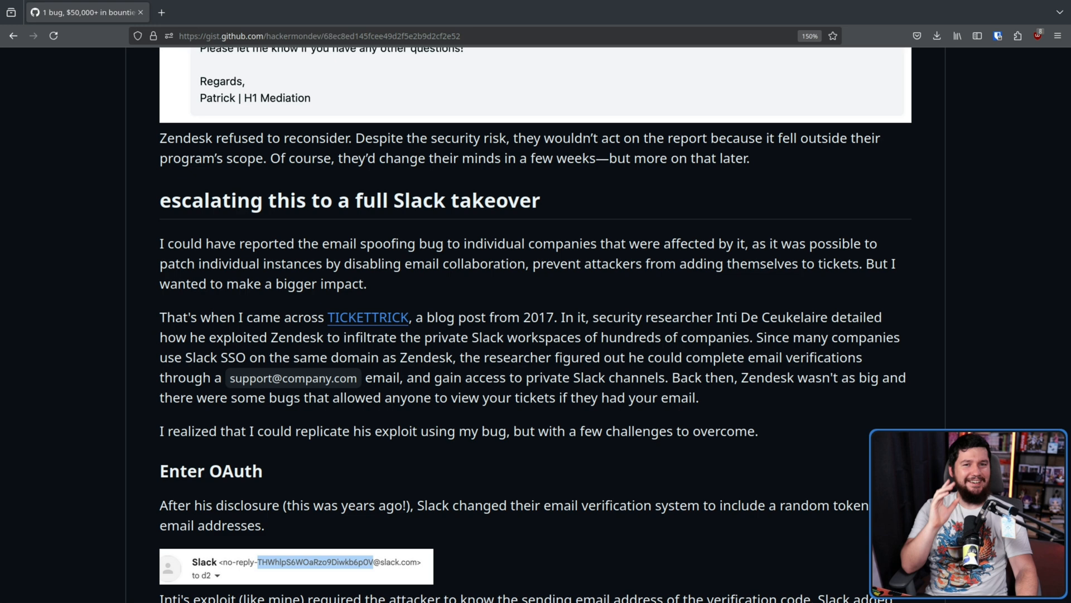
mouse_move(911, 301)
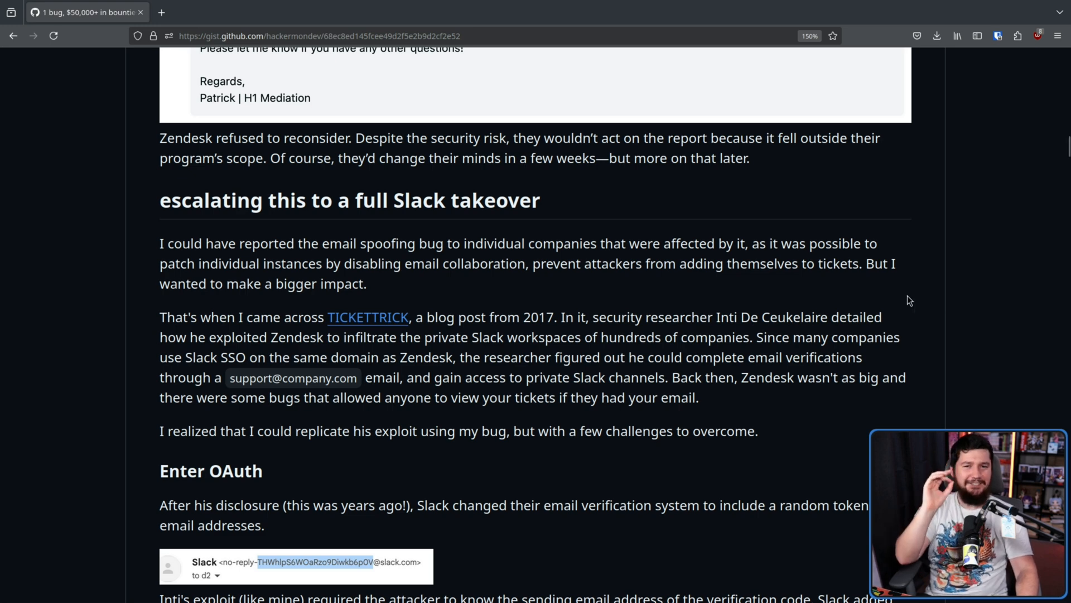
mouse_move(881, 278)
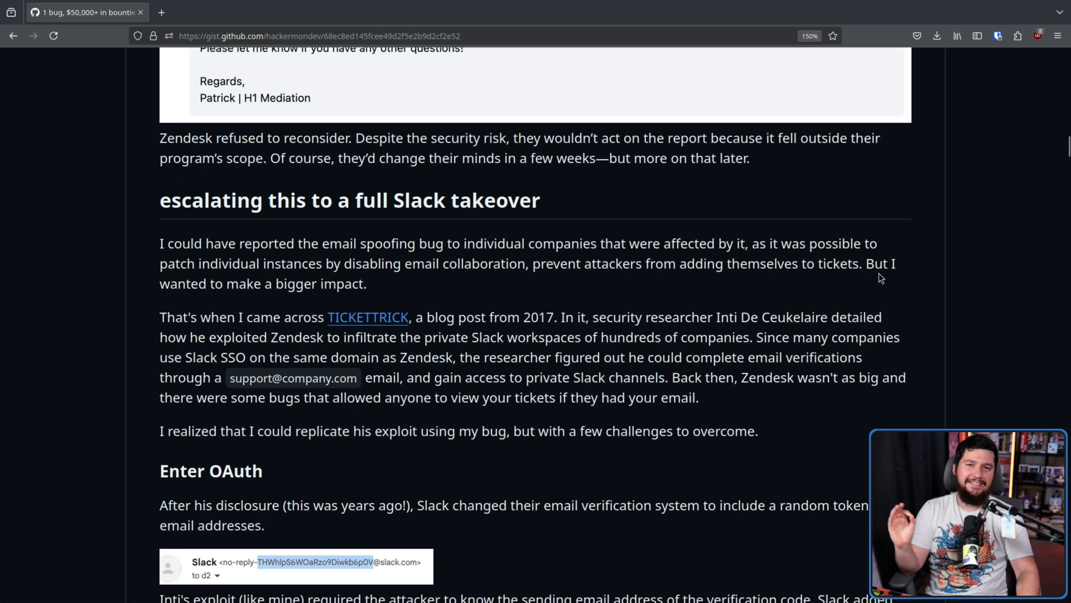
mouse_move(844, 278)
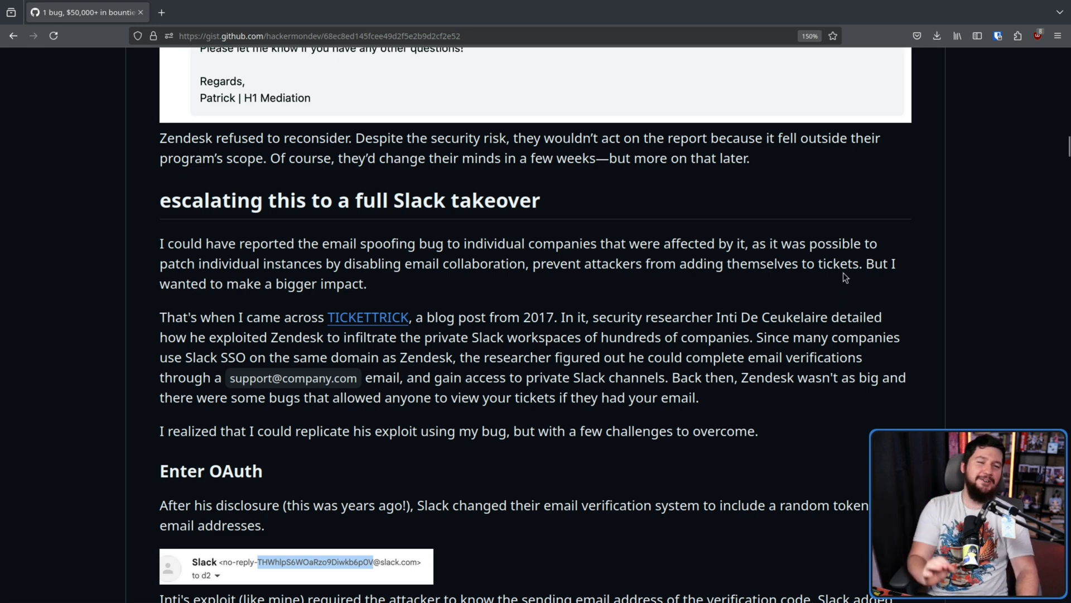
mouse_move(367, 317)
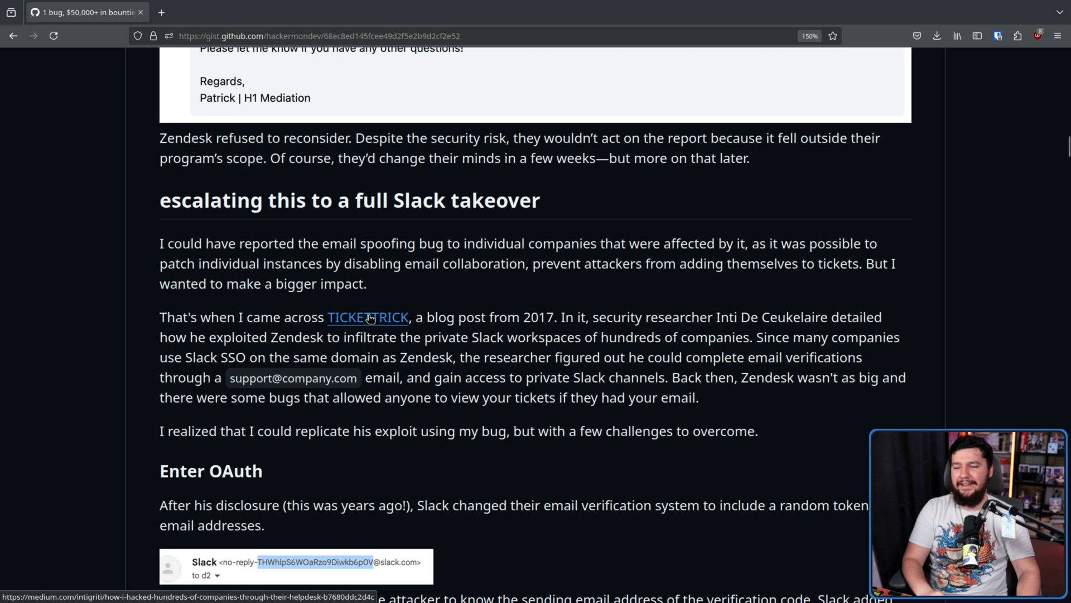
click(367, 317)
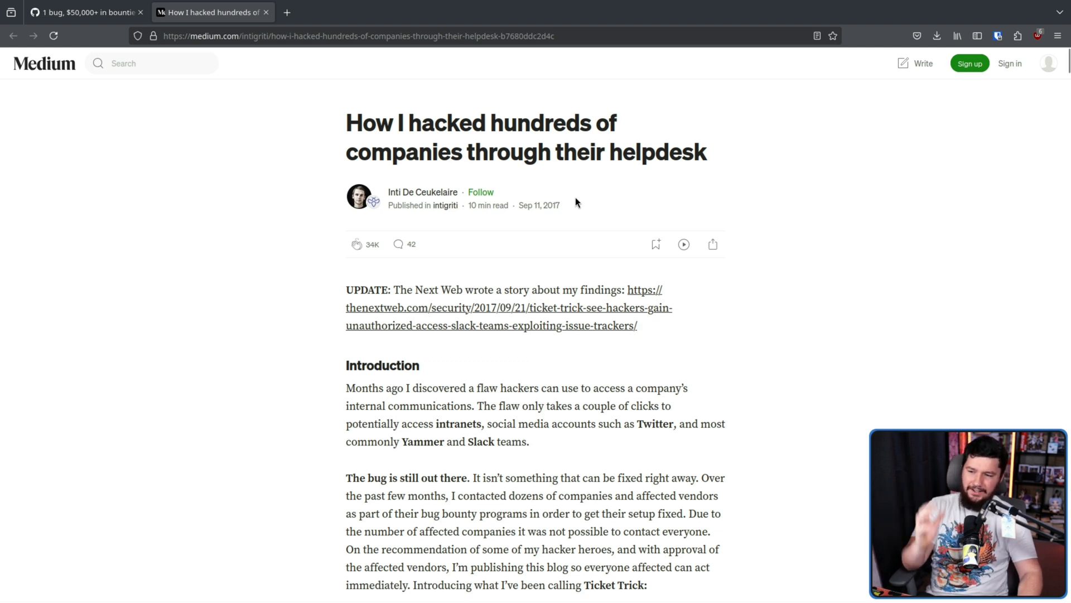
mouse_move(566, 216)
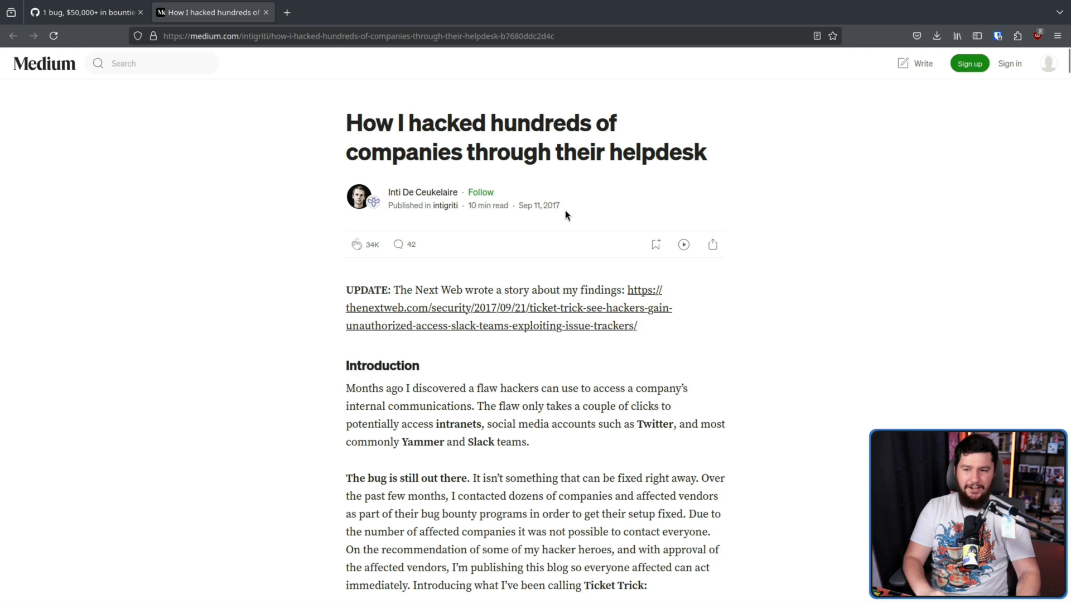
mouse_move(586, 224)
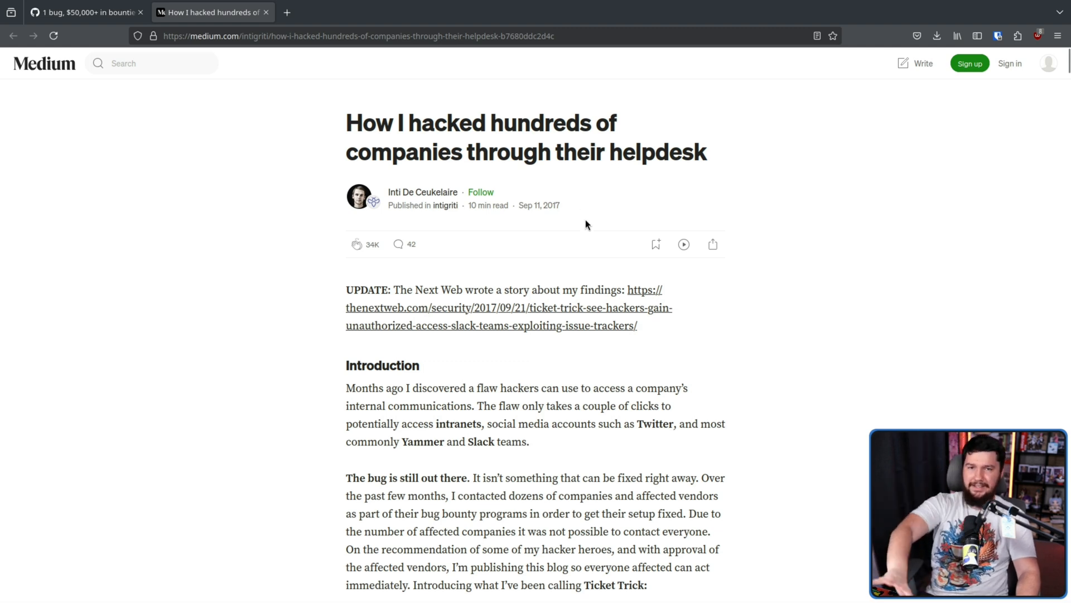
Return to the gist write-up, leaving the TICKETTRICK Medium article in its own tab.
click(86, 11)
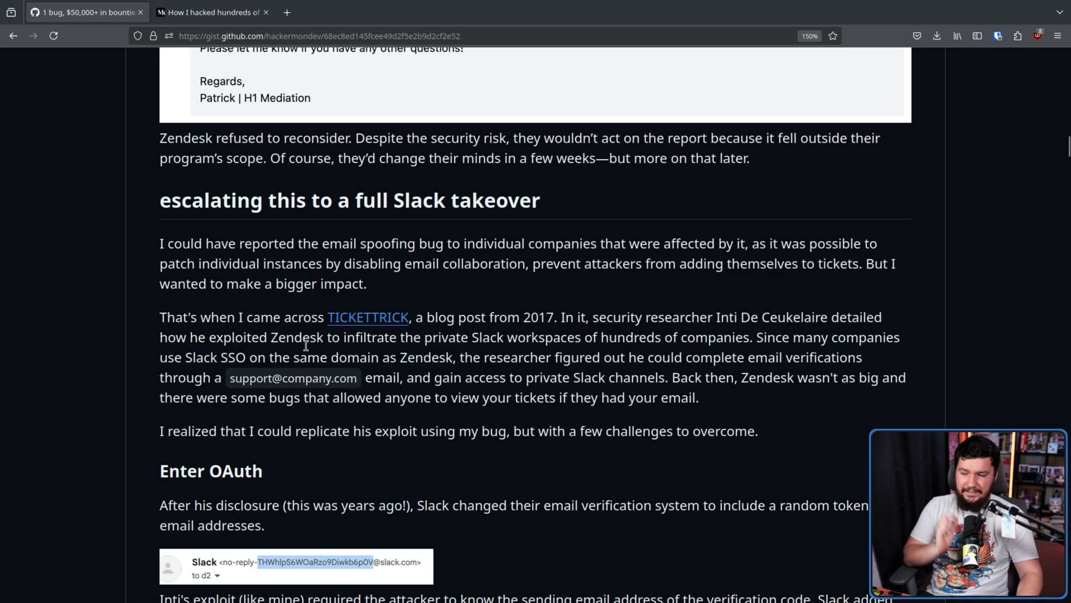
mouse_move(528, 383)
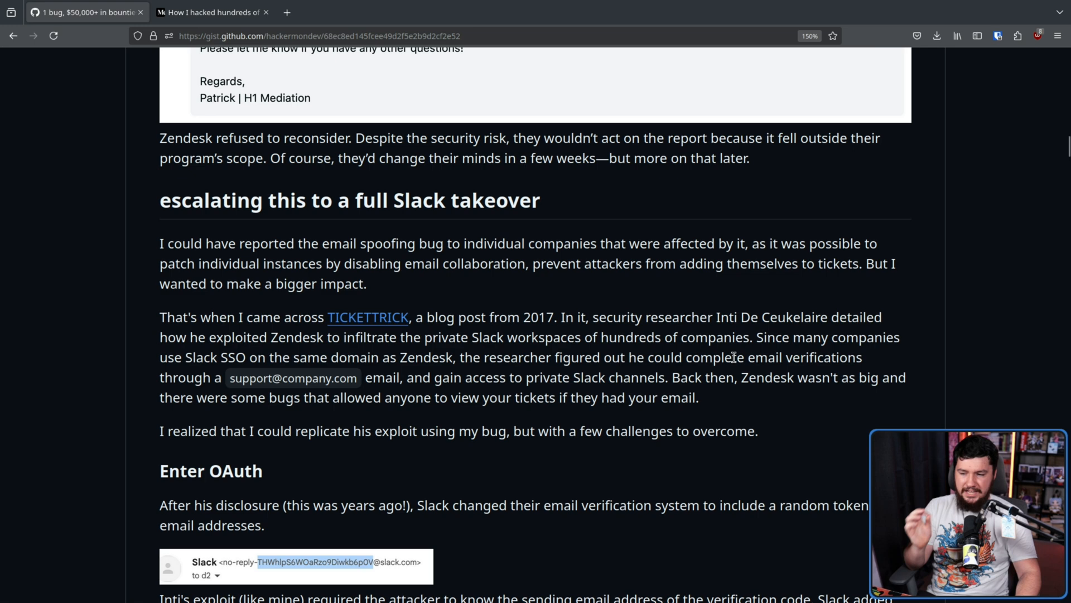
mouse_move(231, 383)
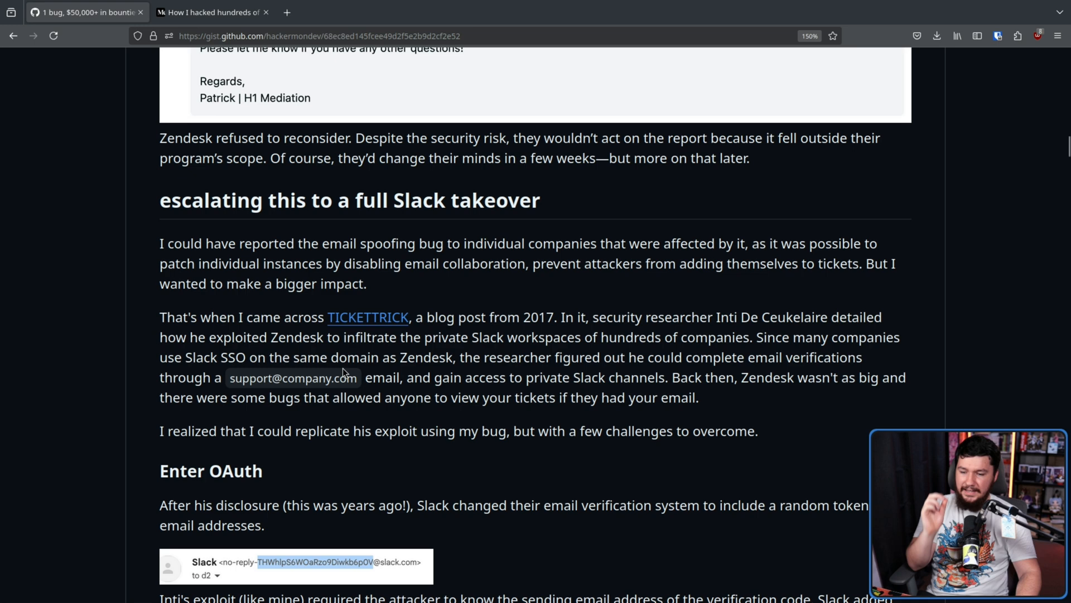
mouse_move(873, 376)
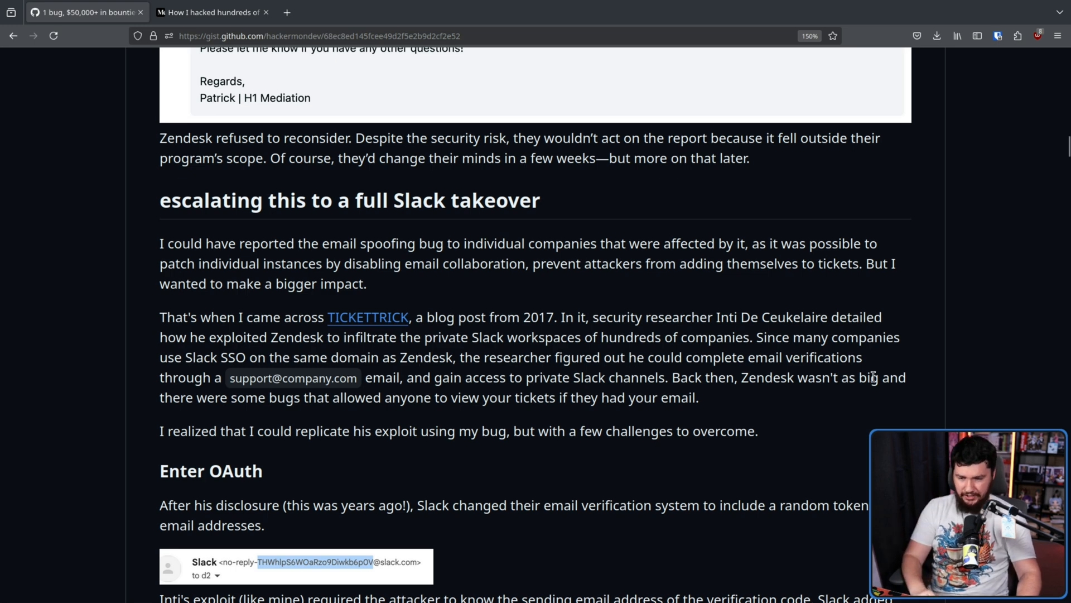
mouse_move(979, 348)
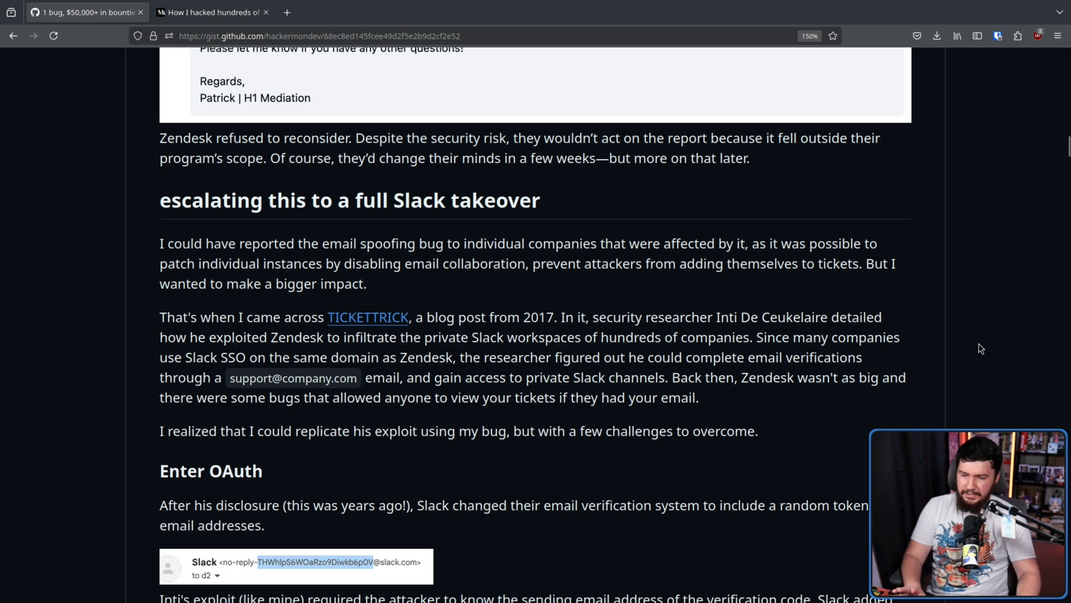
mouse_move(984, 353)
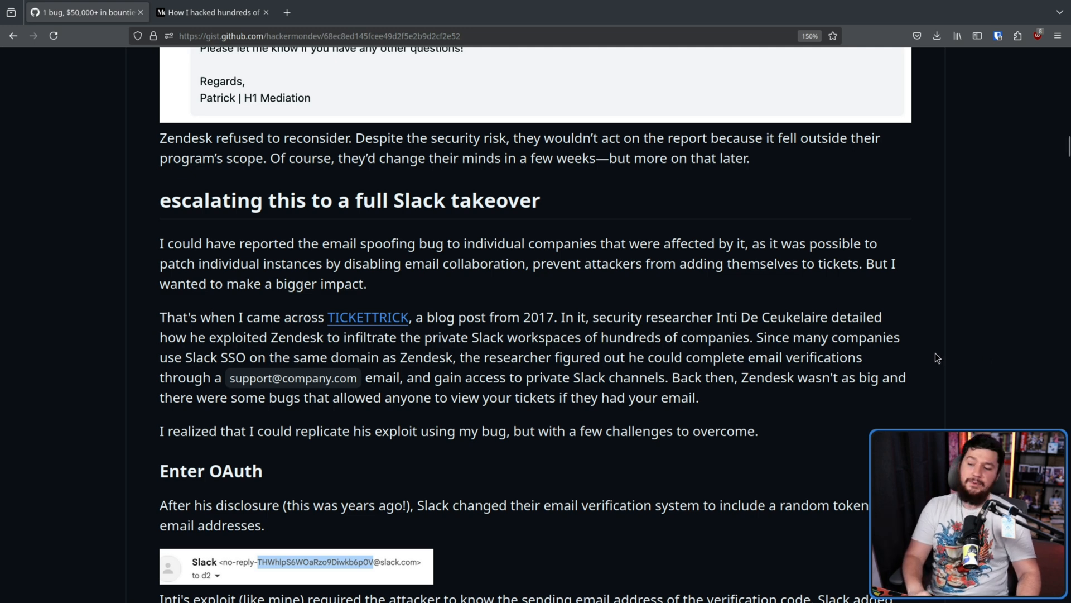
mouse_move(922, 353)
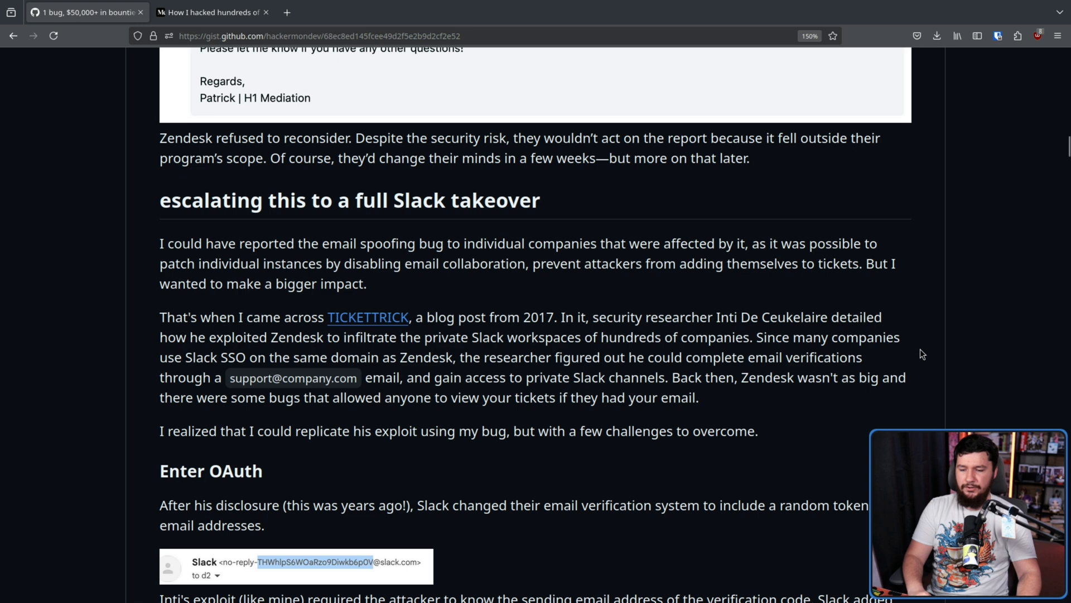
mouse_move(917, 361)
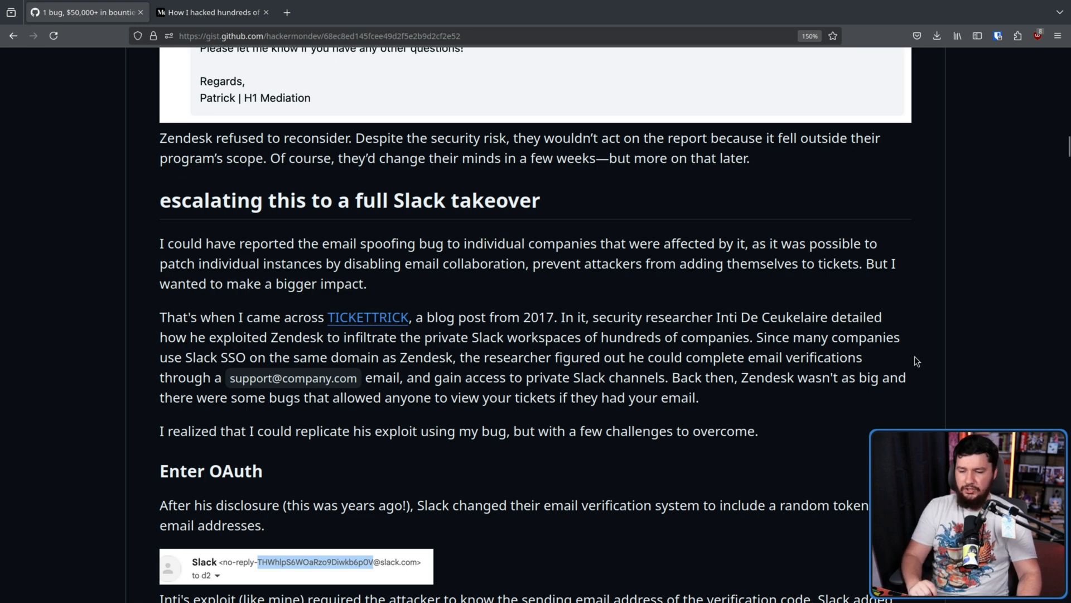
scroll(down, 3)
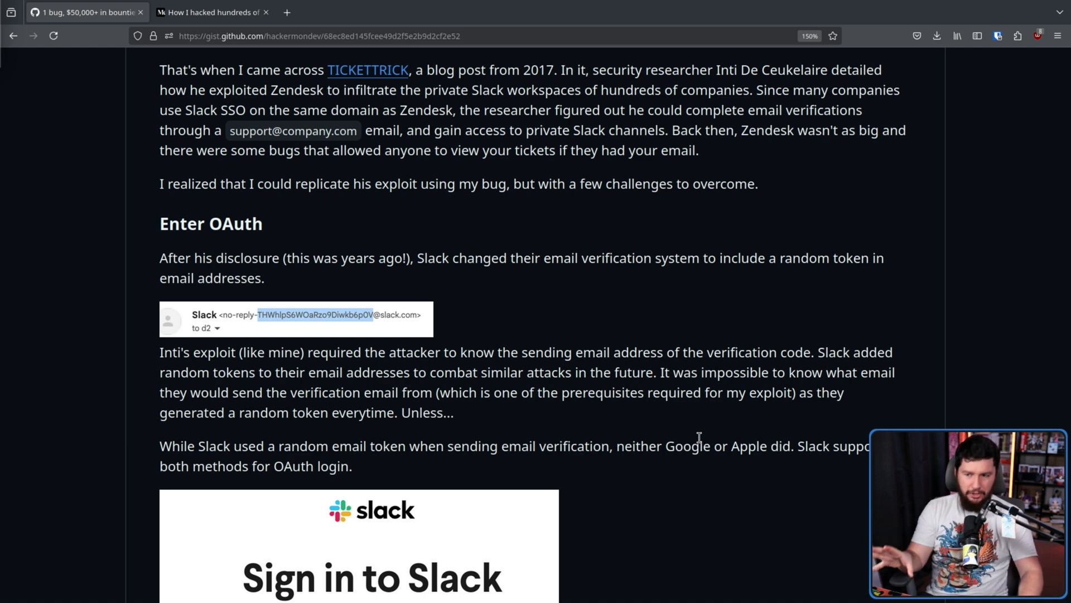
mouse_move(635, 366)
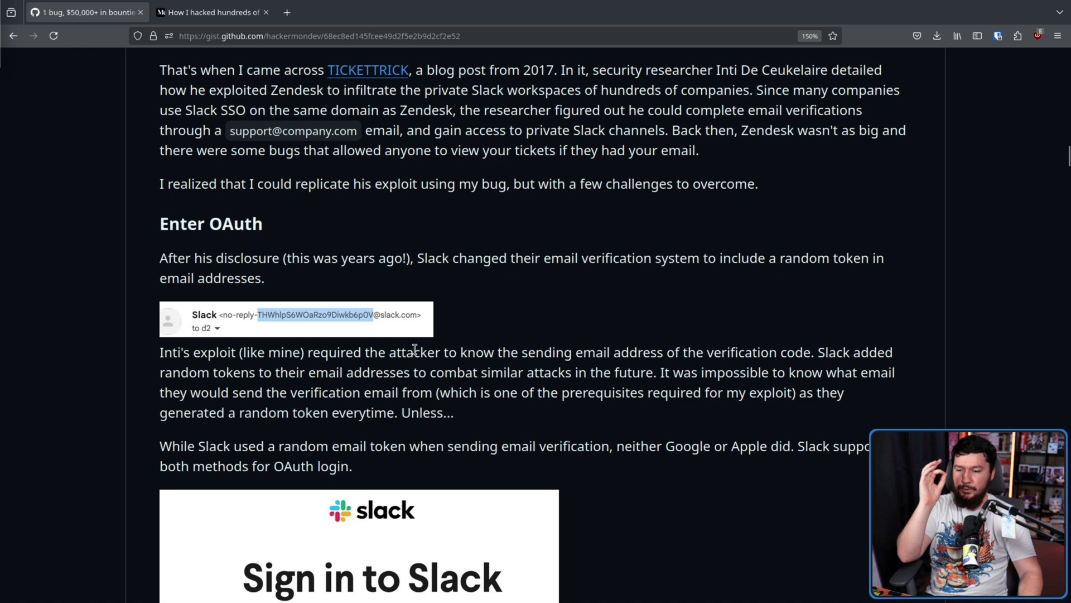
mouse_move(533, 345)
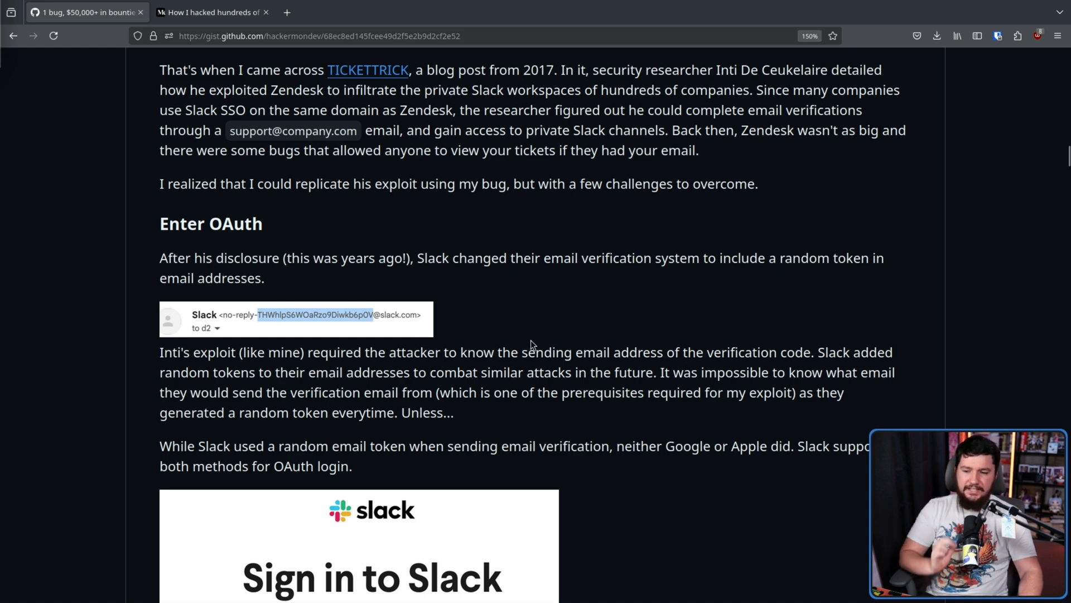
mouse_move(882, 332)
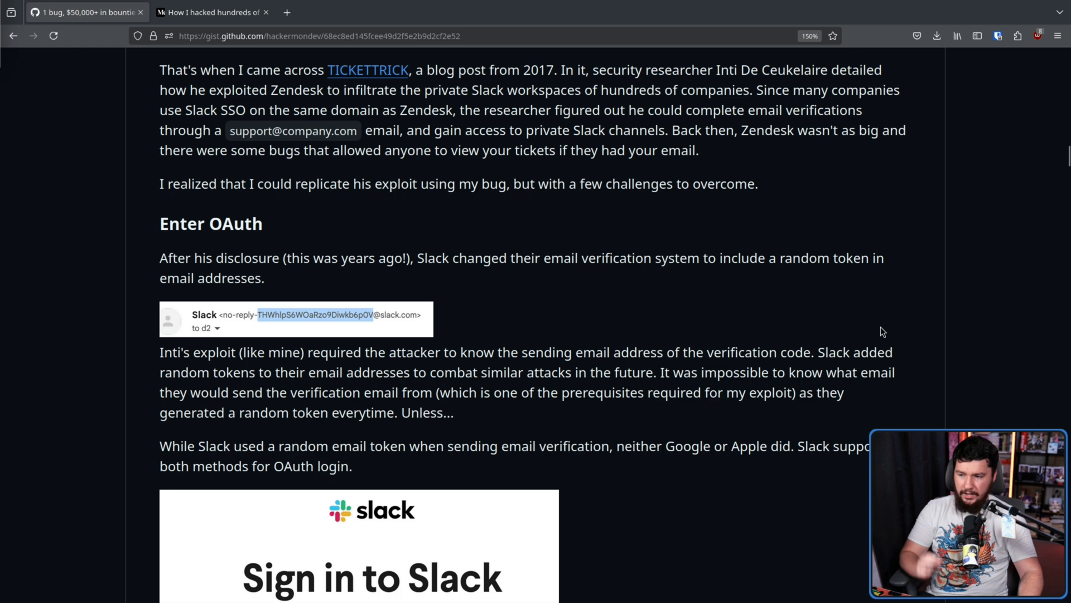
mouse_move(433, 333)
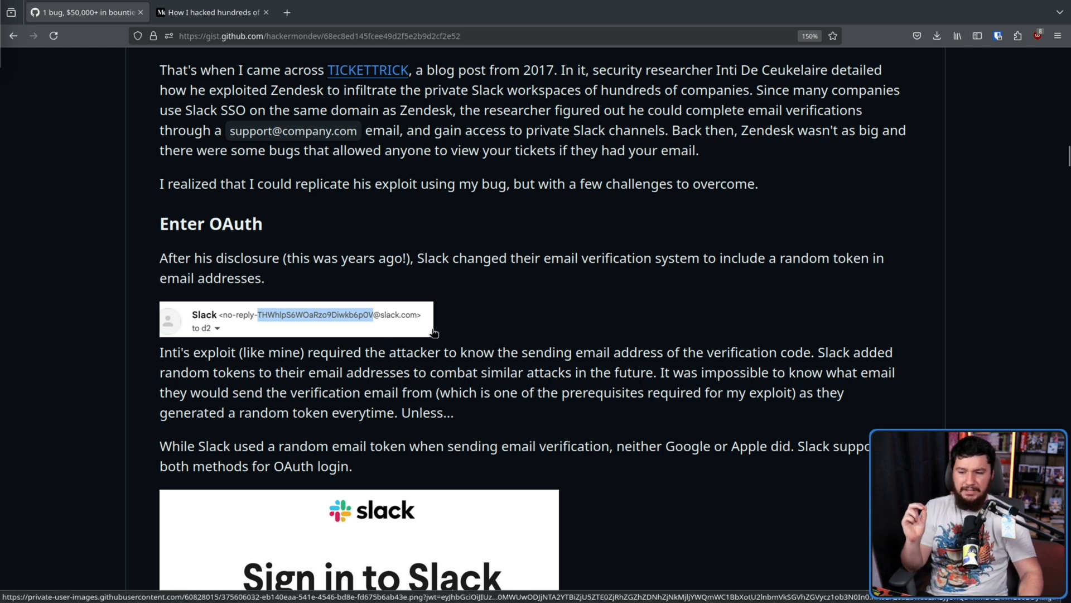
mouse_move(638, 342)
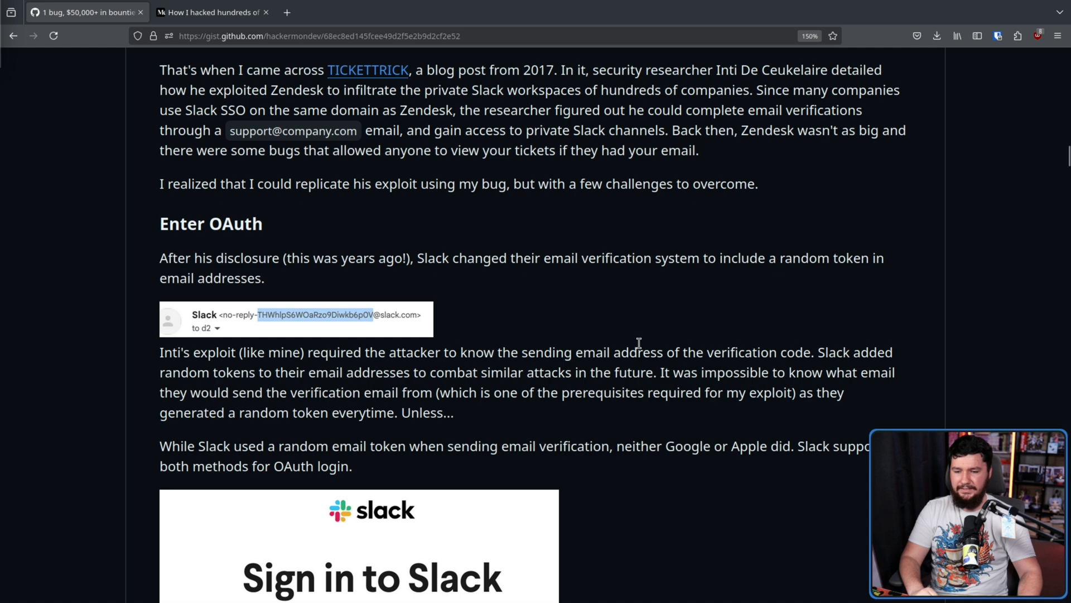
mouse_move(663, 341)
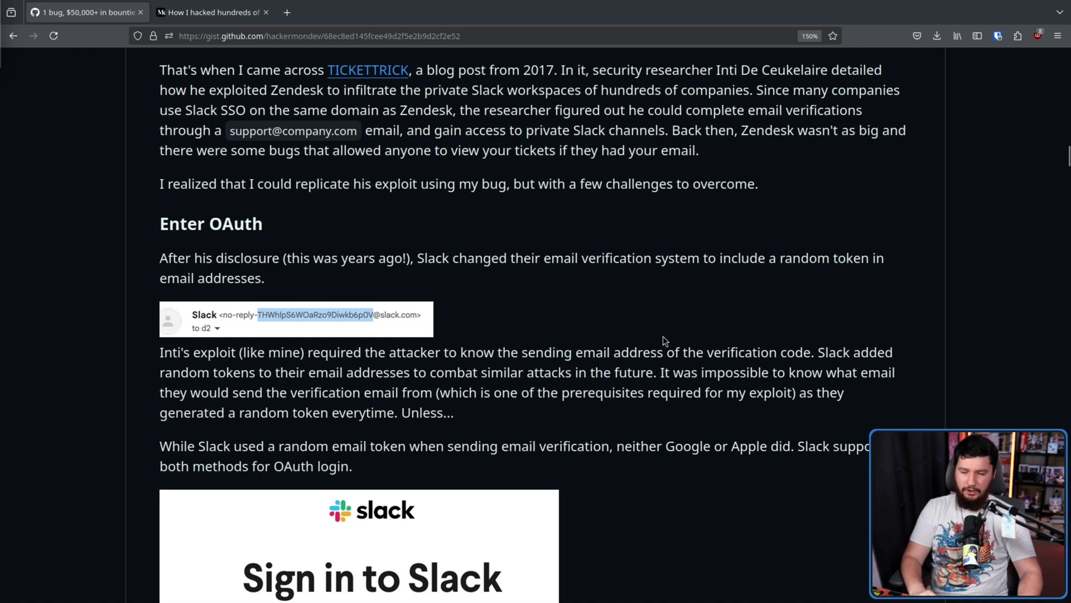
mouse_move(449, 361)
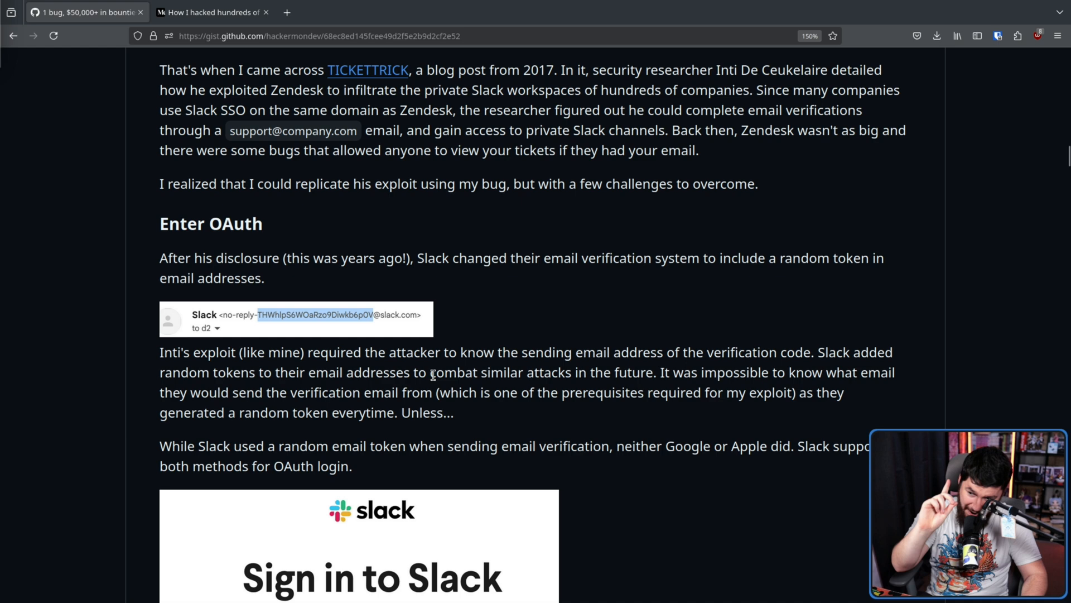
mouse_move(486, 385)
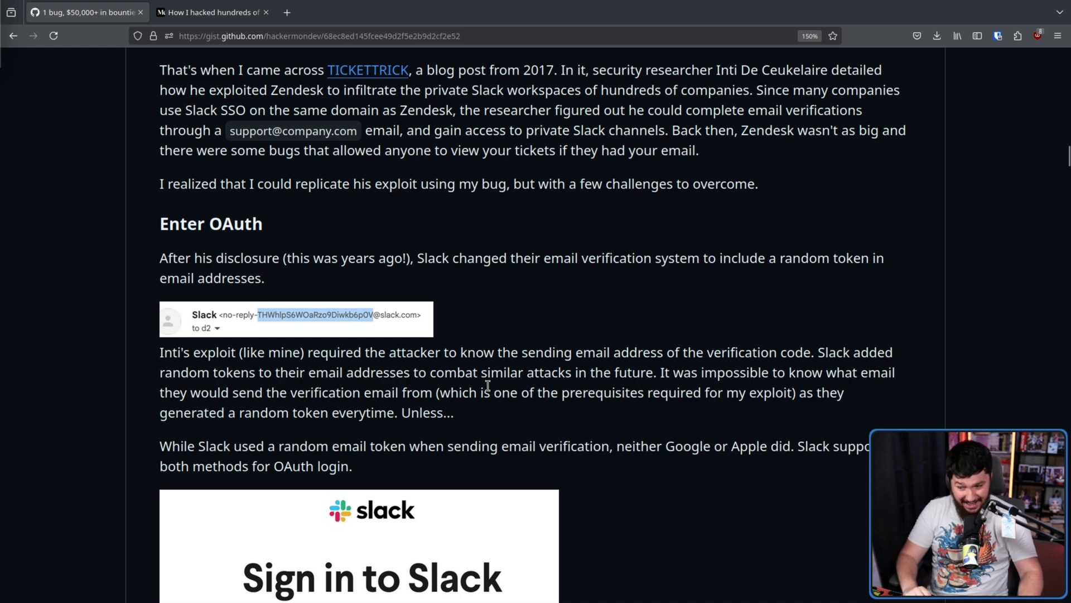
mouse_move(522, 409)
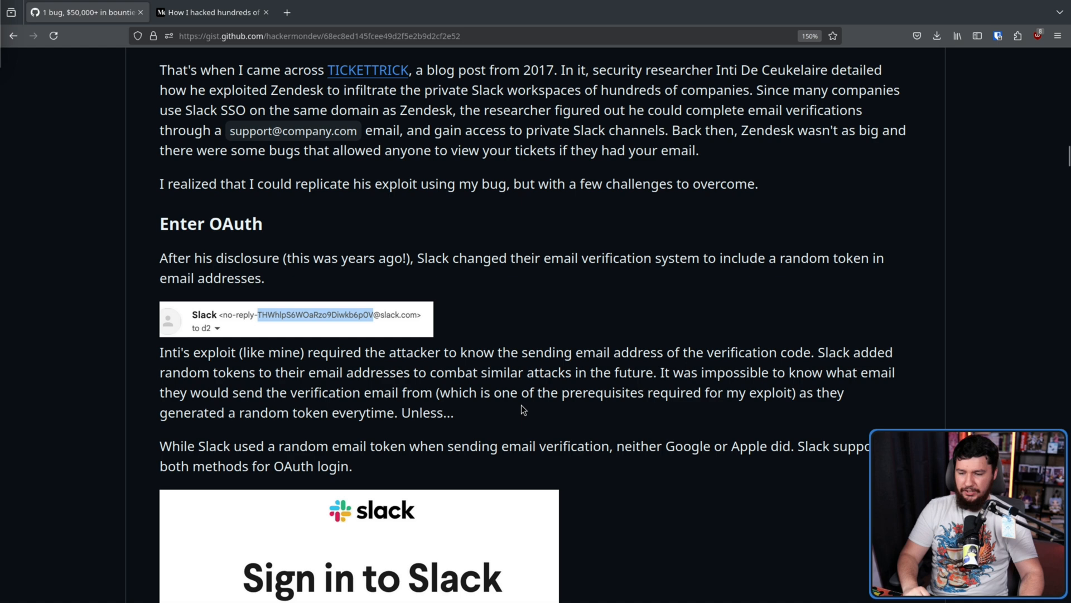
mouse_move(614, 400)
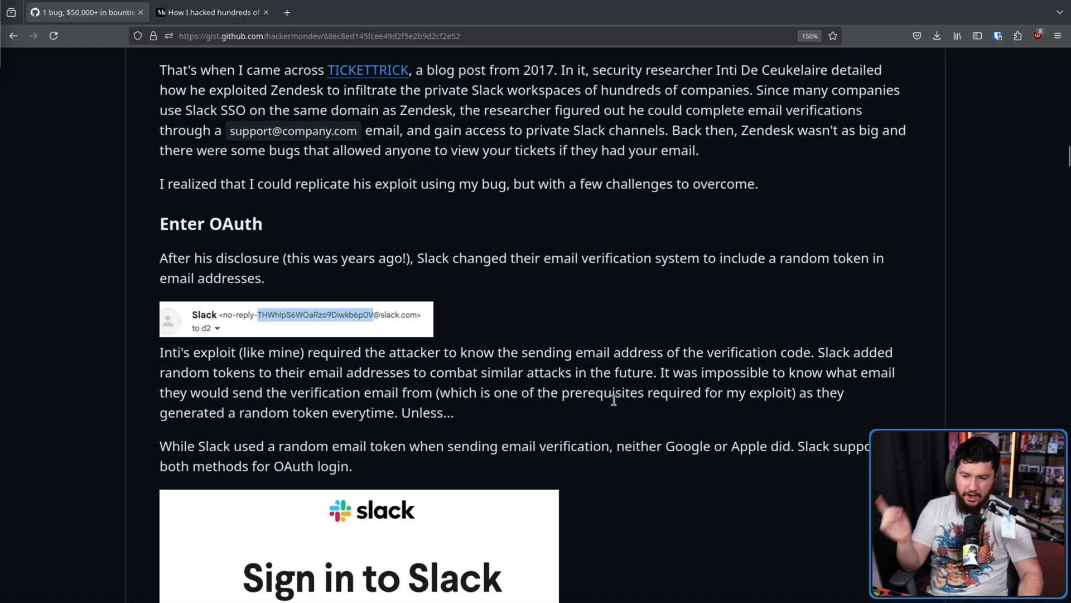
mouse_move(613, 408)
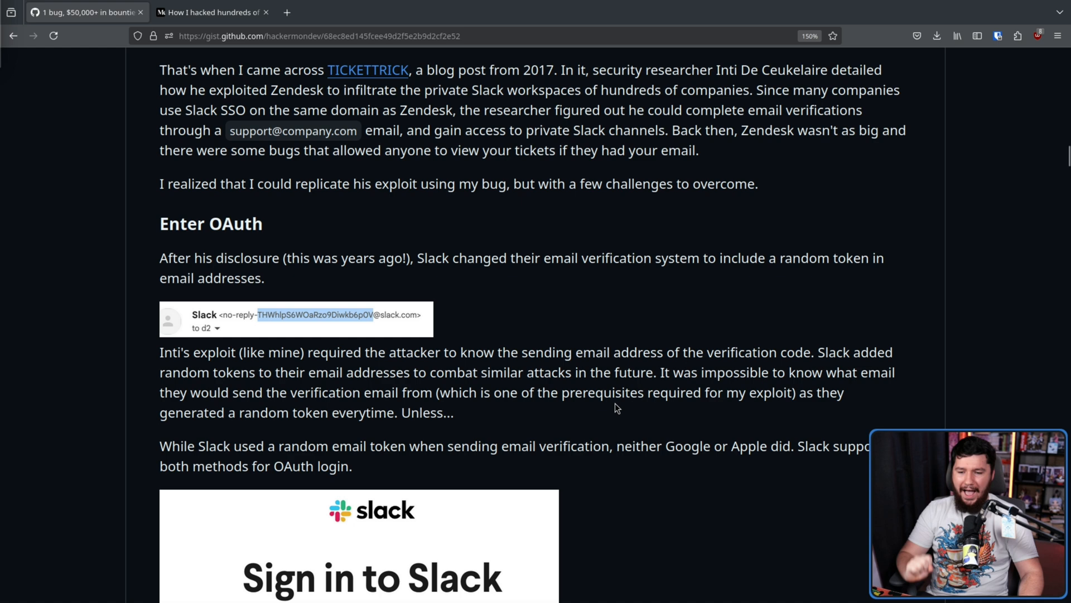
Read past the Slack sign-in image and Google/Apple paragraphs to the 'reproduction steps, apple -> zendesk -> slack' heading.
scroll(down, 3)
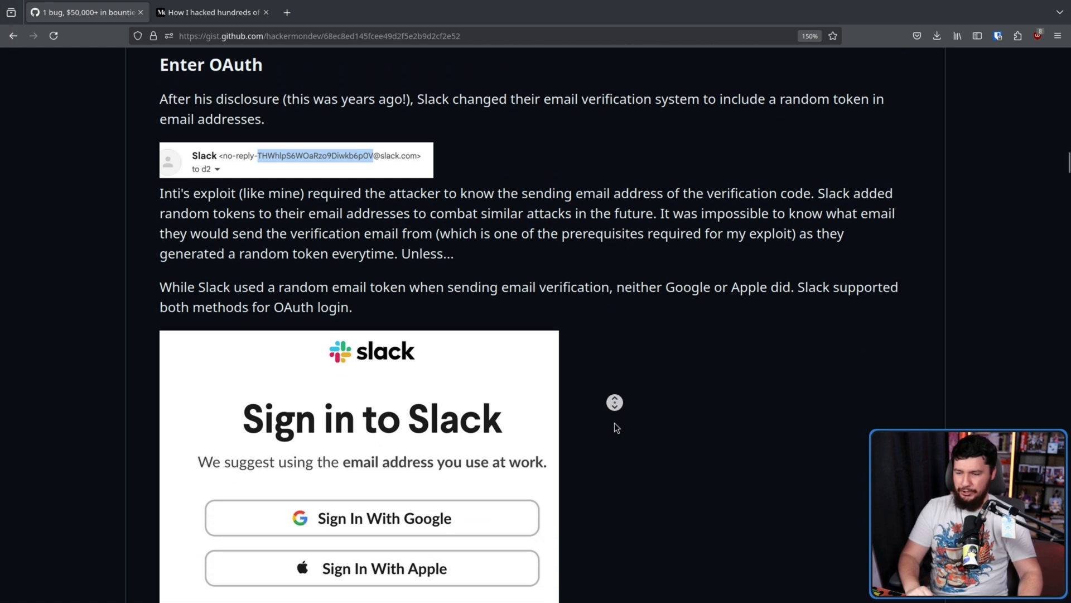
scroll(down, 3)
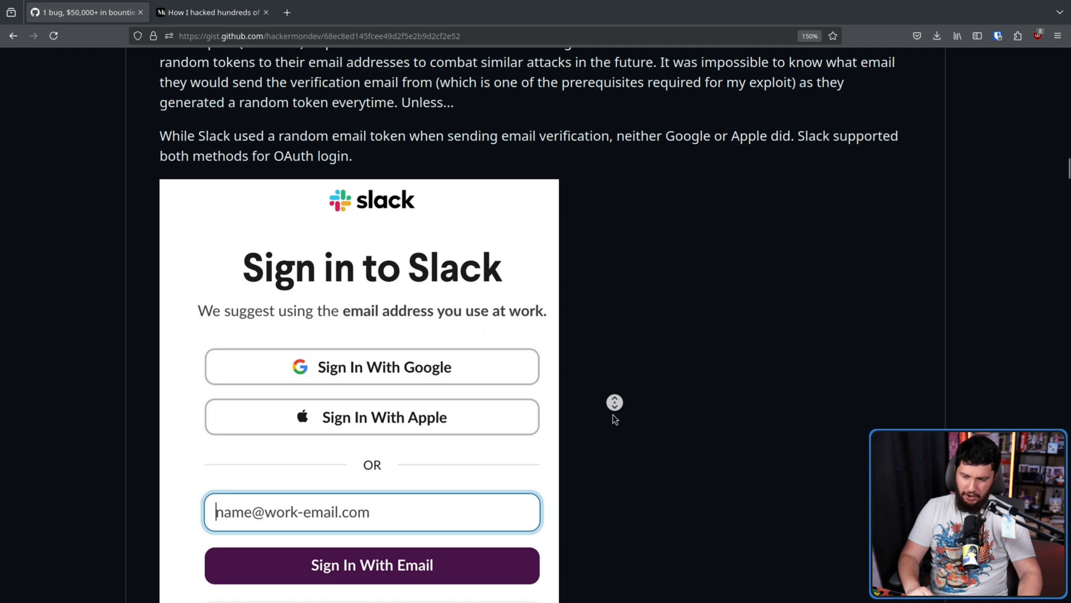
scroll(down, 3)
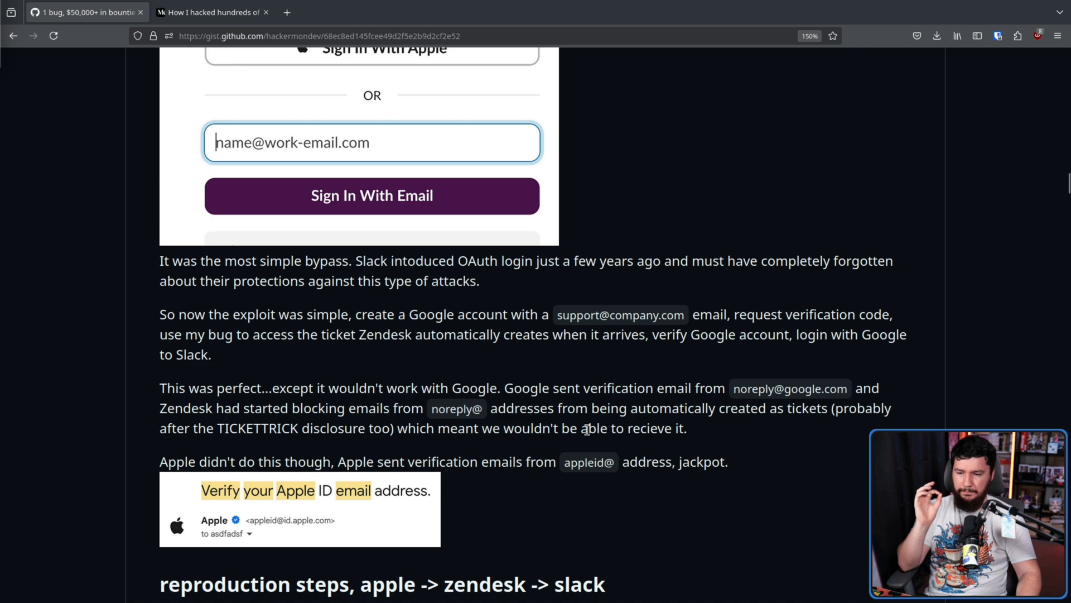
mouse_move(602, 419)
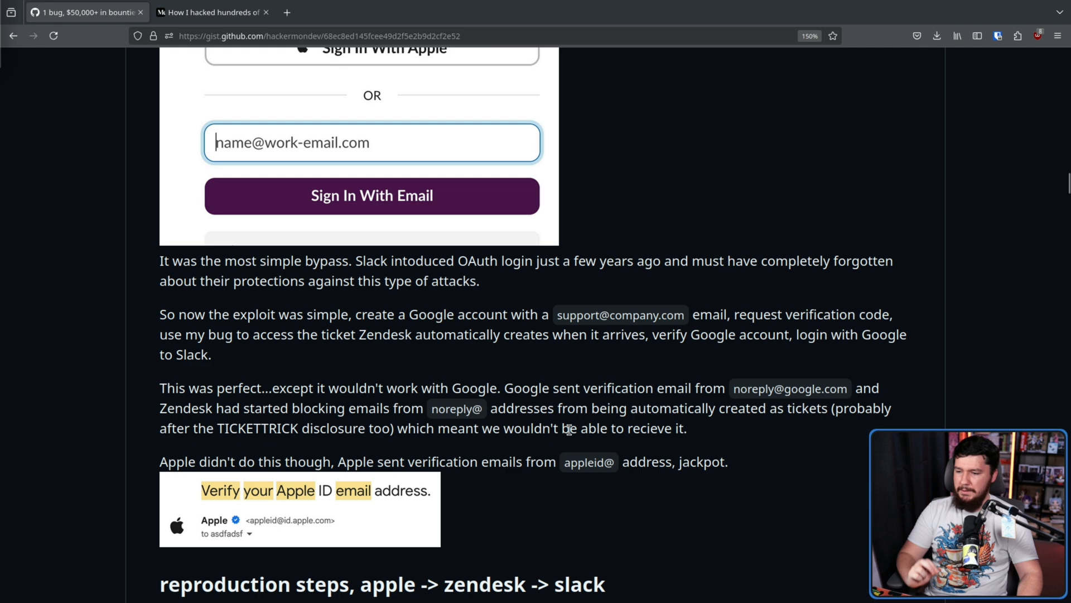
mouse_move(567, 402)
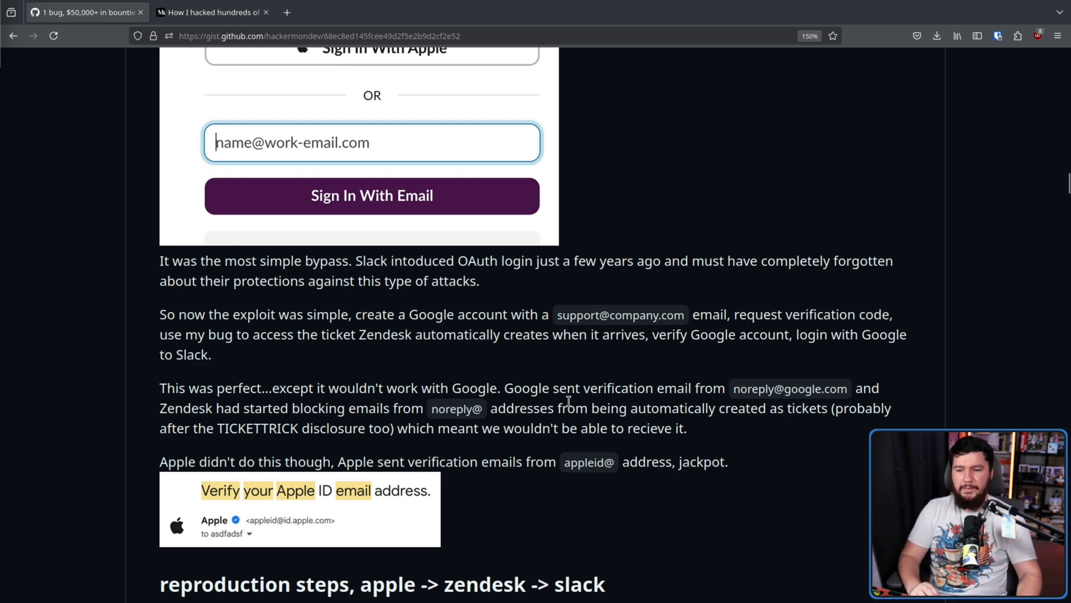
mouse_move(595, 402)
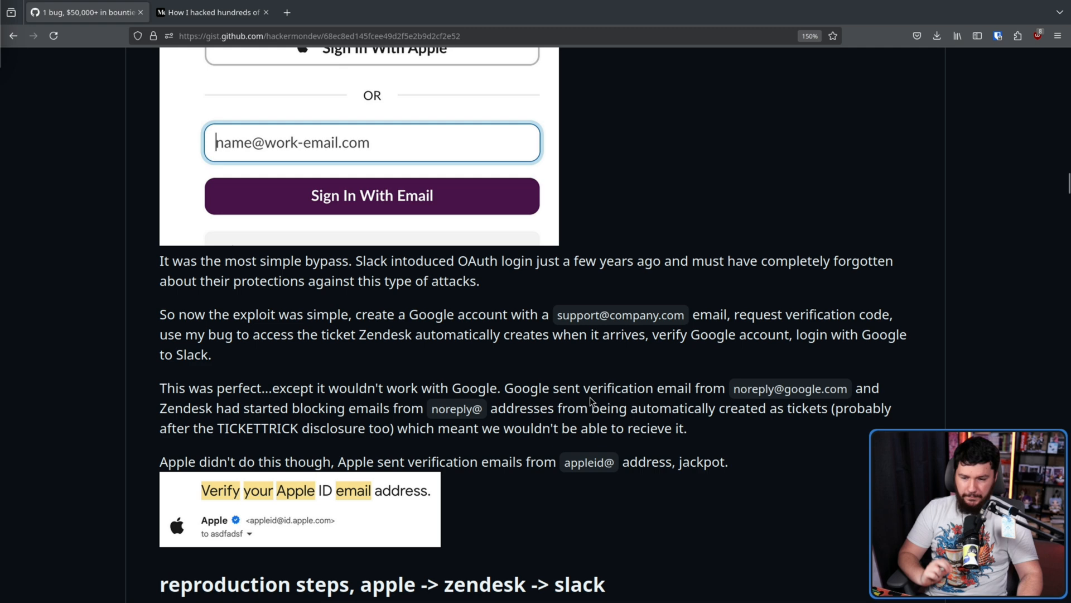
mouse_move(559, 409)
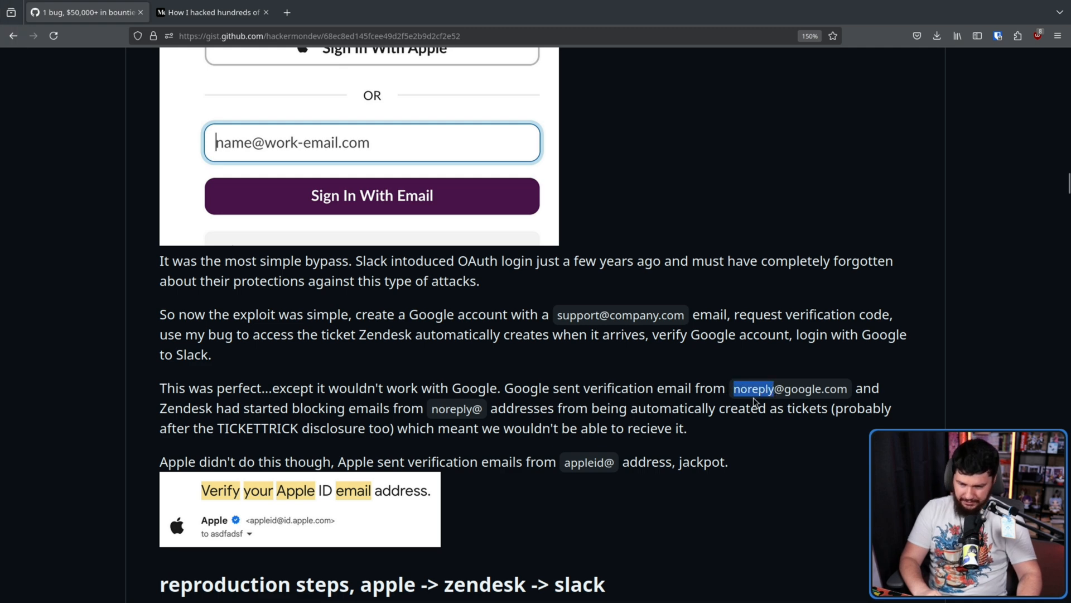
mouse_move(218, 413)
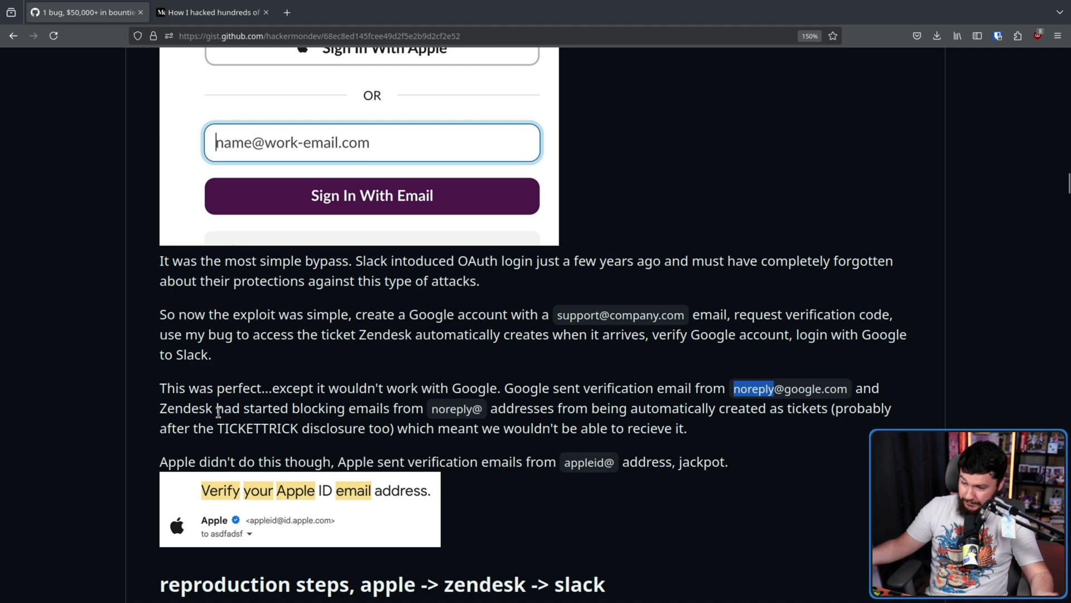
double_click(186, 409)
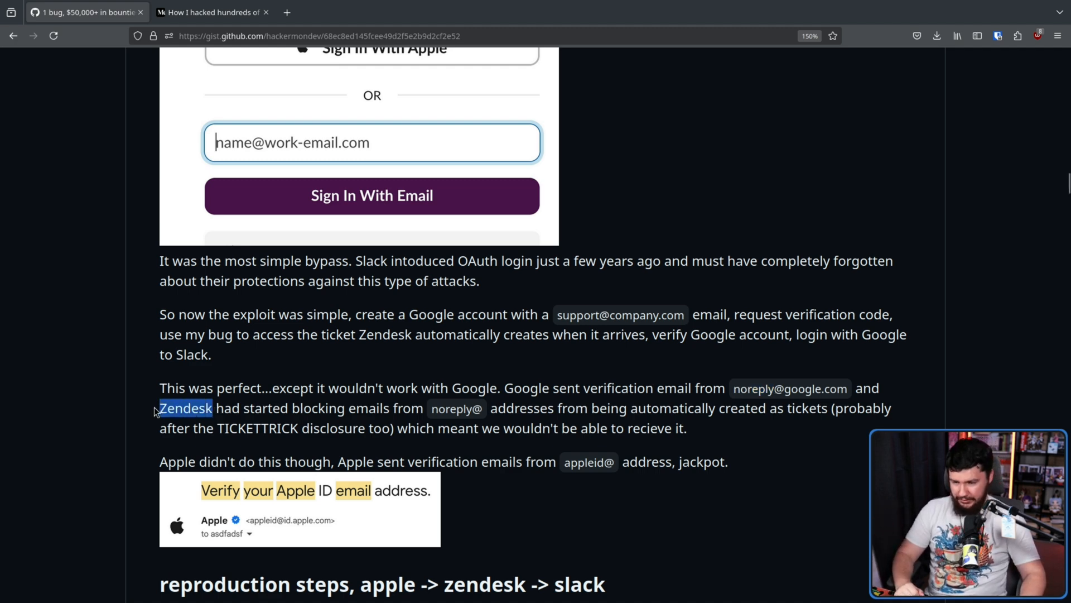
scroll(down, 3)
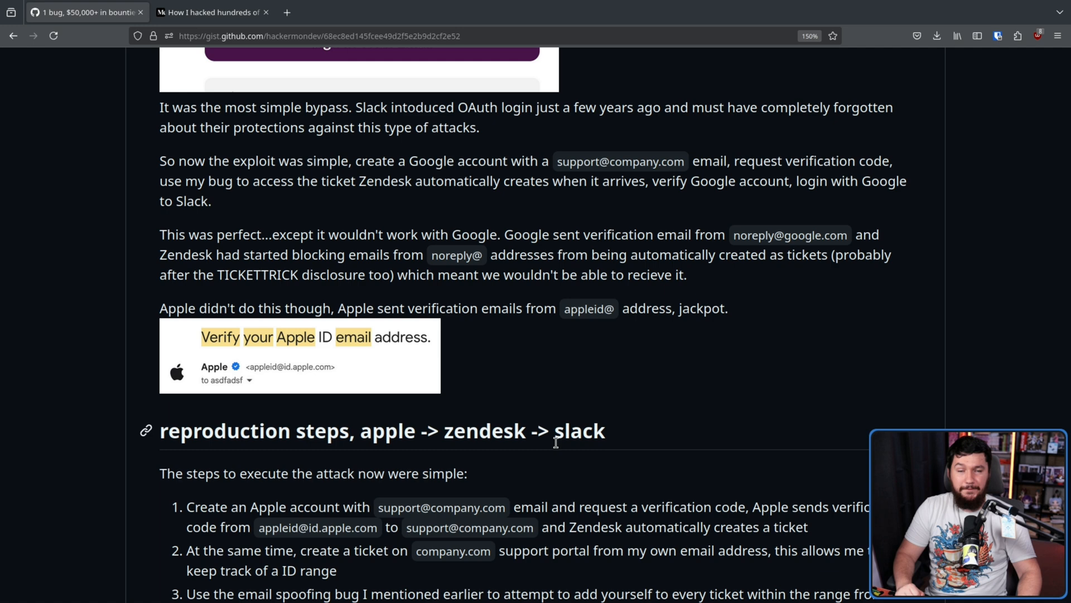
scroll(down, 3)
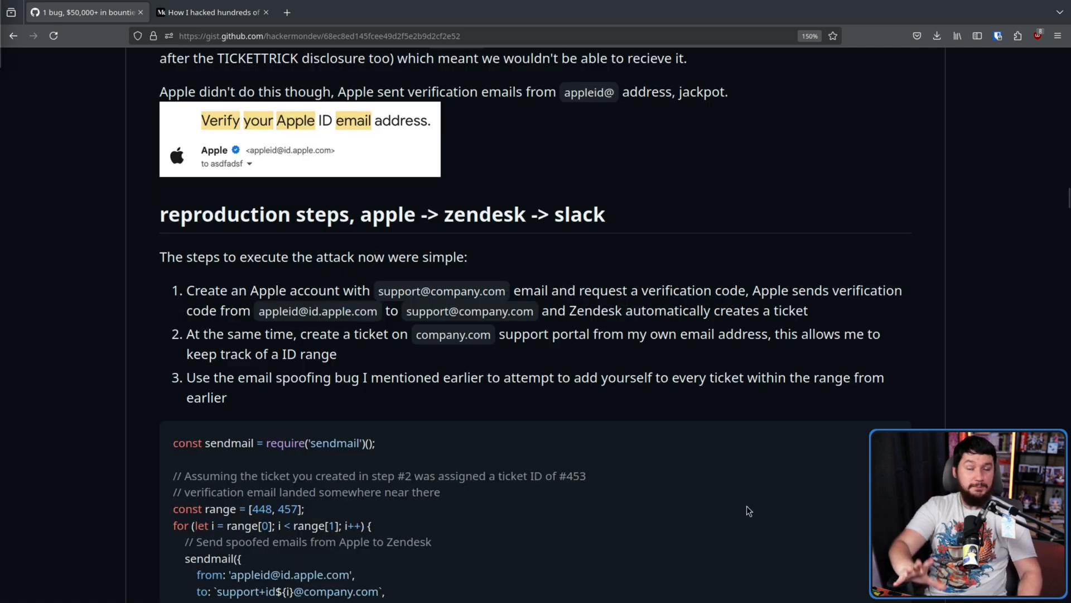
mouse_move(309, 303)
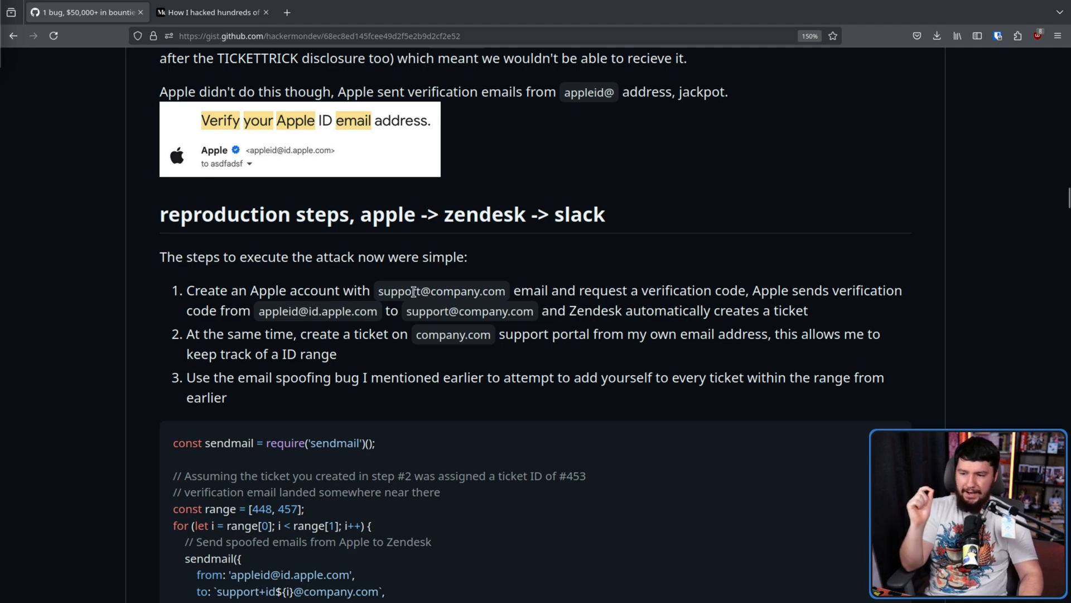
mouse_move(516, 309)
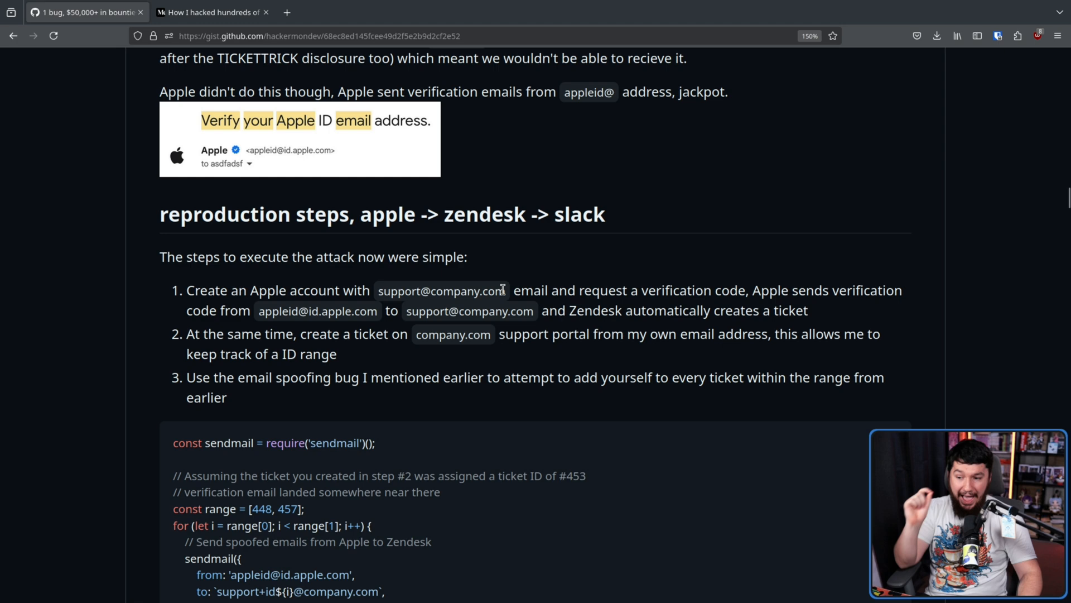
double_click(440, 290)
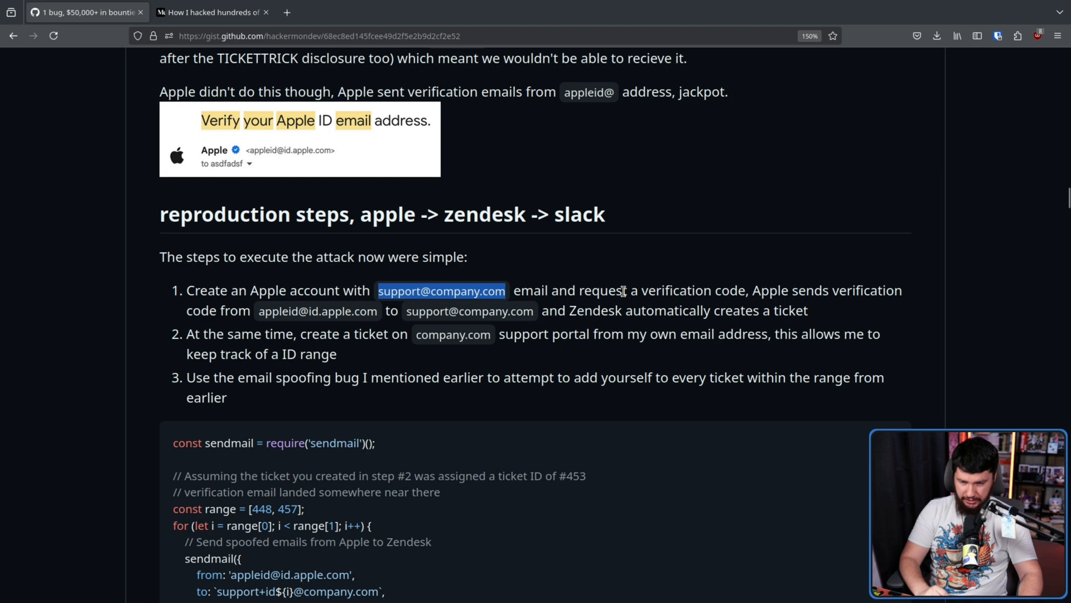
mouse_move(270, 316)
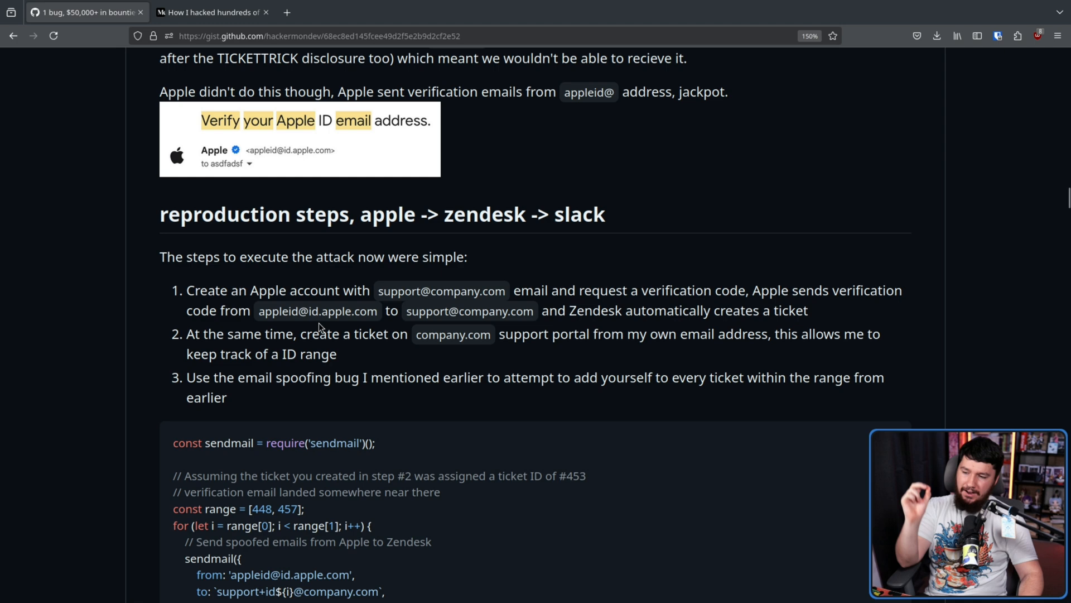
mouse_move(406, 312)
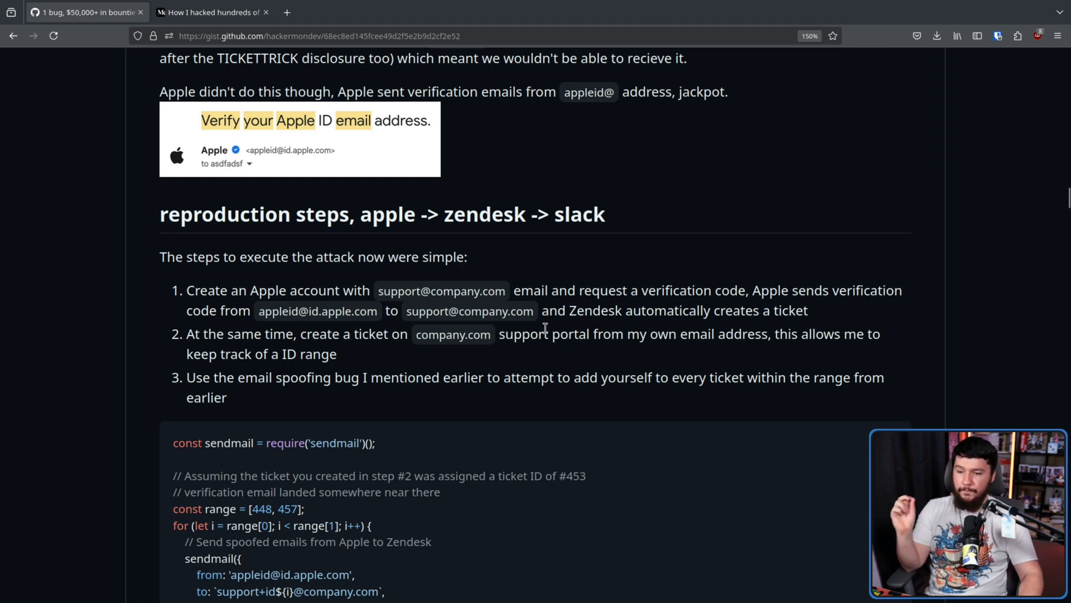
mouse_move(839, 338)
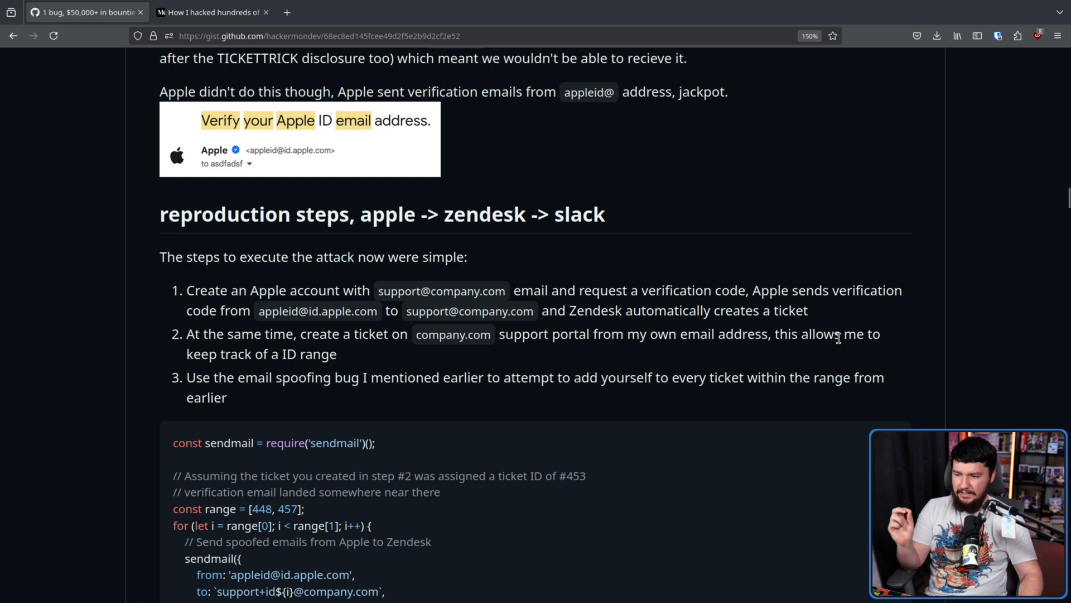
mouse_move(437, 363)
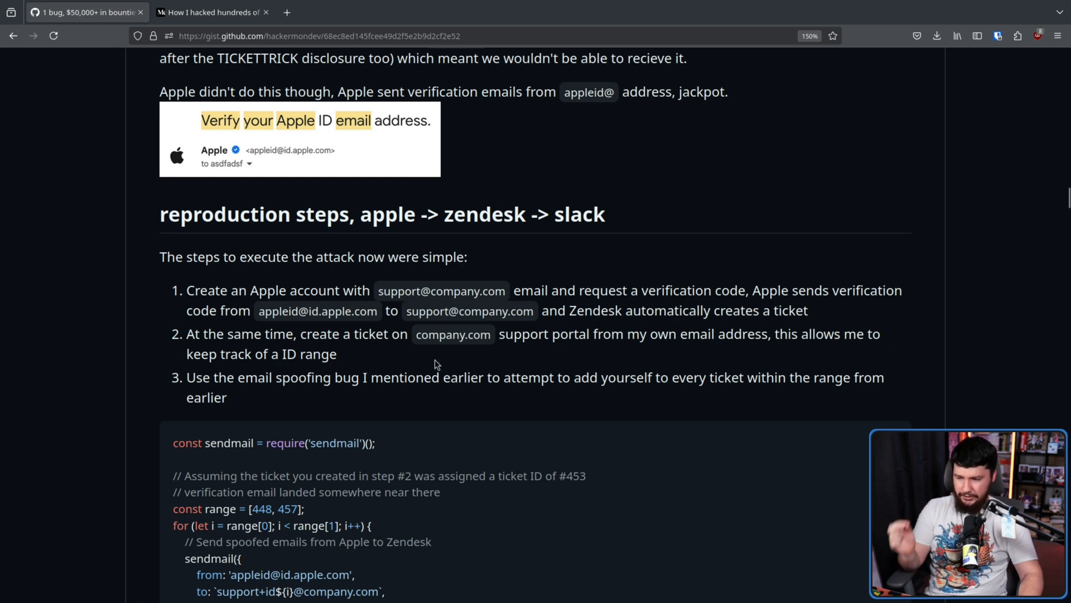
mouse_move(431, 359)
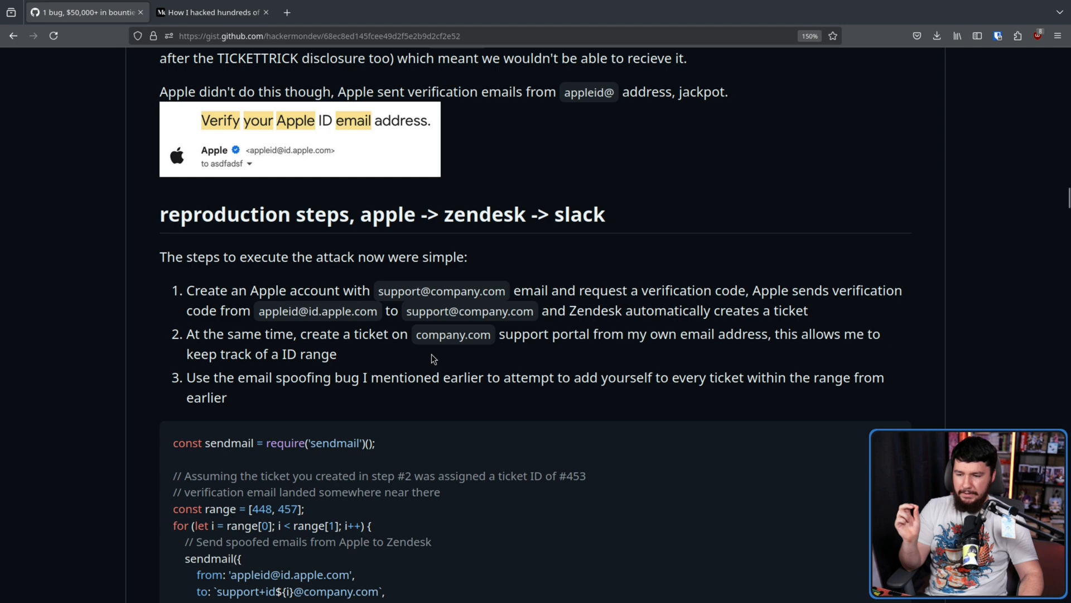
mouse_move(450, 364)
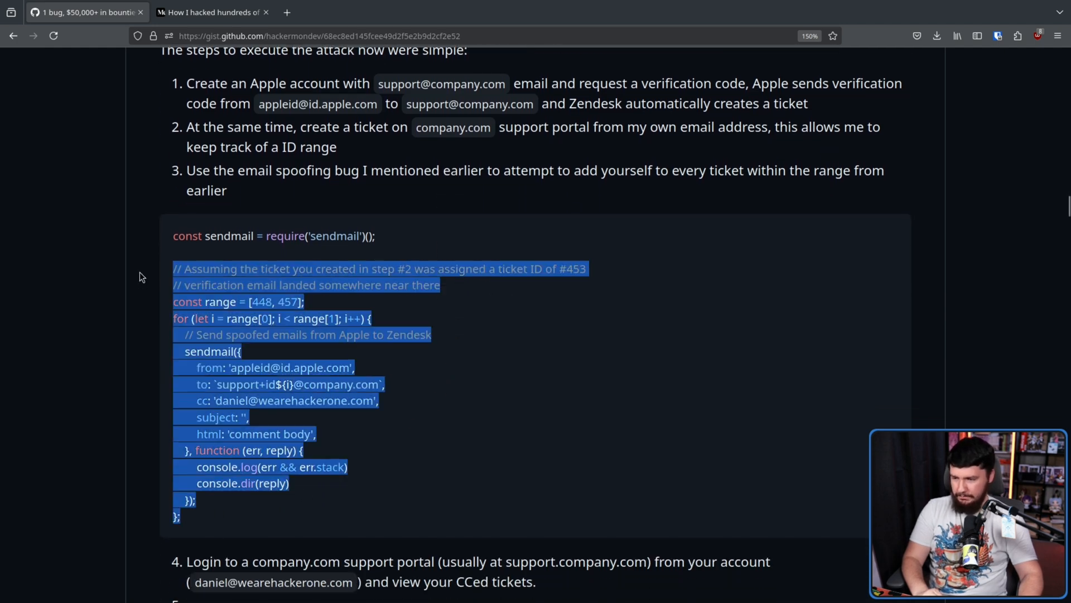
click(58, 347)
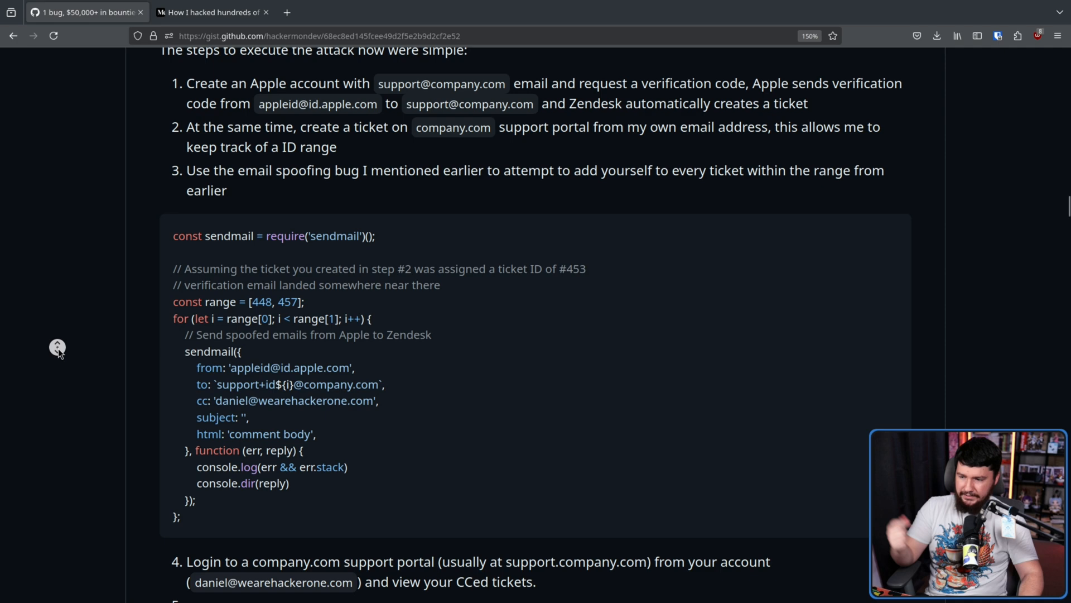
Read past reproduction steps 5–6 and the Apple verification ticket to the 'aftermath' section.
scroll(down, 3)
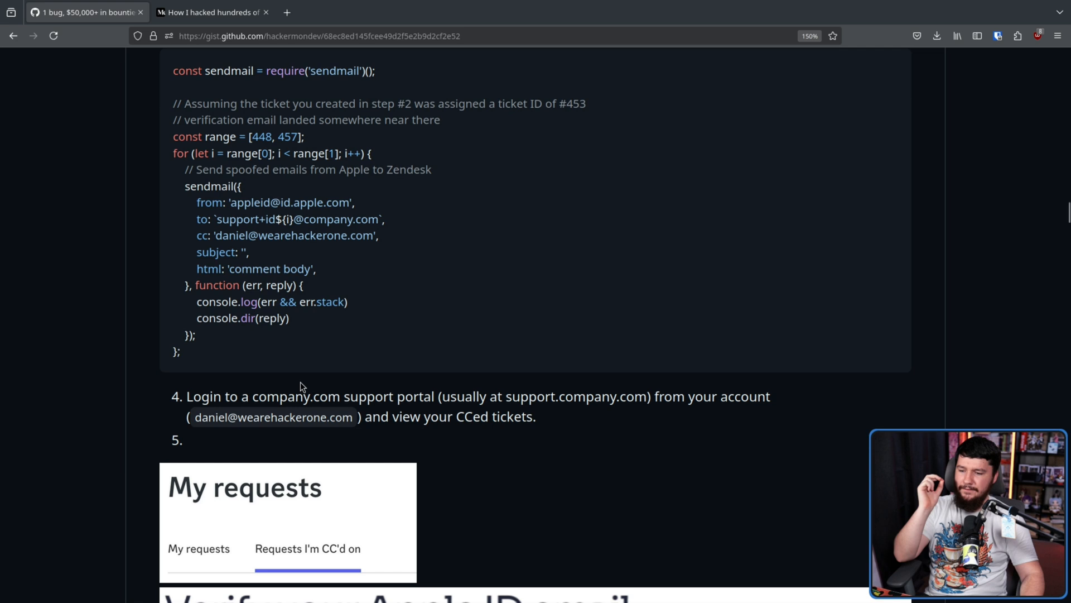
scroll(down, 3)
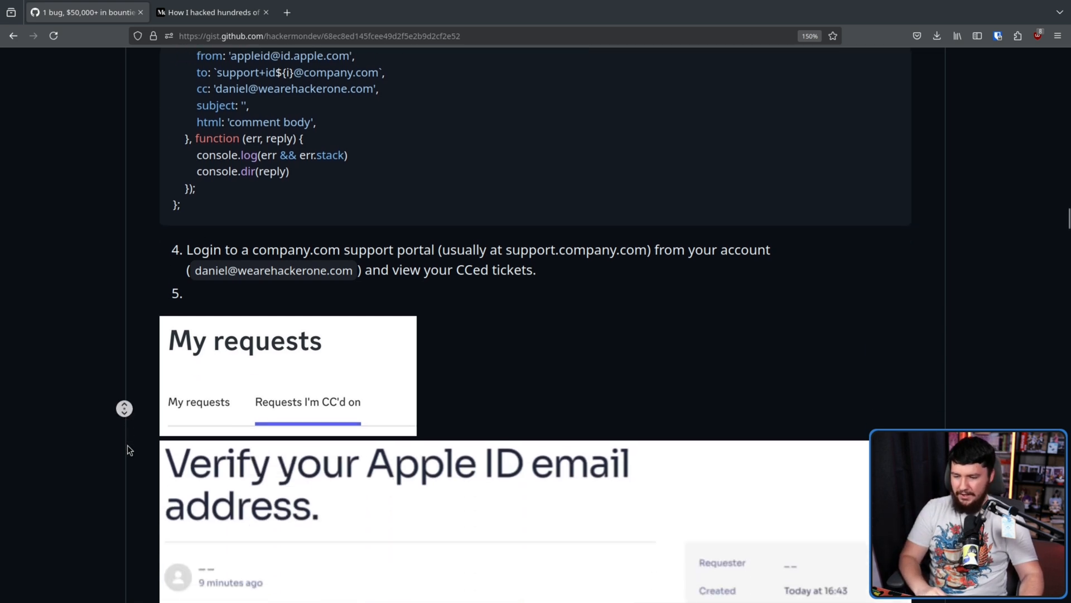
scroll(down, 3)
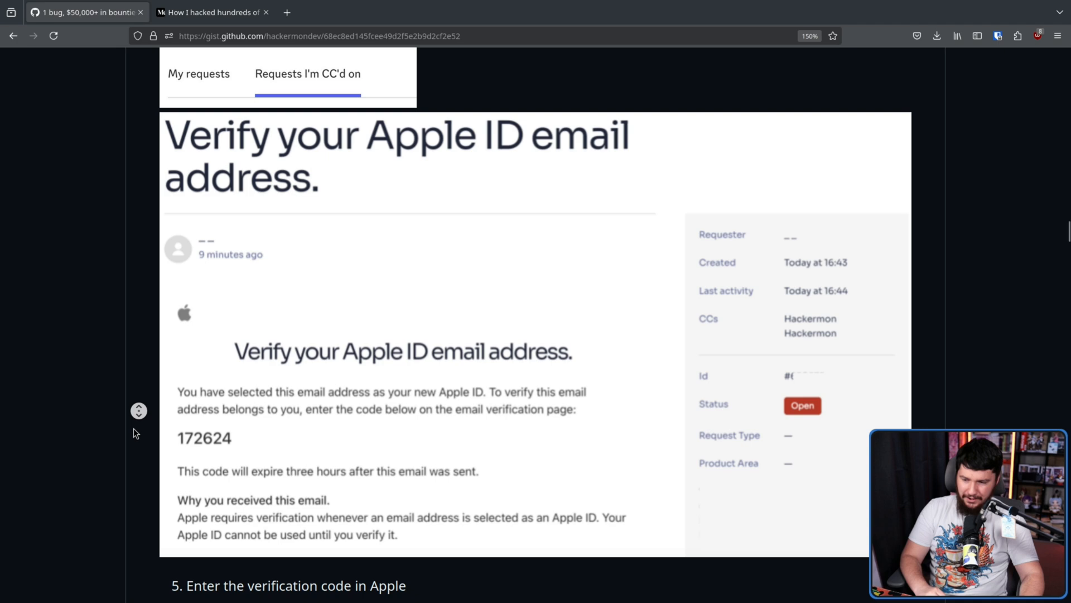
scroll(down, 3)
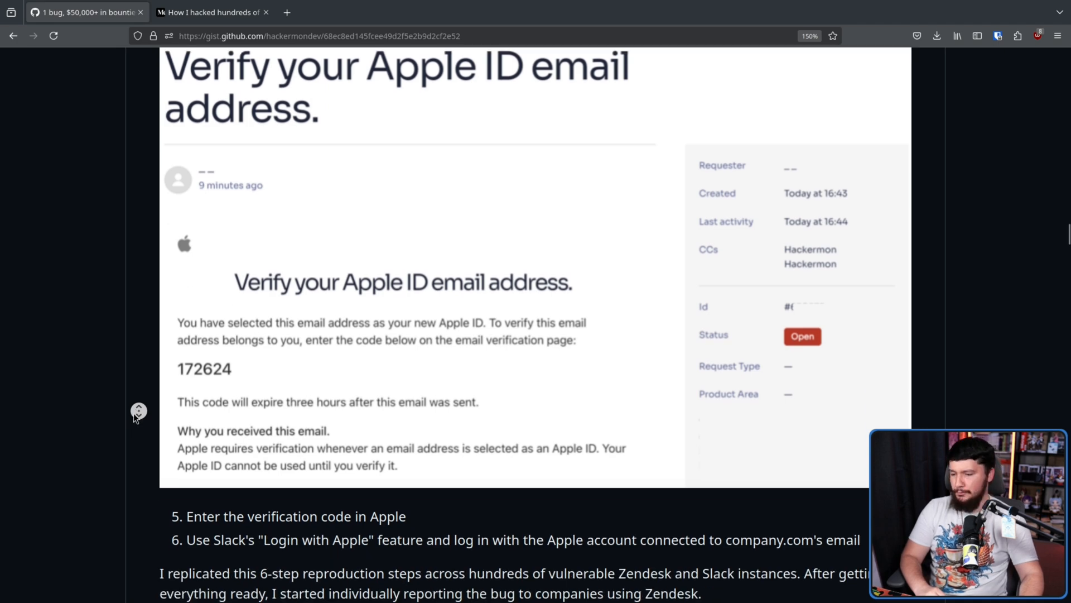
scroll(down, 3)
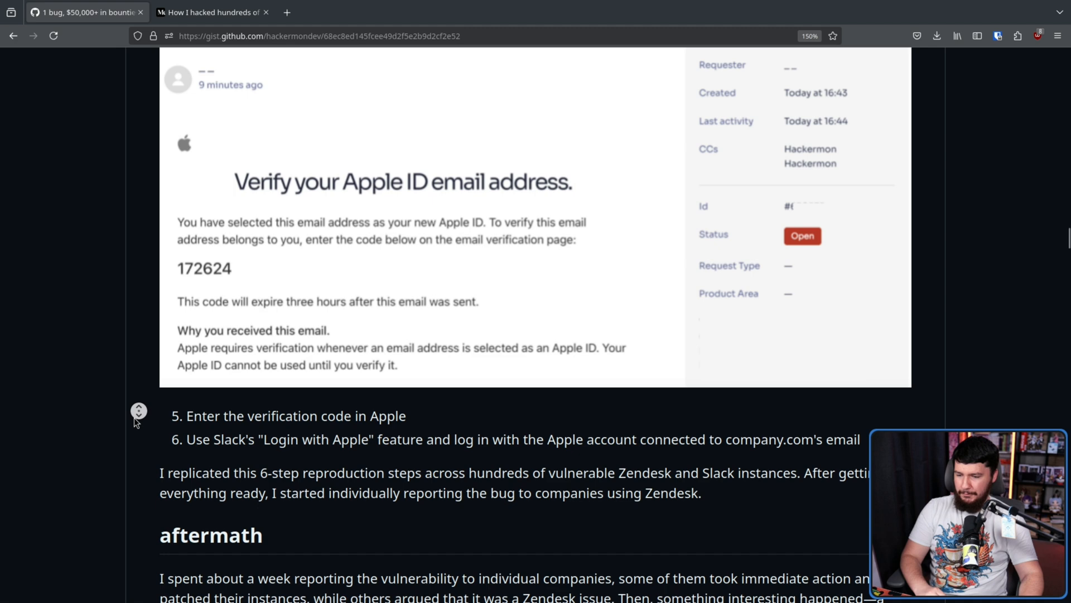
scroll(down, 3)
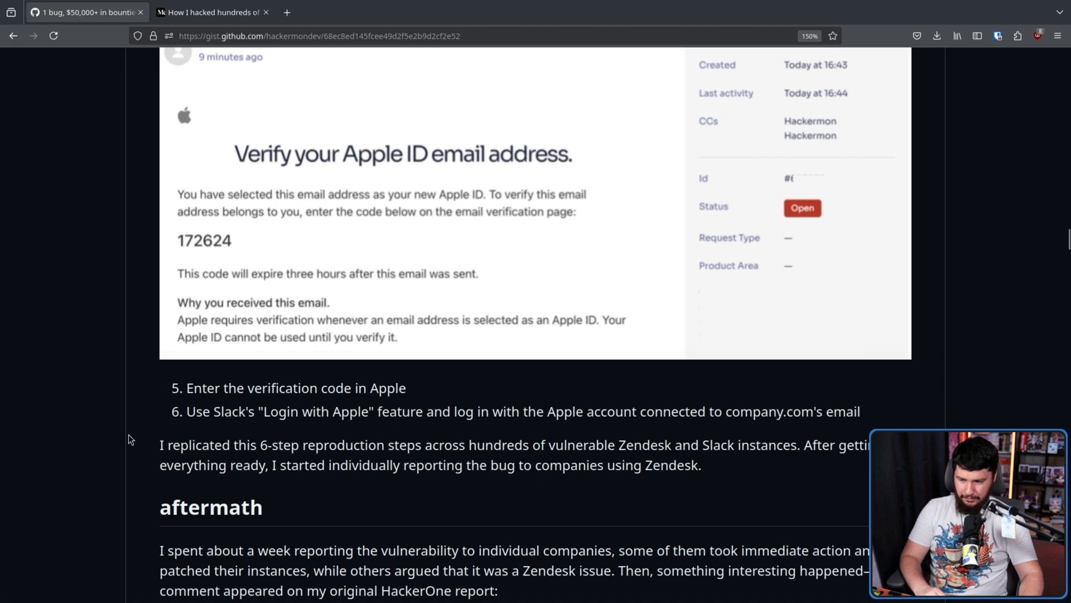
scroll(down, 3)
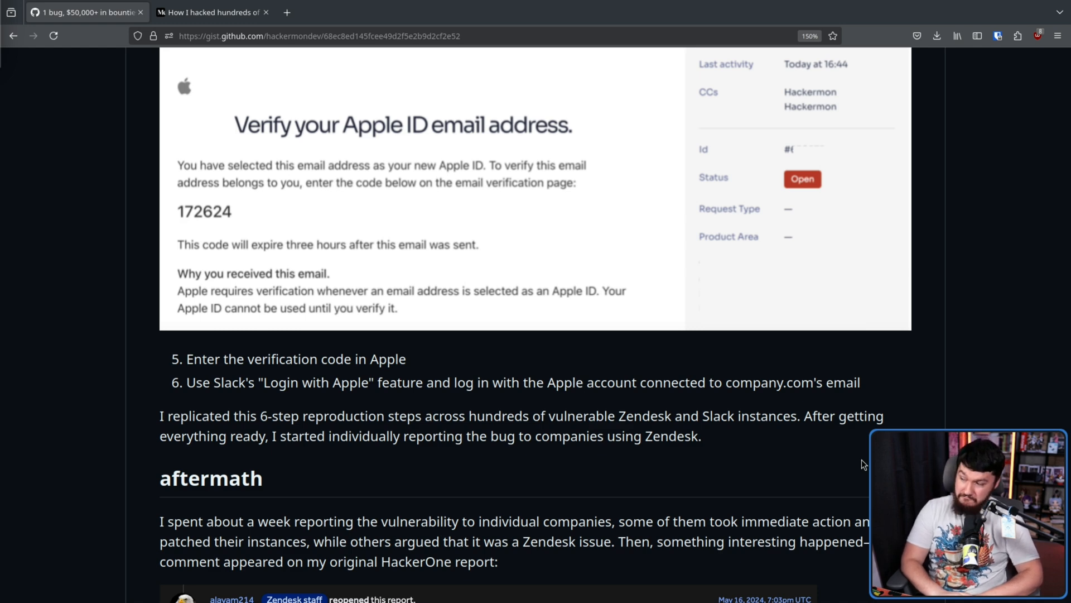
scroll(down, 3)
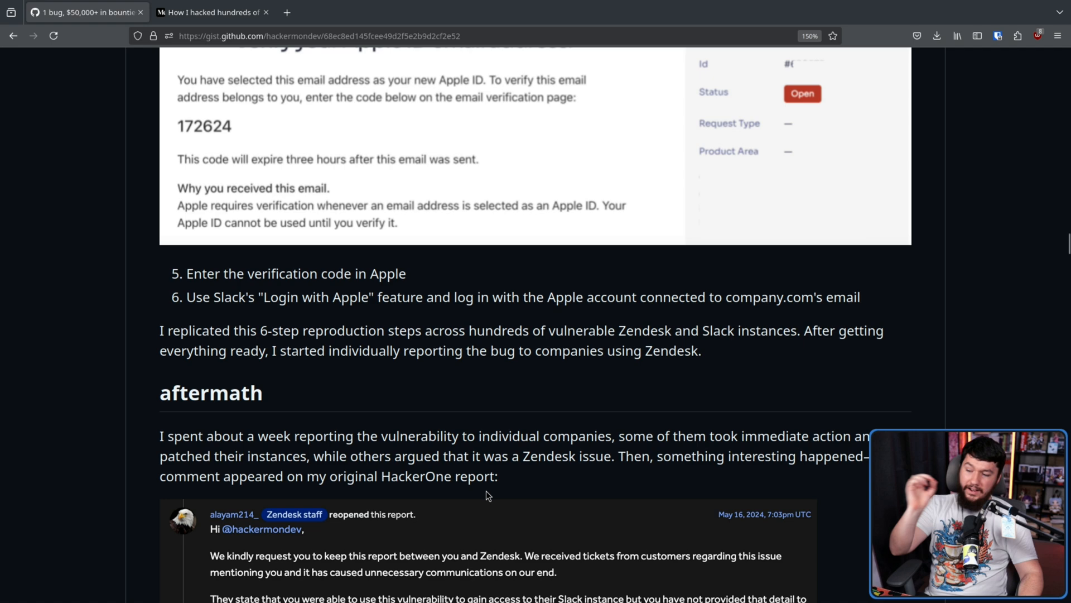
mouse_move(571, 455)
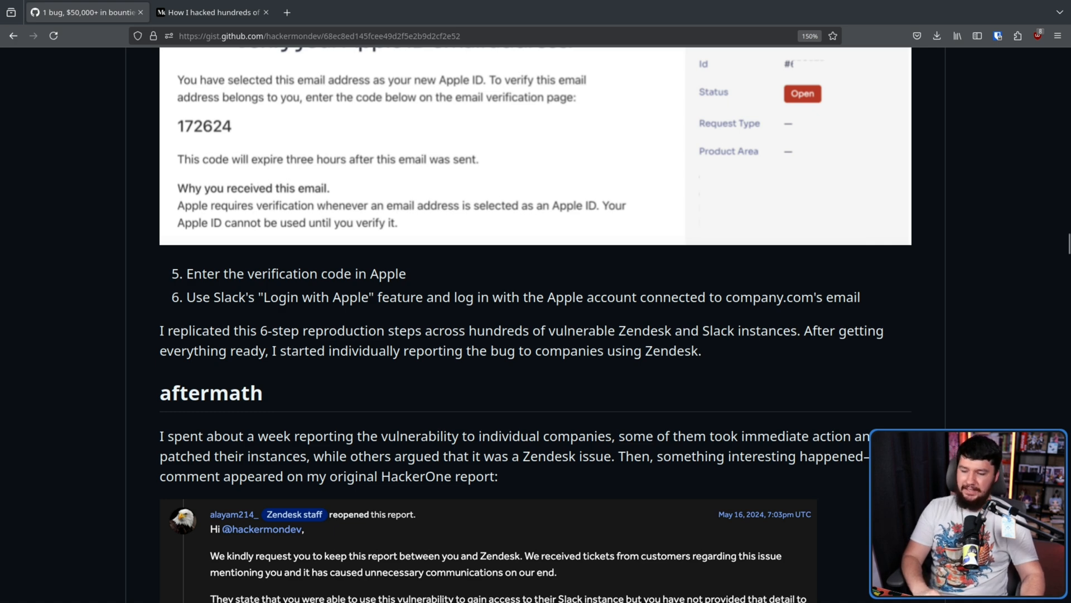
mouse_move(930, 413)
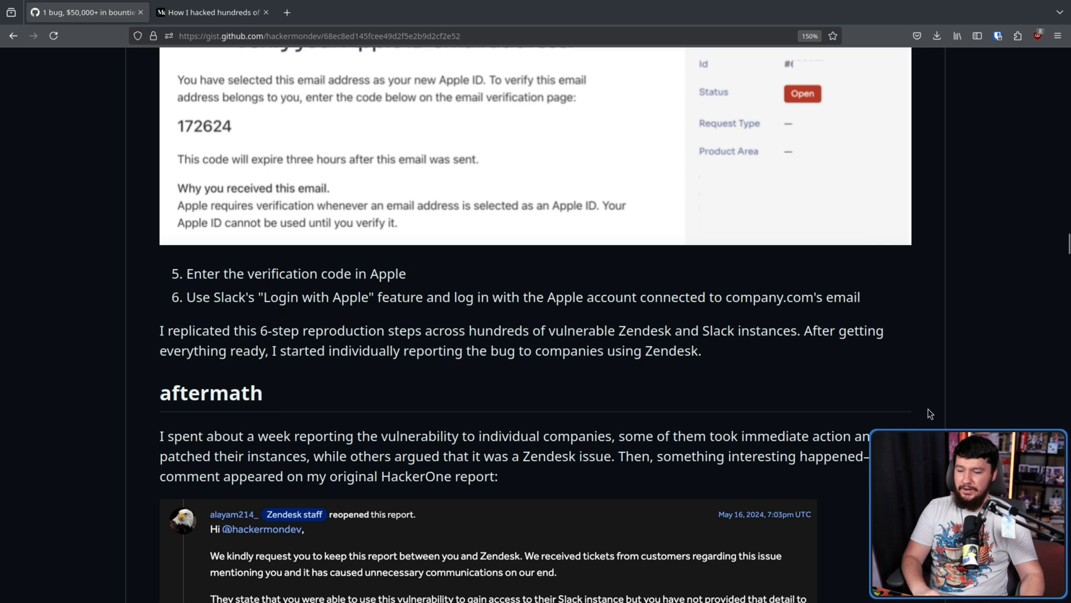
mouse_move(924, 416)
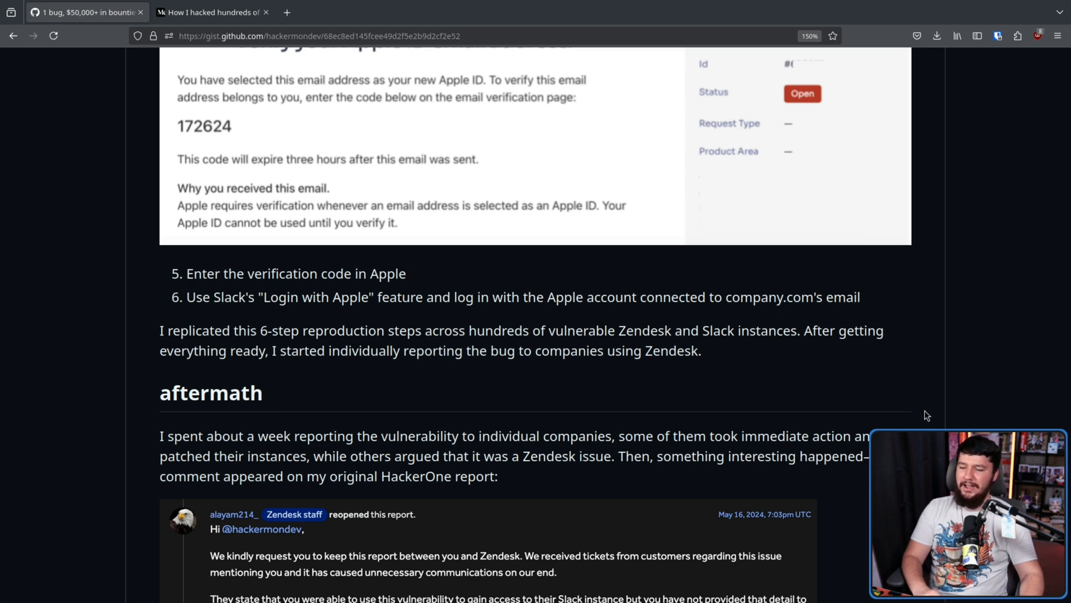
mouse_move(965, 404)
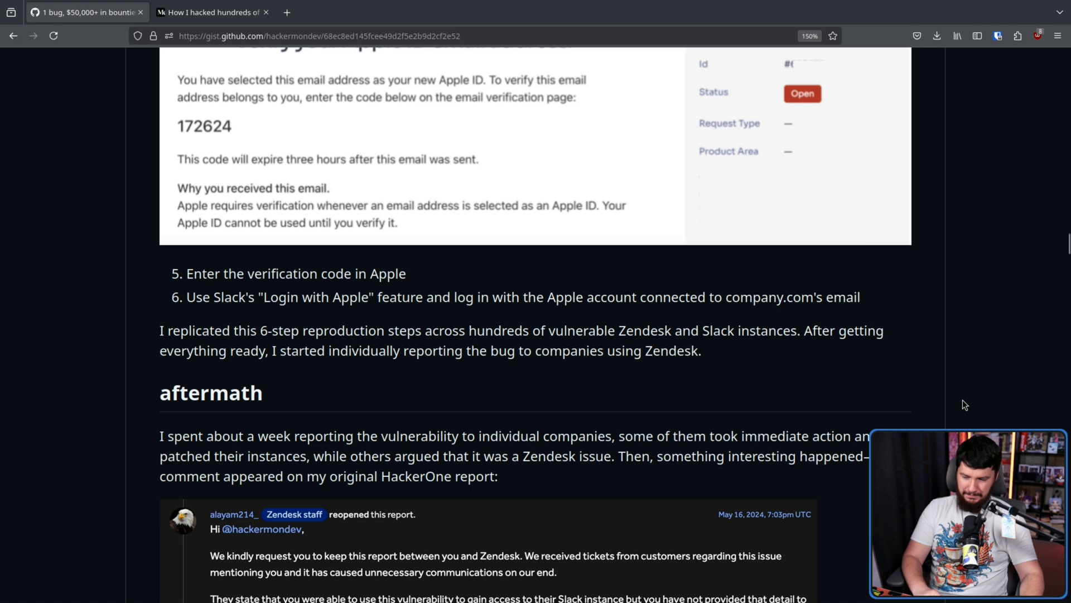
Scroll the Gist so the full Zendesk Security confidentiality comment and the author's reaction are visible.
scroll(down, 3)
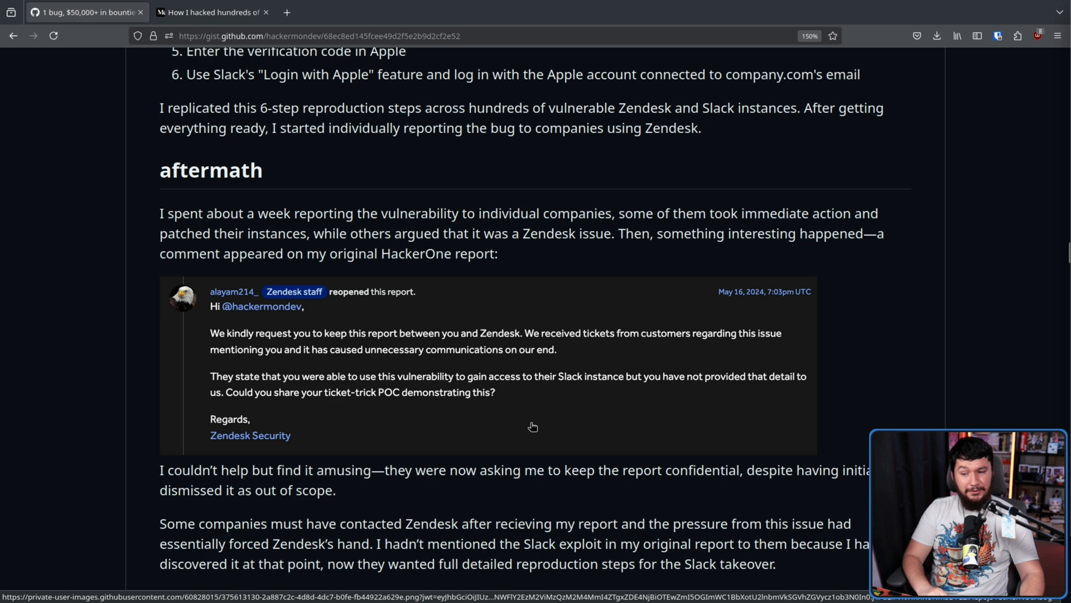
mouse_move(576, 394)
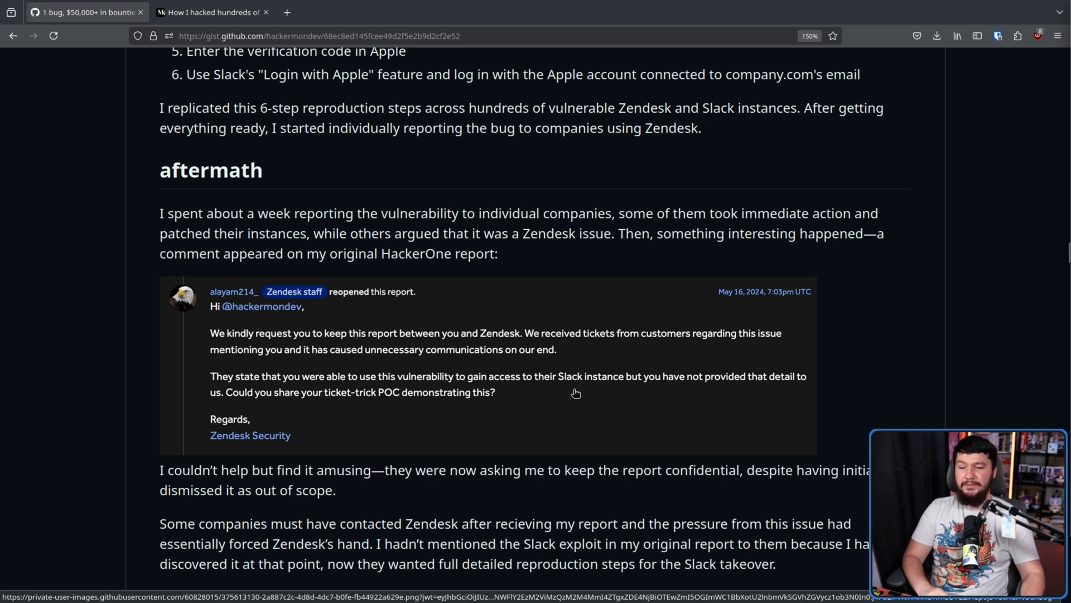
mouse_move(758, 366)
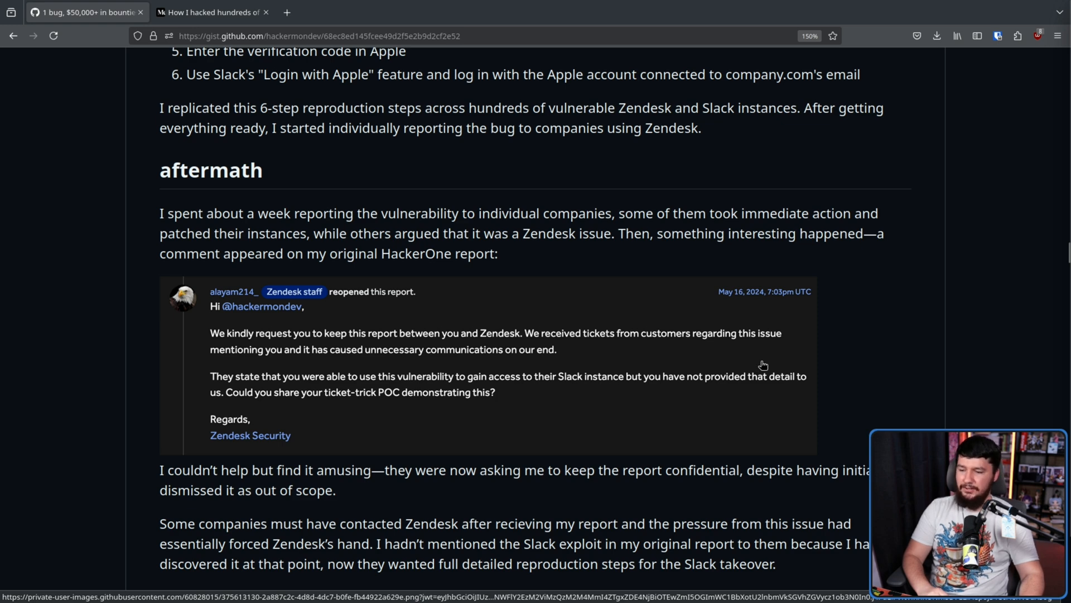
mouse_move(767, 363)
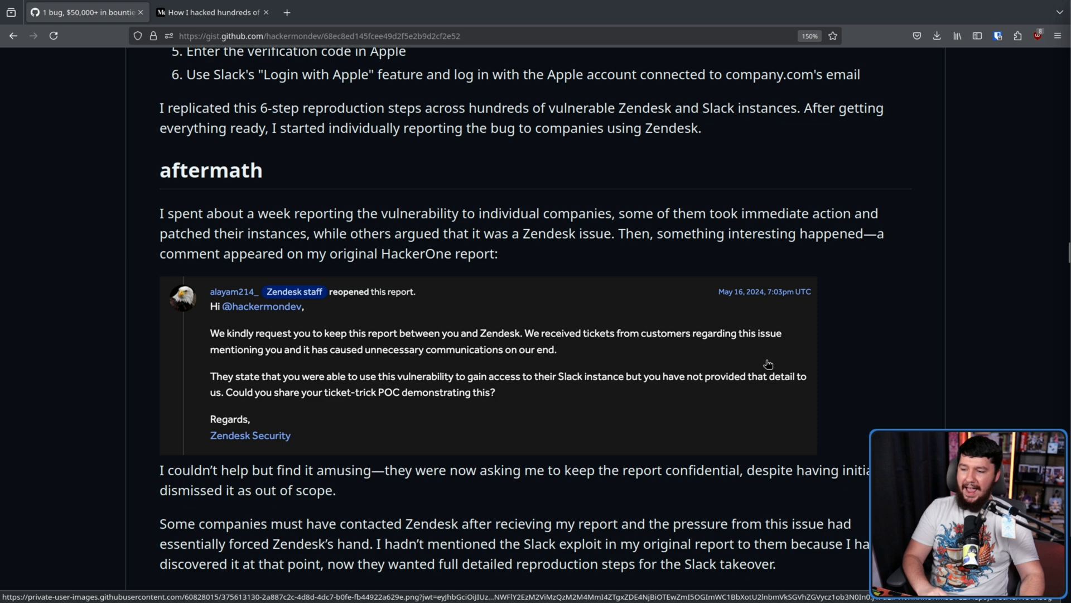
mouse_move(392, 385)
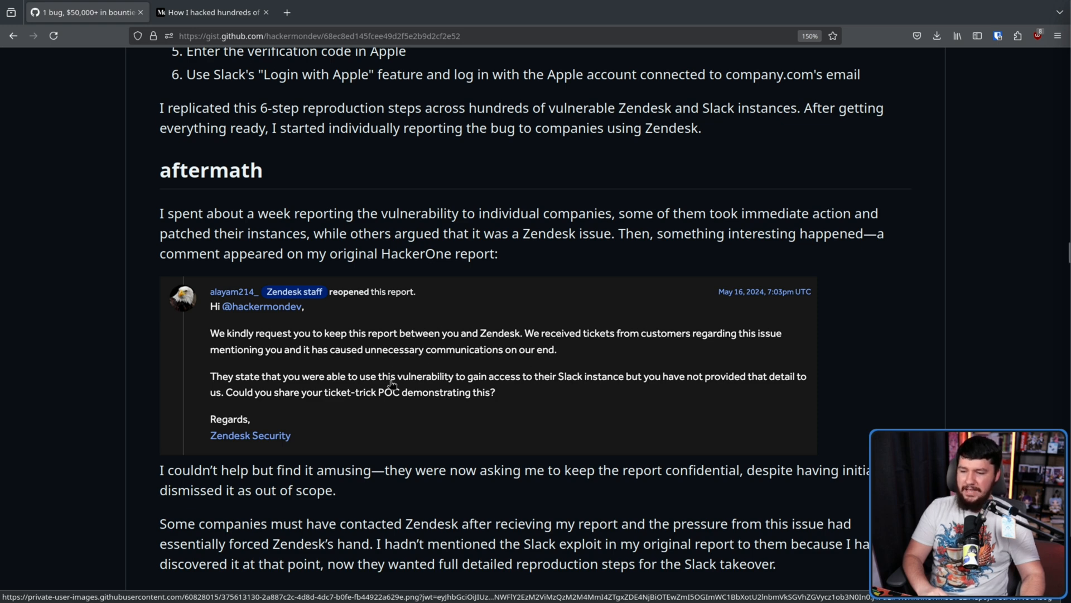
mouse_move(581, 383)
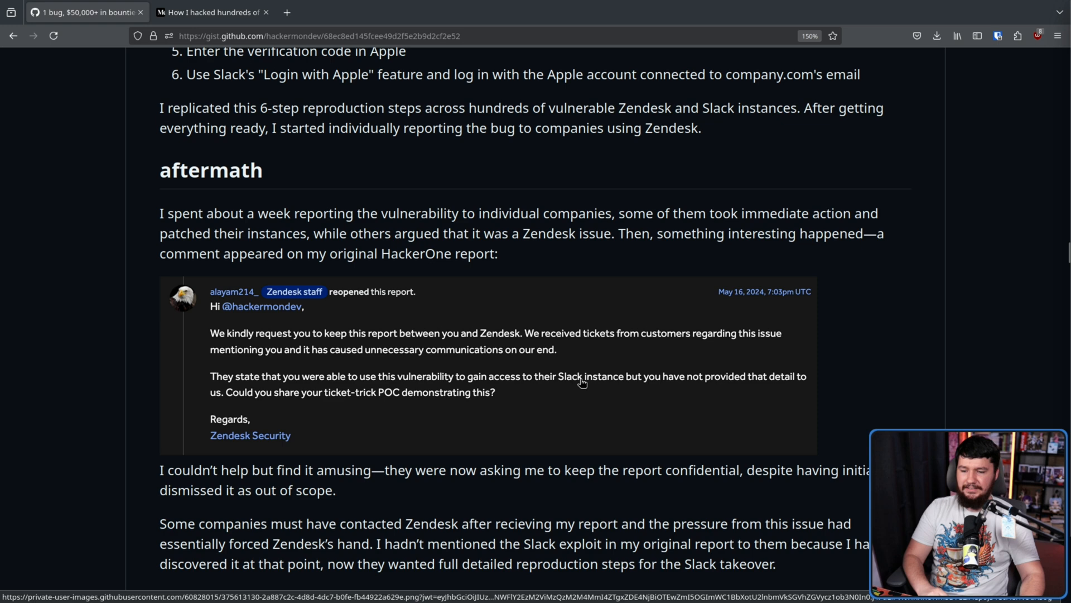
mouse_move(635, 388)
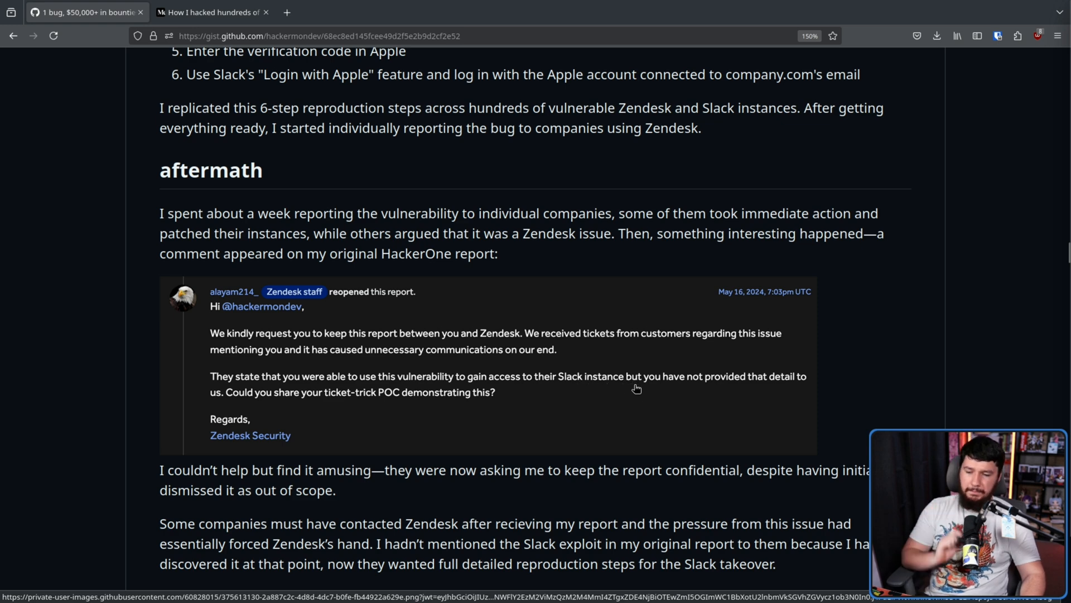
mouse_move(638, 381)
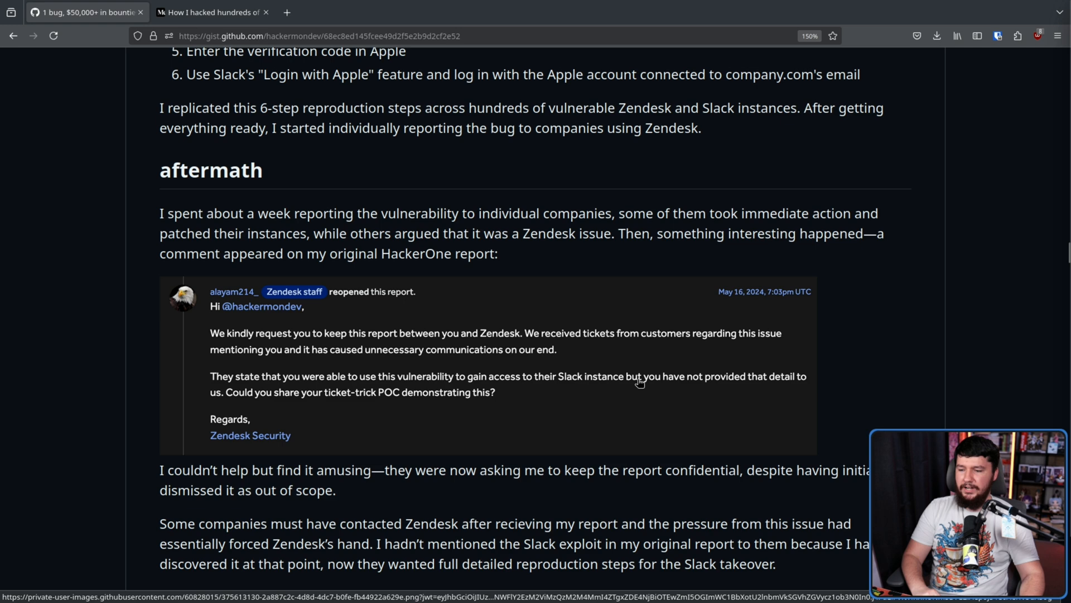
mouse_move(644, 382)
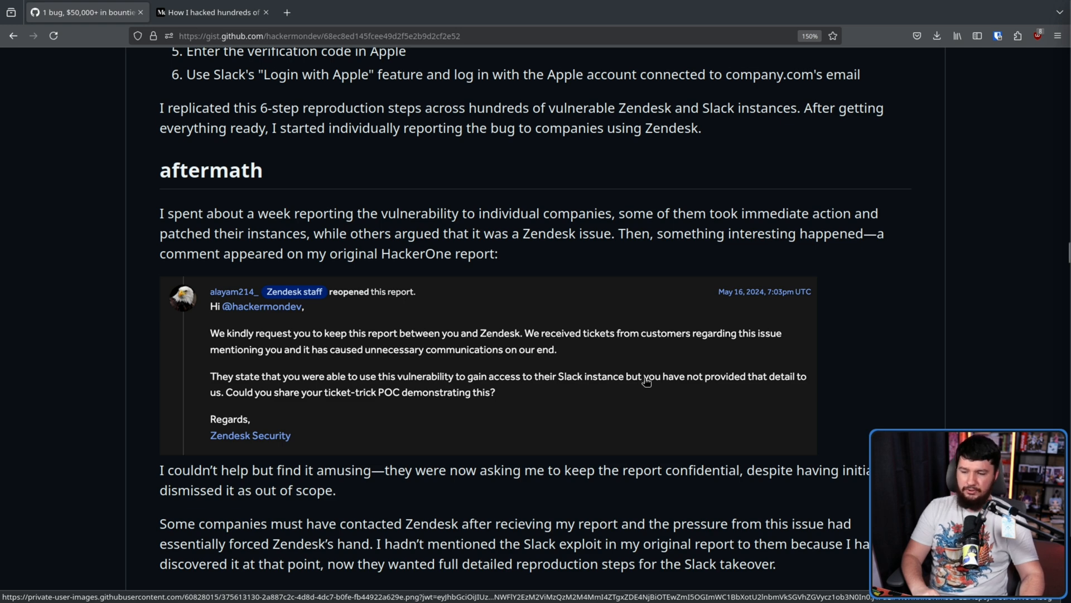
mouse_move(529, 383)
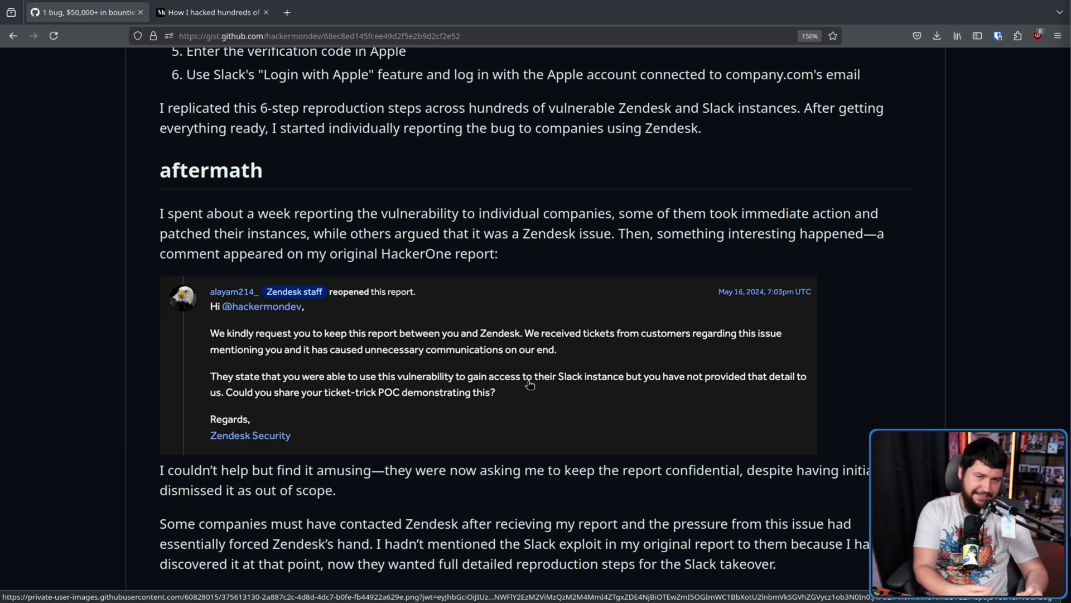
mouse_move(566, 400)
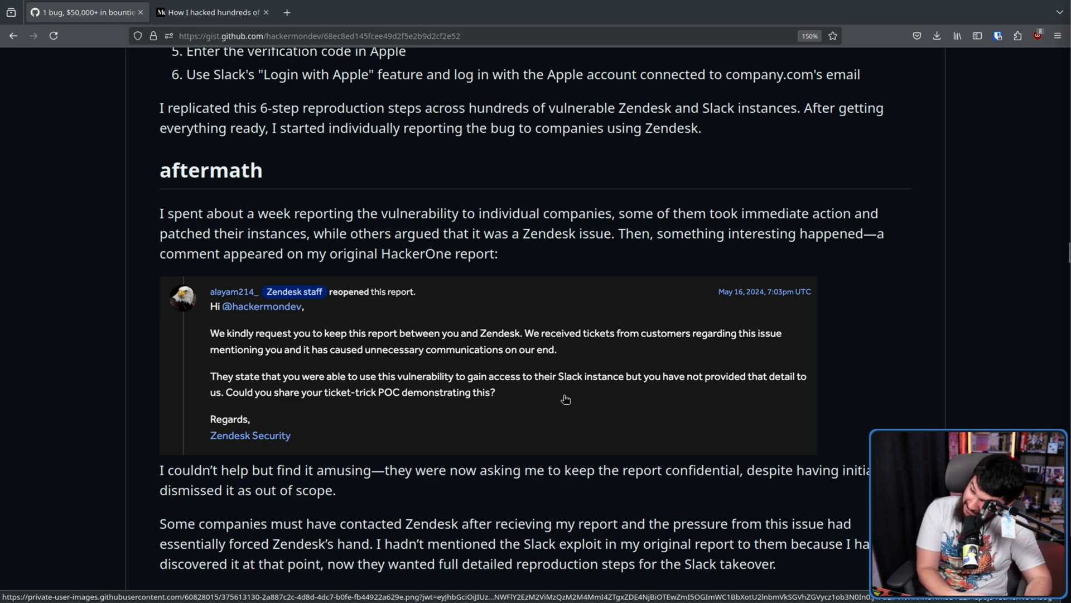
mouse_move(586, 364)
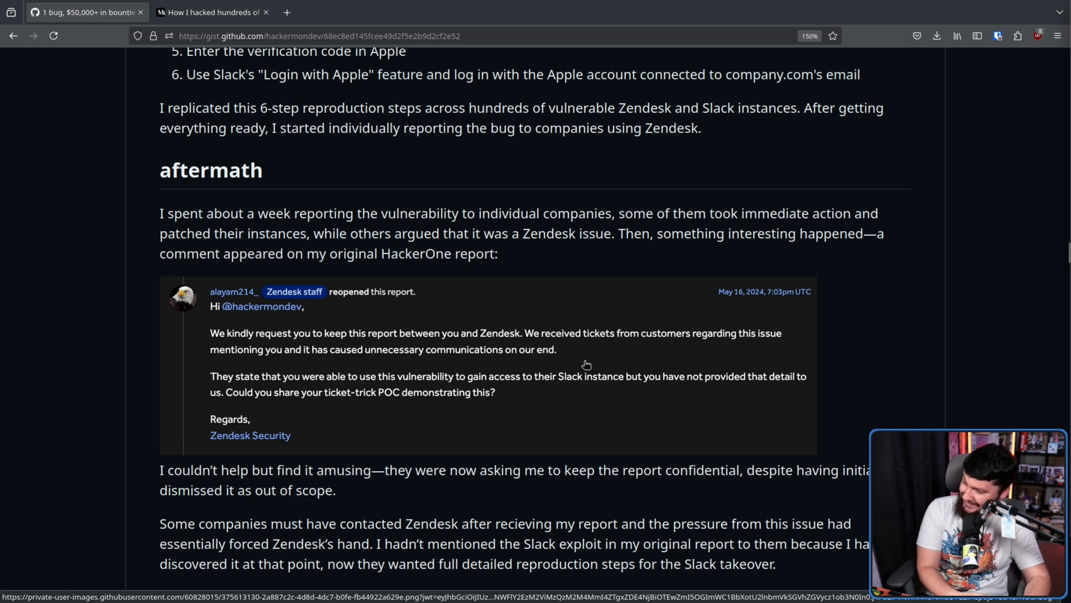
Scroll past the staff comment to the proof-of-concept paragraph and the 'bounties' section on earning over $50,000.
scroll(down, 3)
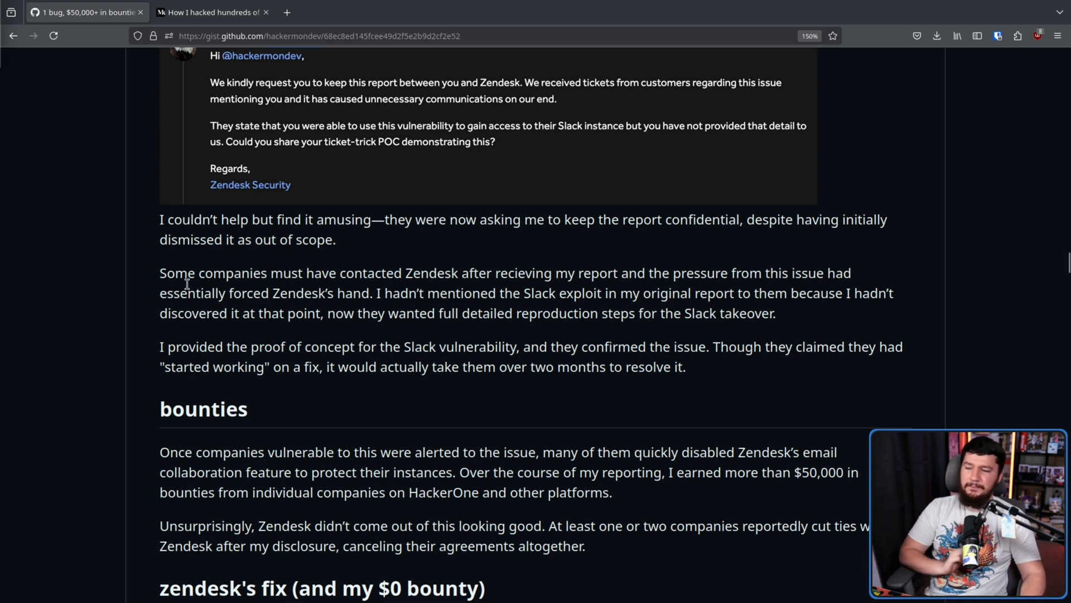
mouse_move(604, 269)
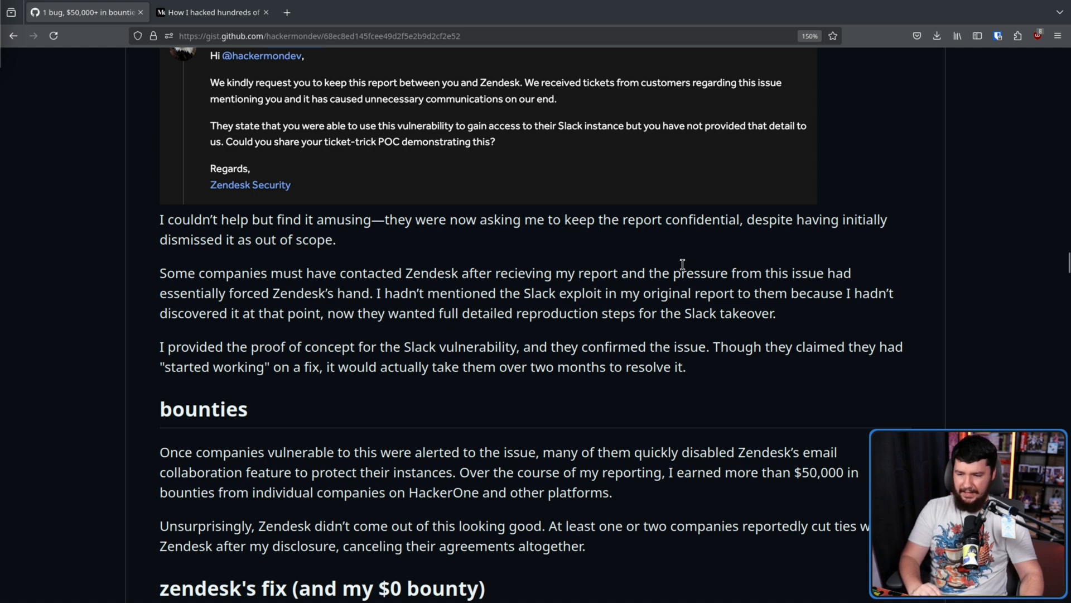
mouse_move(646, 298)
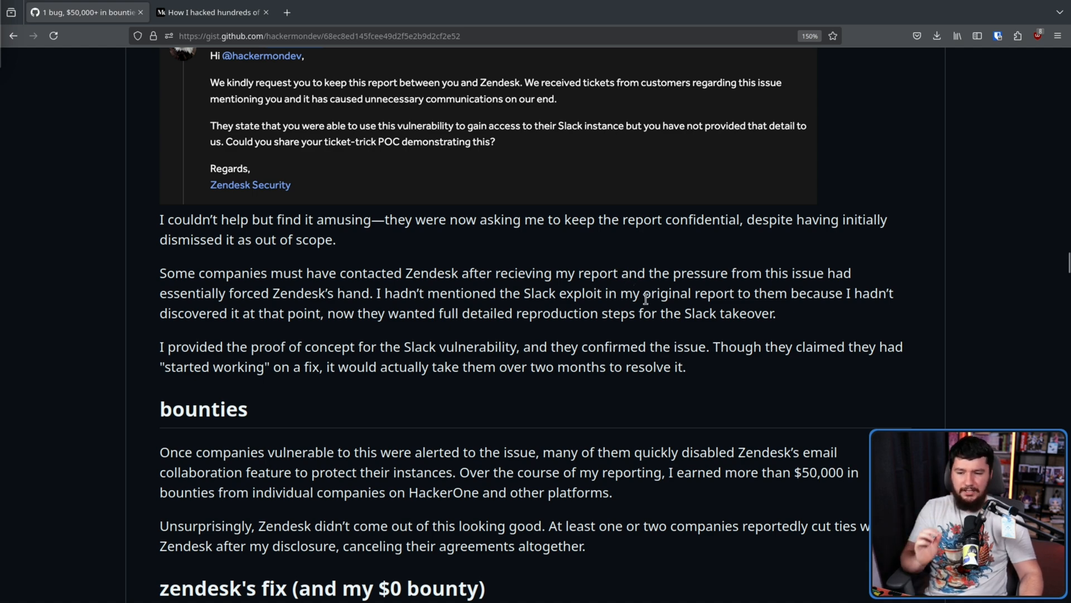
mouse_move(826, 295)
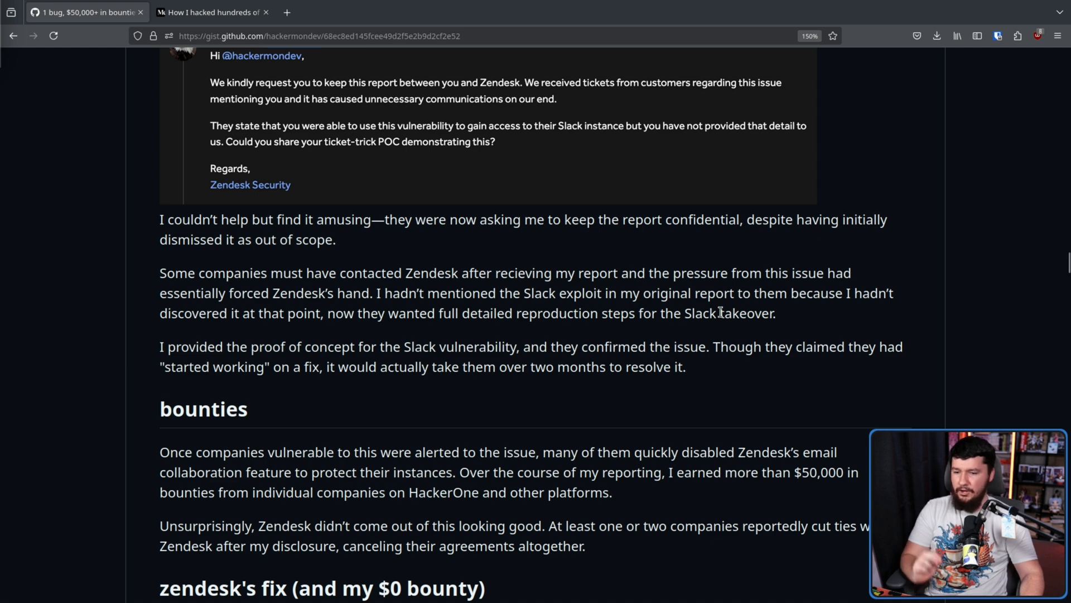
mouse_move(262, 349)
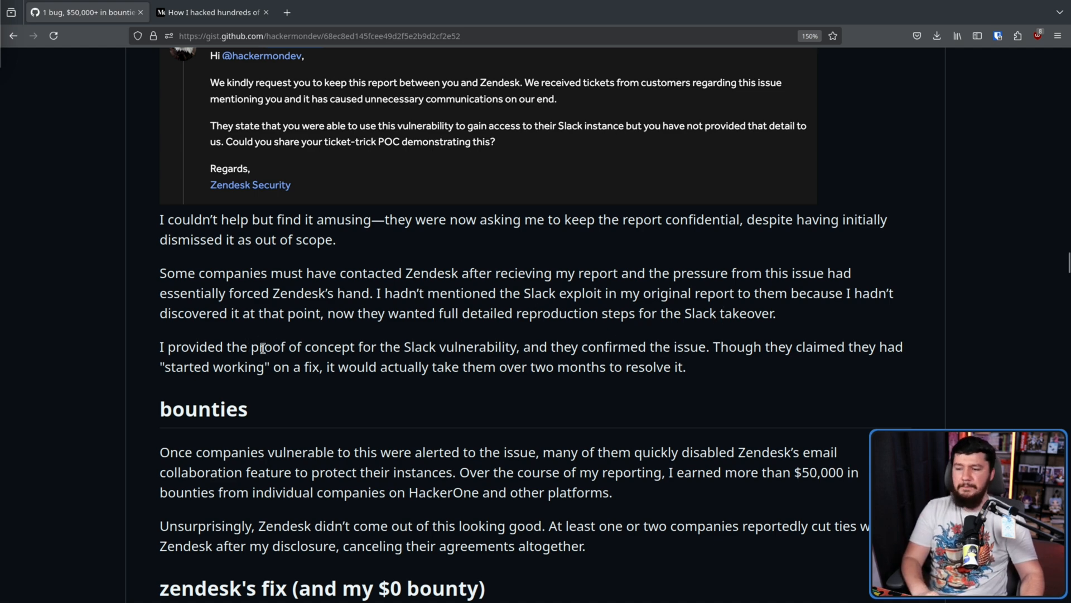
mouse_move(613, 347)
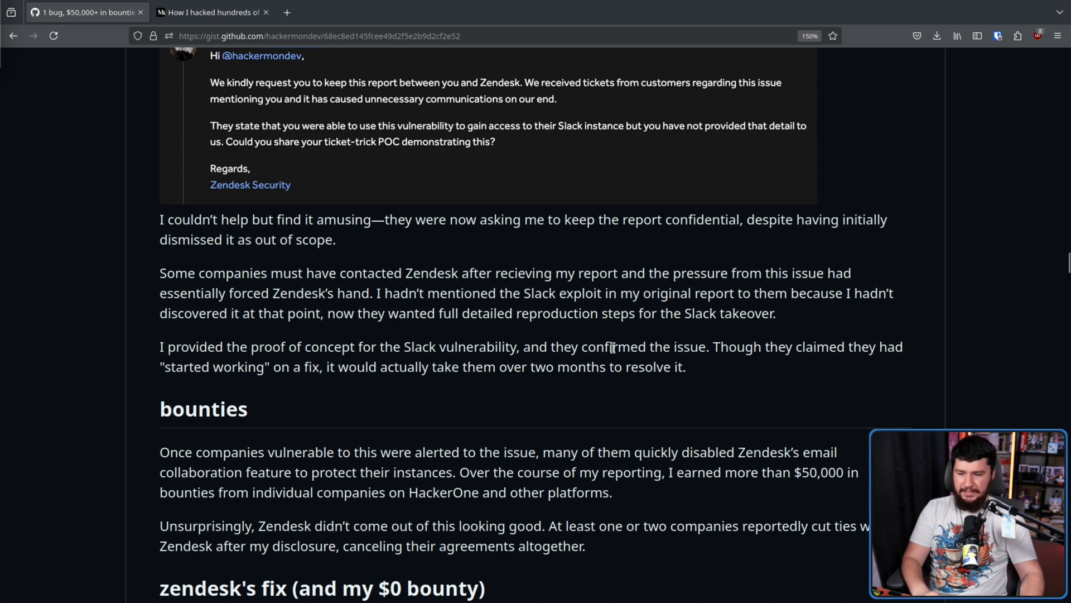
mouse_move(922, 338)
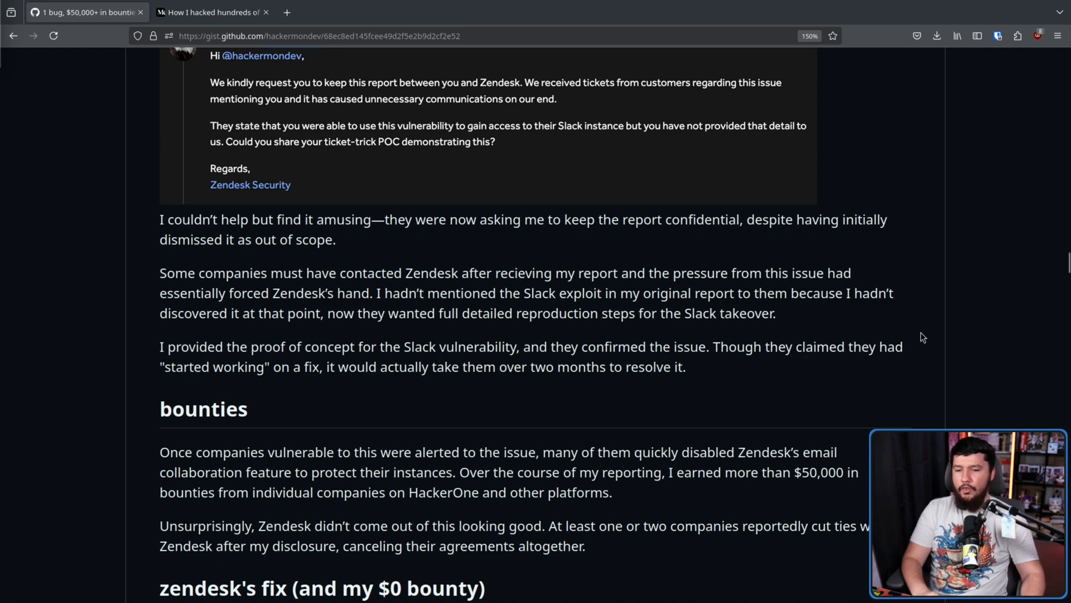
mouse_move(943, 362)
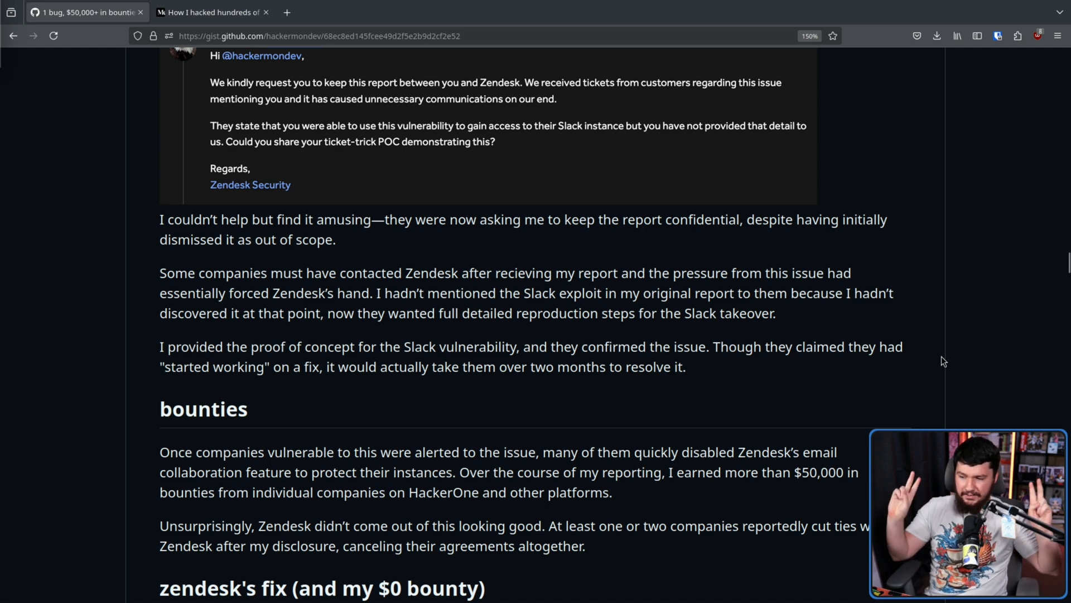
mouse_move(824, 368)
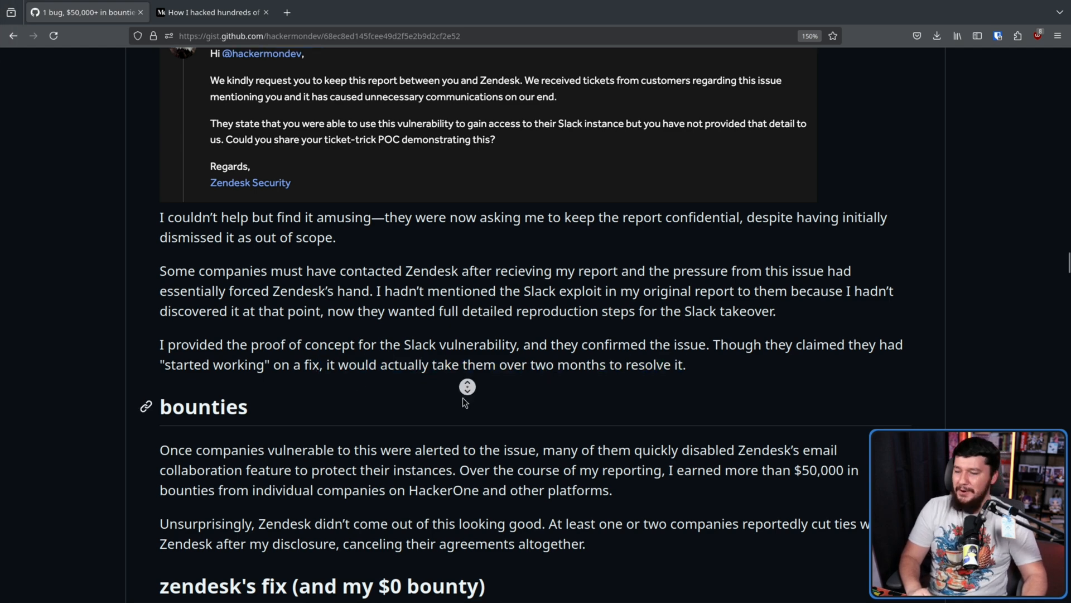
scroll(down, 3)
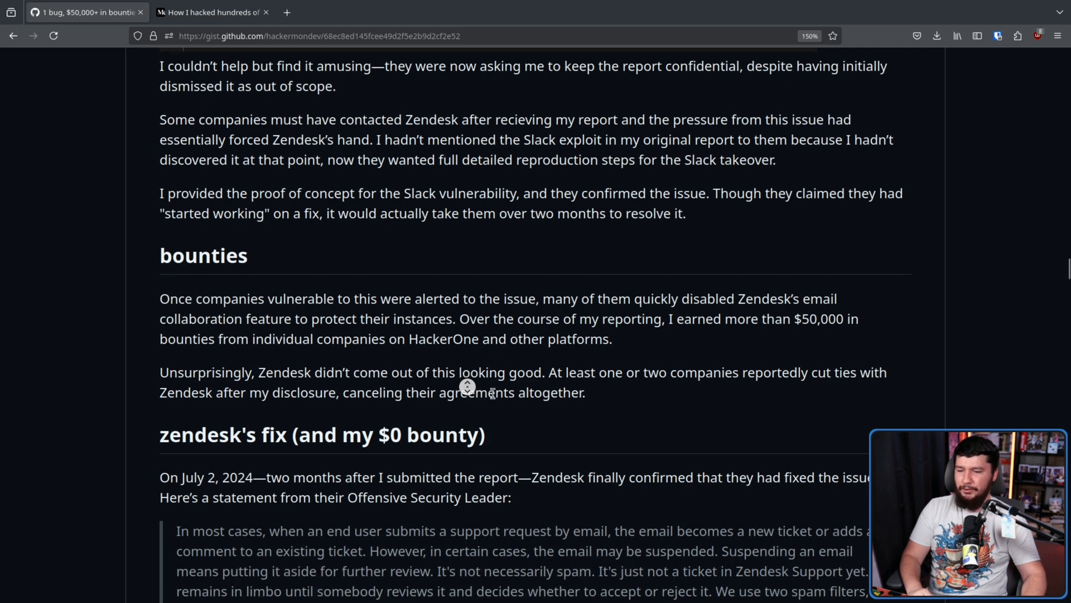
mouse_move(647, 323)
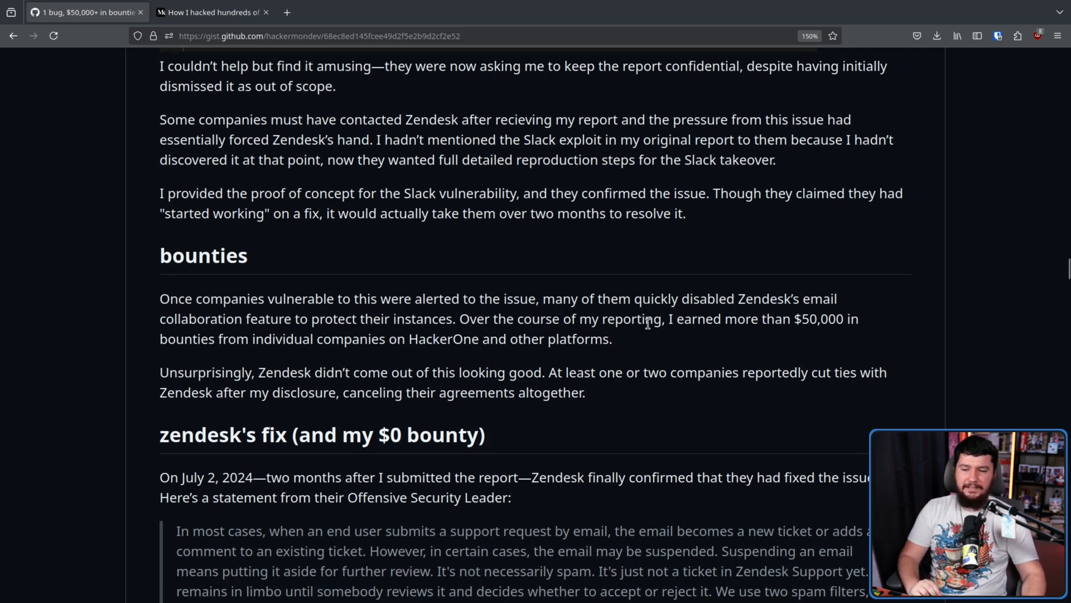
mouse_move(914, 334)
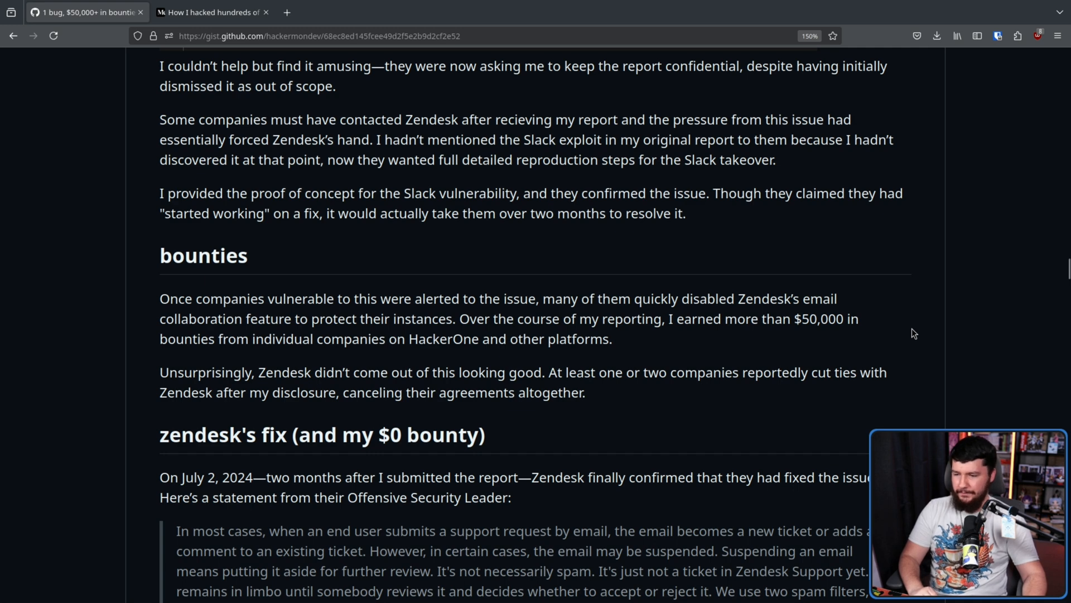
mouse_move(813, 335)
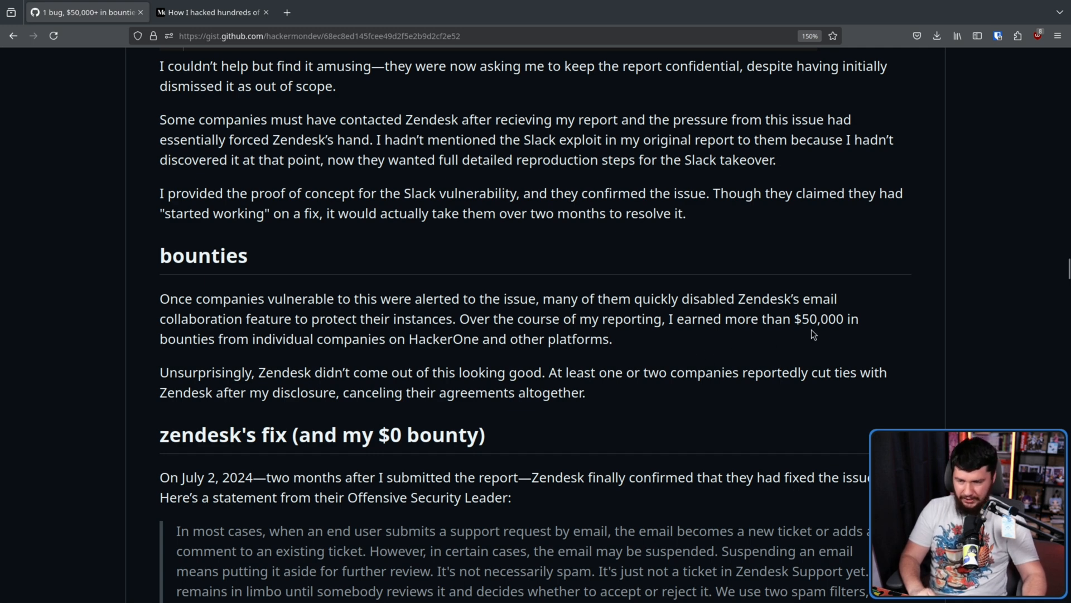
mouse_move(815, 303)
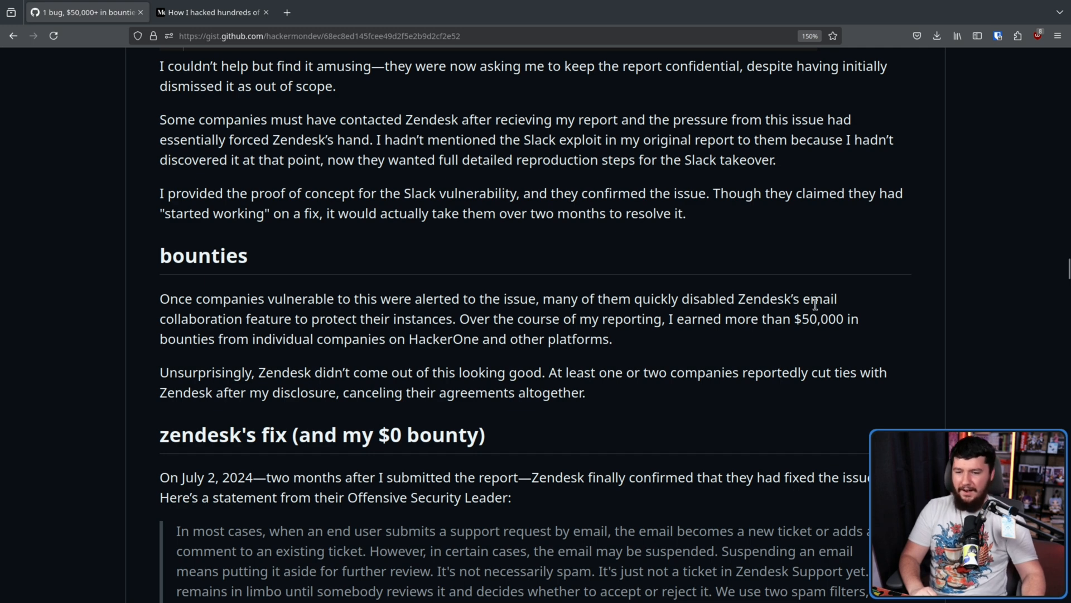
double_click(818, 318)
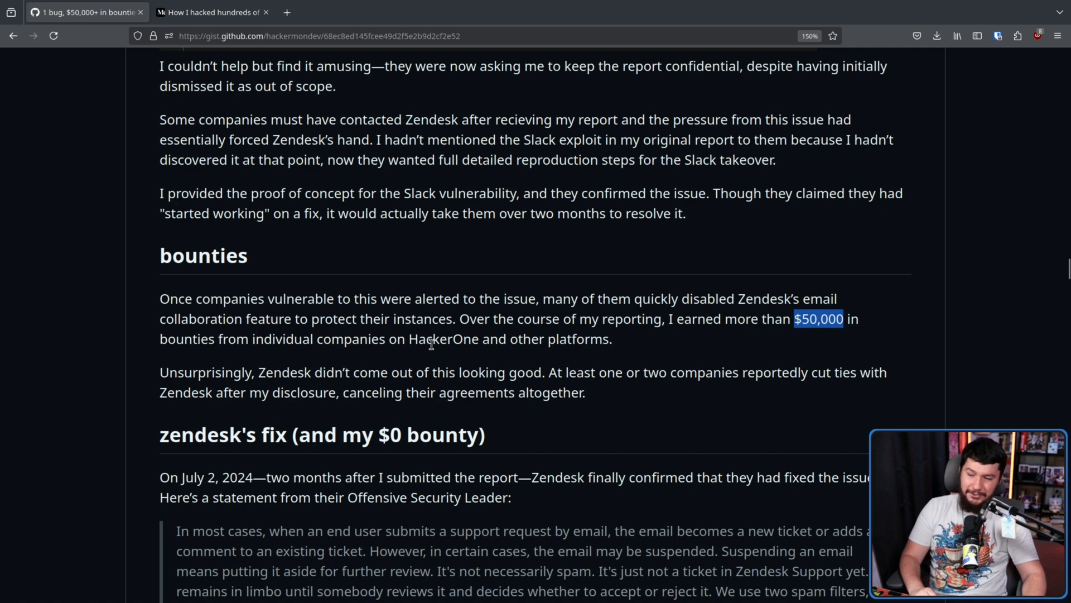
mouse_move(447, 362)
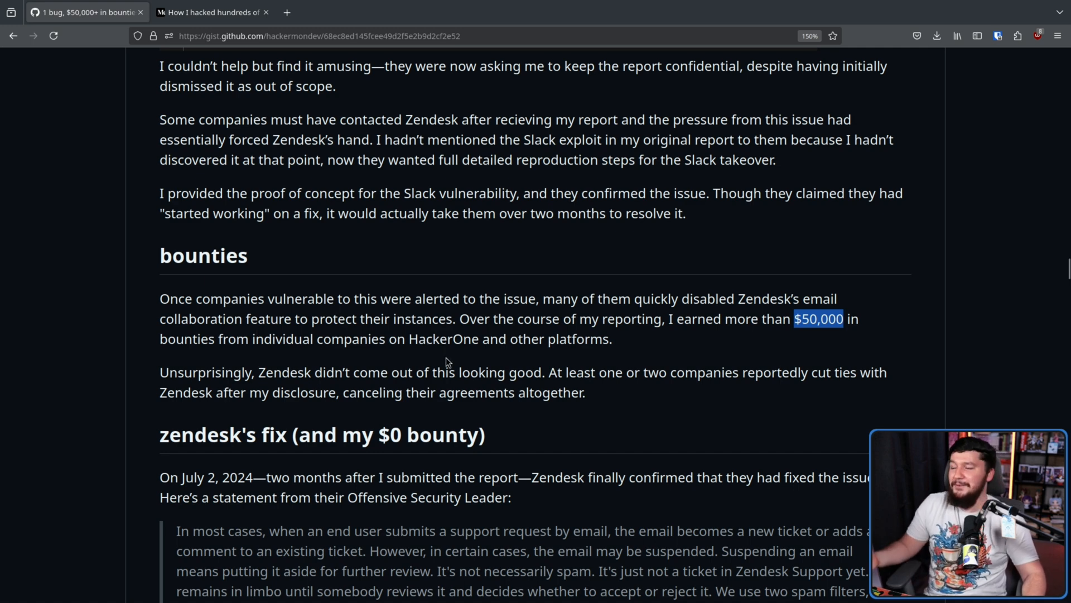
mouse_move(436, 369)
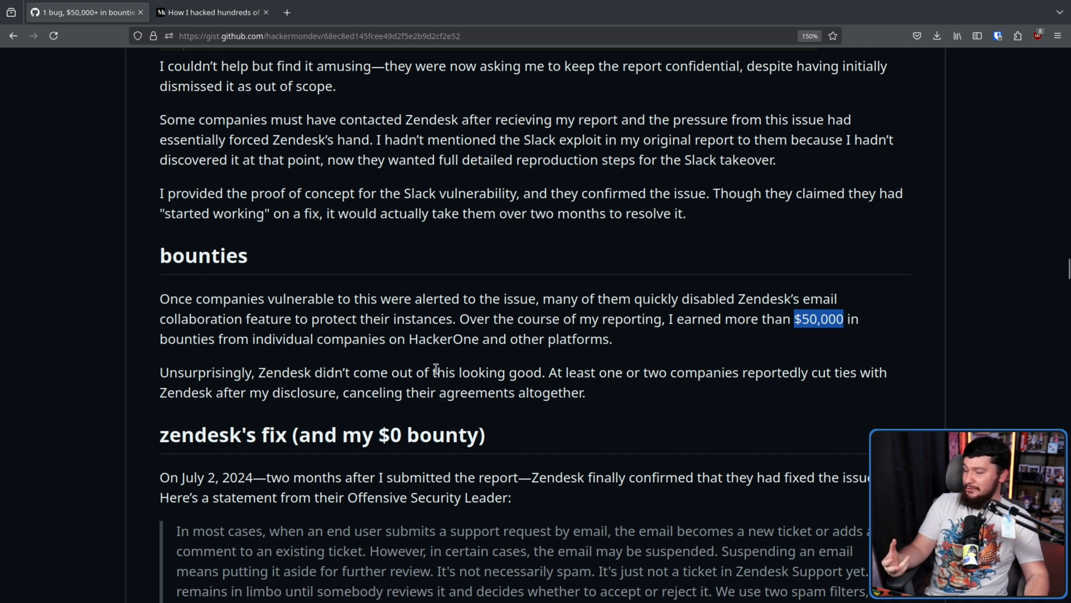
mouse_move(450, 367)
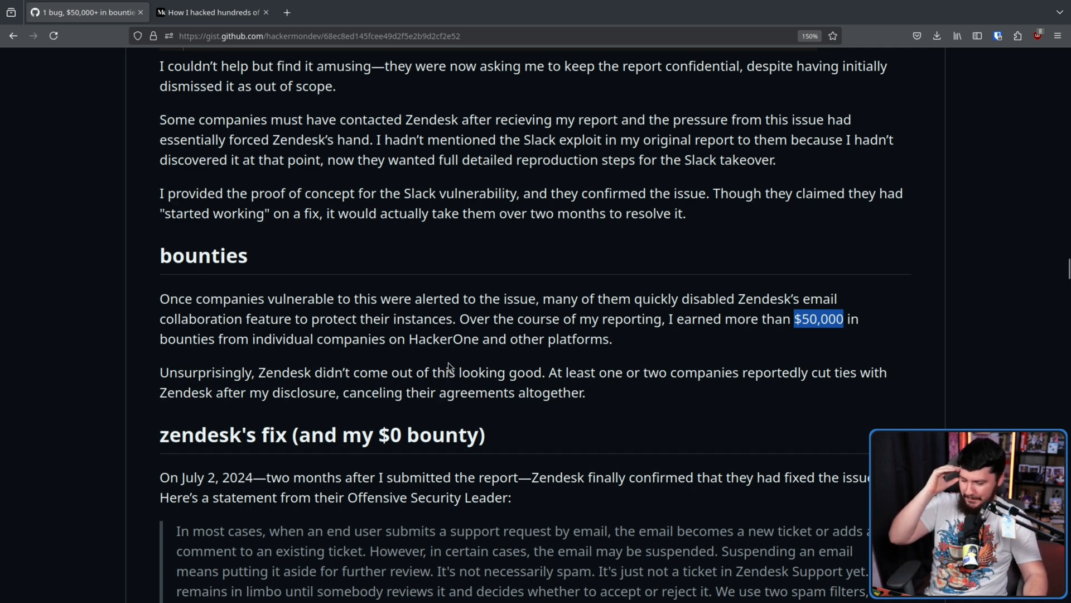
mouse_move(462, 369)
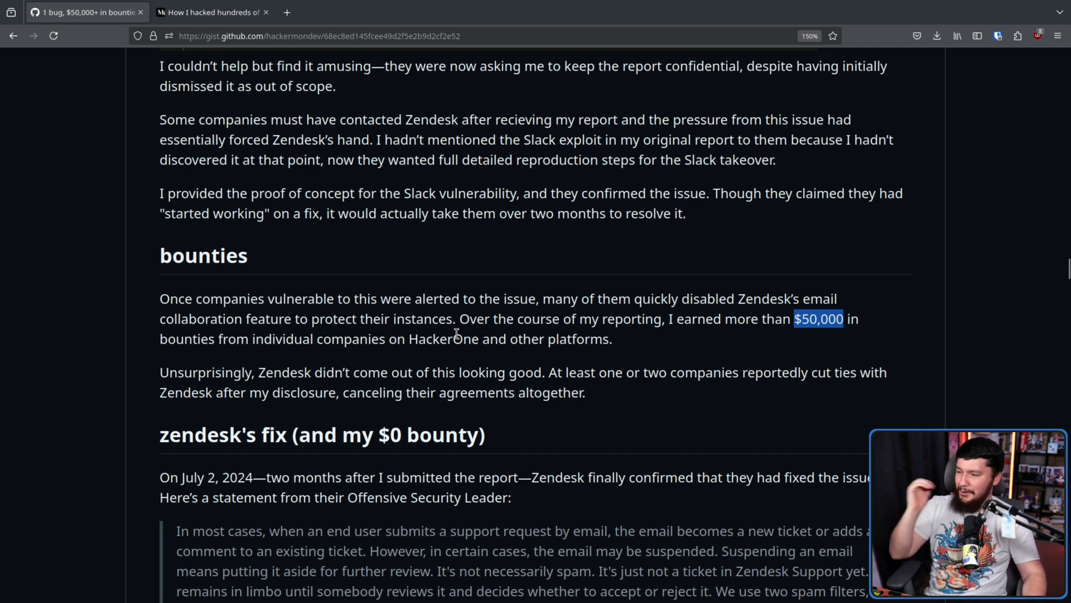
mouse_move(457, 364)
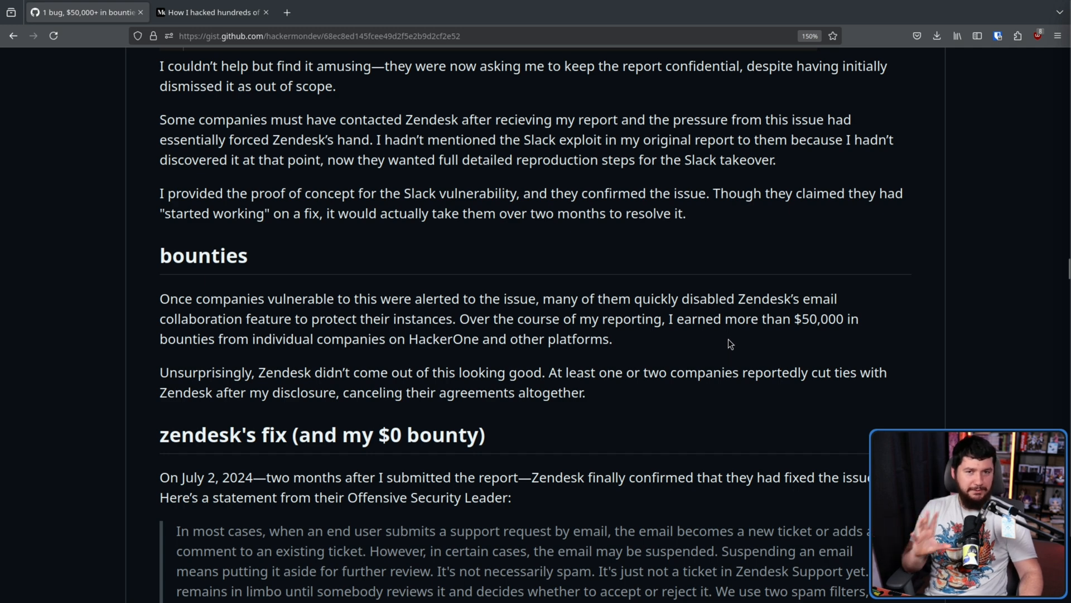
mouse_move(719, 362)
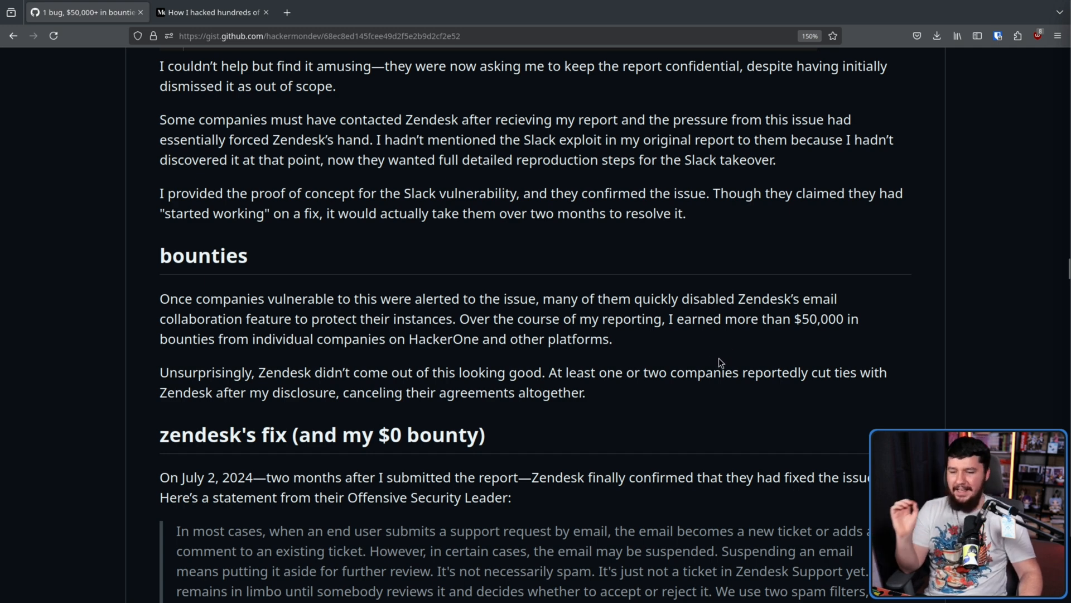
mouse_move(759, 366)
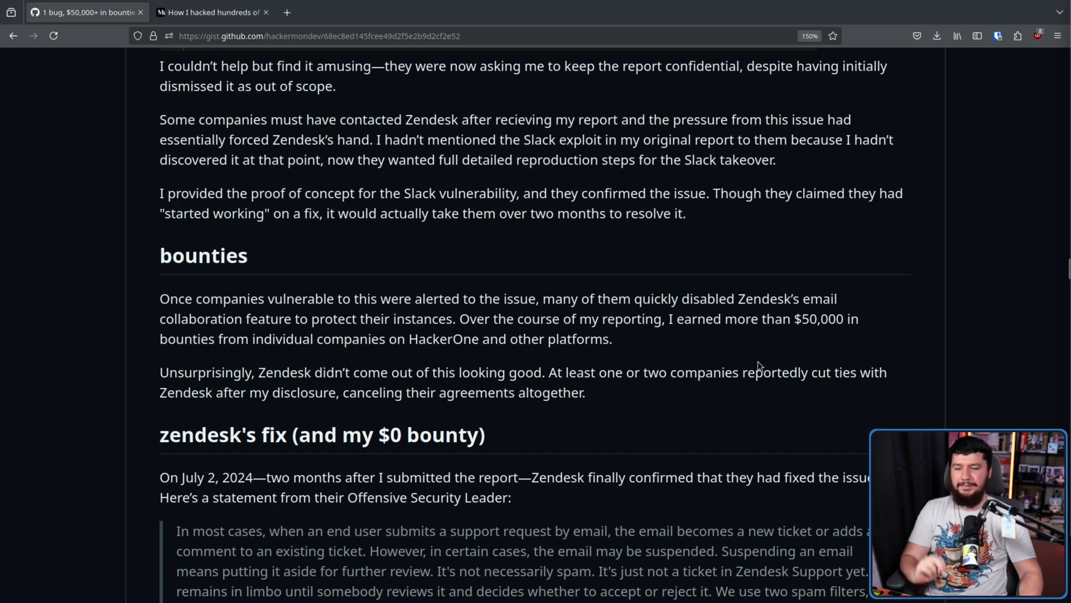
mouse_move(917, 299)
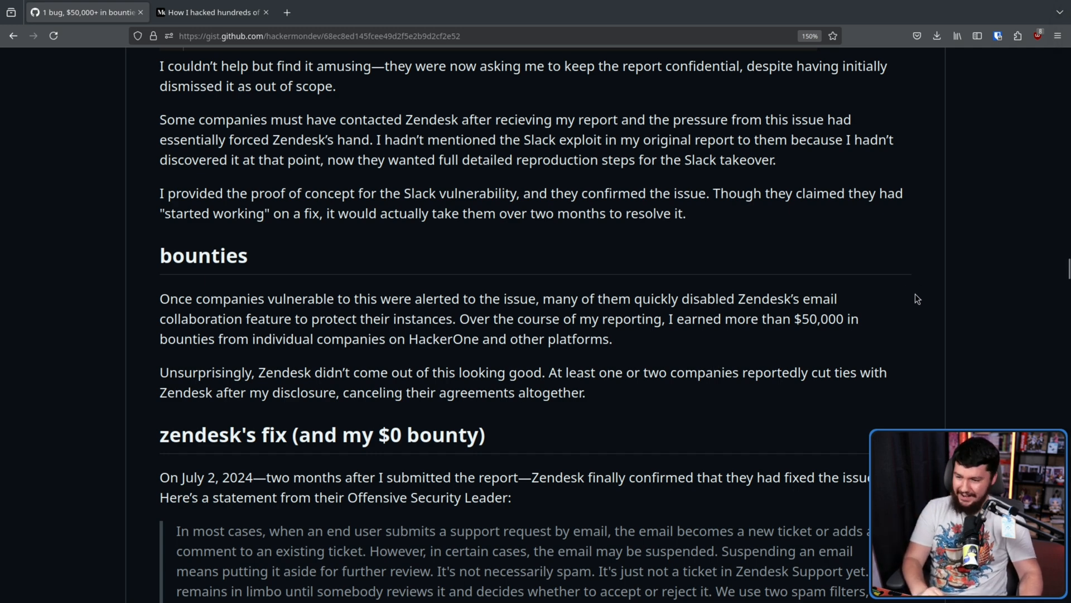
Scroll through the 'zendesk's fix' section and open Zendesk's retrospective article link in a new tab.
scroll(down, 3)
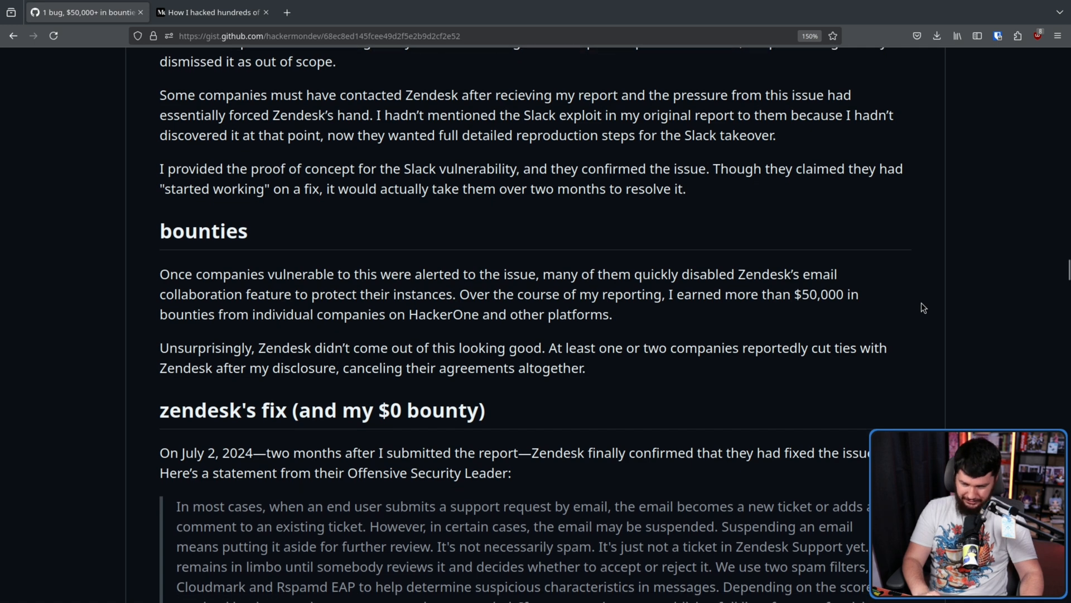
scroll(down, 3)
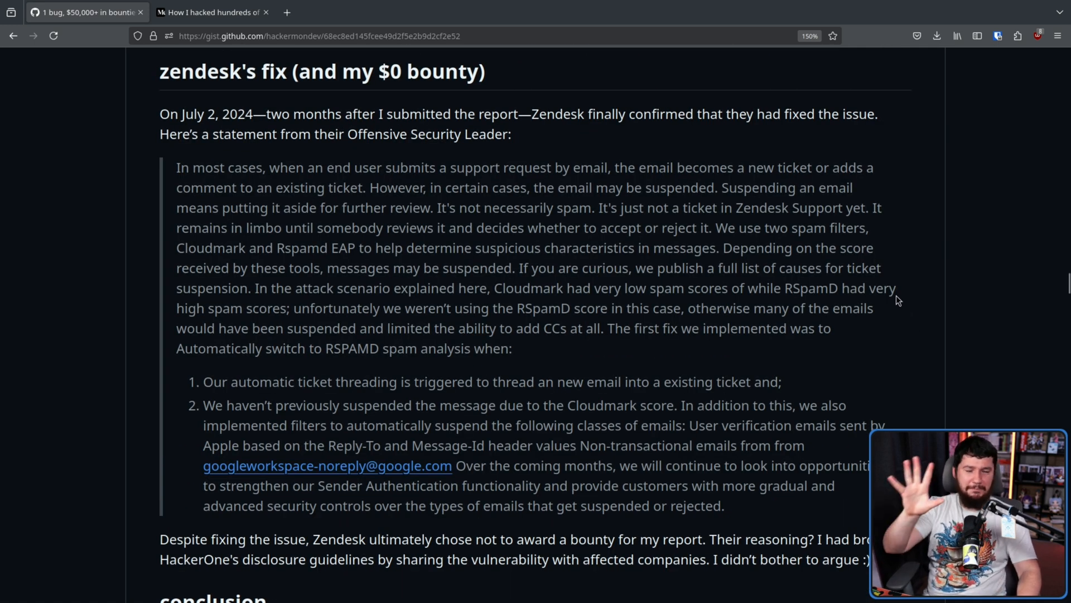
scroll(down, 3)
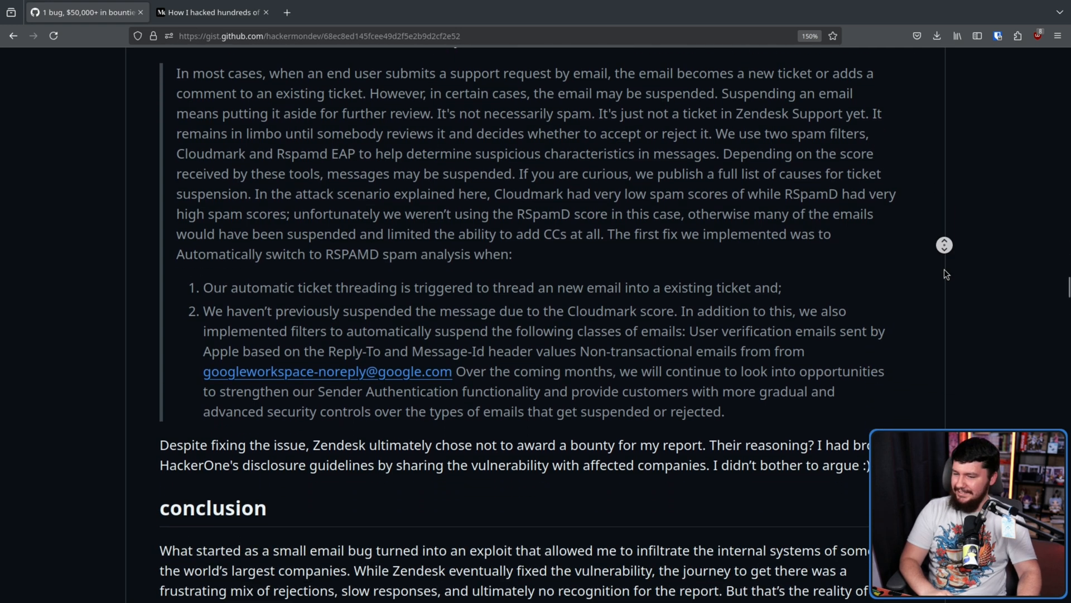
scroll(up, 3)
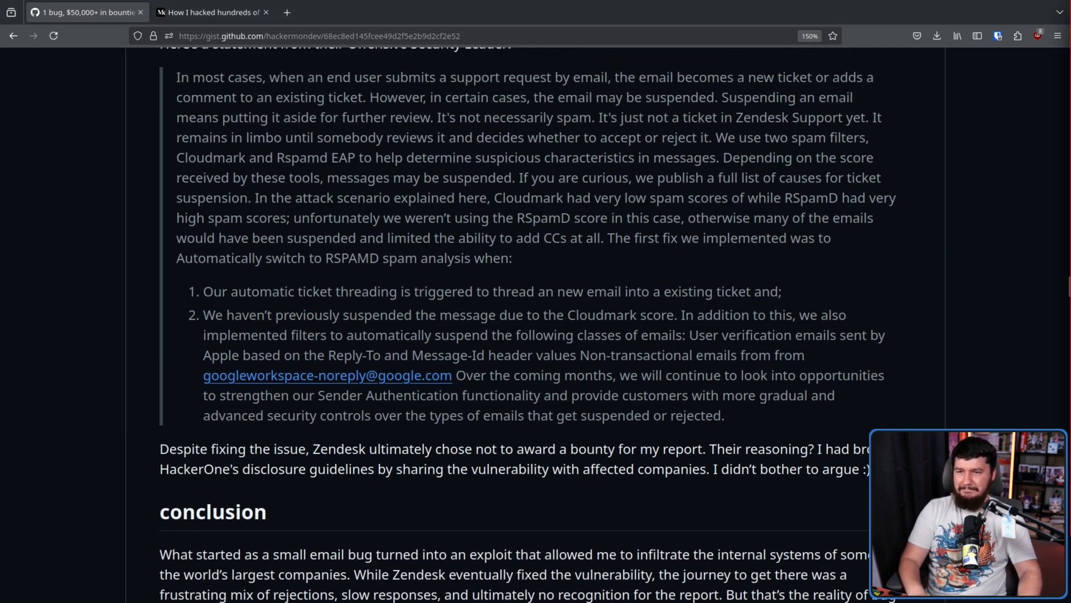
click(338, 12)
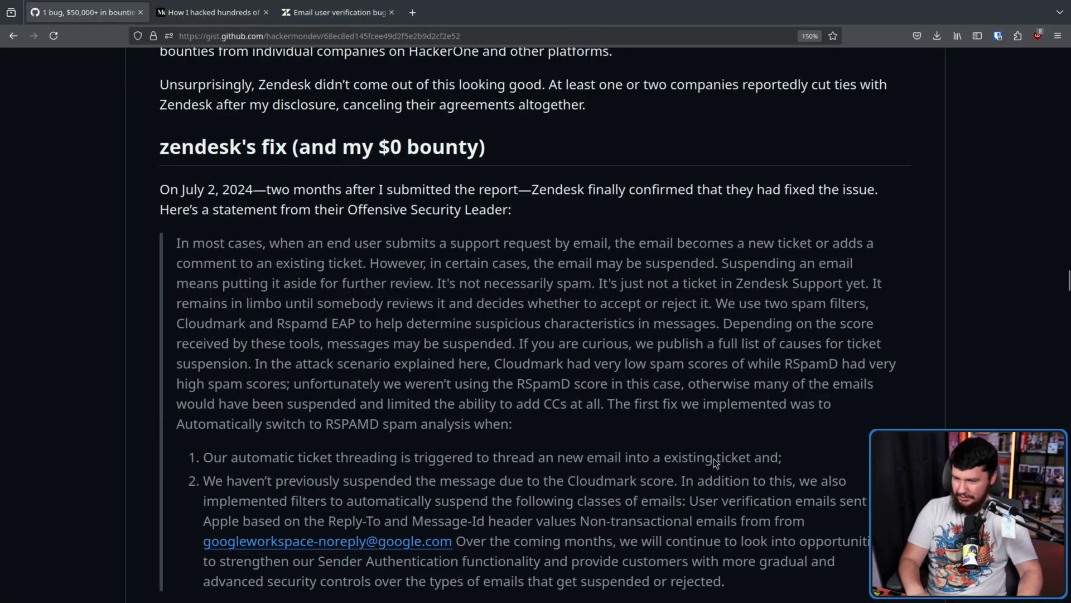
mouse_move(316, 66)
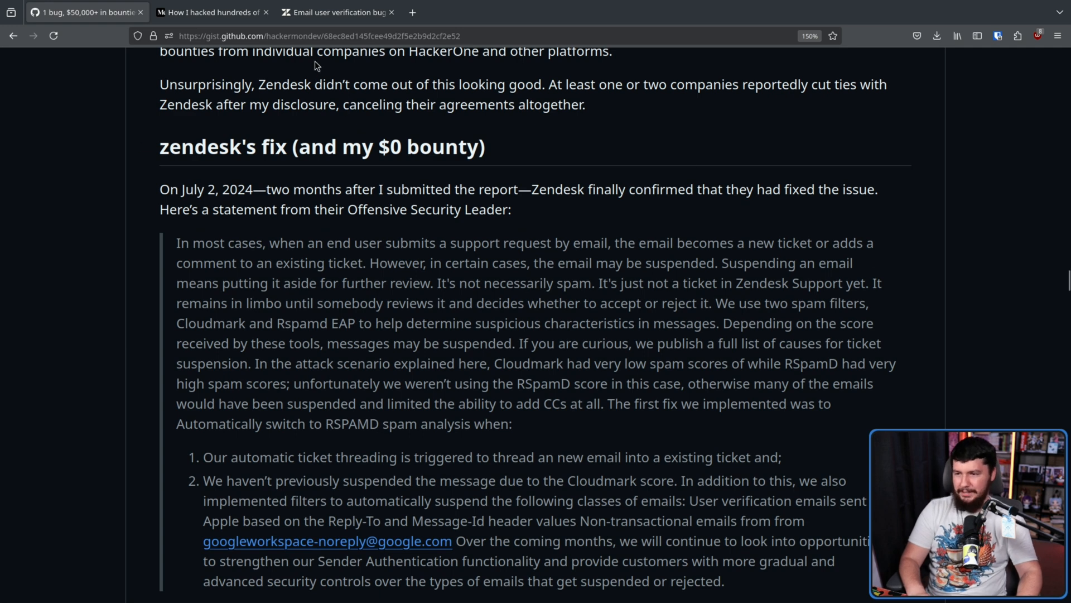
Switch to Zendesk's 'Email user verification bug bounty report retrospective' and read down to the bounty forfeiture paragraph.
click(337, 11)
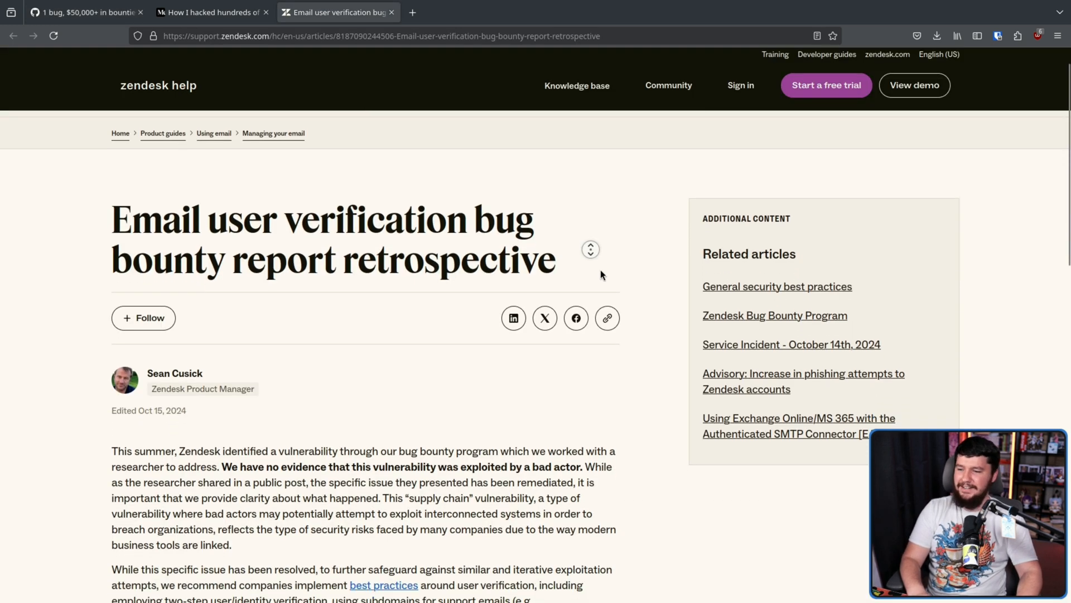
scroll(down, 3)
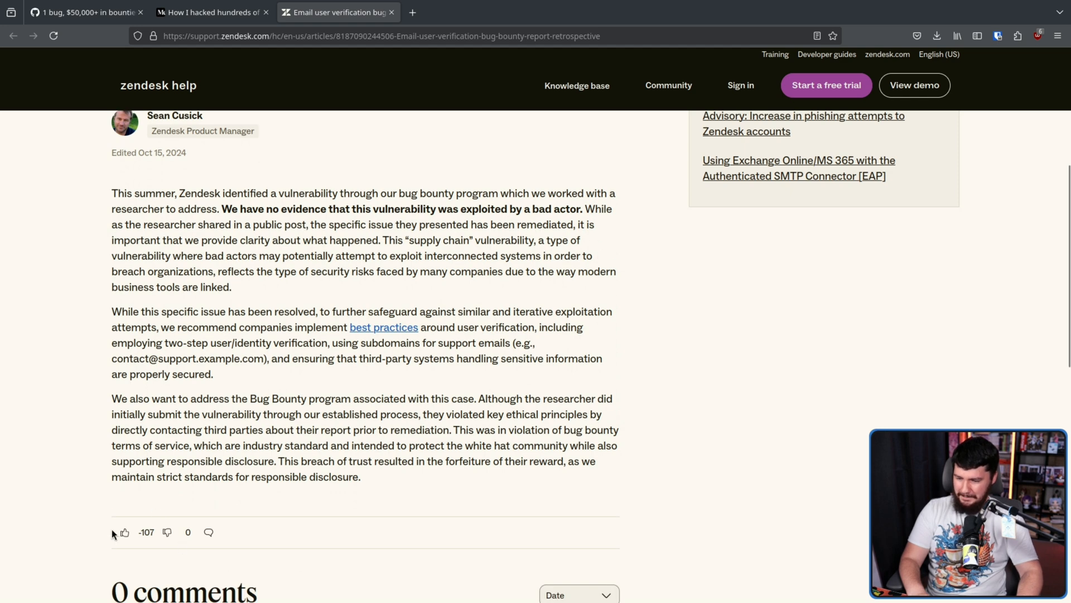
scroll(down, 3)
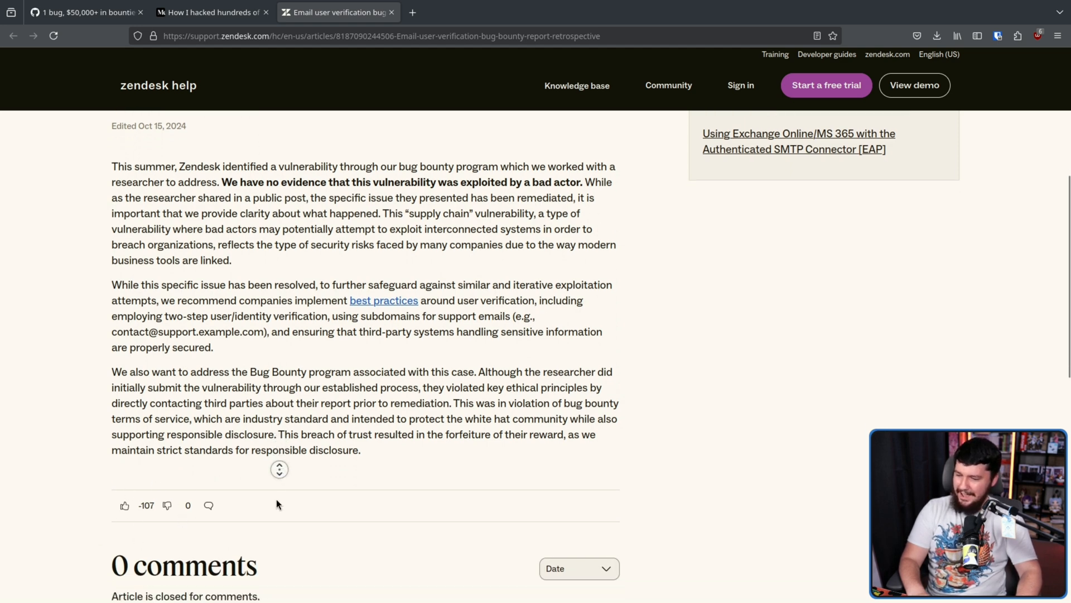
scroll(down, 3)
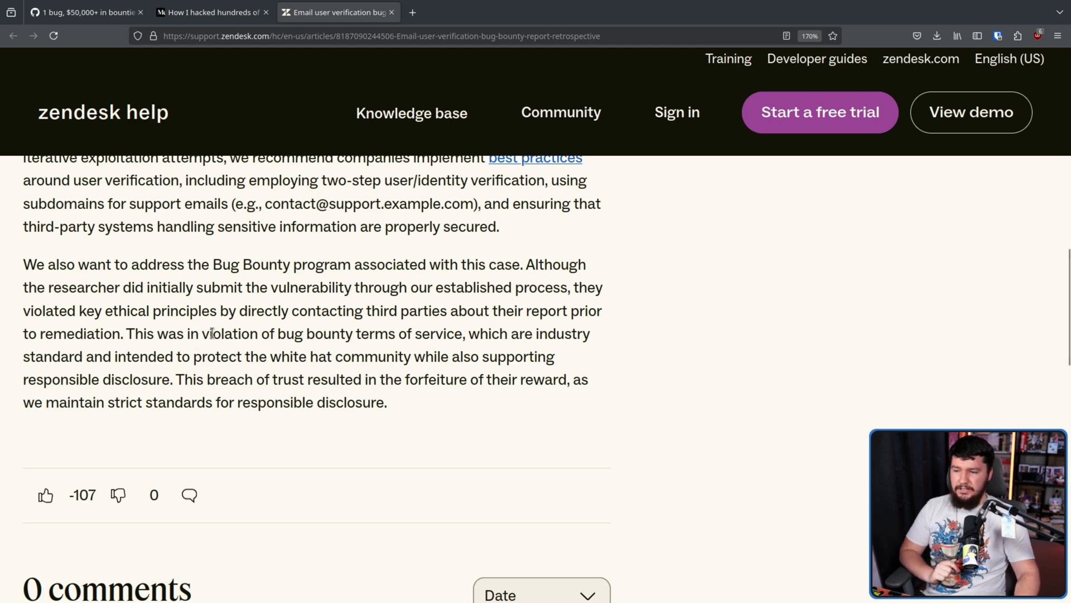
mouse_move(547, 261)
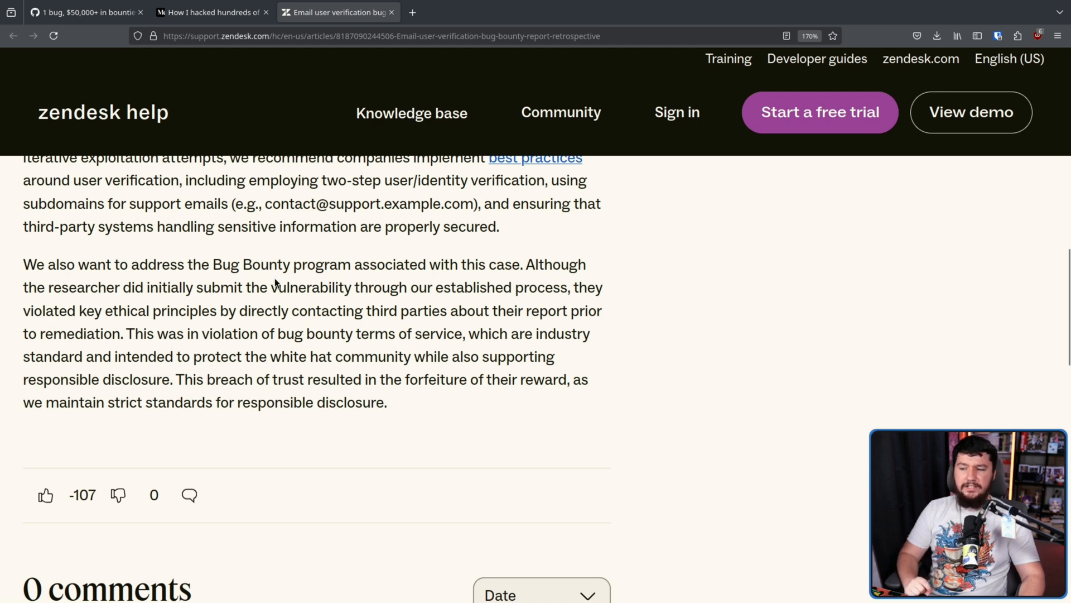
mouse_move(428, 282)
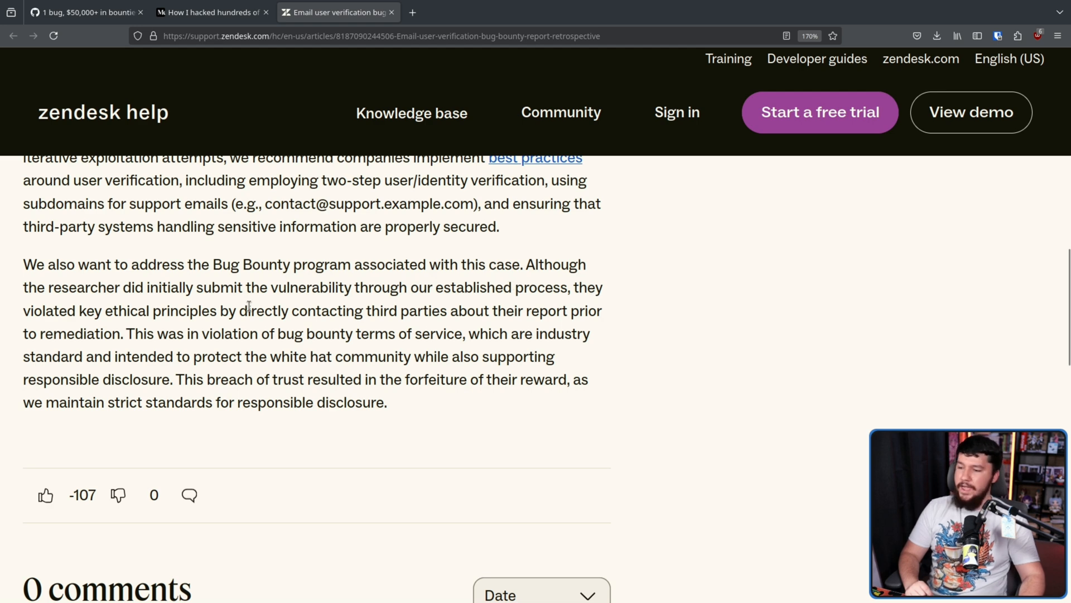
mouse_move(154, 311)
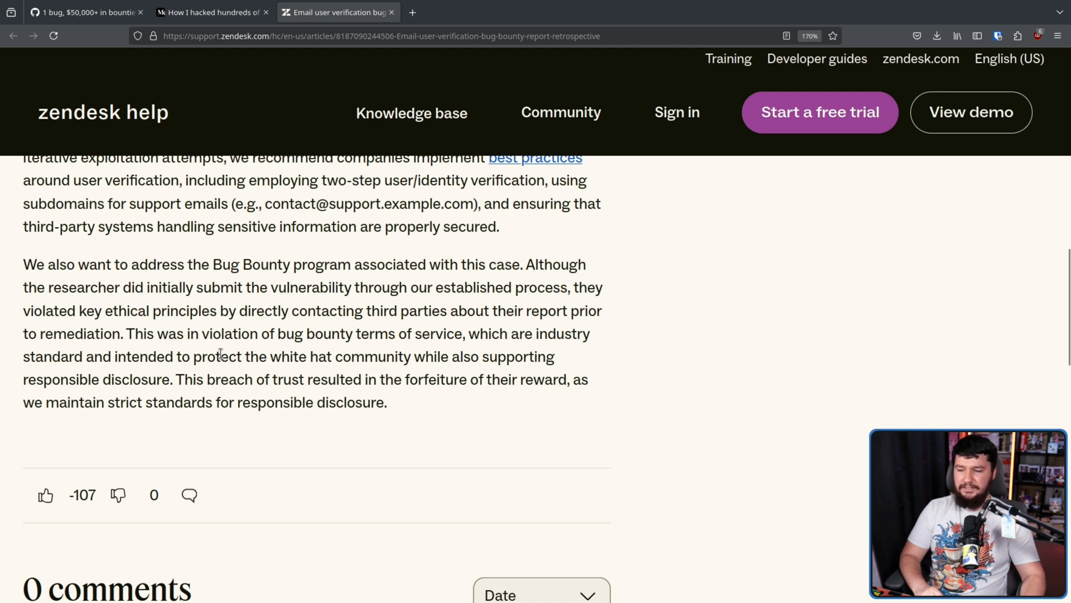
mouse_move(416, 359)
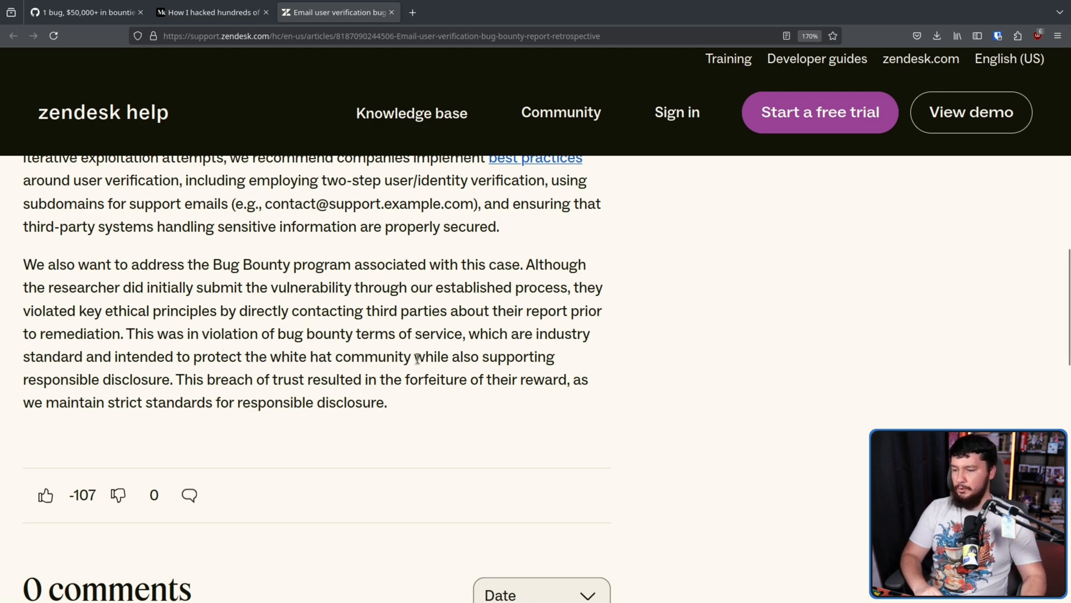
mouse_move(254, 373)
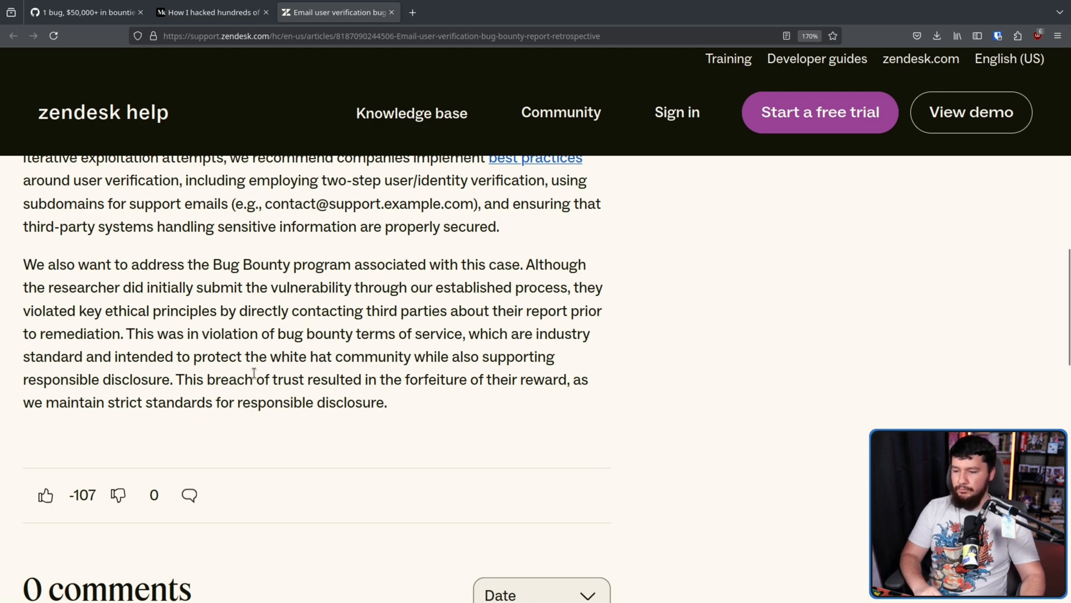
mouse_move(506, 420)
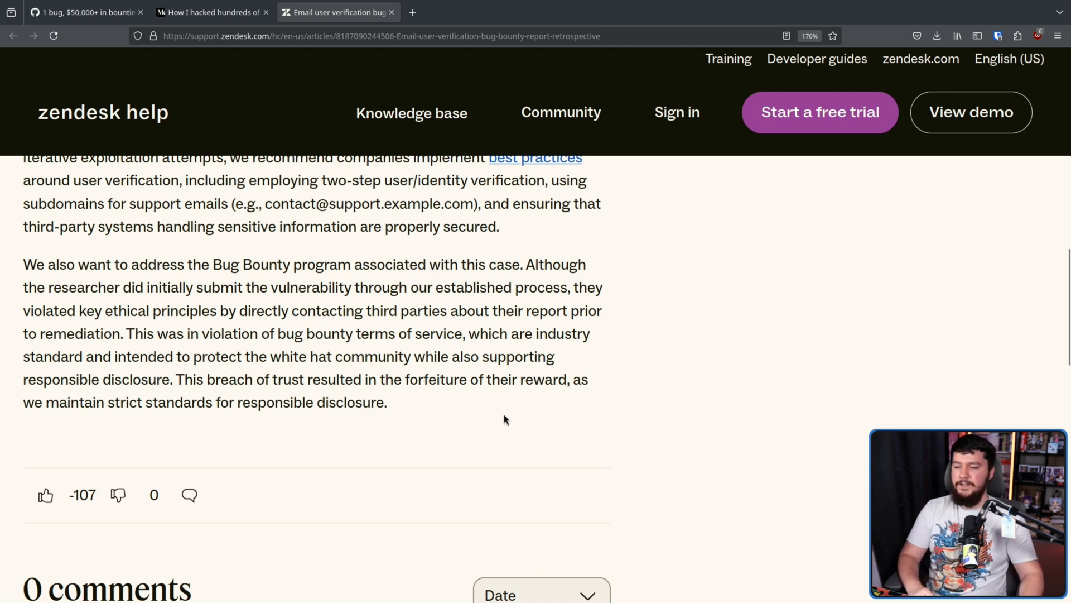
mouse_move(460, 421)
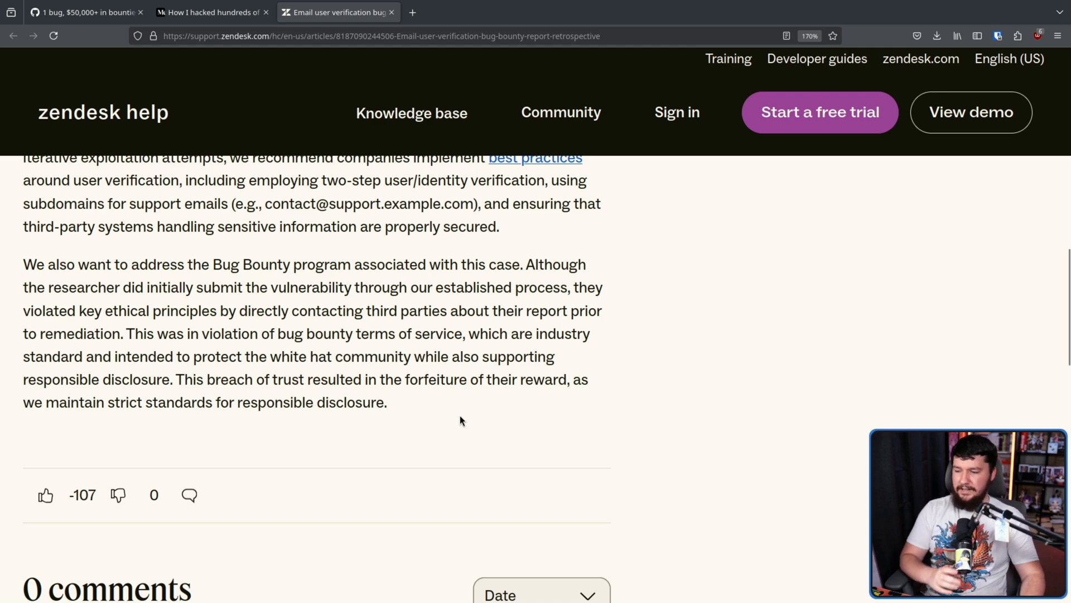
mouse_move(392, 403)
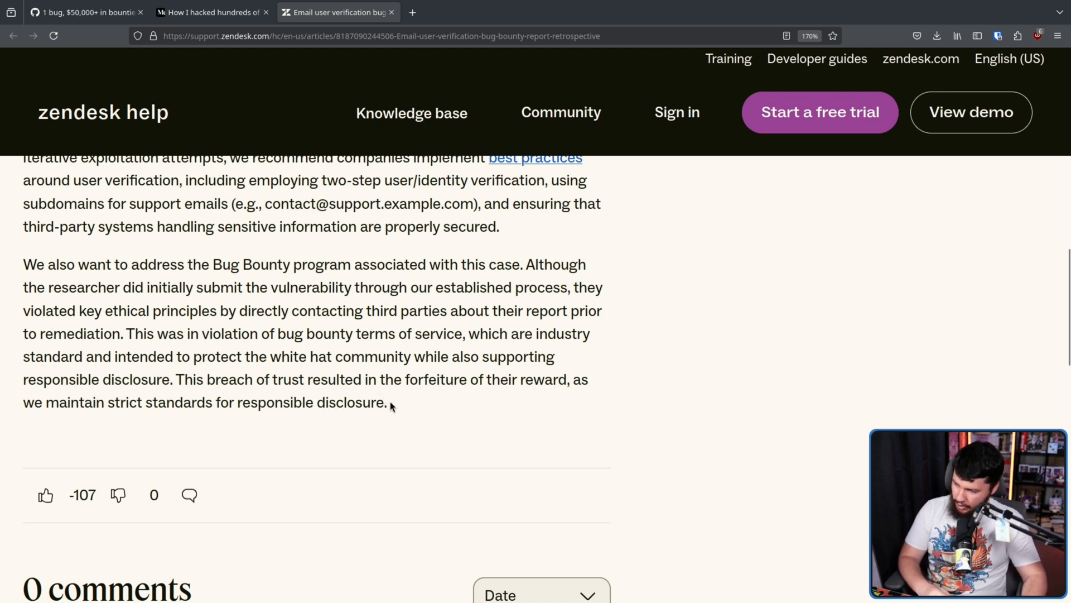
mouse_move(407, 415)
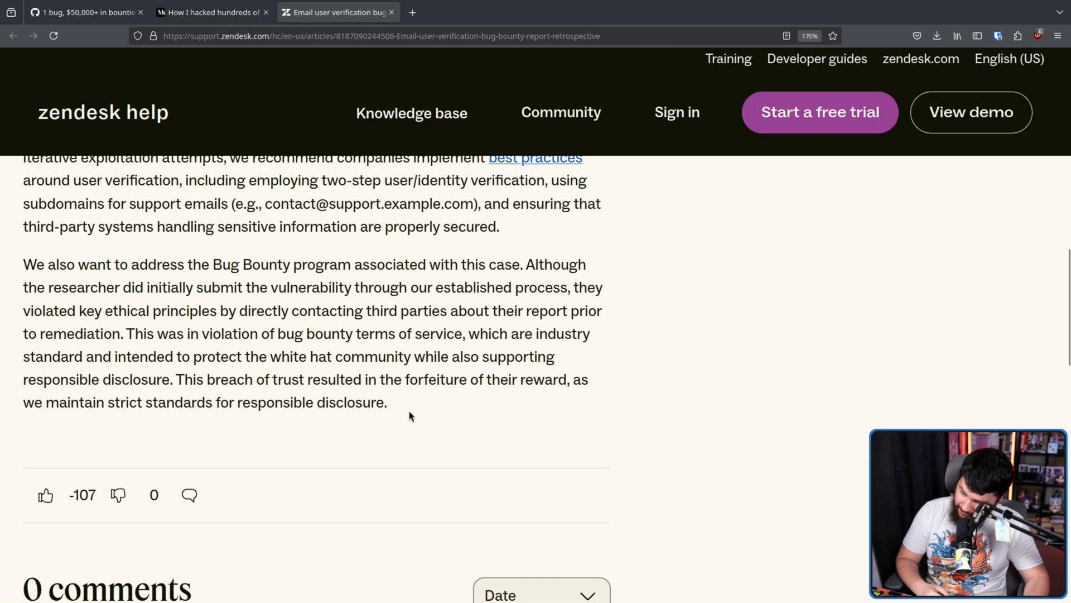
mouse_move(395, 416)
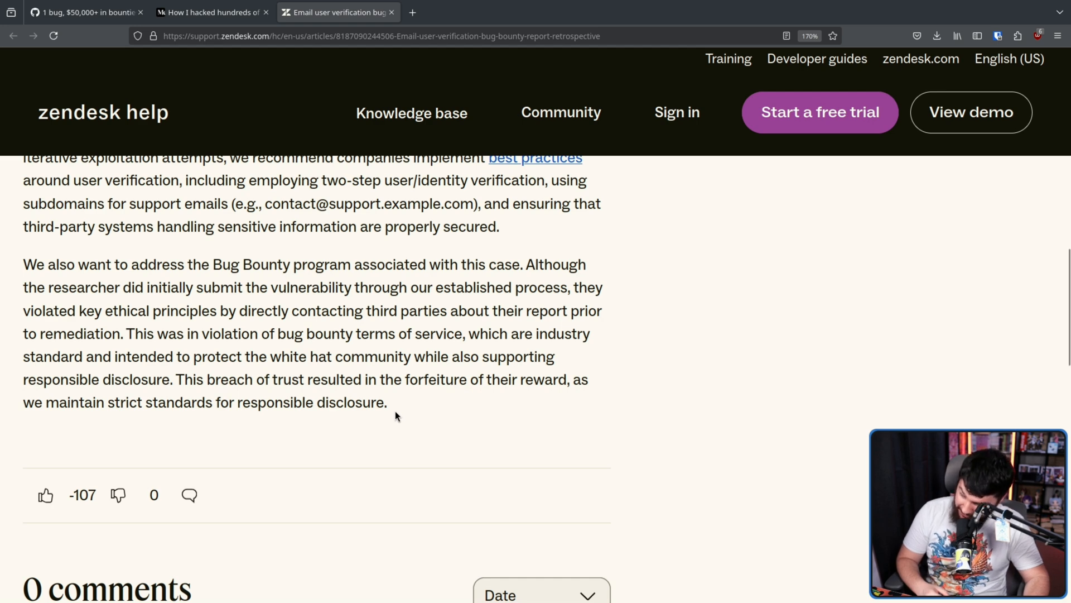